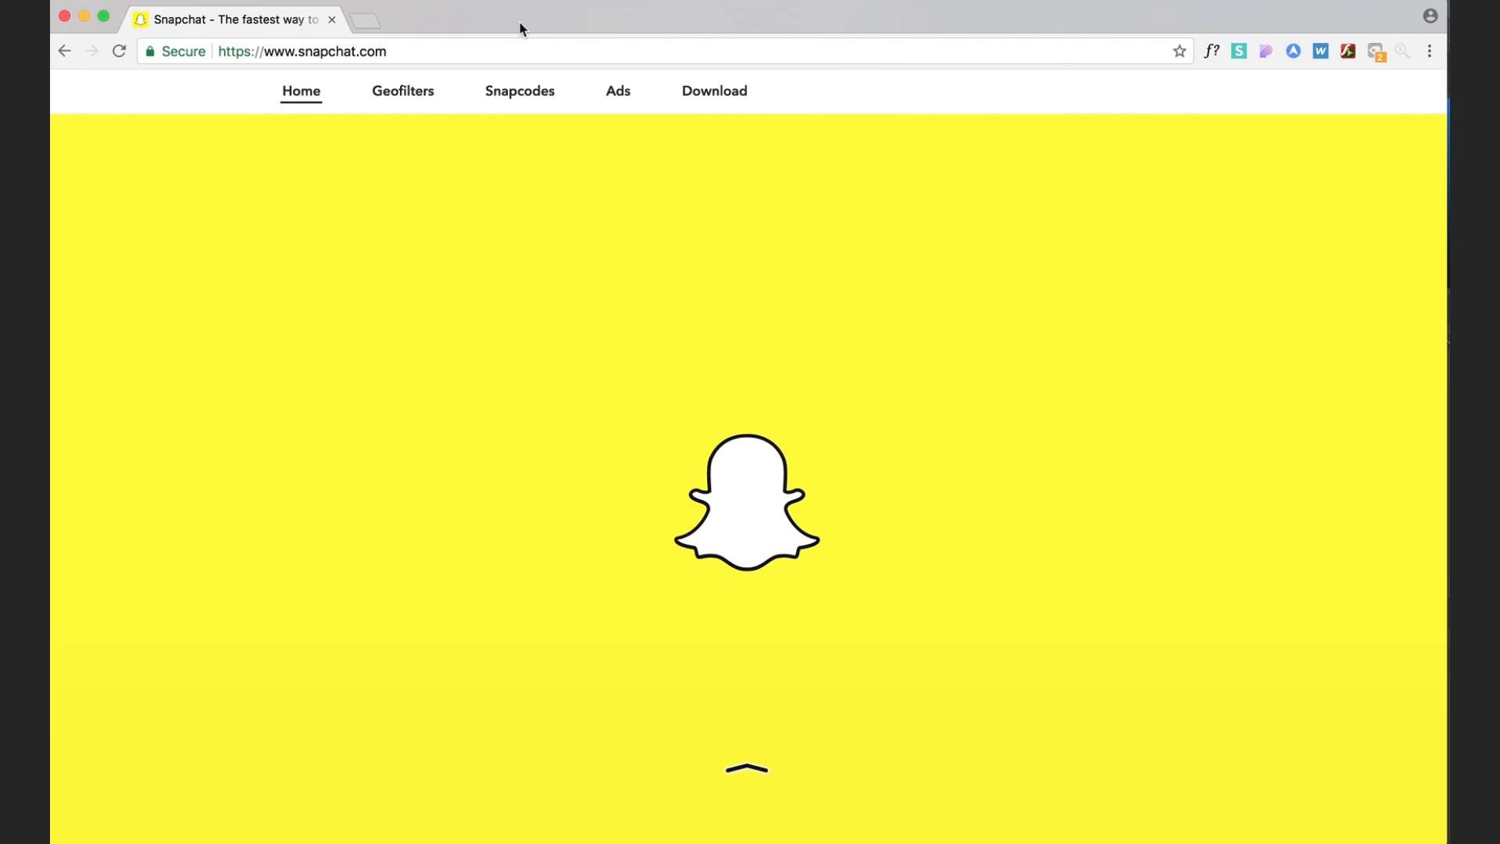
pyautogui.moveTo(725, 25)
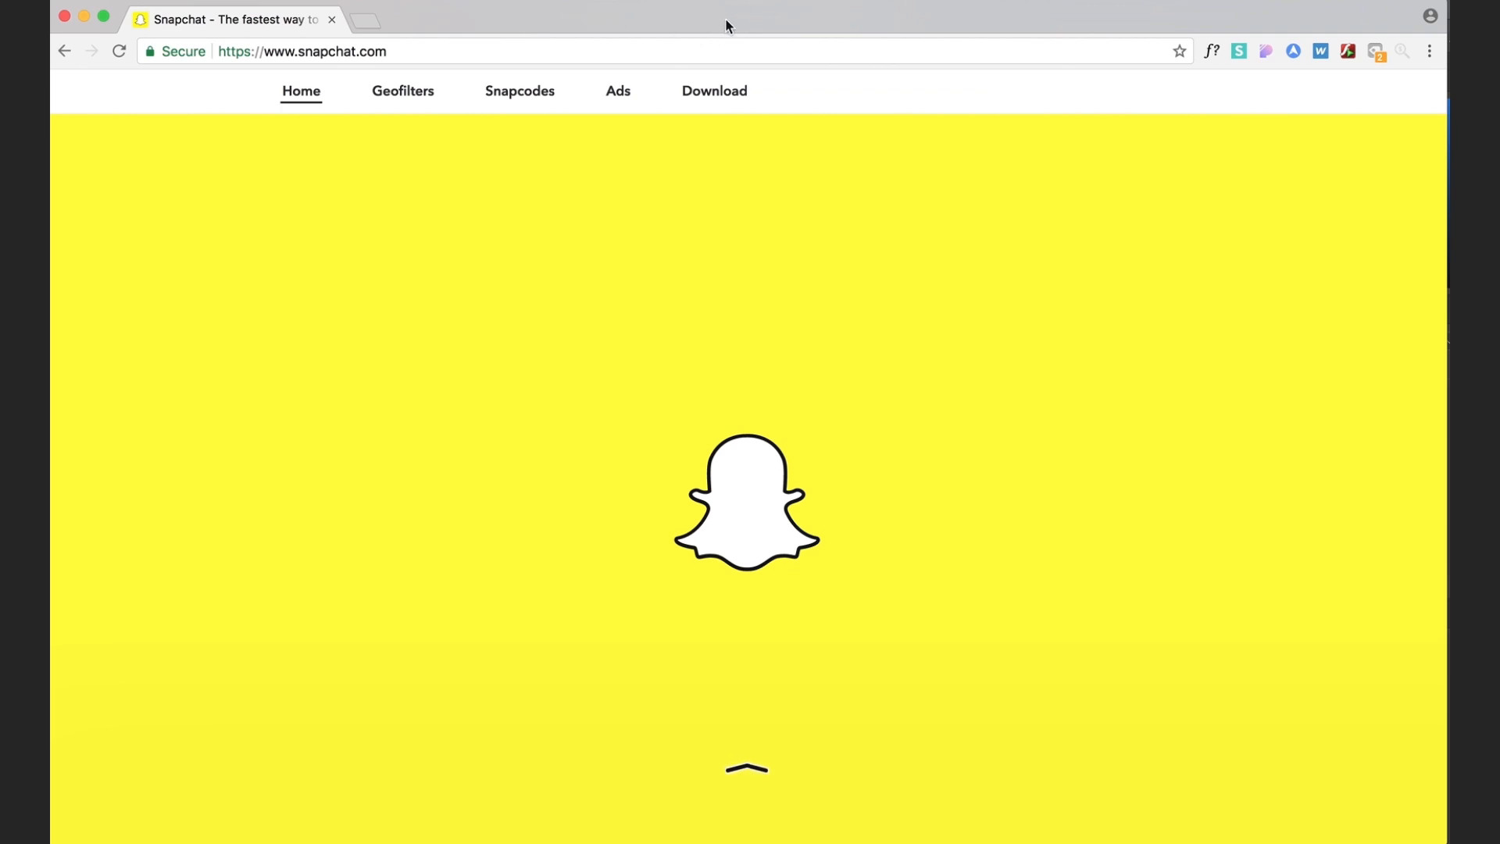
# - Navigate to Snapchat's Geofilters page and scroll to the Community, Personal and Business options
pyautogui.click(300, 52)
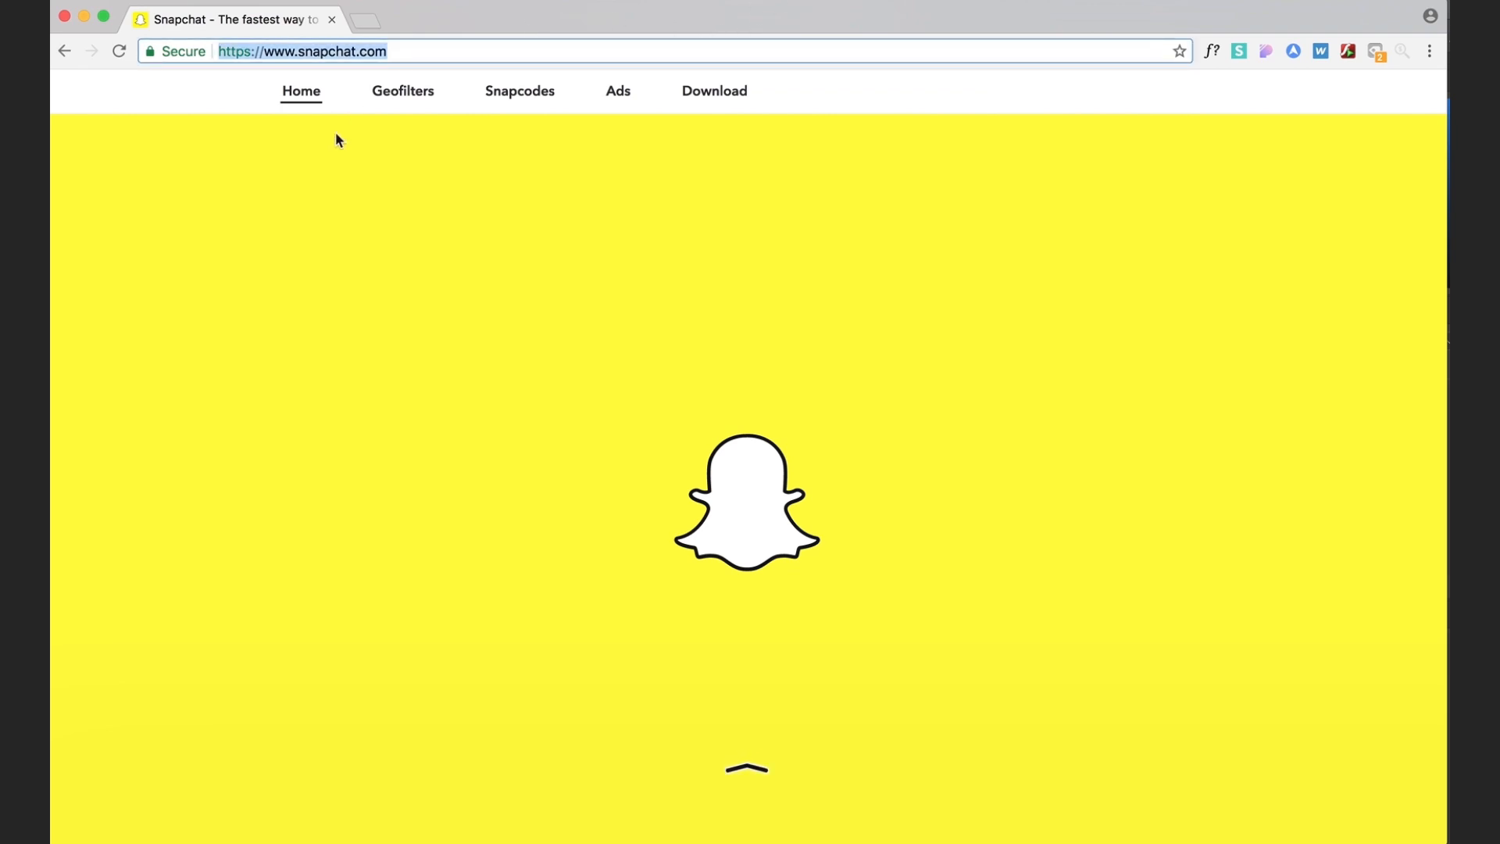
pyautogui.moveTo(569, 393)
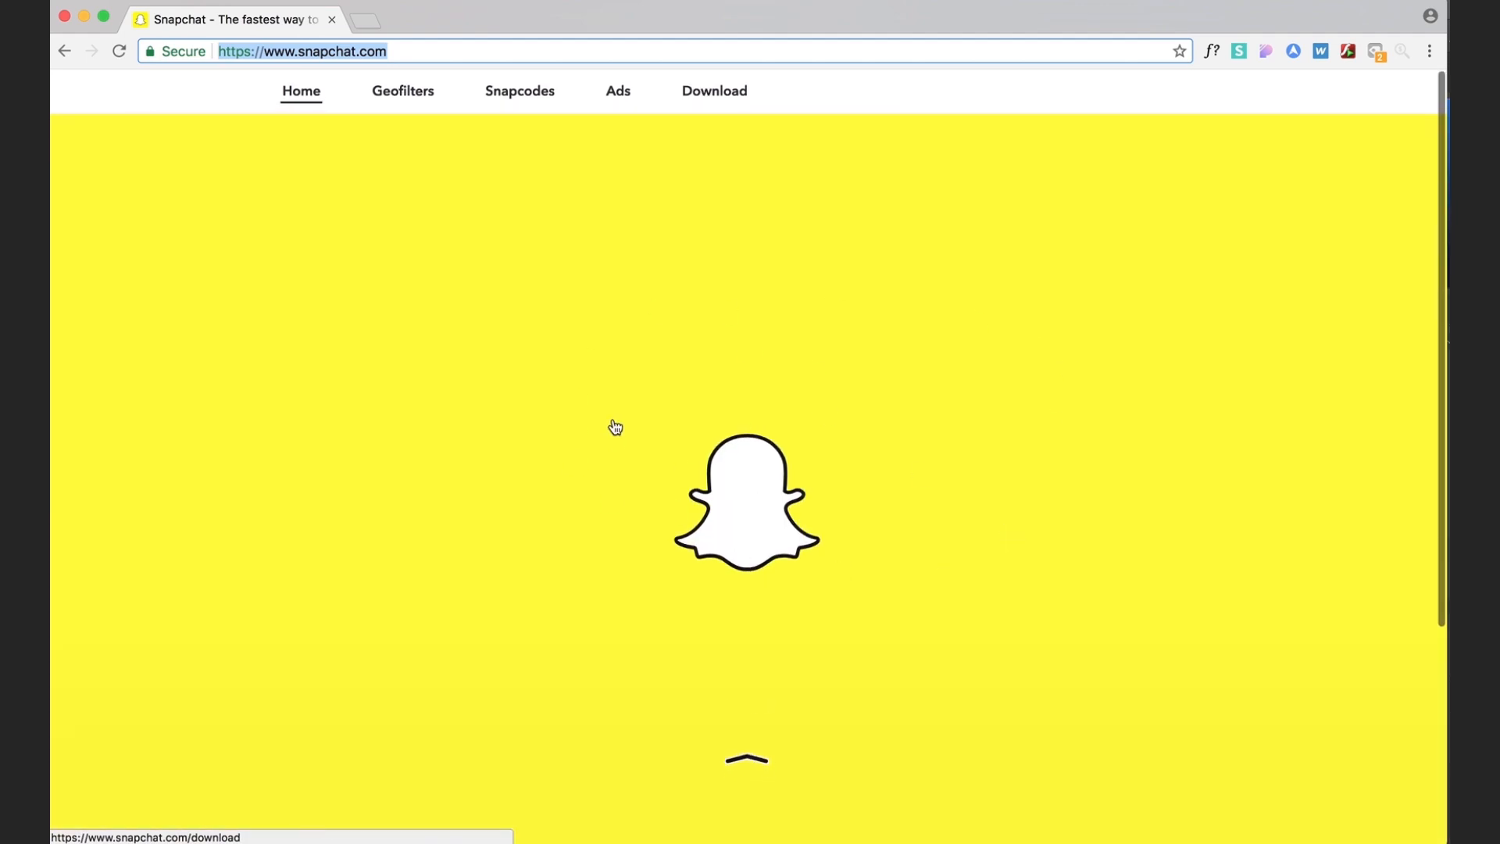
pyautogui.moveTo(402, 99)
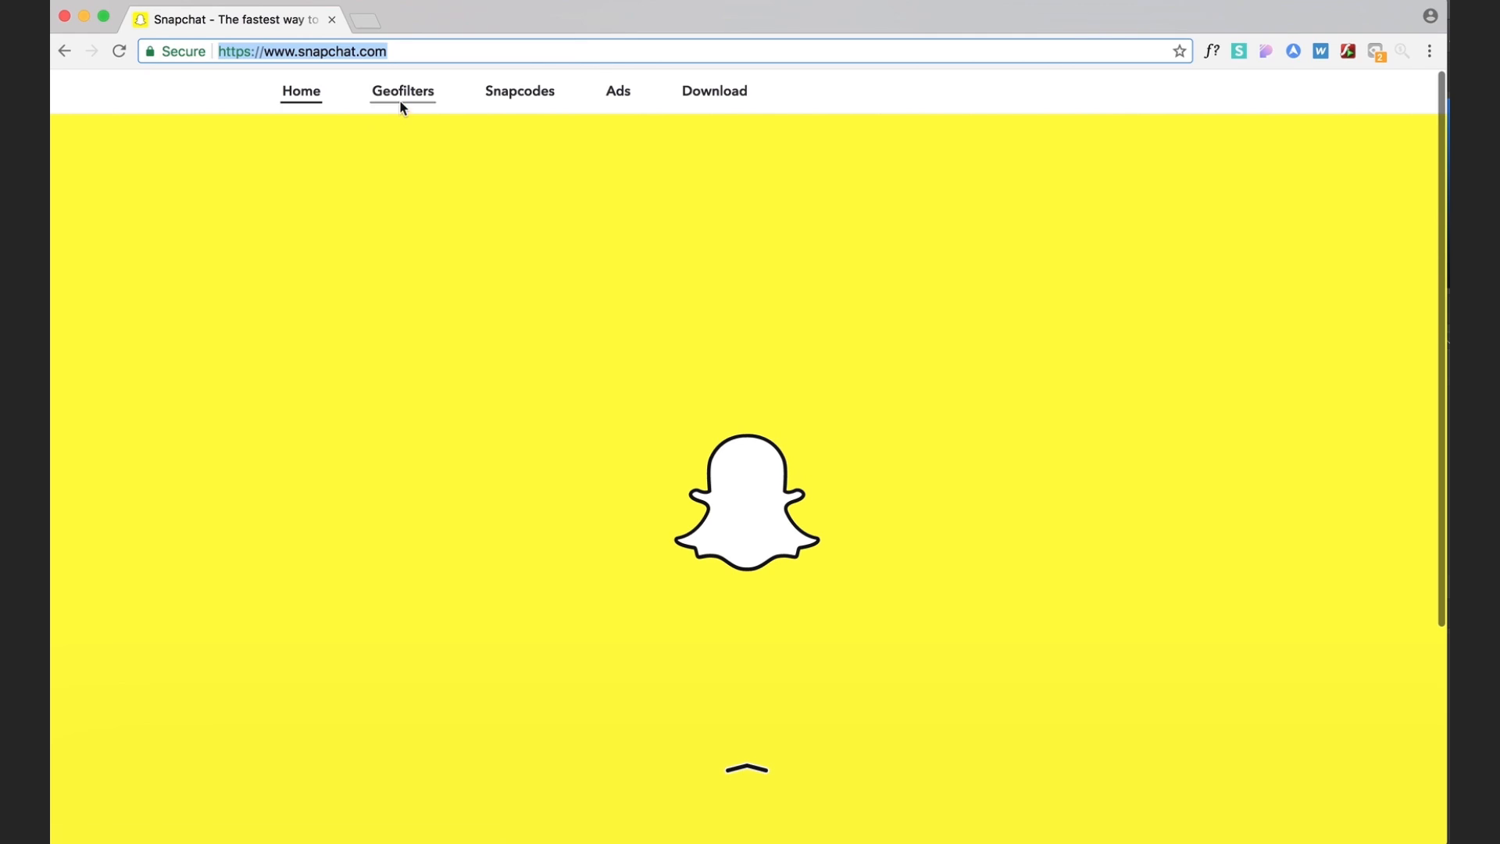
pyautogui.click(401, 90)
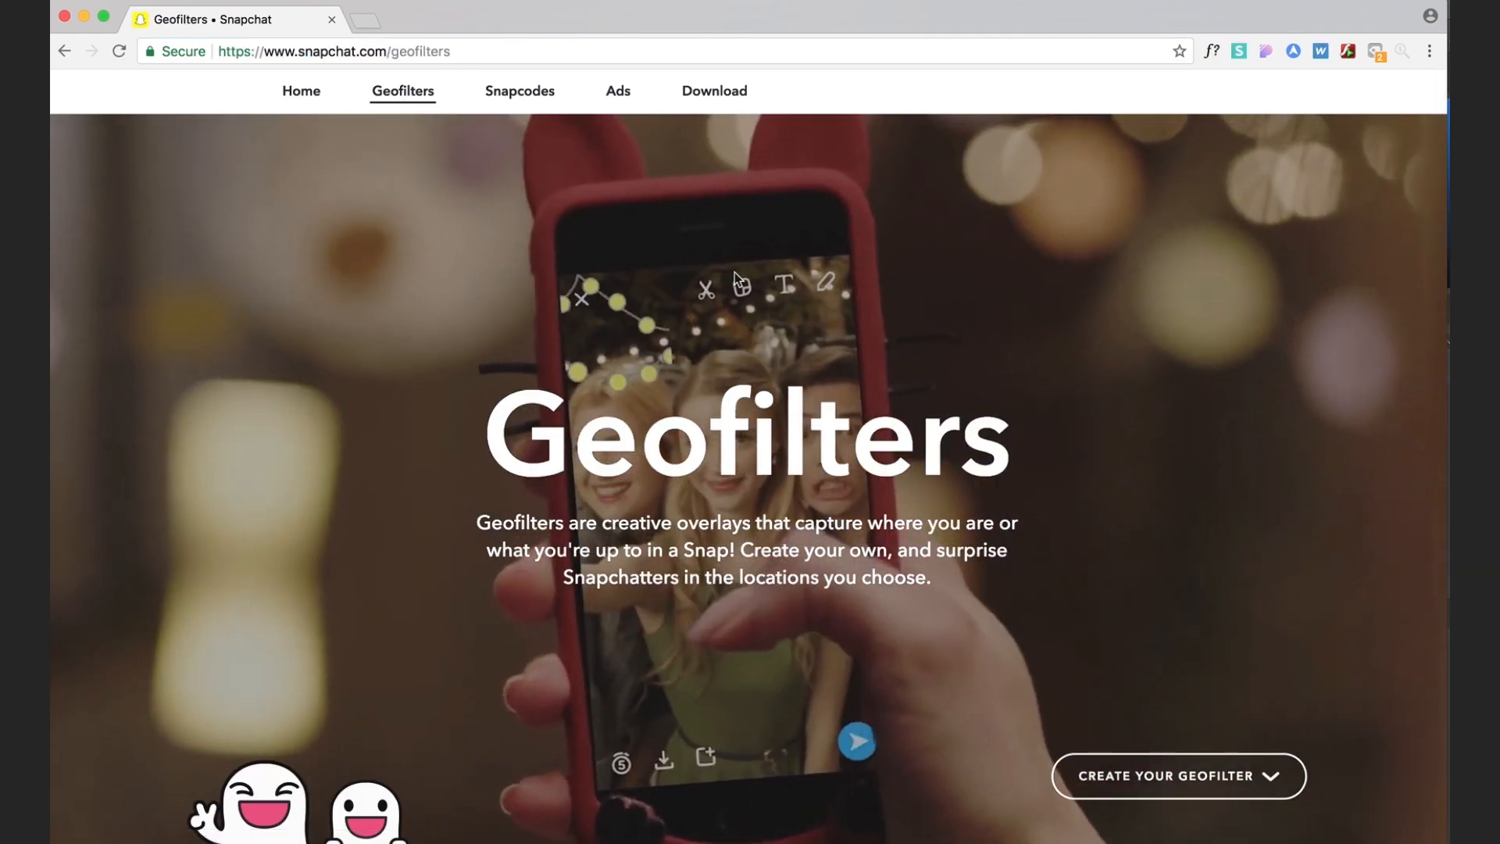
pyautogui.scroll(-3)
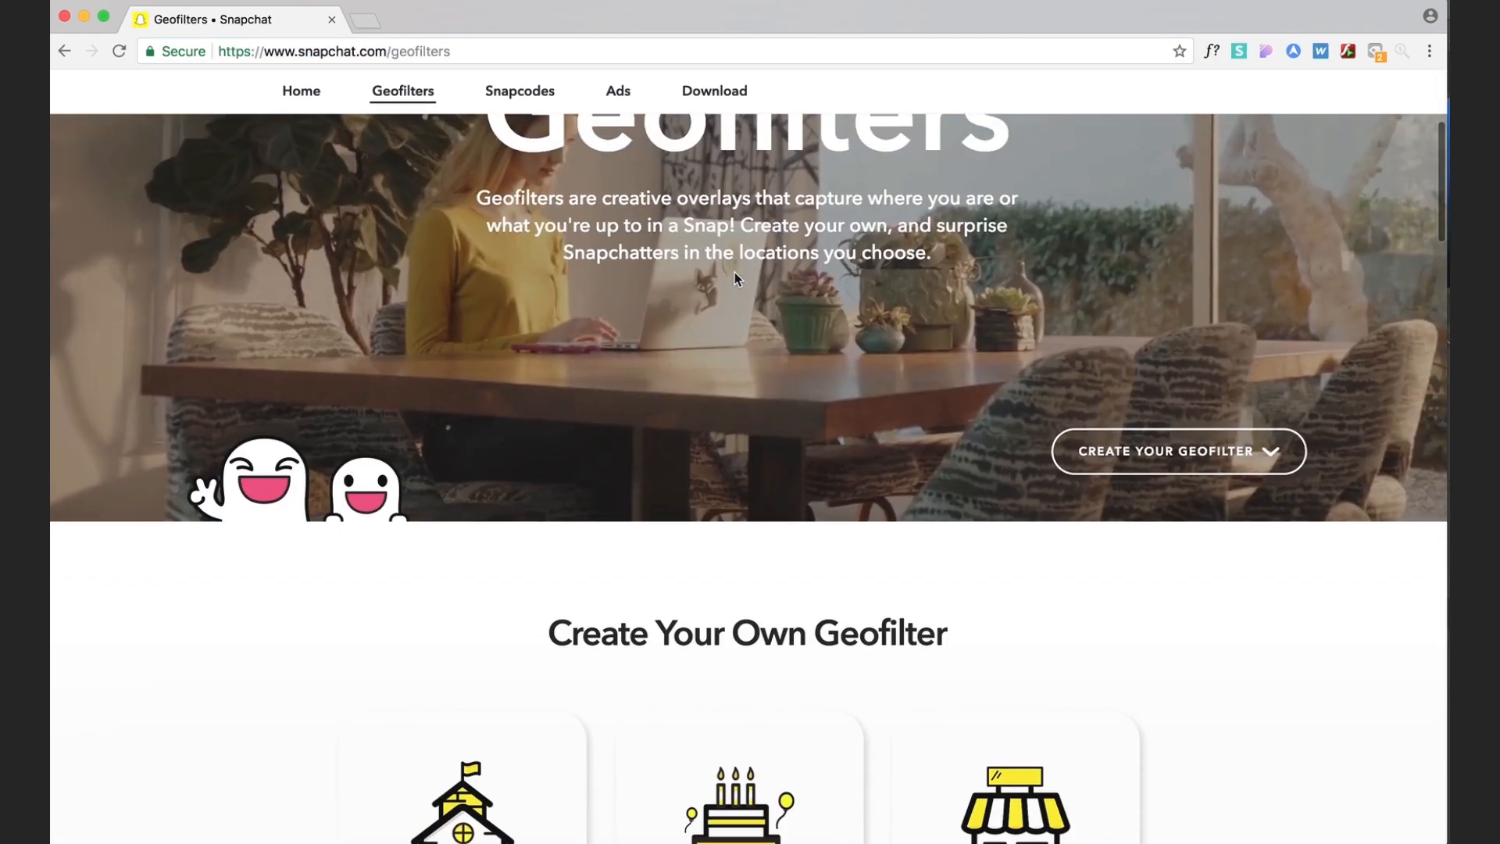
pyautogui.scroll(-3)
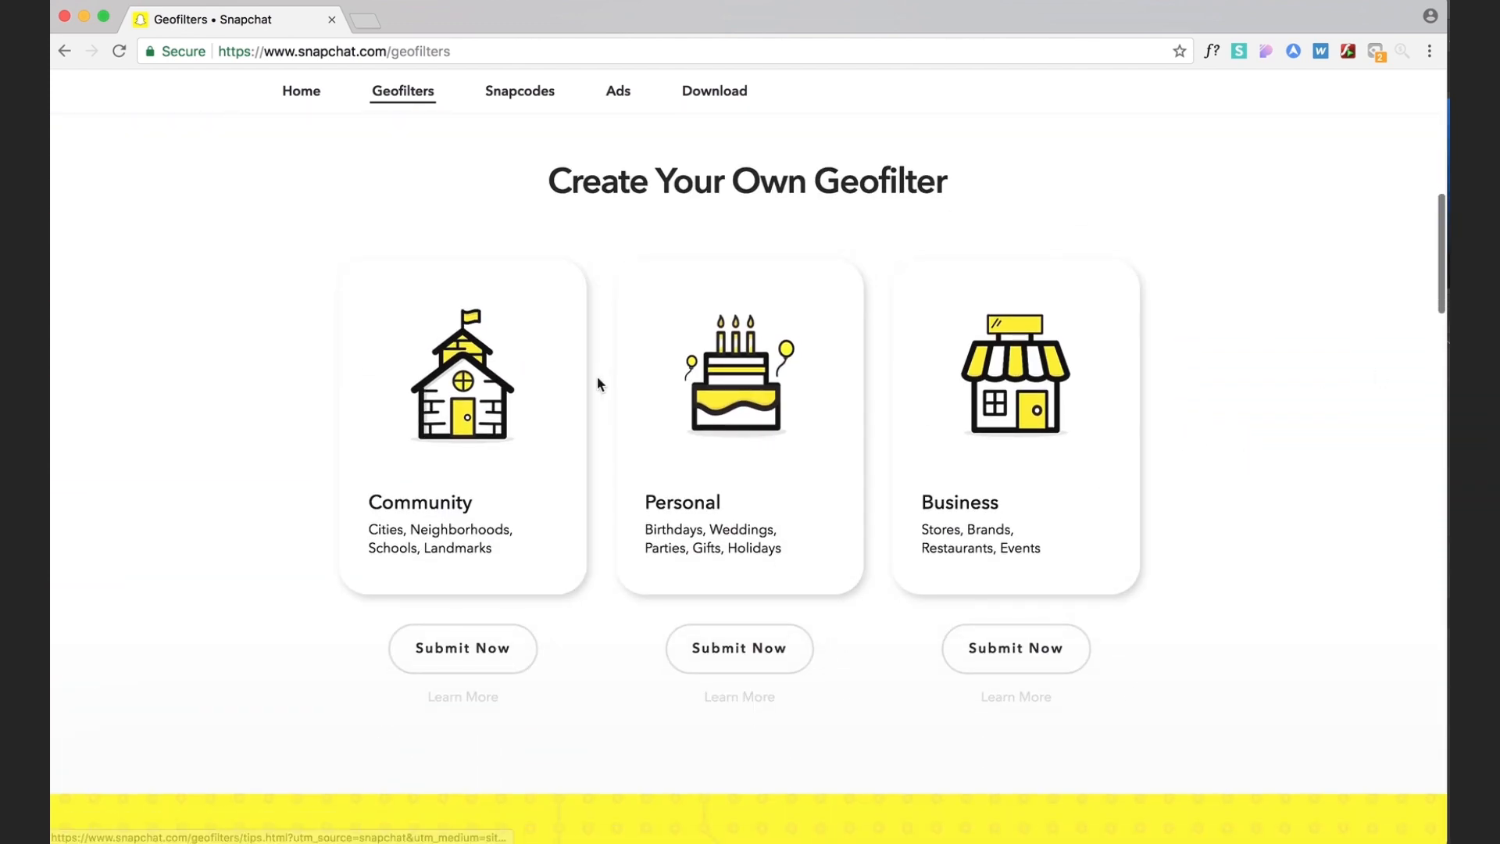
pyautogui.moveTo(998, 444)
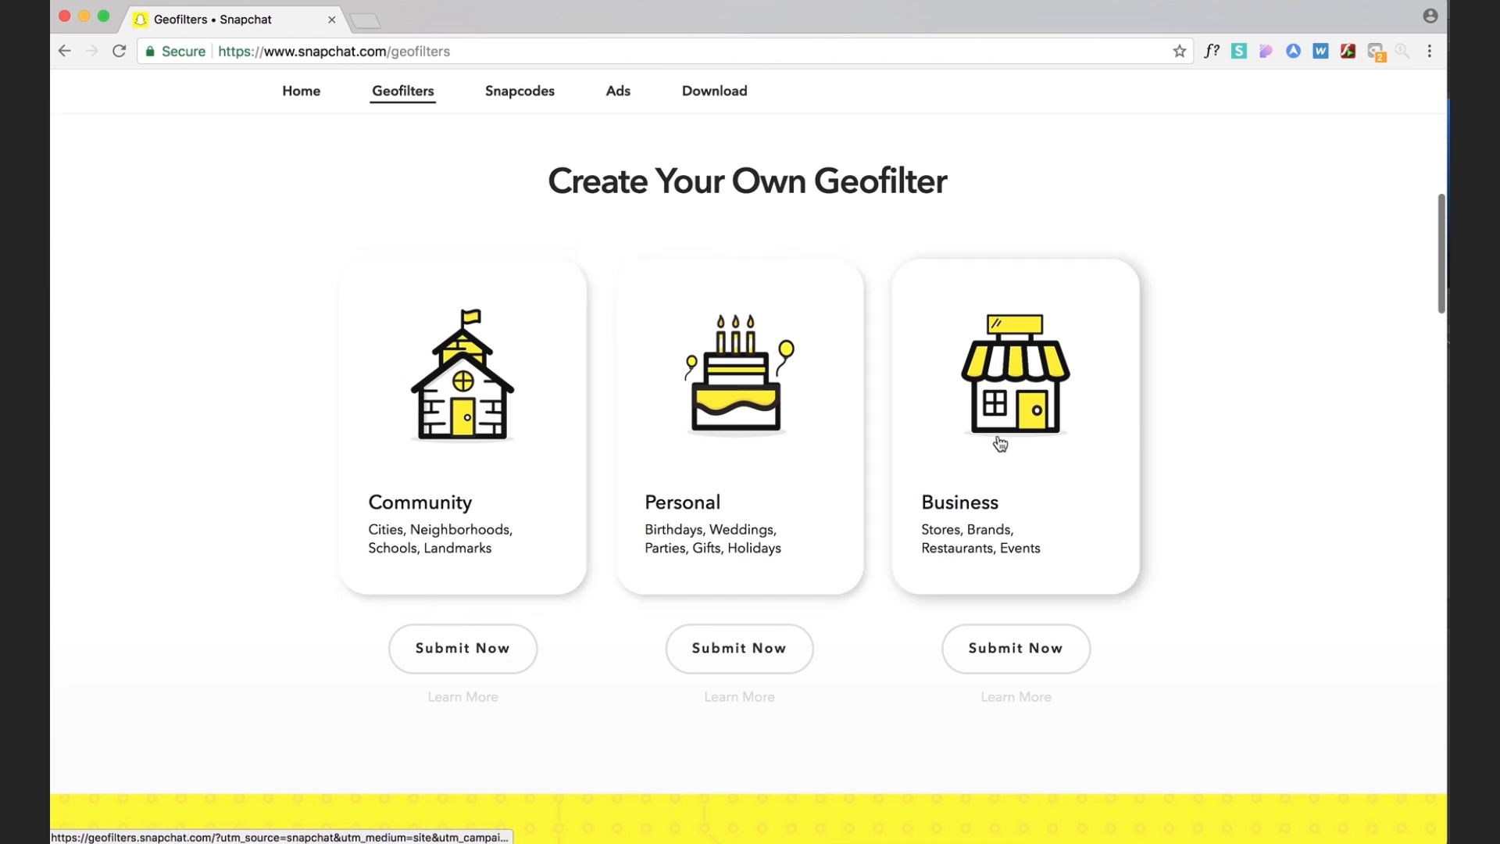
pyautogui.moveTo(471, 433)
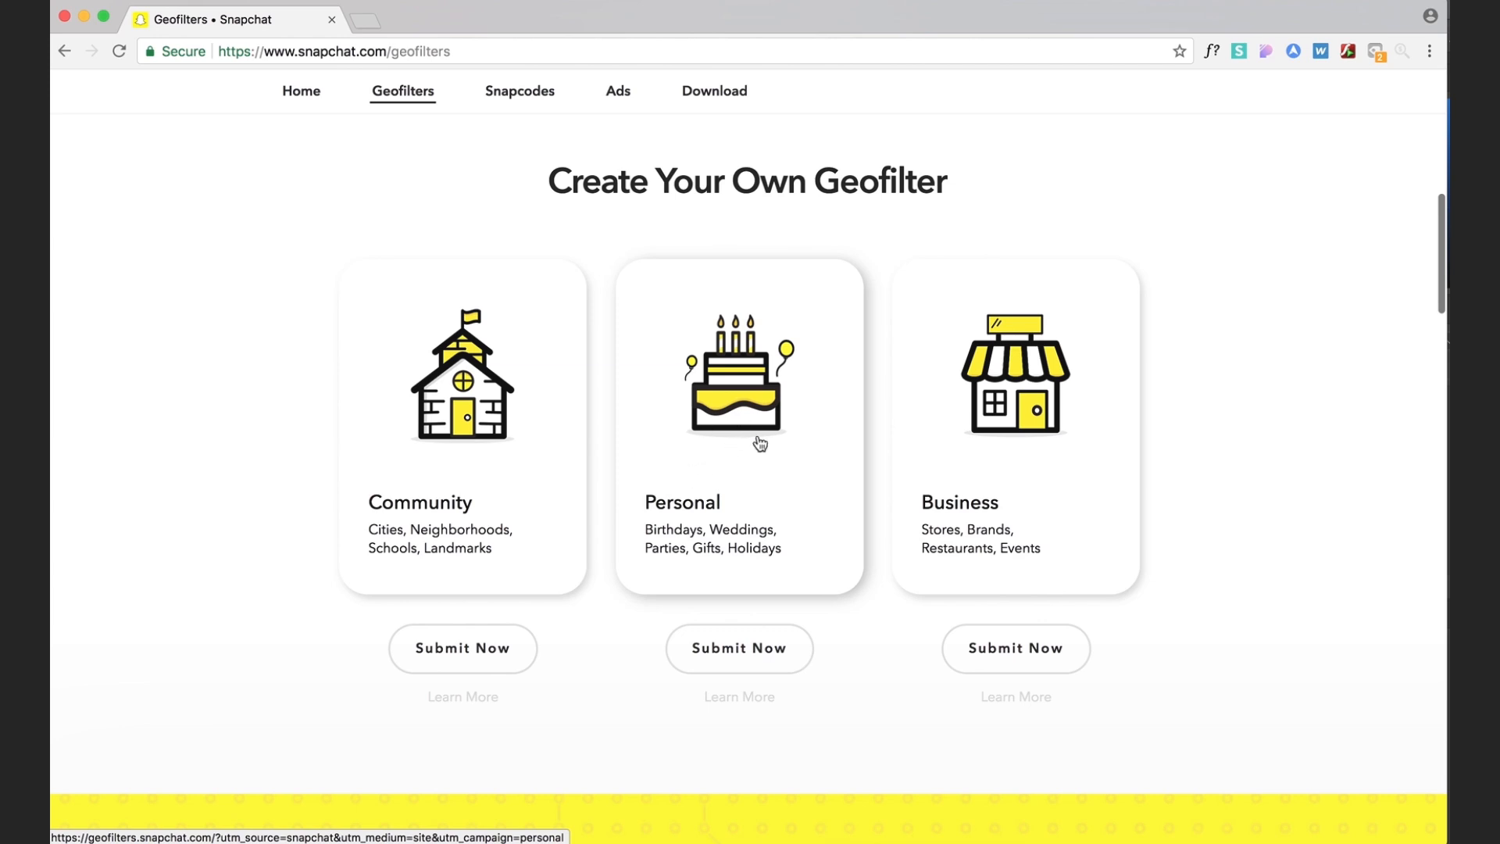
pyautogui.moveTo(1011, 422)
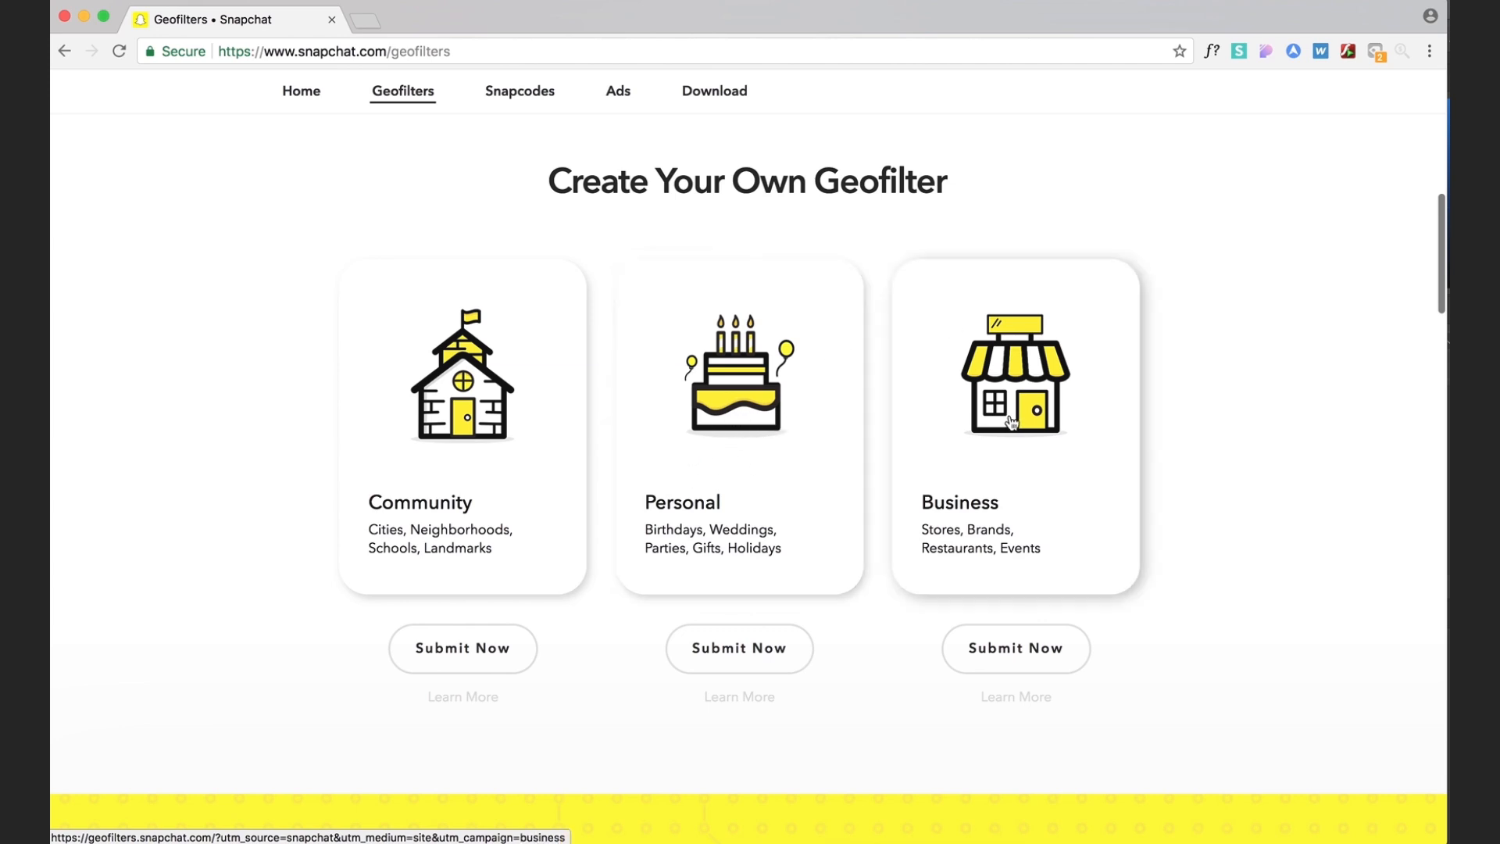
pyautogui.moveTo(709, 230)
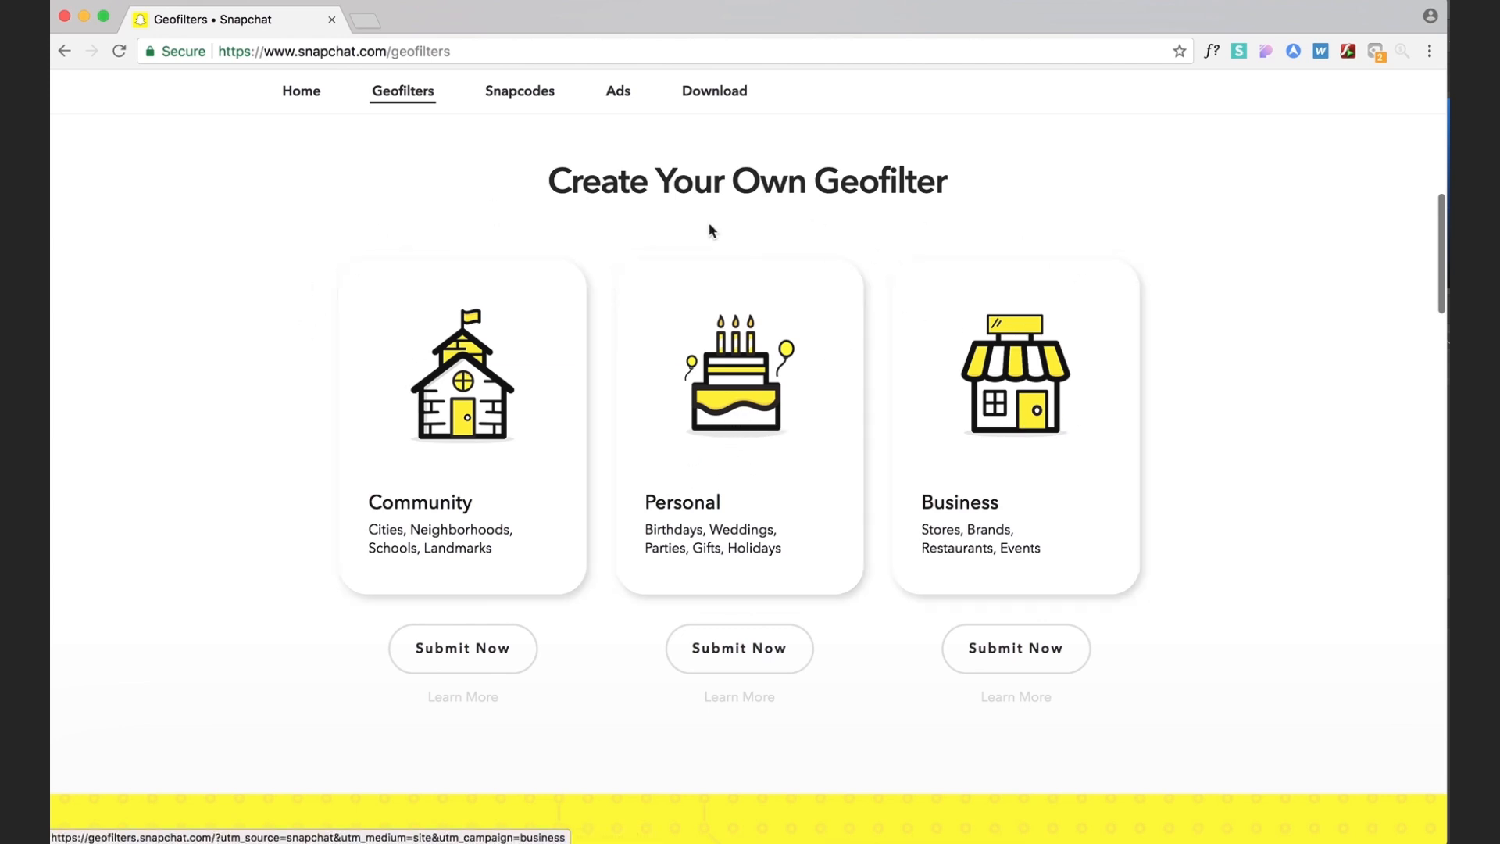
pyautogui.moveTo(733, 503)
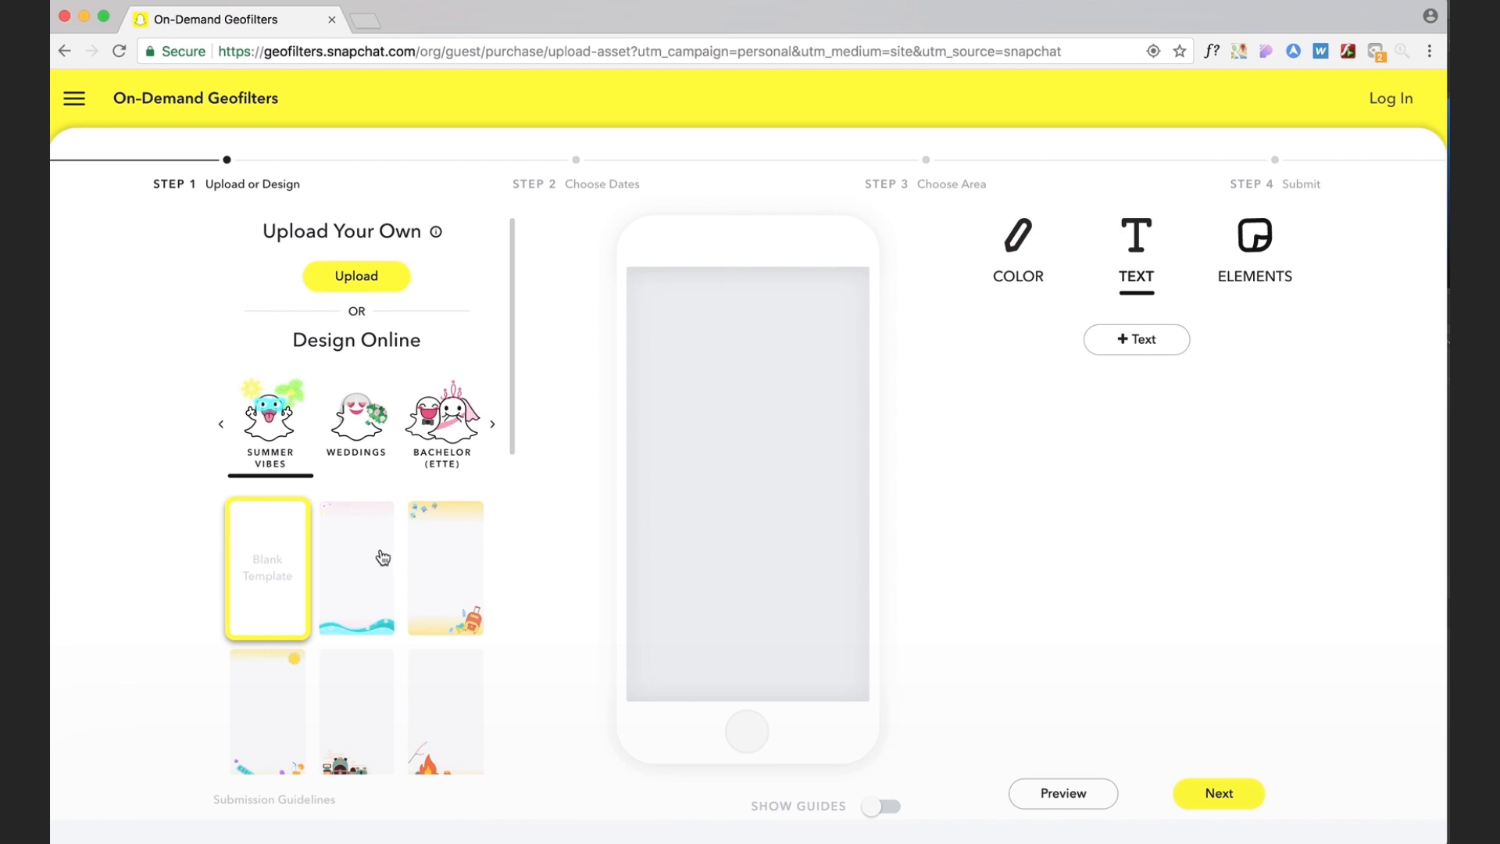
# - Preview the We Love Summer, Summer Travel Time and Make a Splash templates
pyautogui.click(356, 567)
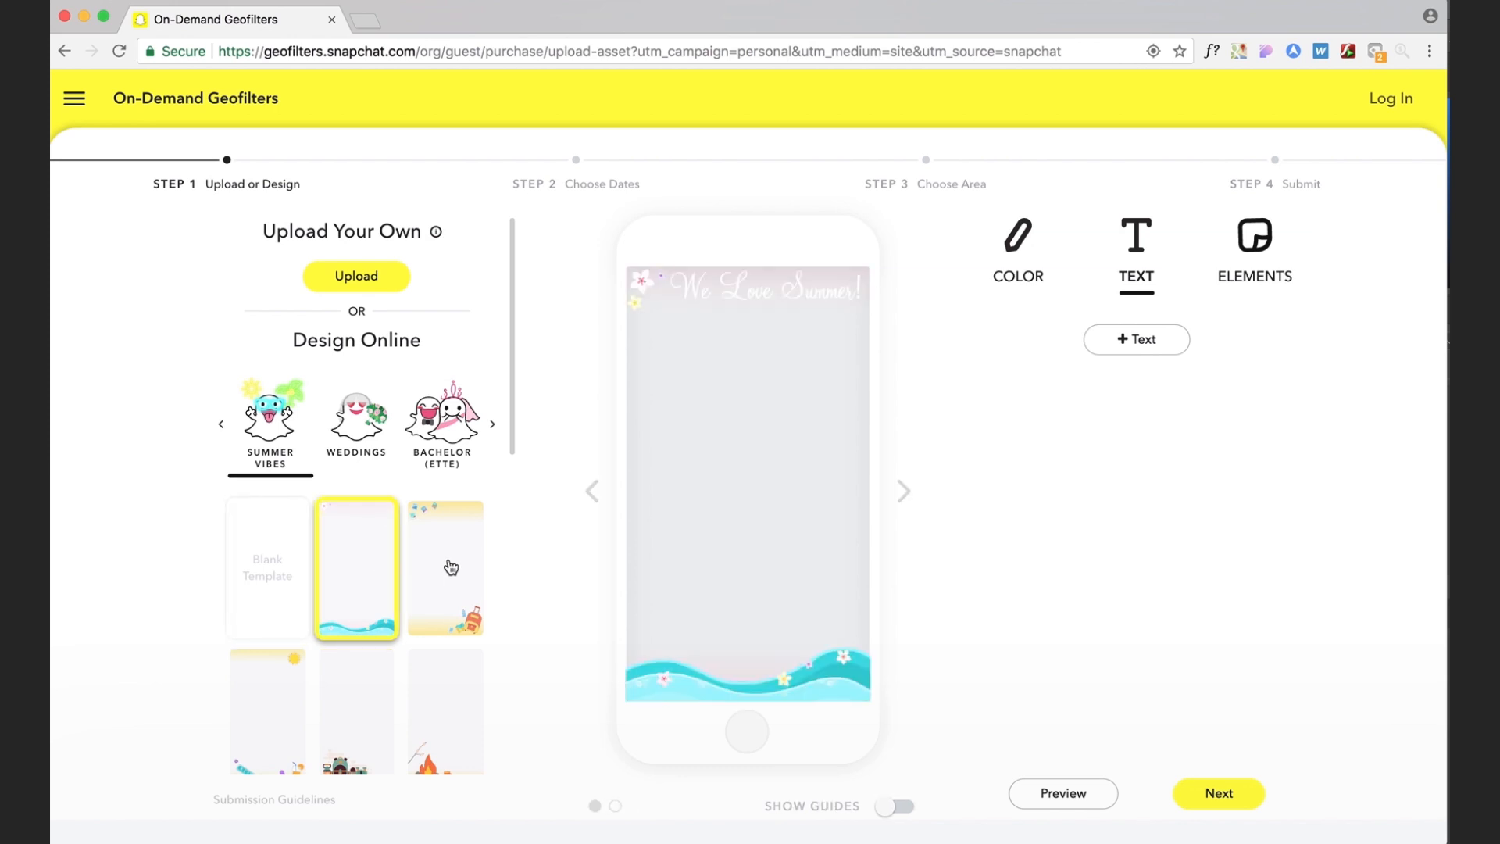
pyautogui.click(444, 567)
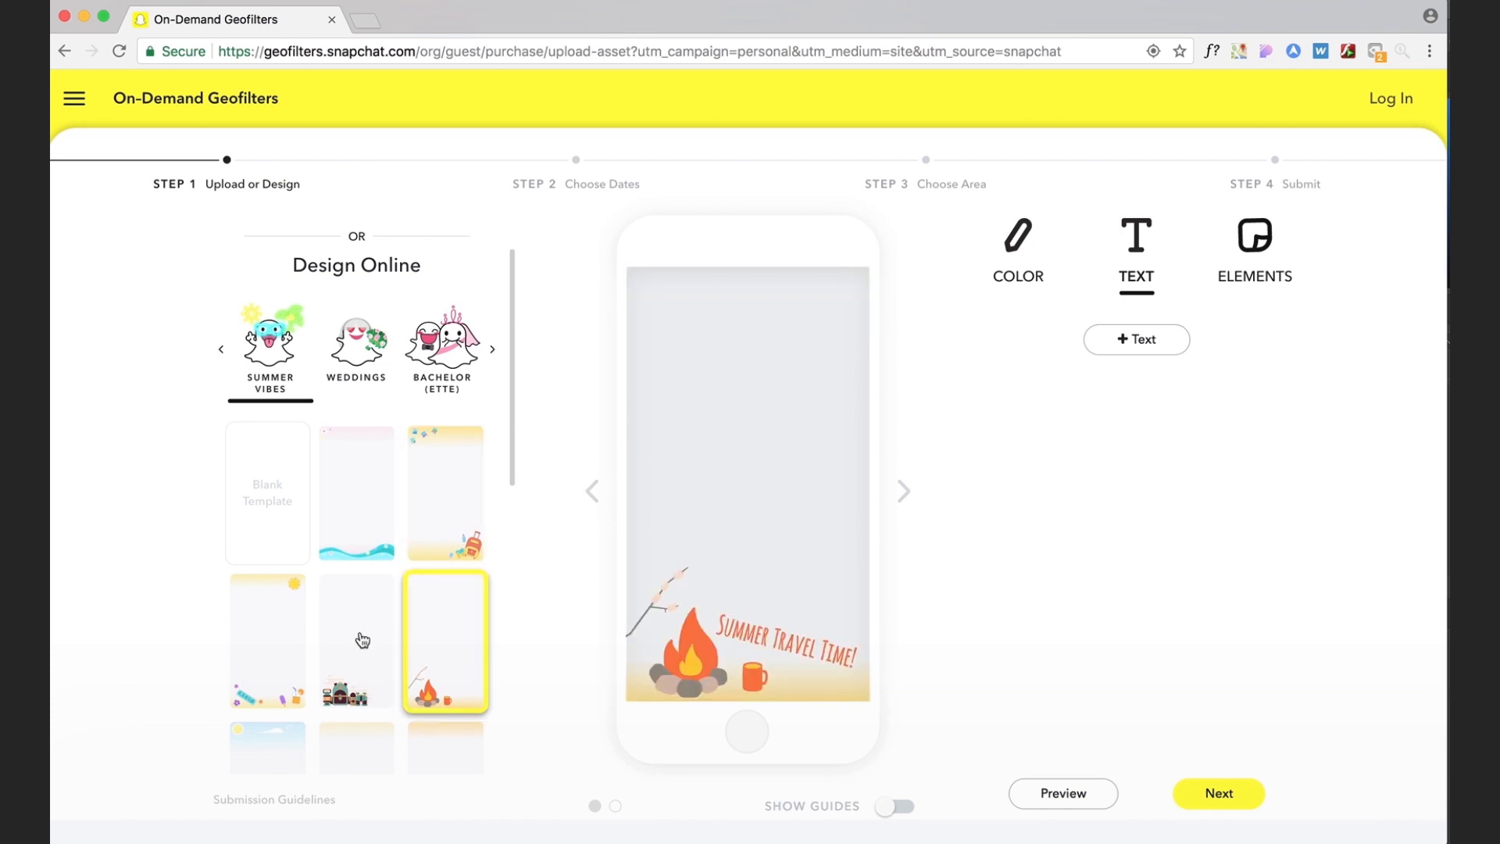
pyautogui.click(267, 641)
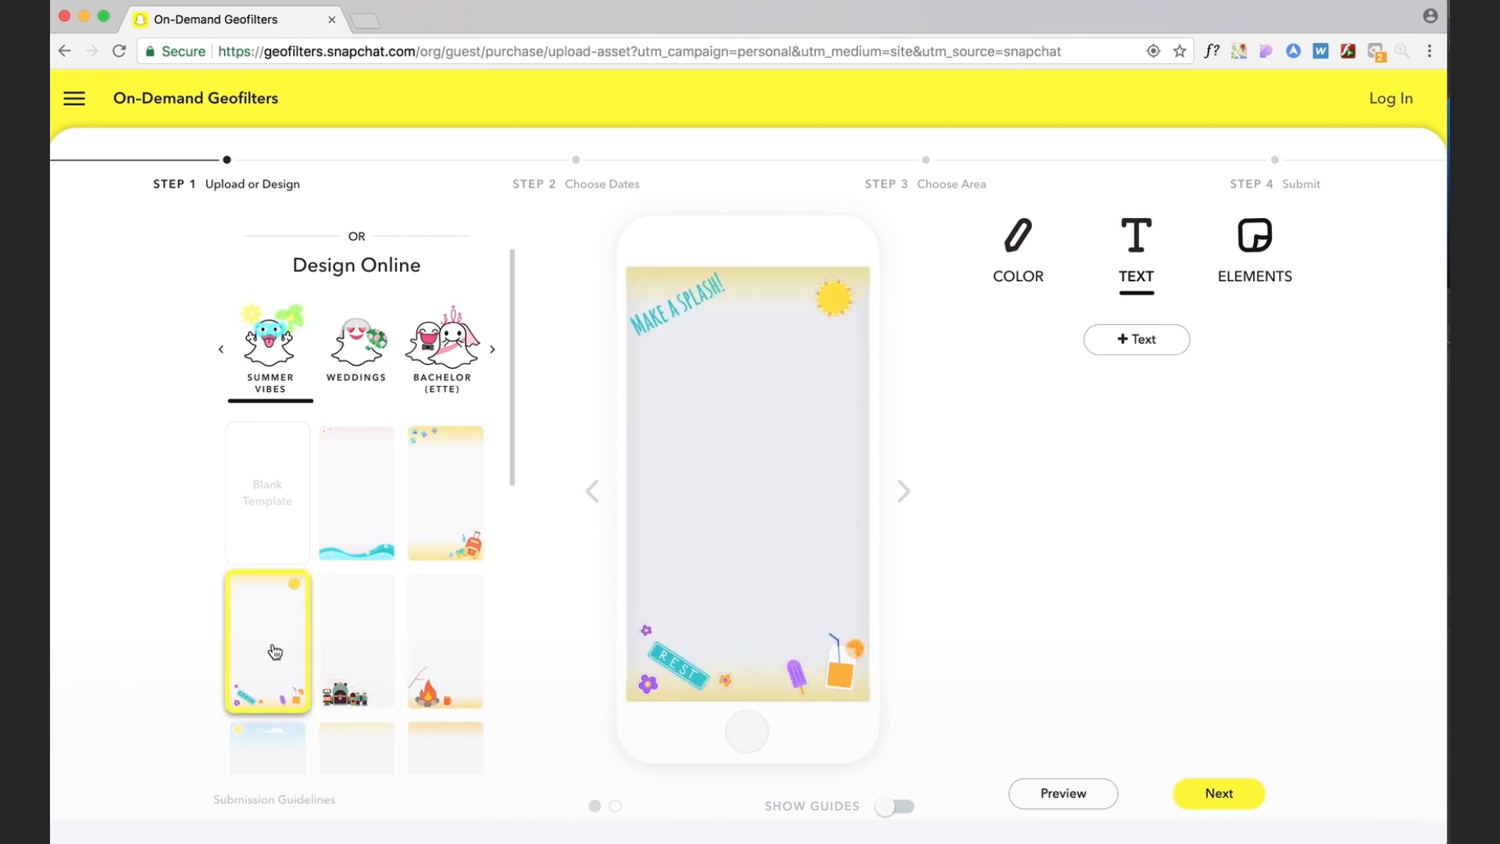
pyautogui.scroll(-3)
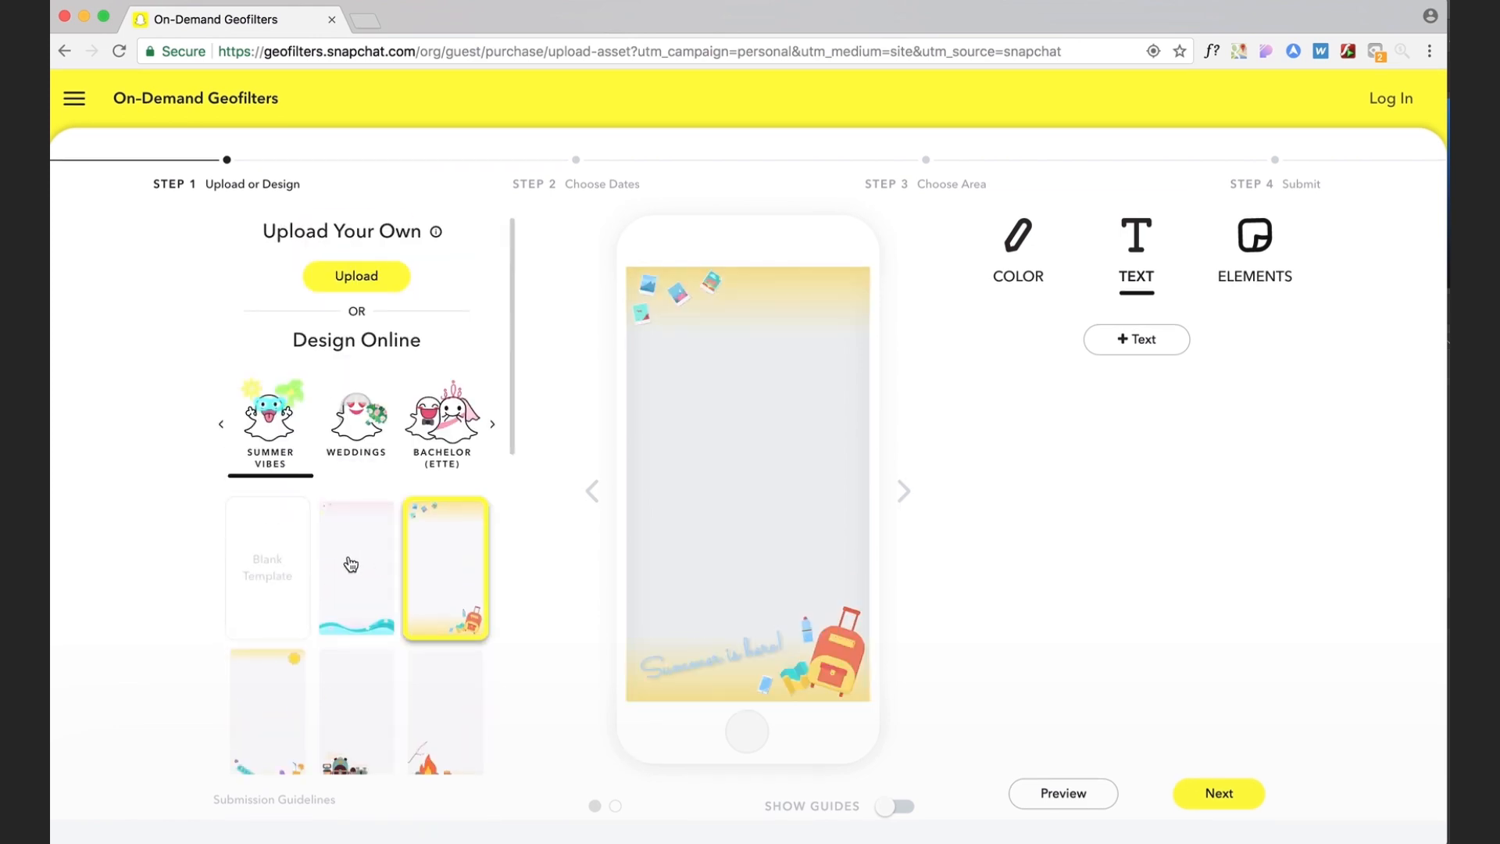
# - Return to the We Love Summer wave template and review the page below it
pyautogui.click(357, 568)
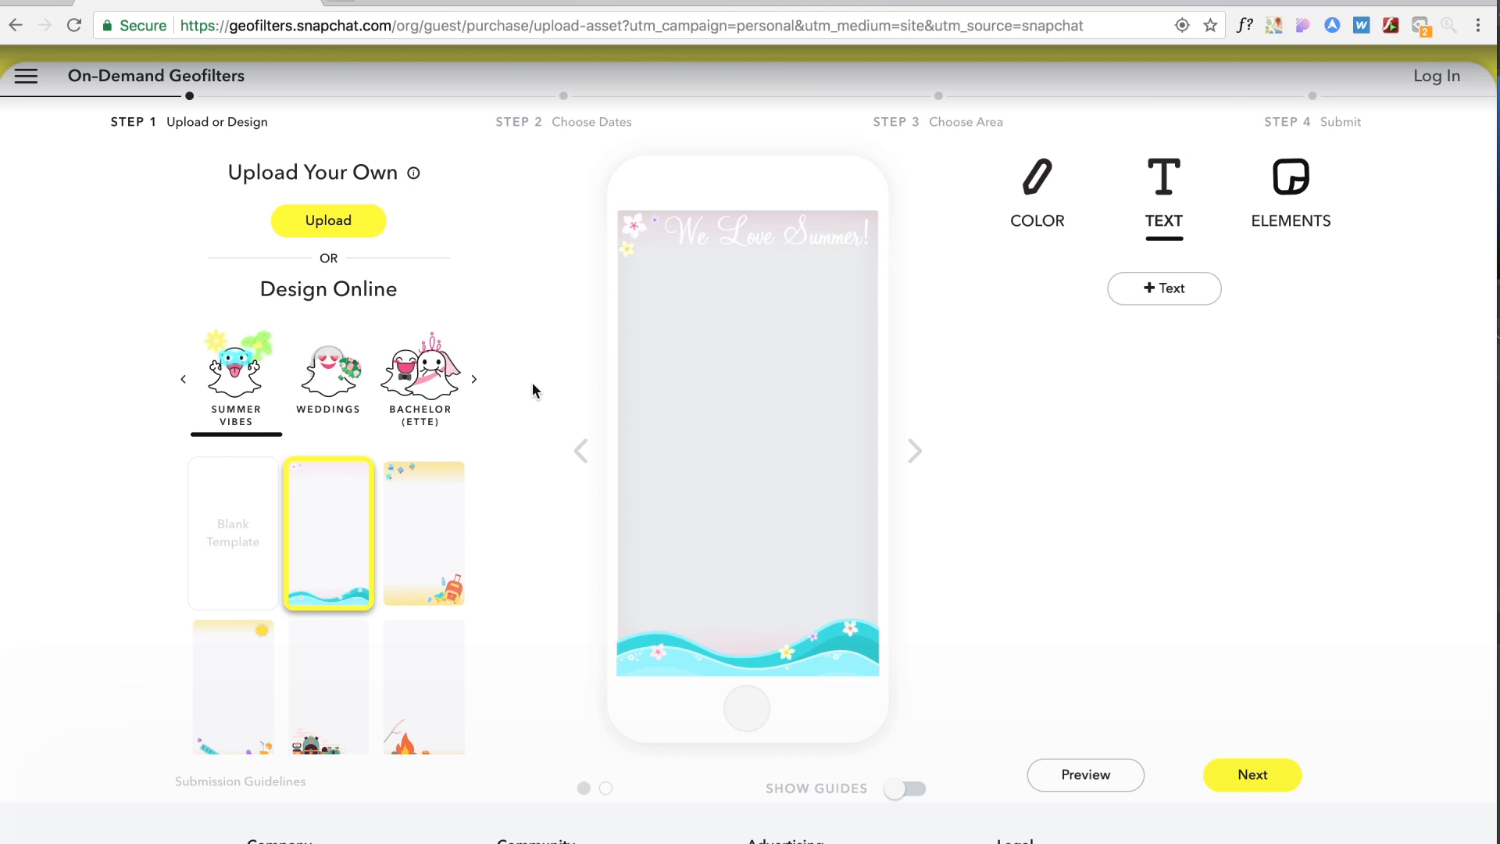
pyautogui.moveTo(541, 397)
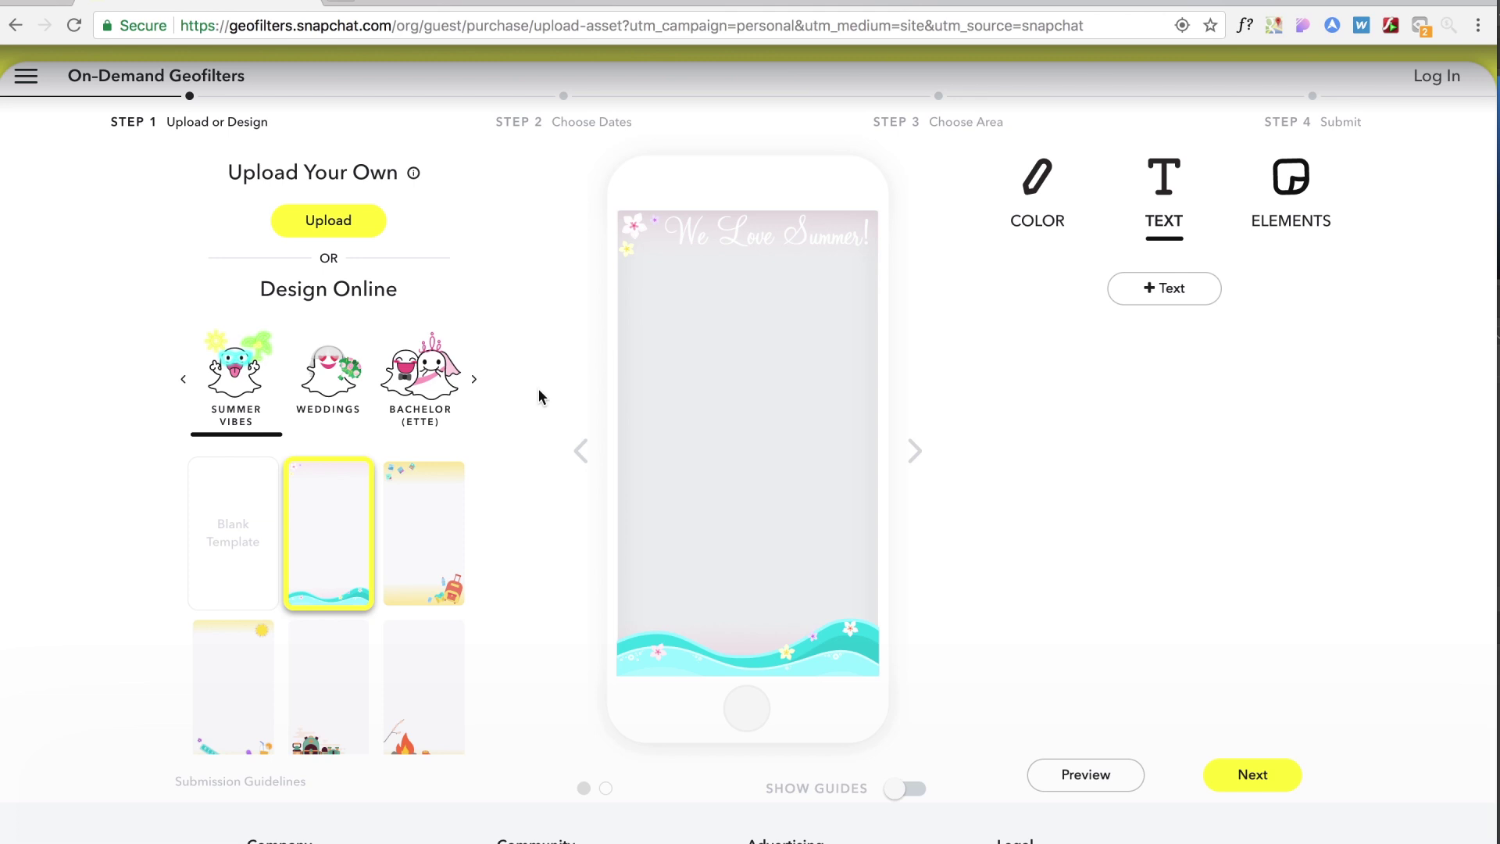
pyautogui.moveTo(358, 240)
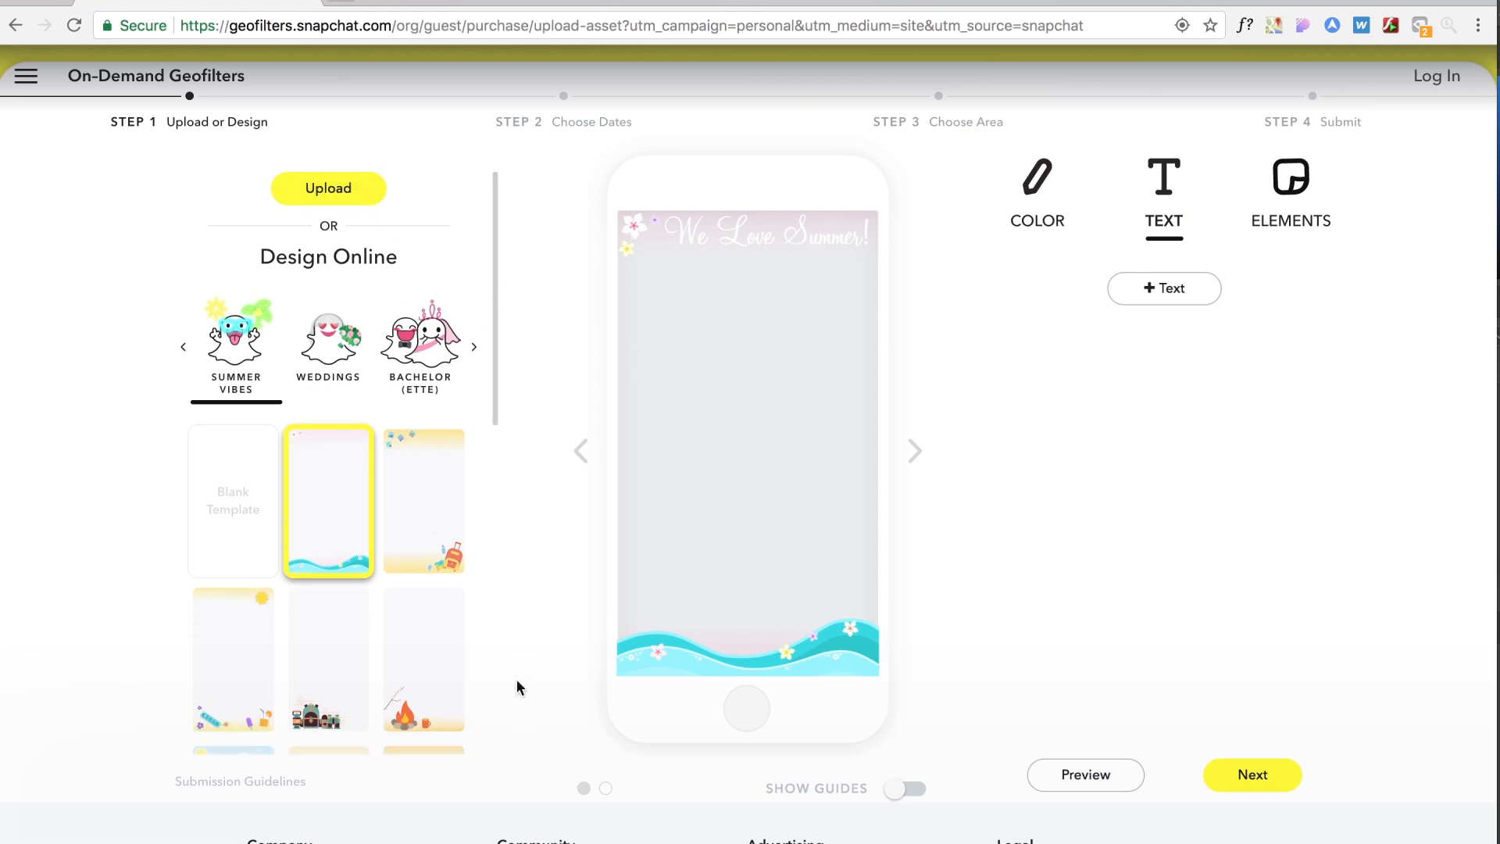
pyautogui.scroll(-3)
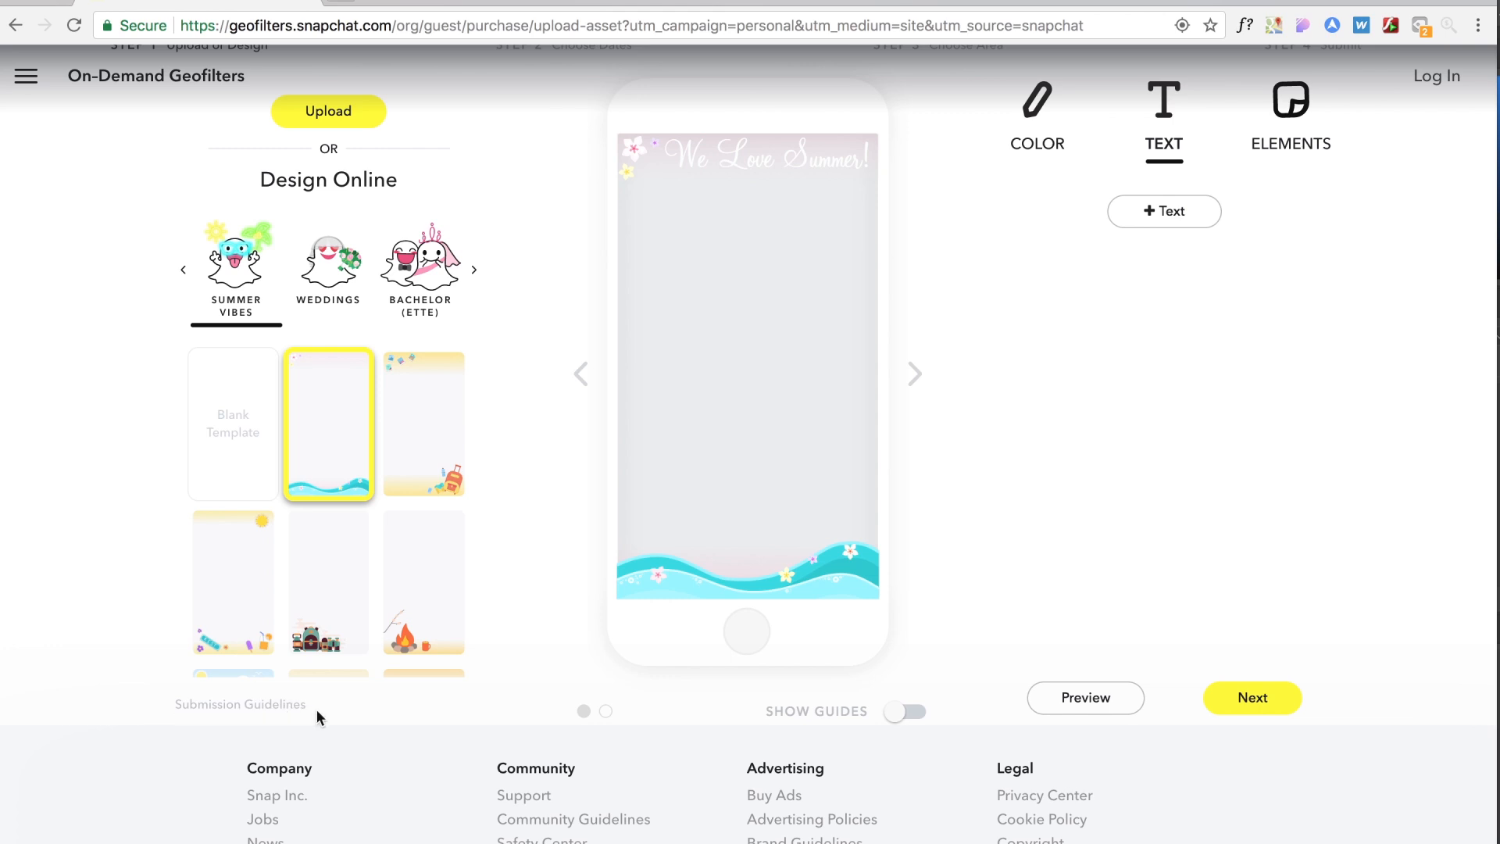
pyautogui.scroll(3)
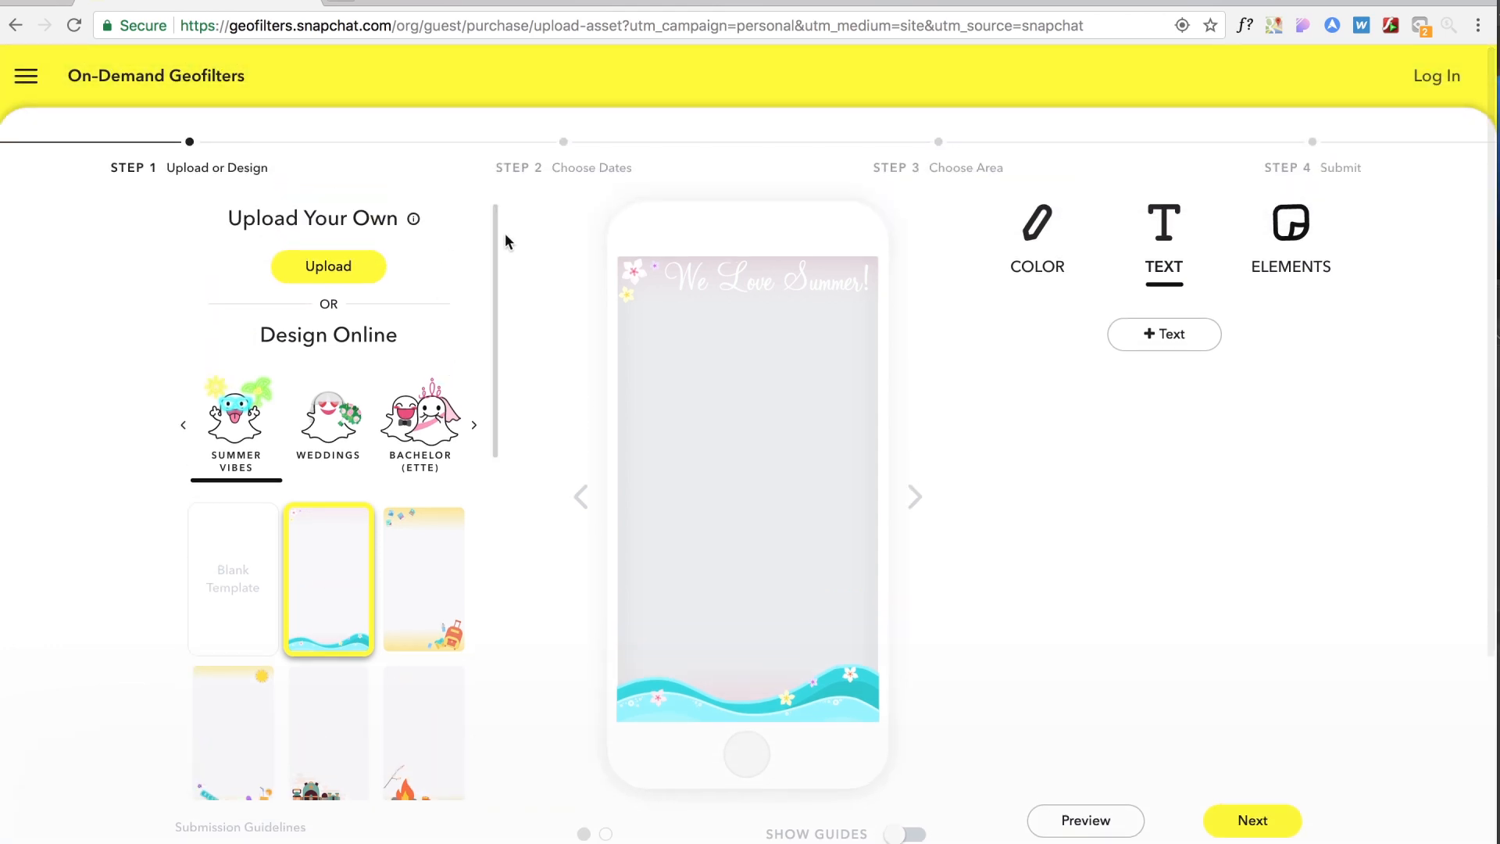
pyautogui.scroll(-3)
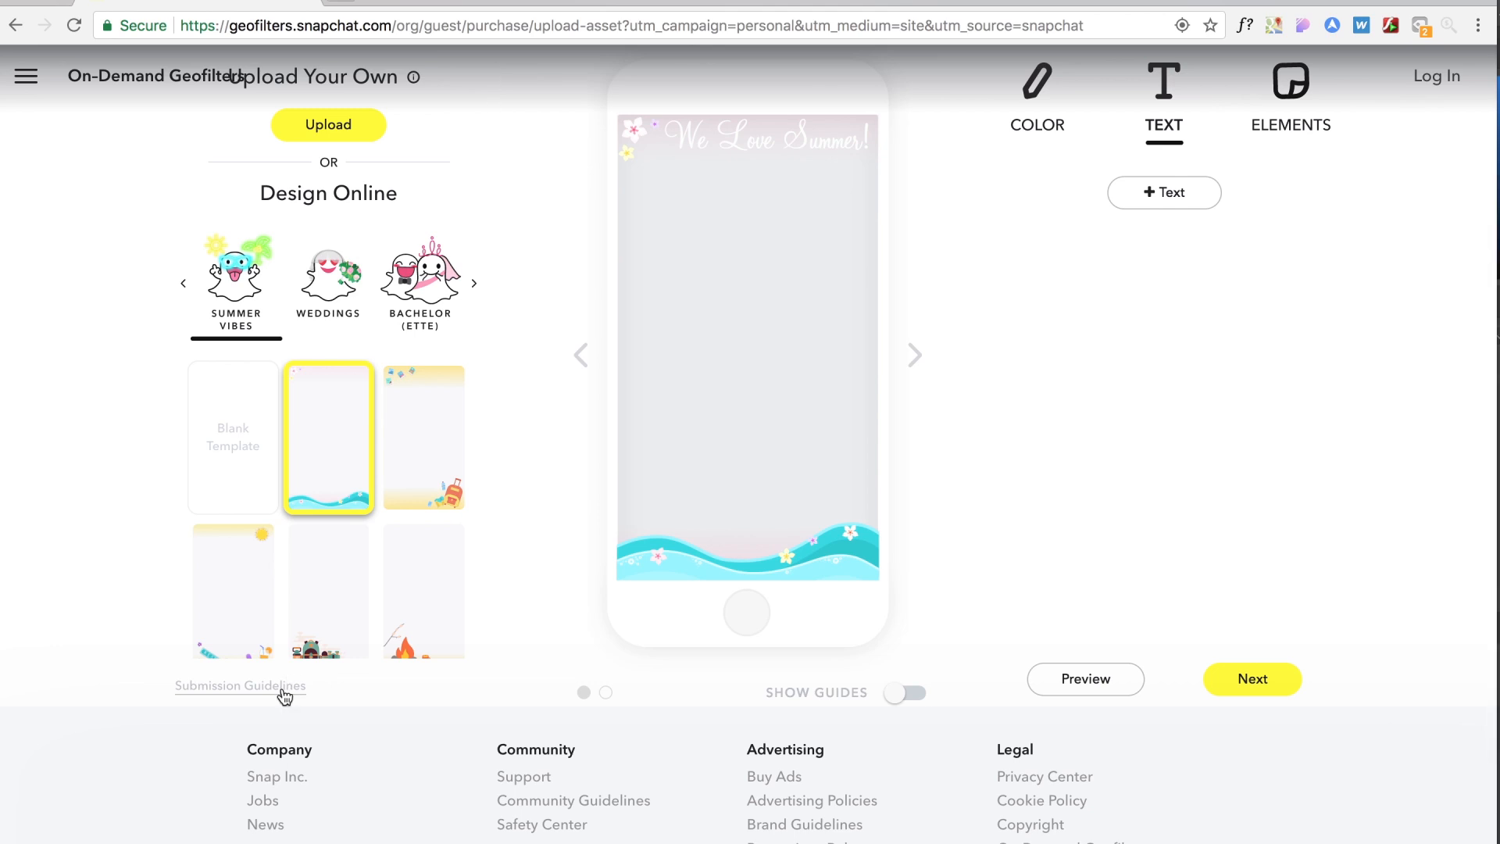
pyautogui.click(240, 686)
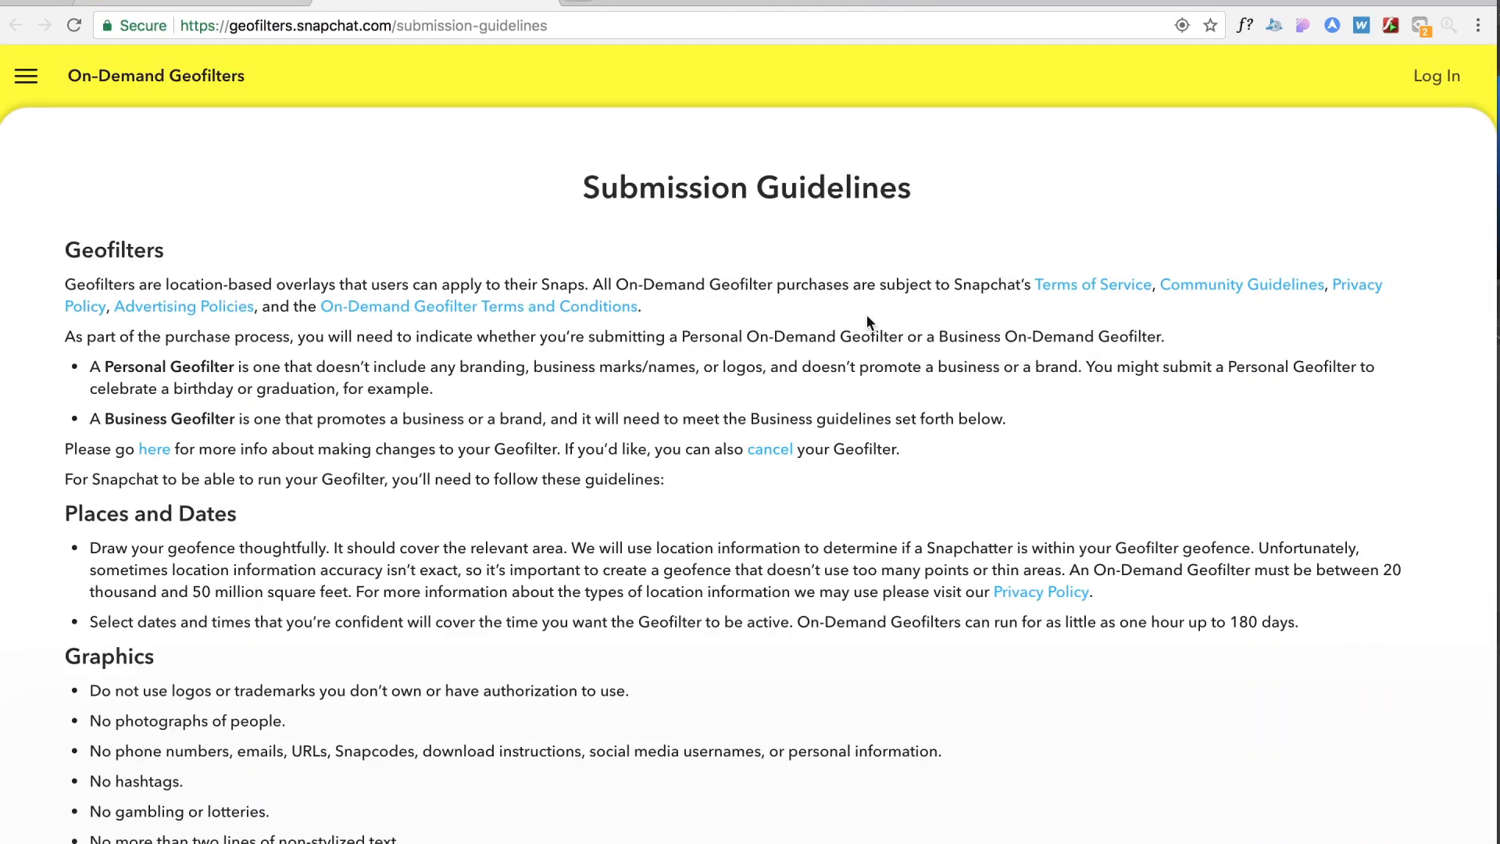
pyautogui.scroll(-3)
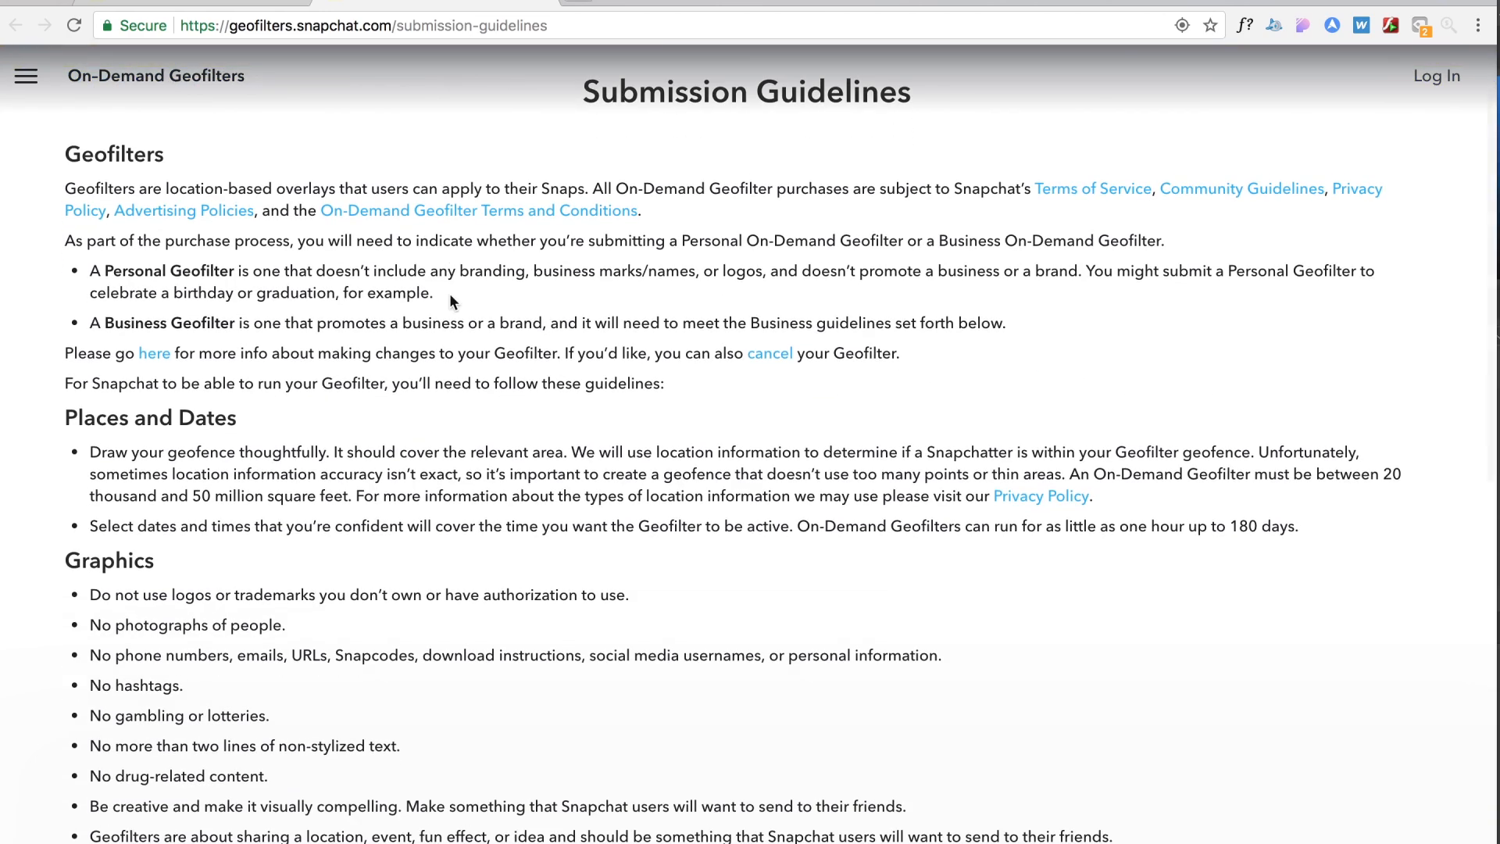
pyautogui.scroll(-3)
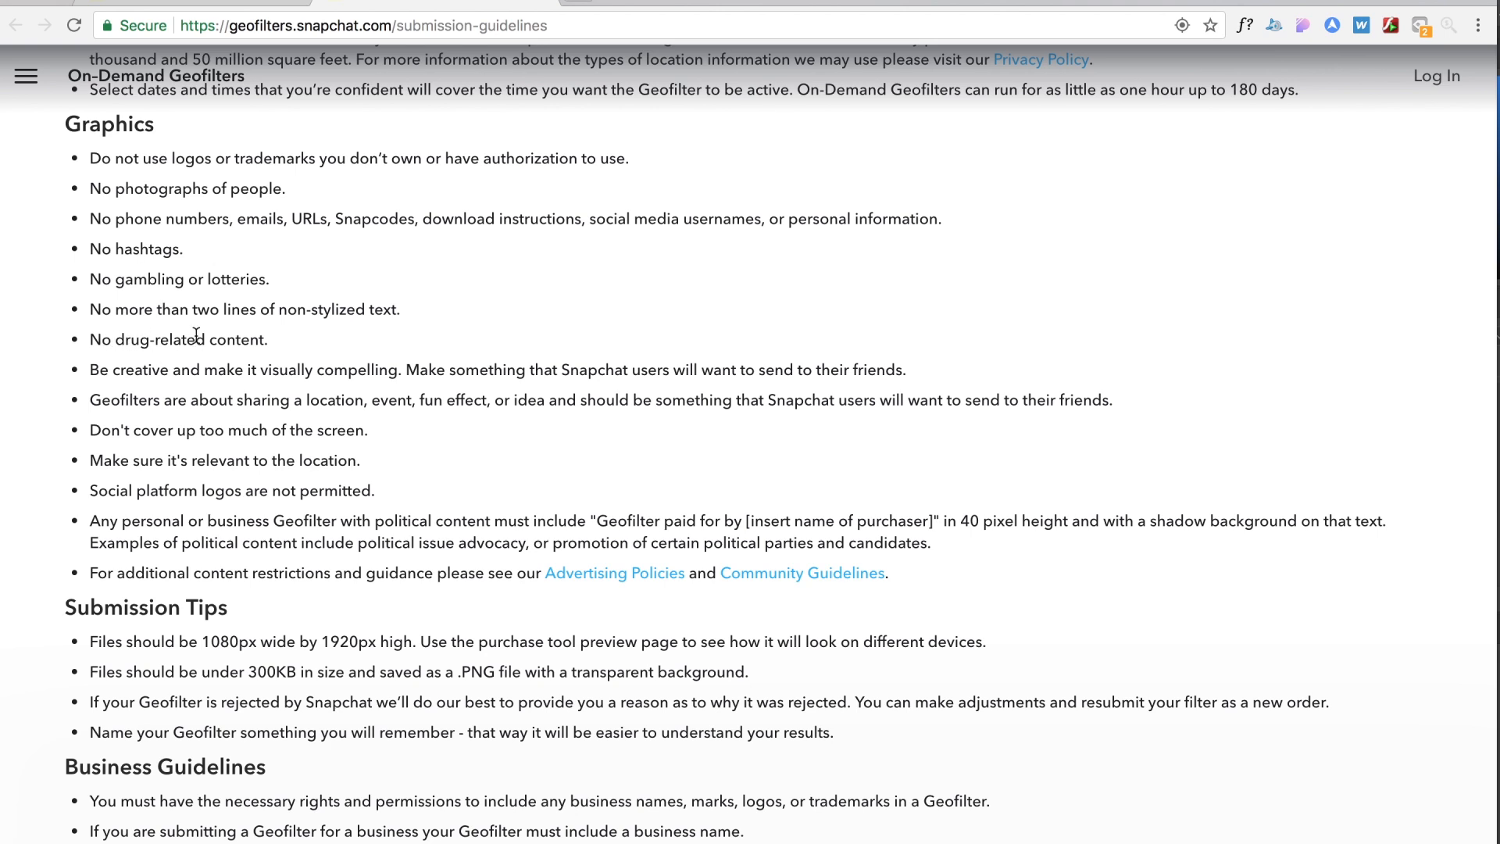
pyautogui.moveTo(169, 310); pyautogui.dragTo(297, 309)
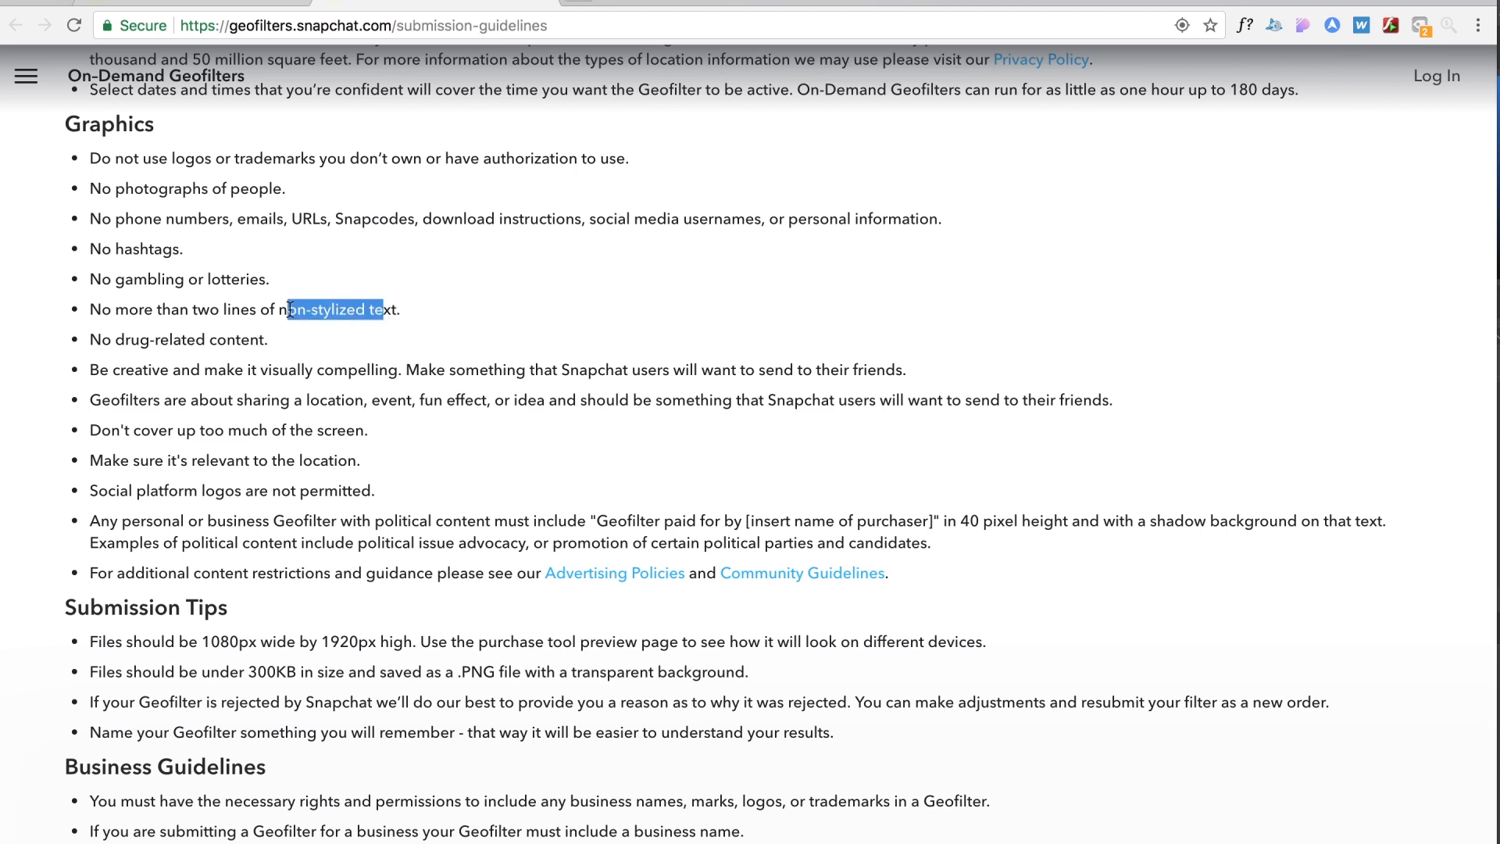
pyautogui.click(181, 275)
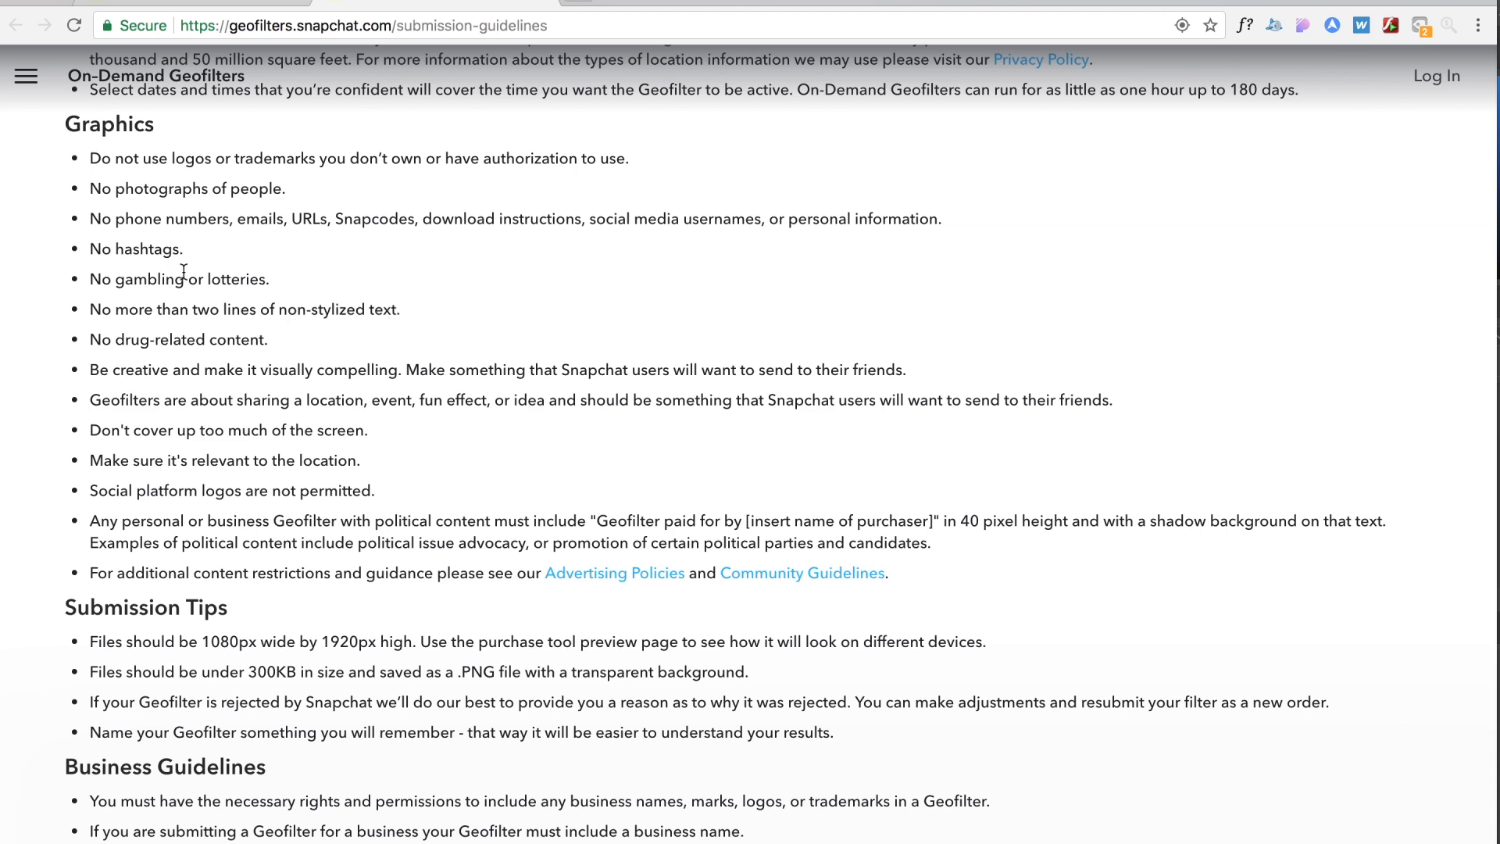
pyautogui.scroll(-3)
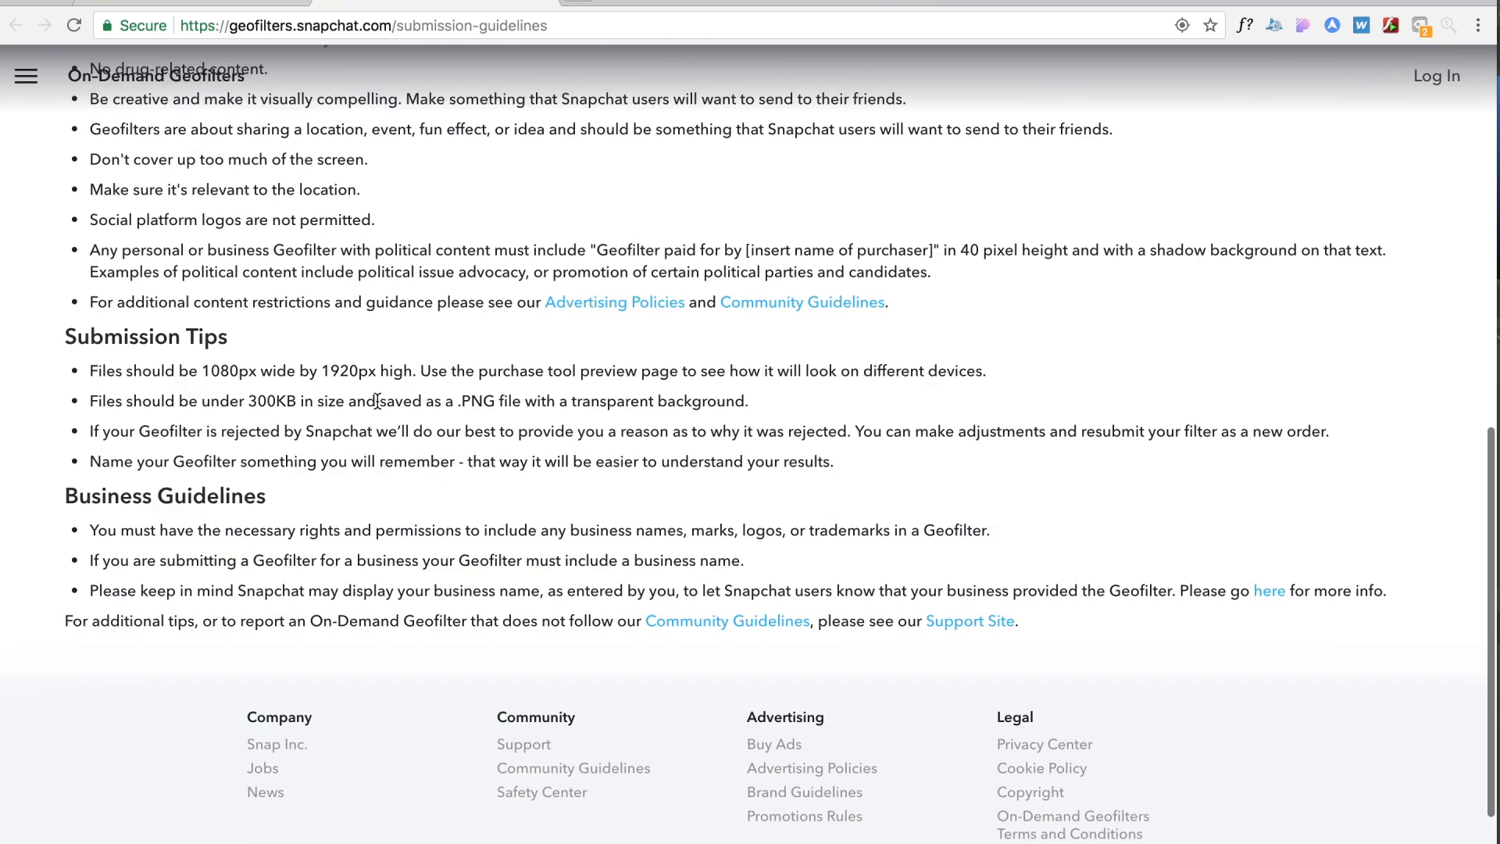
pyautogui.moveTo(289, 393)
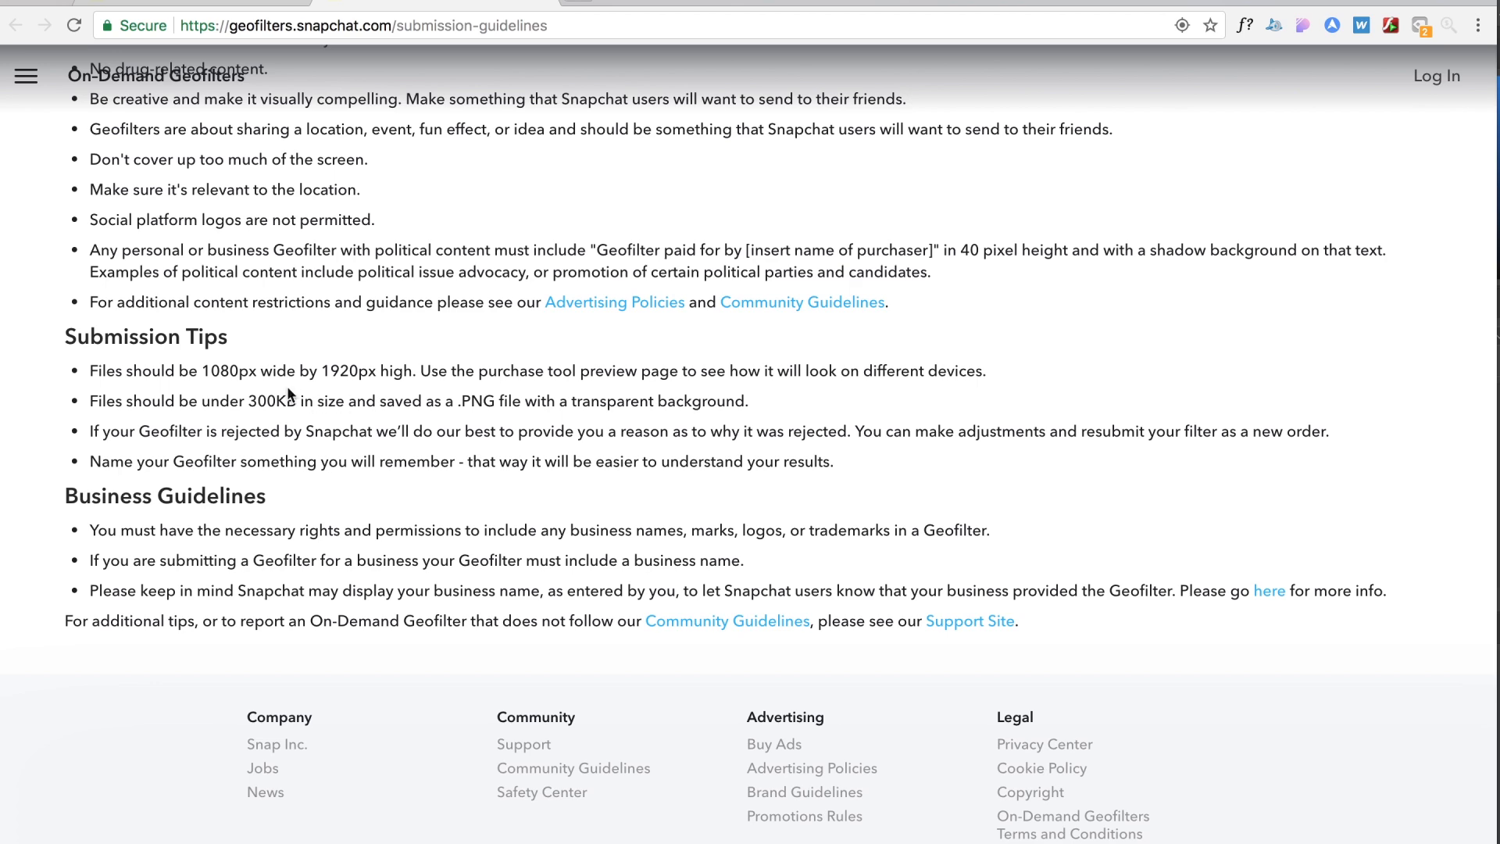
pyautogui.scroll(3)
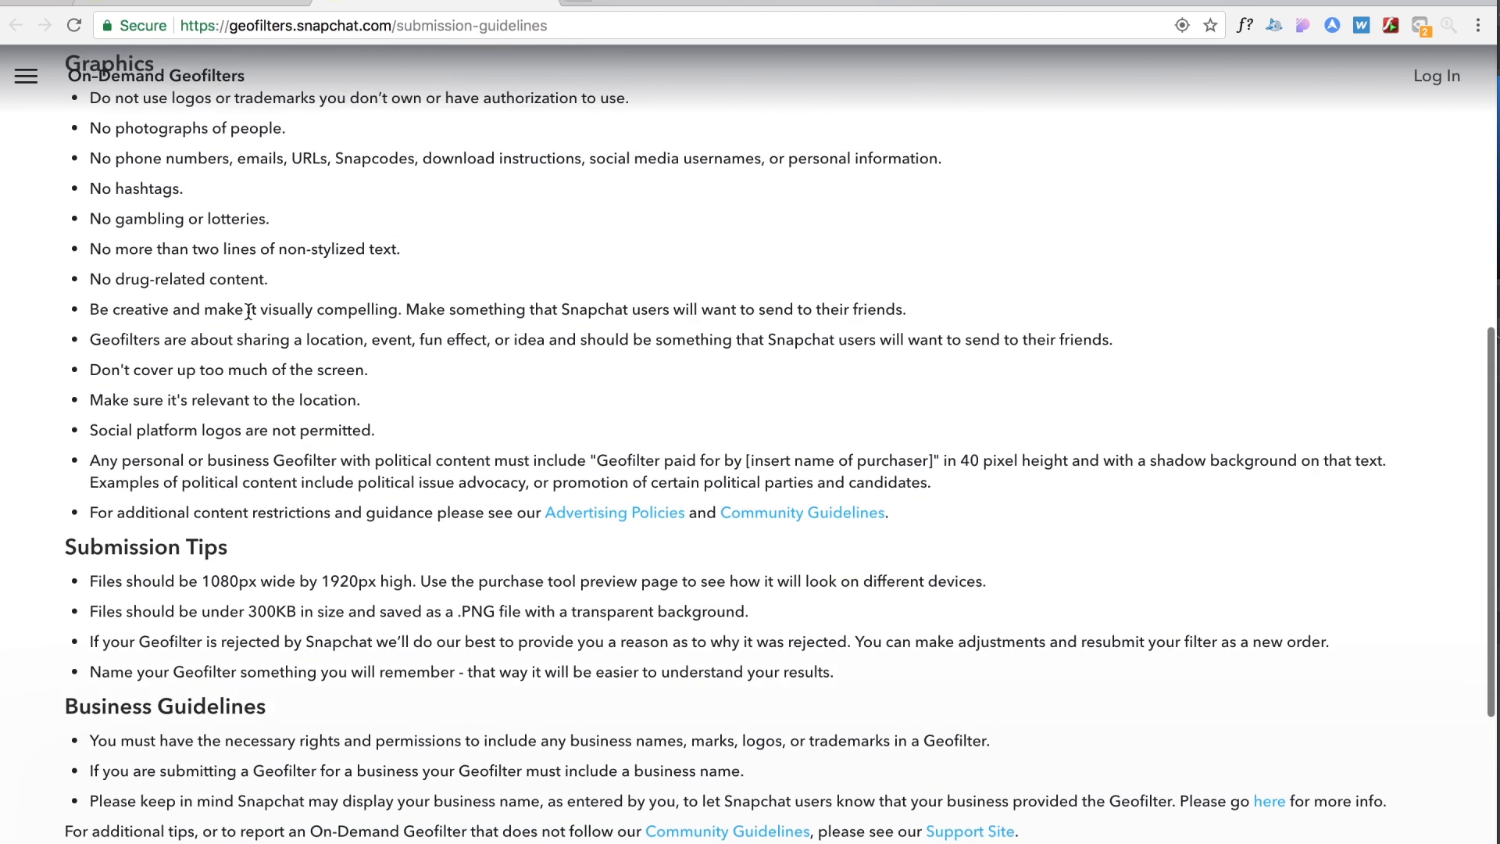
pyautogui.moveTo(100, 309); pyautogui.dragTo(357, 309)
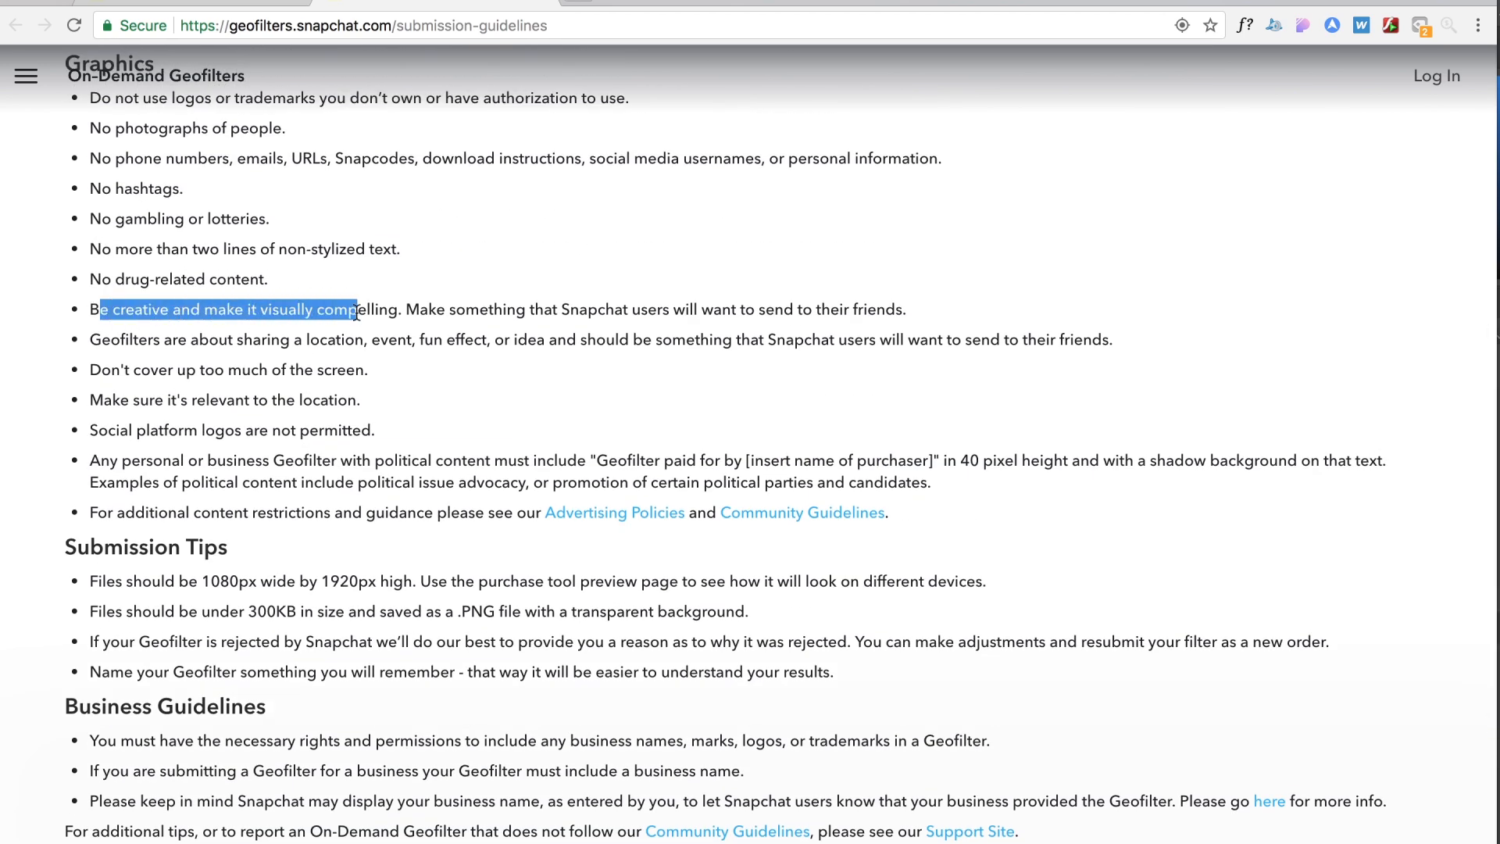
pyautogui.moveTo(356, 310); pyautogui.dragTo(544, 309)
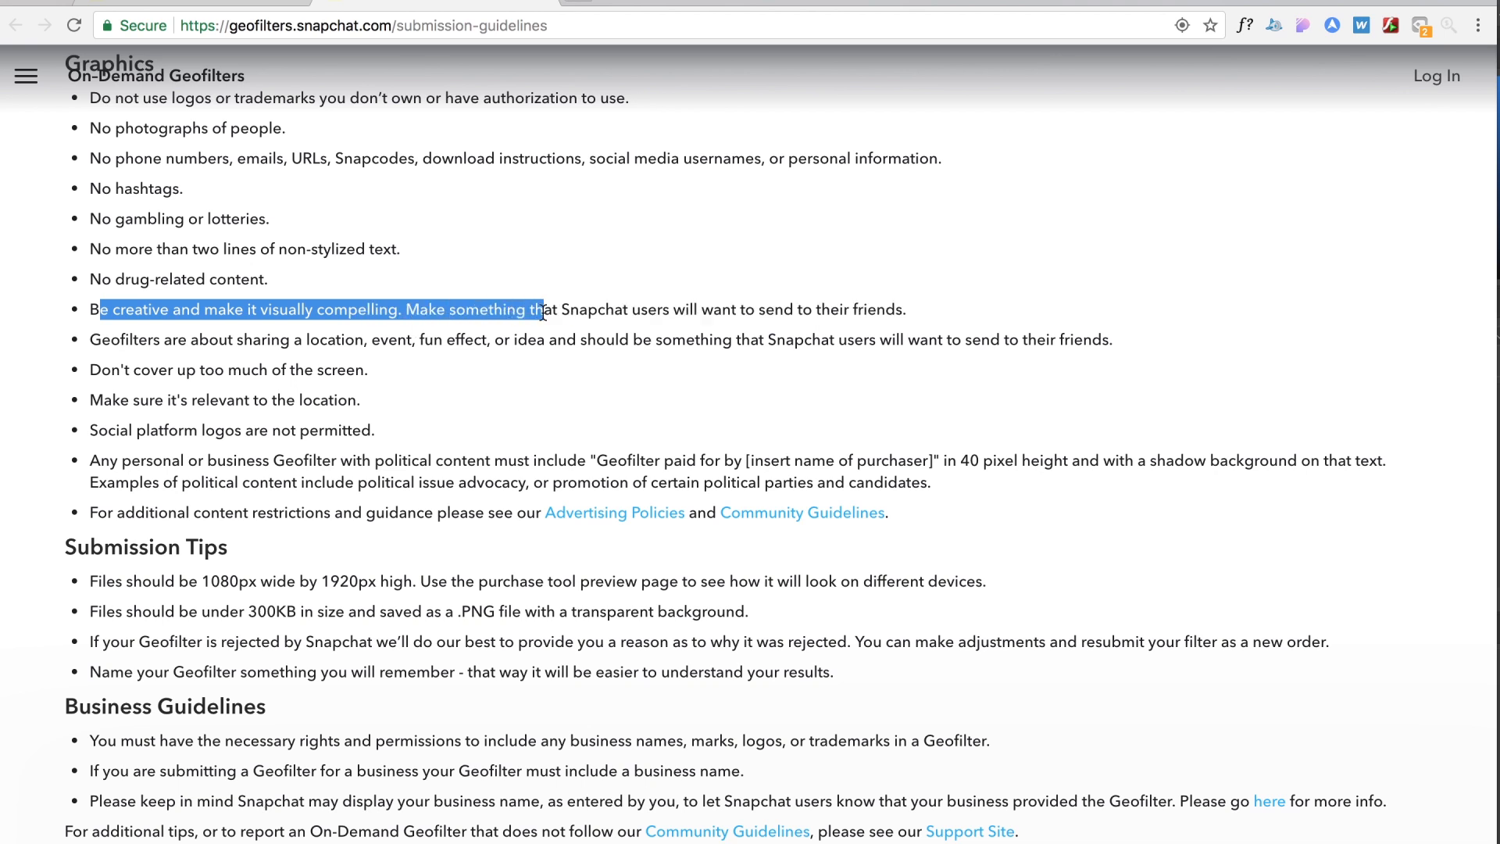
pyautogui.moveTo(541, 309); pyautogui.dragTo(893, 309)
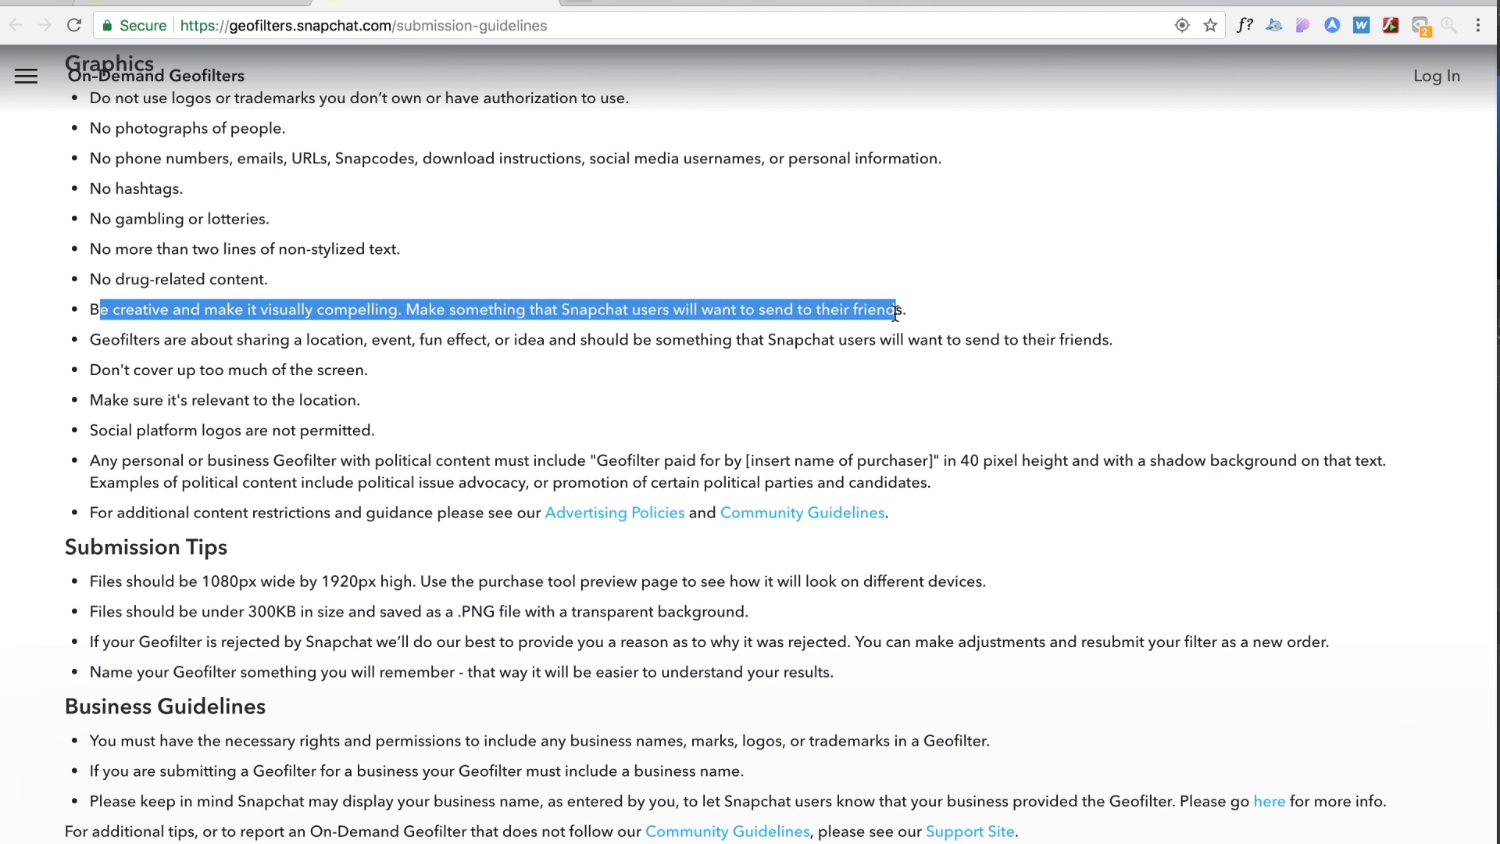
pyautogui.click(913, 319)
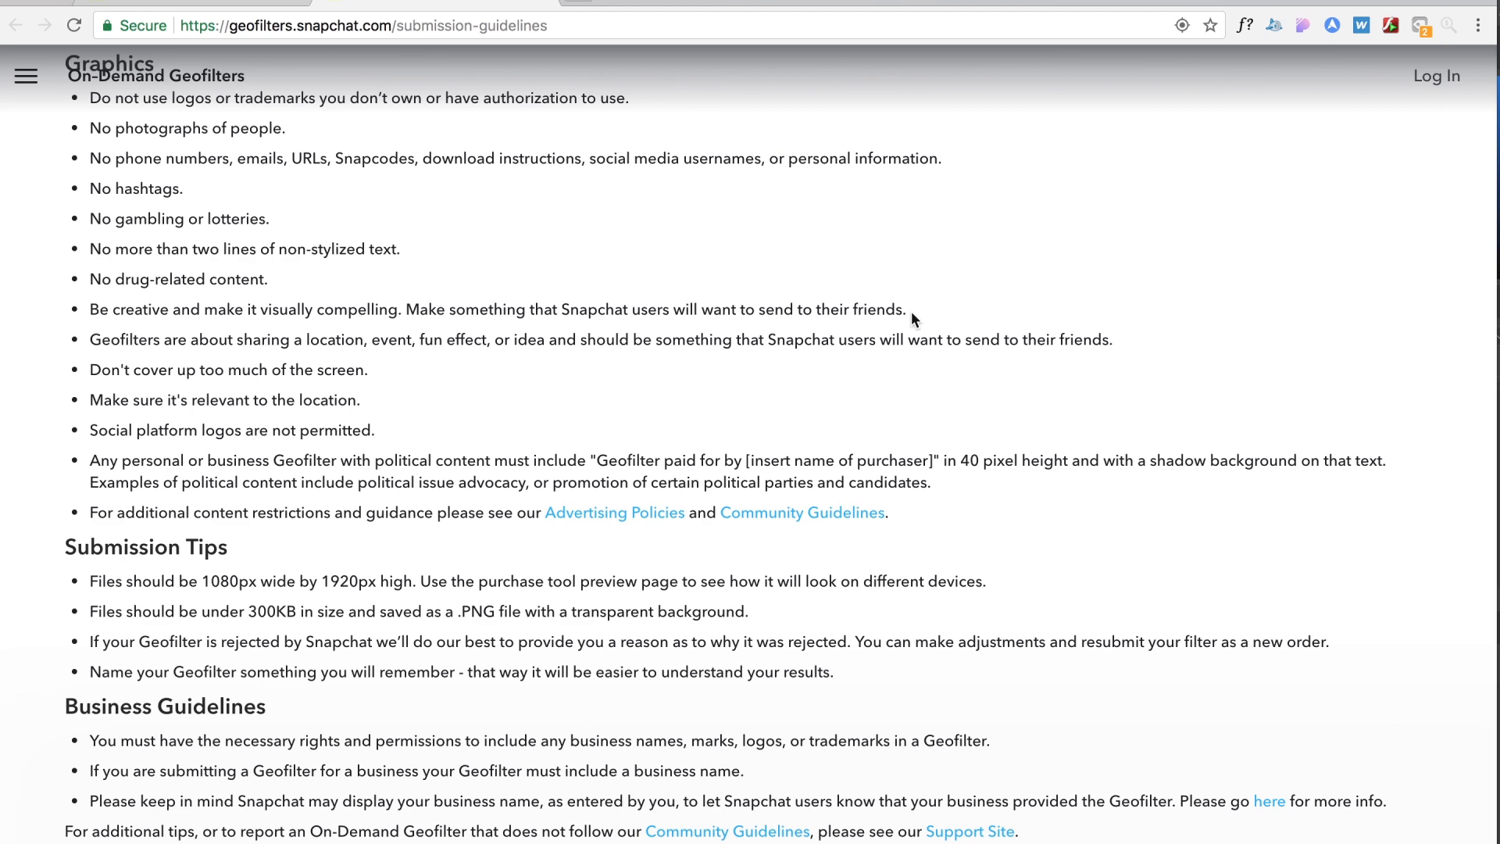
pyautogui.scroll(3)
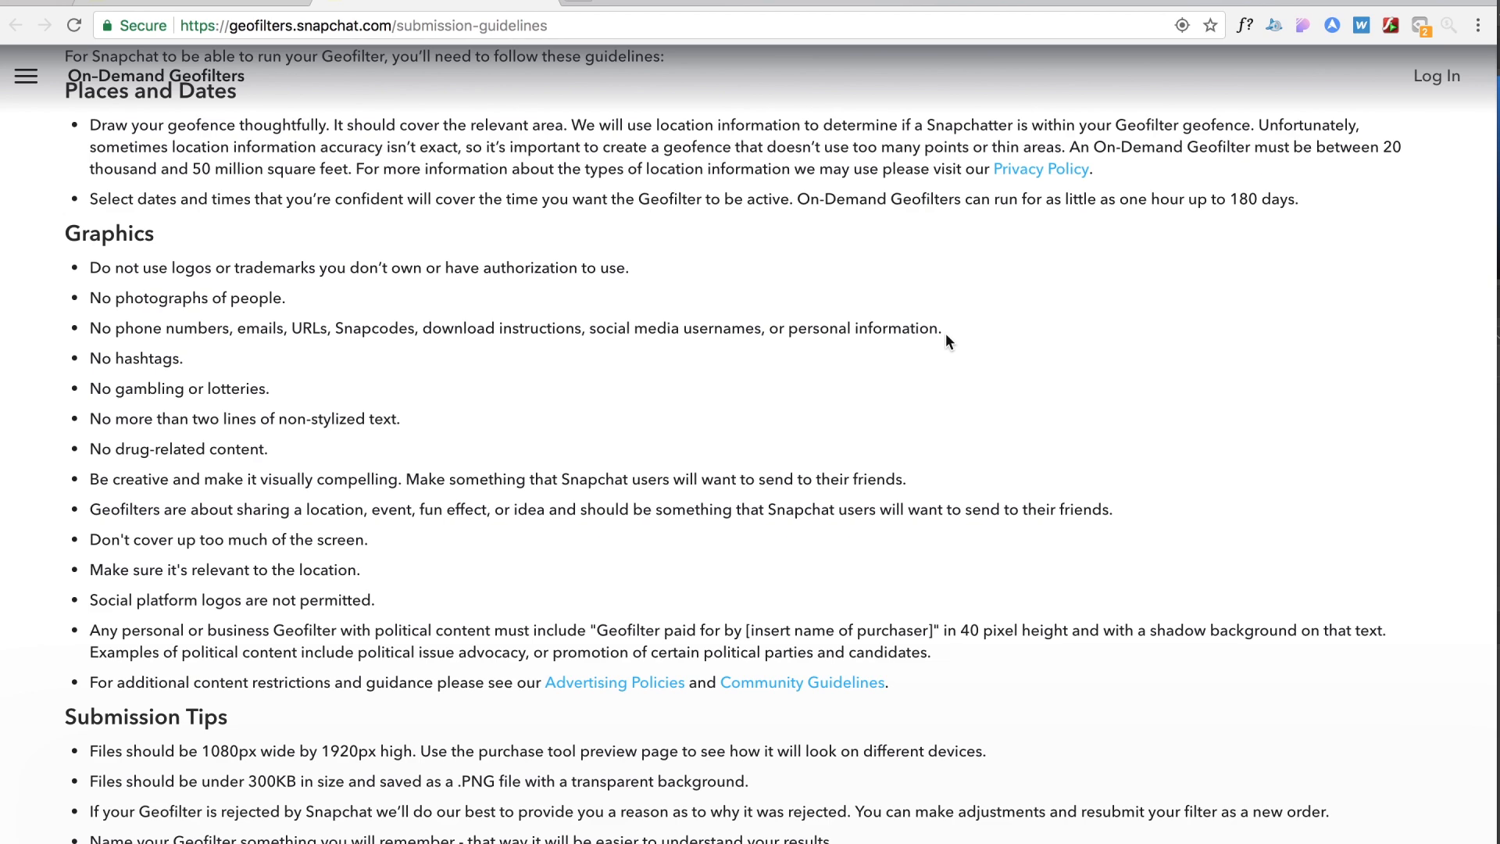
pyautogui.scroll(3)
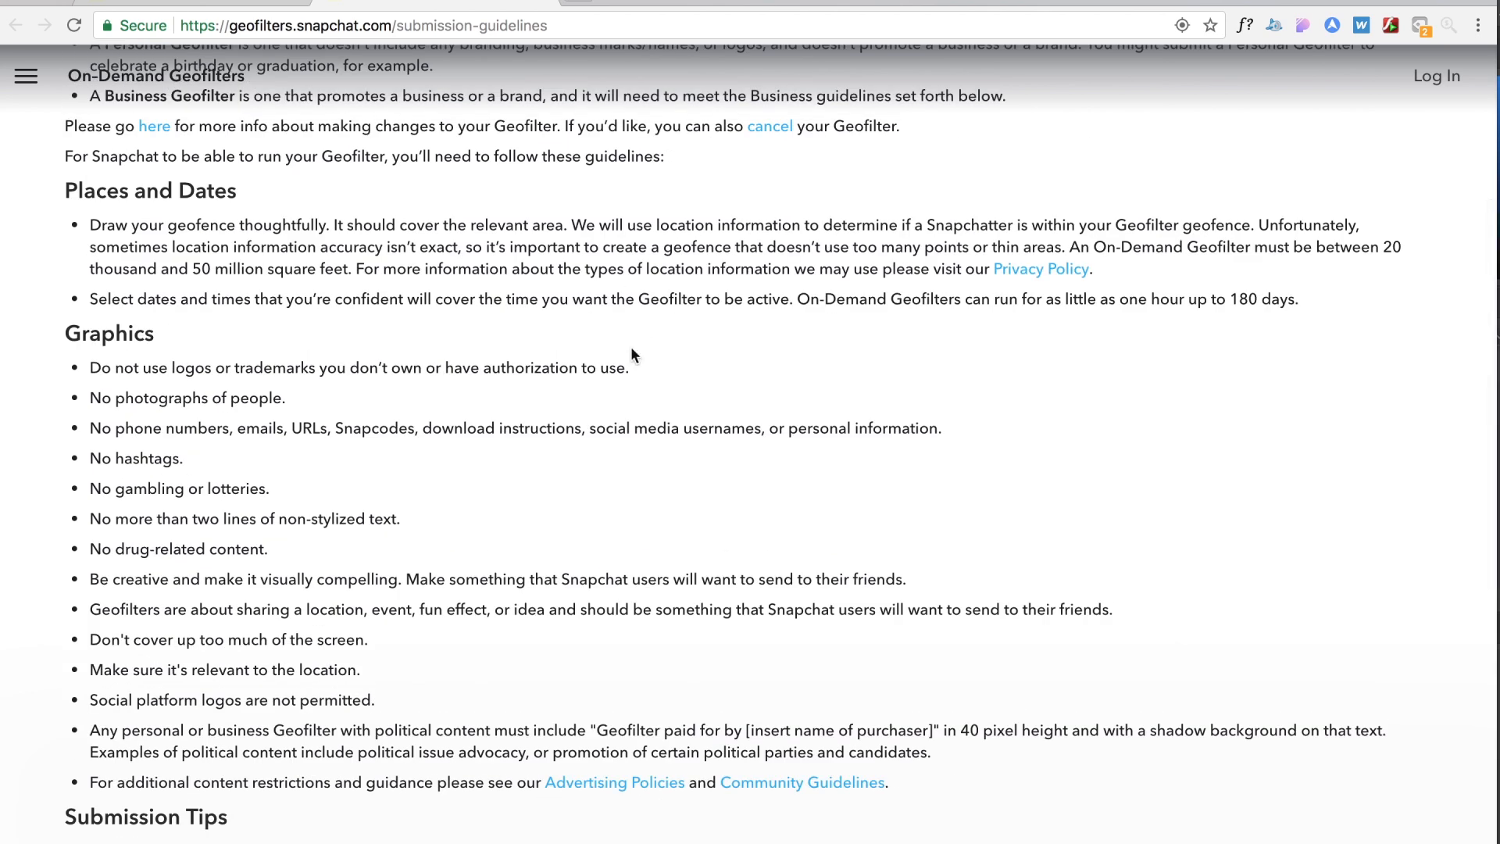
pyautogui.scroll(3)
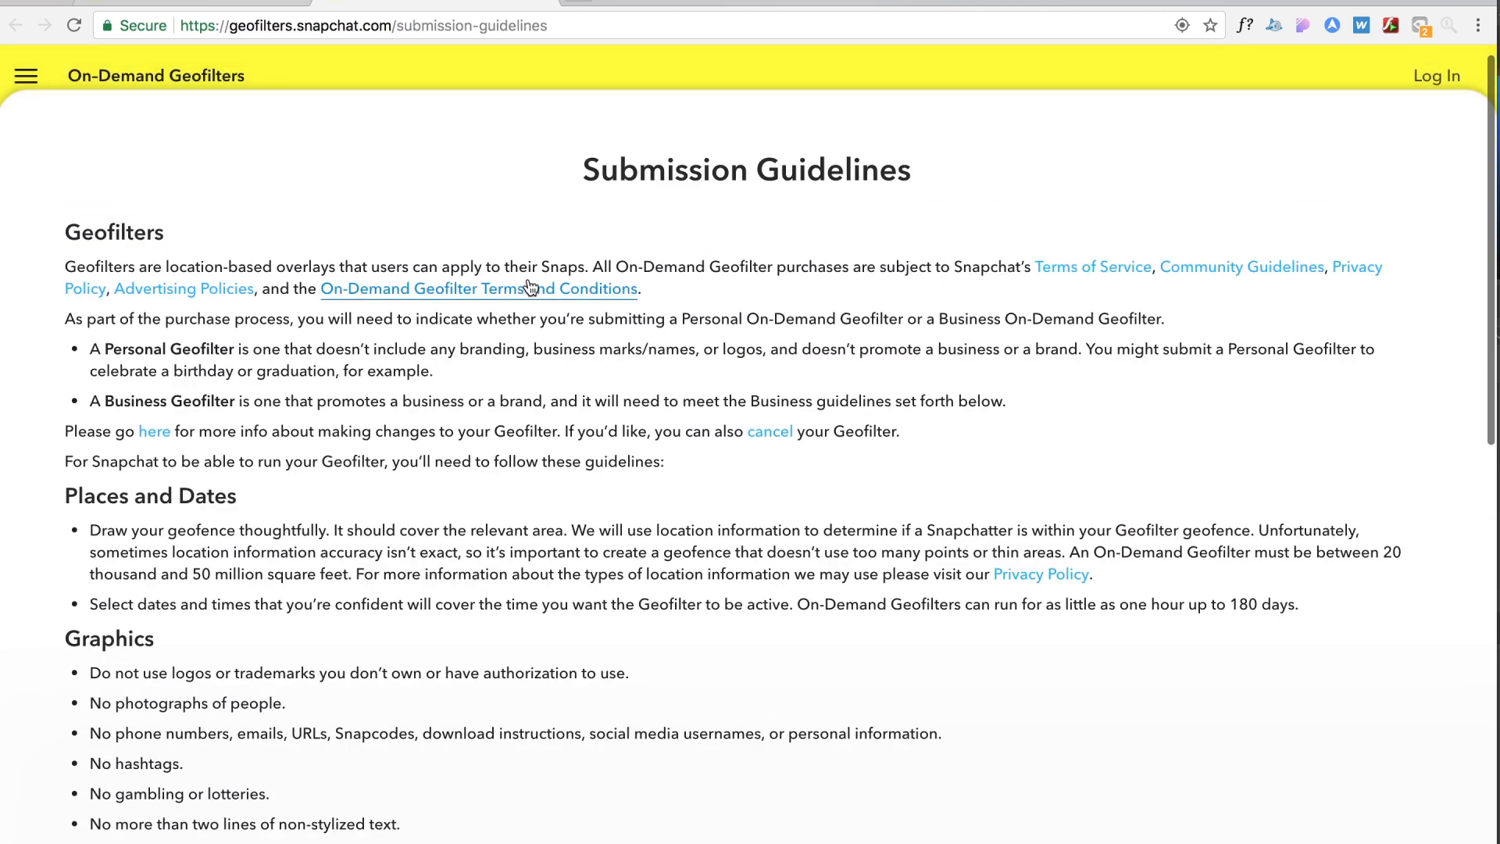
pyautogui.scroll(-3)
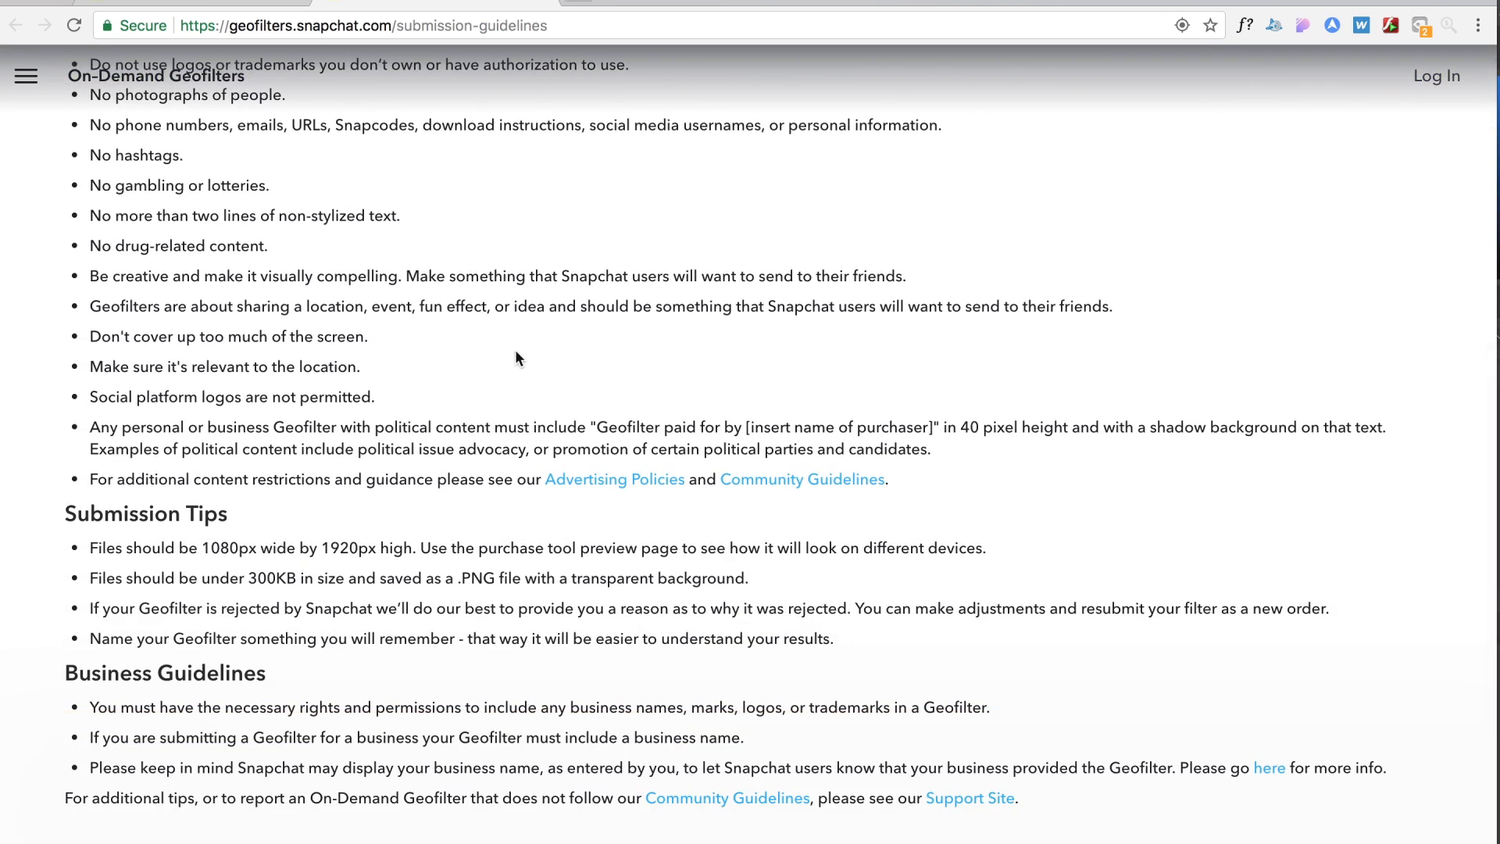
pyautogui.scroll(-3)
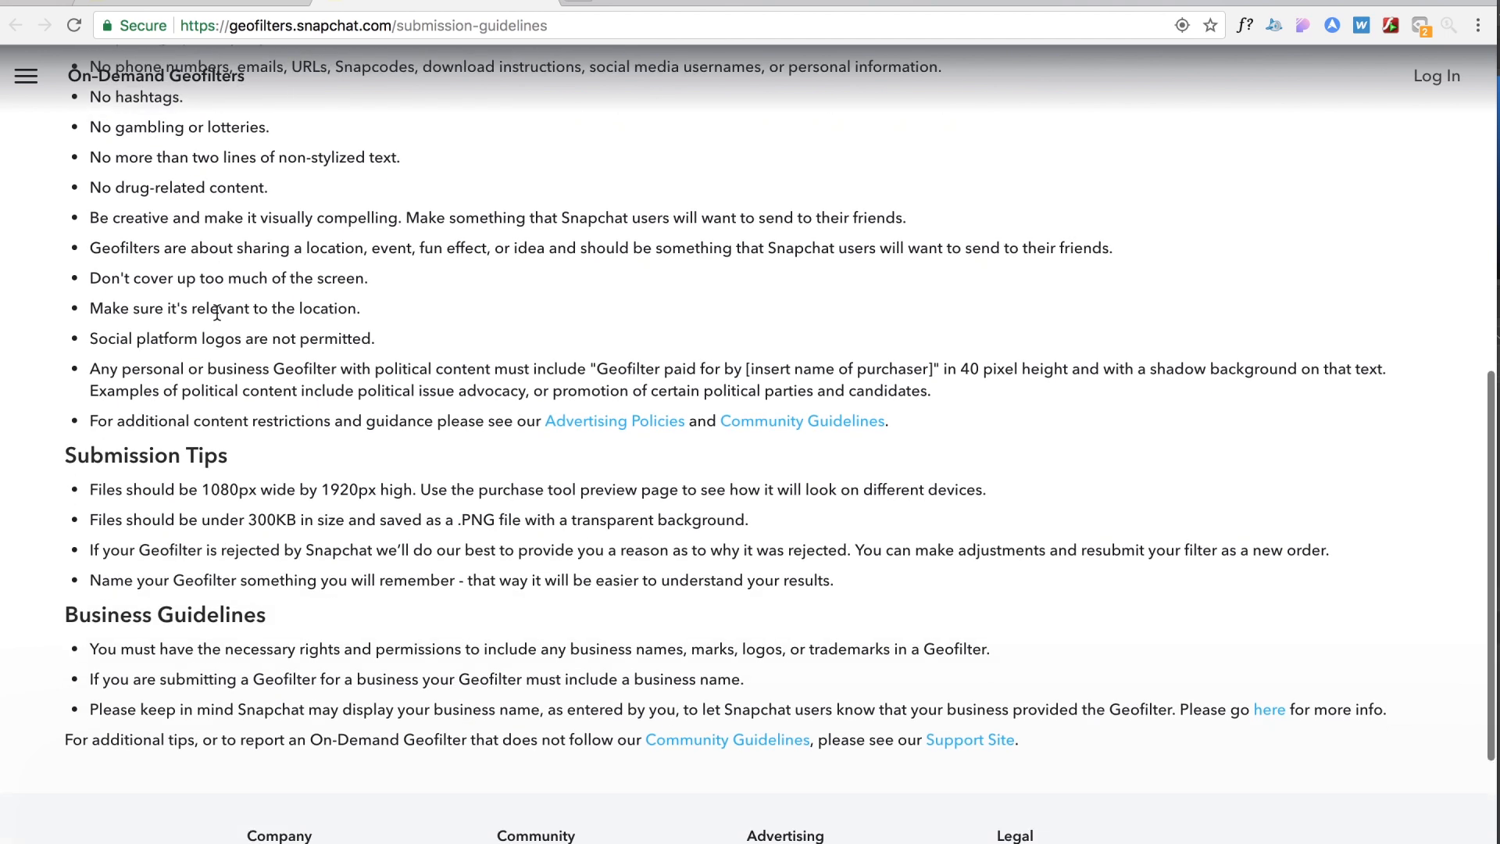
pyautogui.moveTo(226, 313)
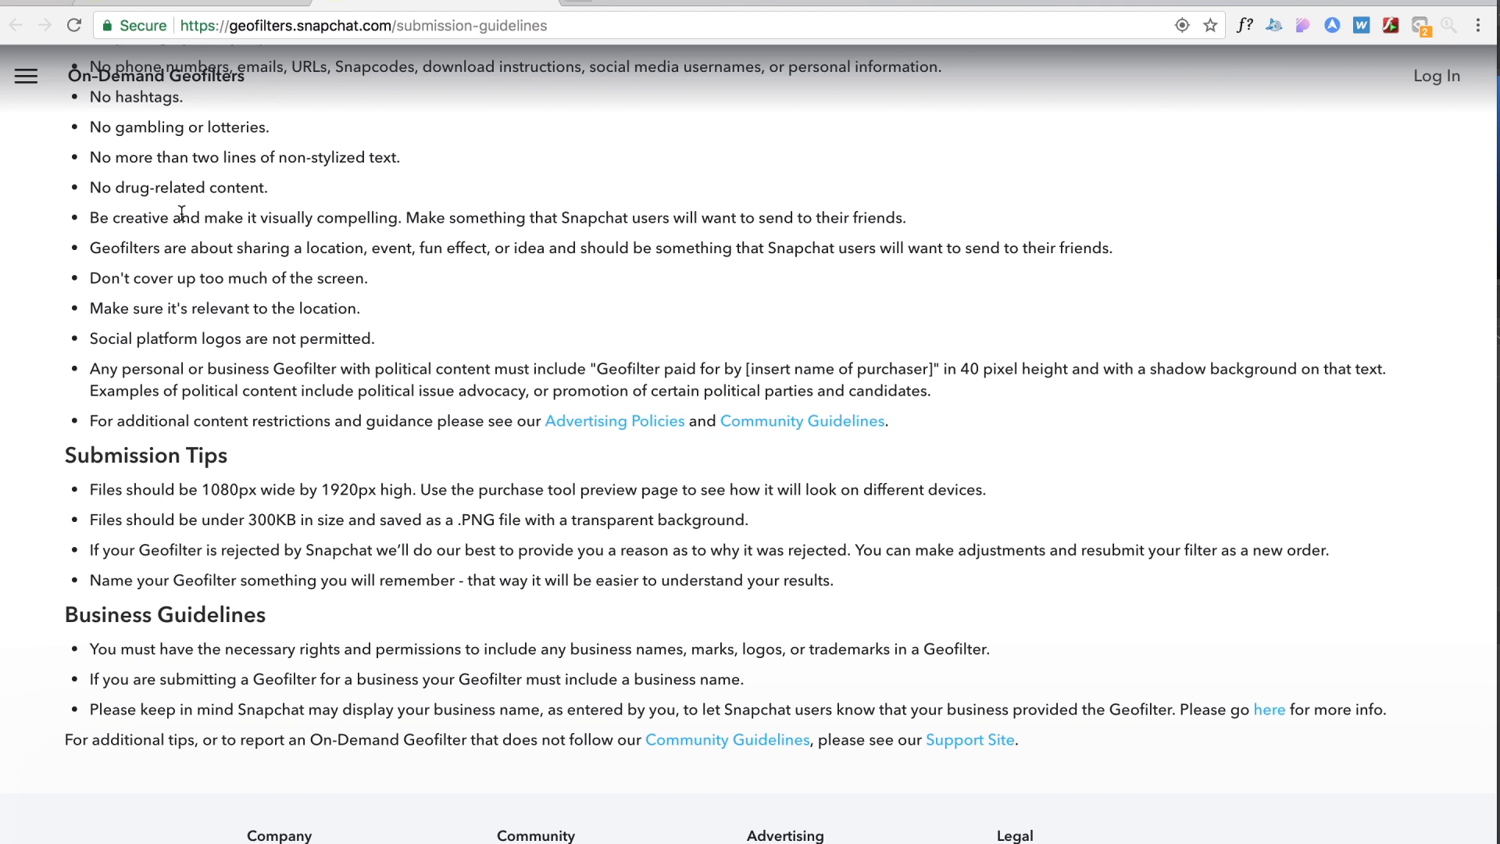
pyautogui.moveTo(315, 361)
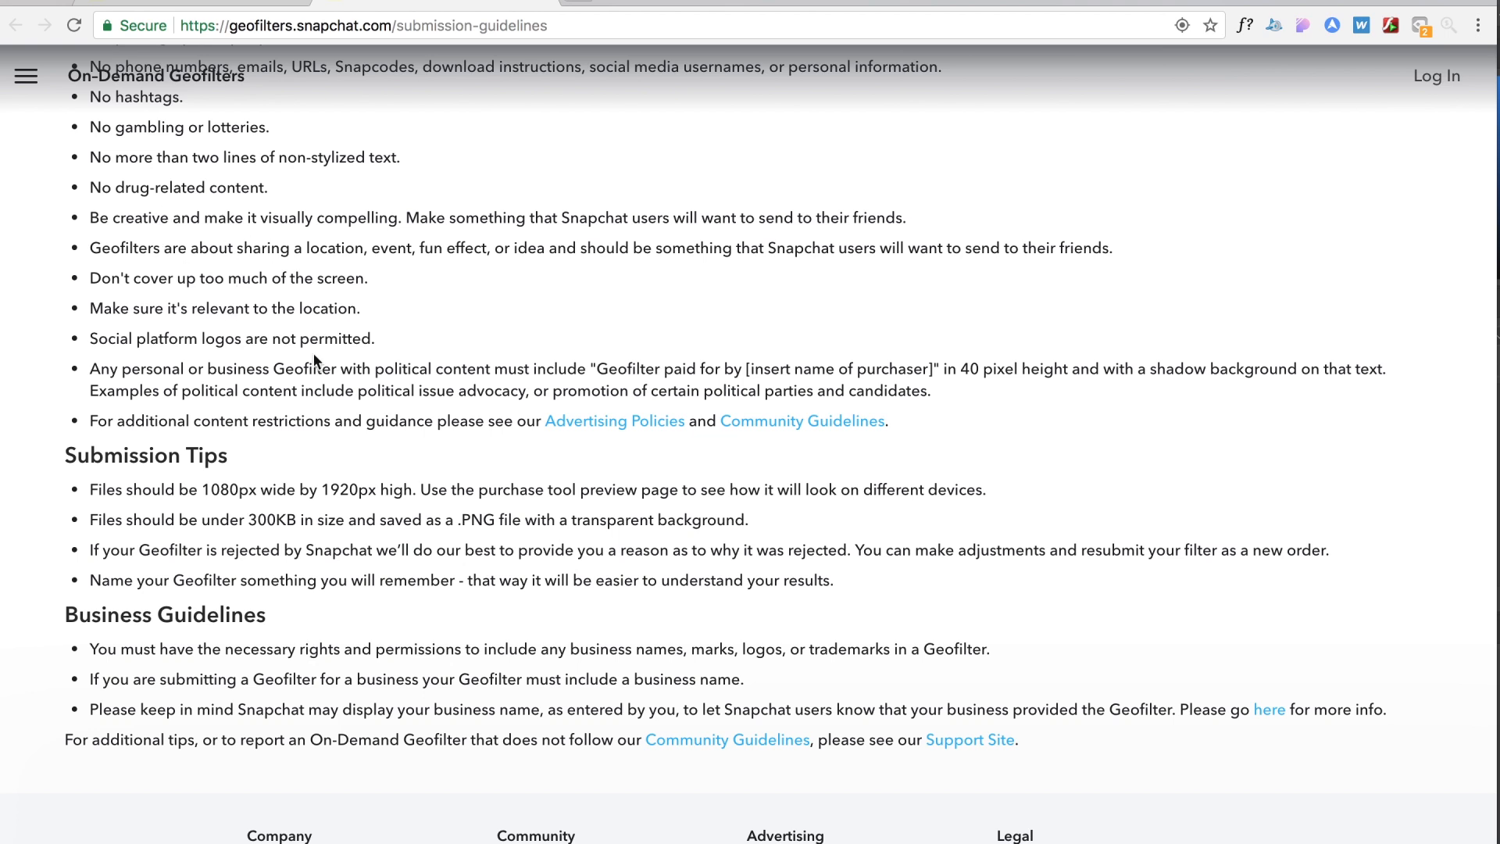
pyautogui.scroll(-3)
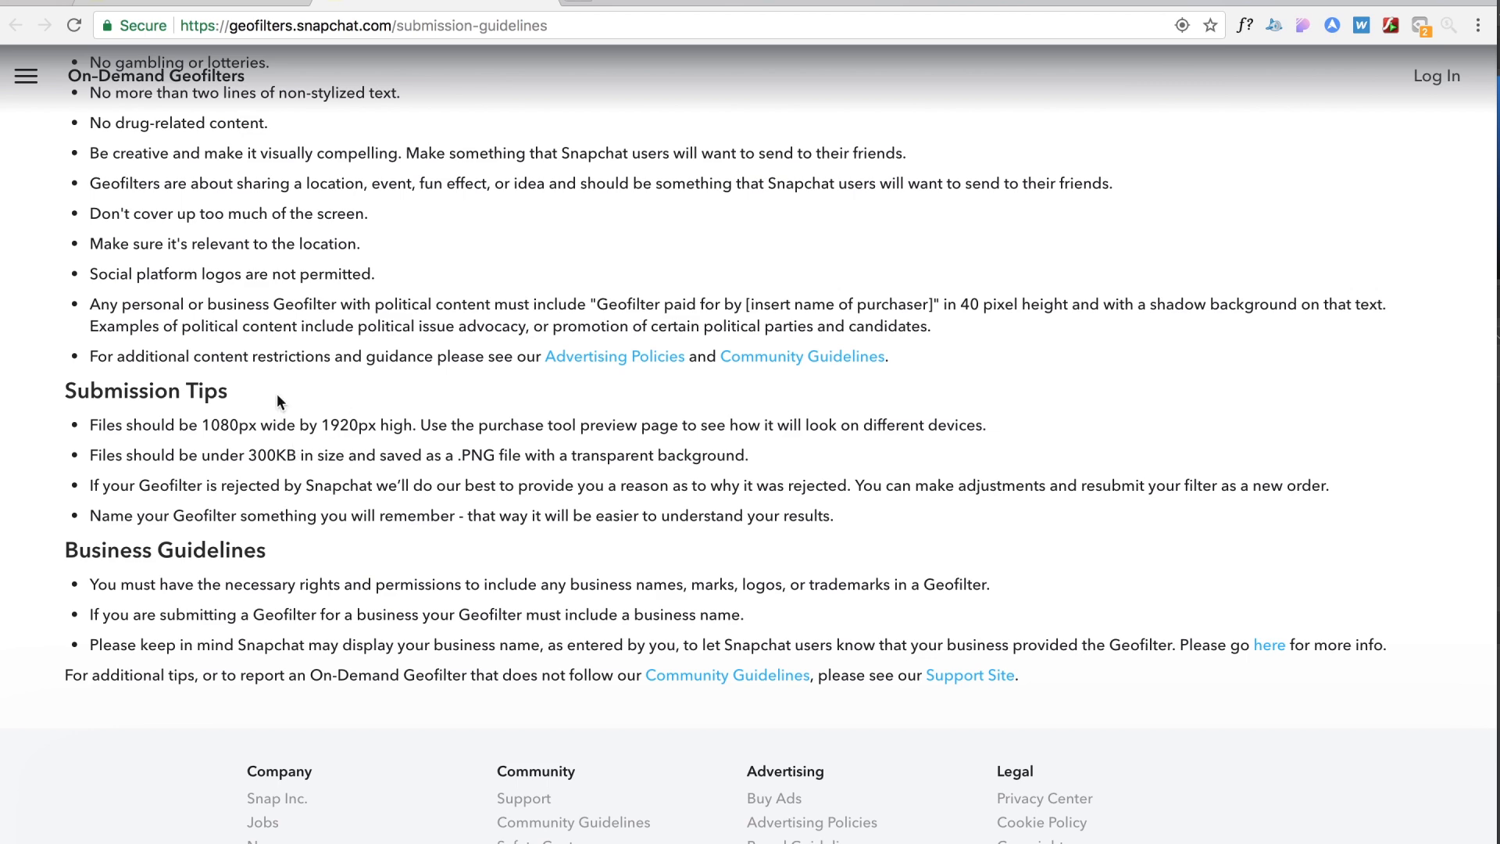
pyautogui.scroll(3)
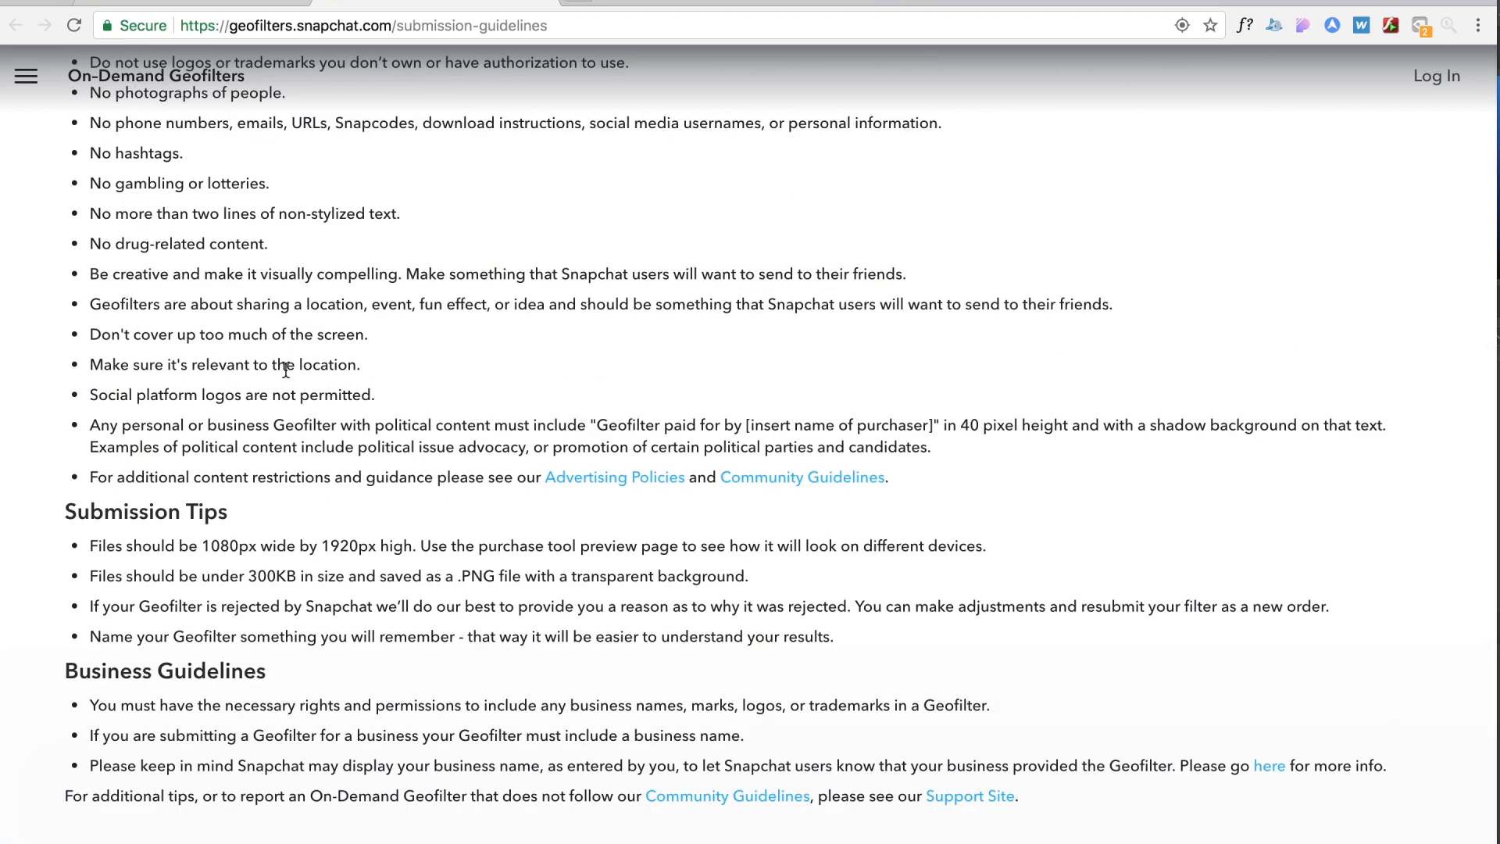
pyautogui.moveTo(412, 325)
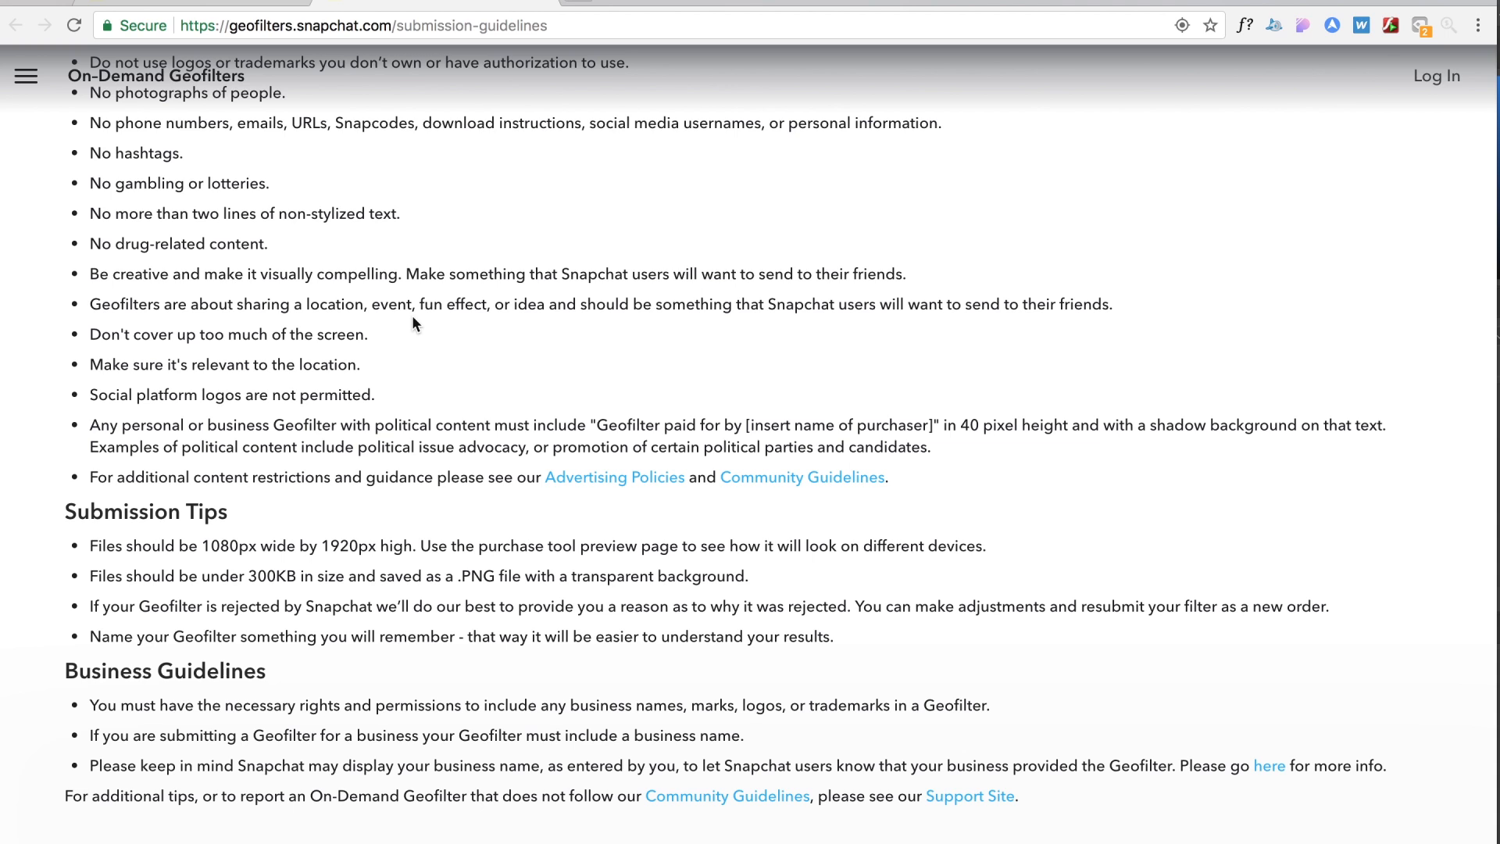
pyautogui.moveTo(422, 366)
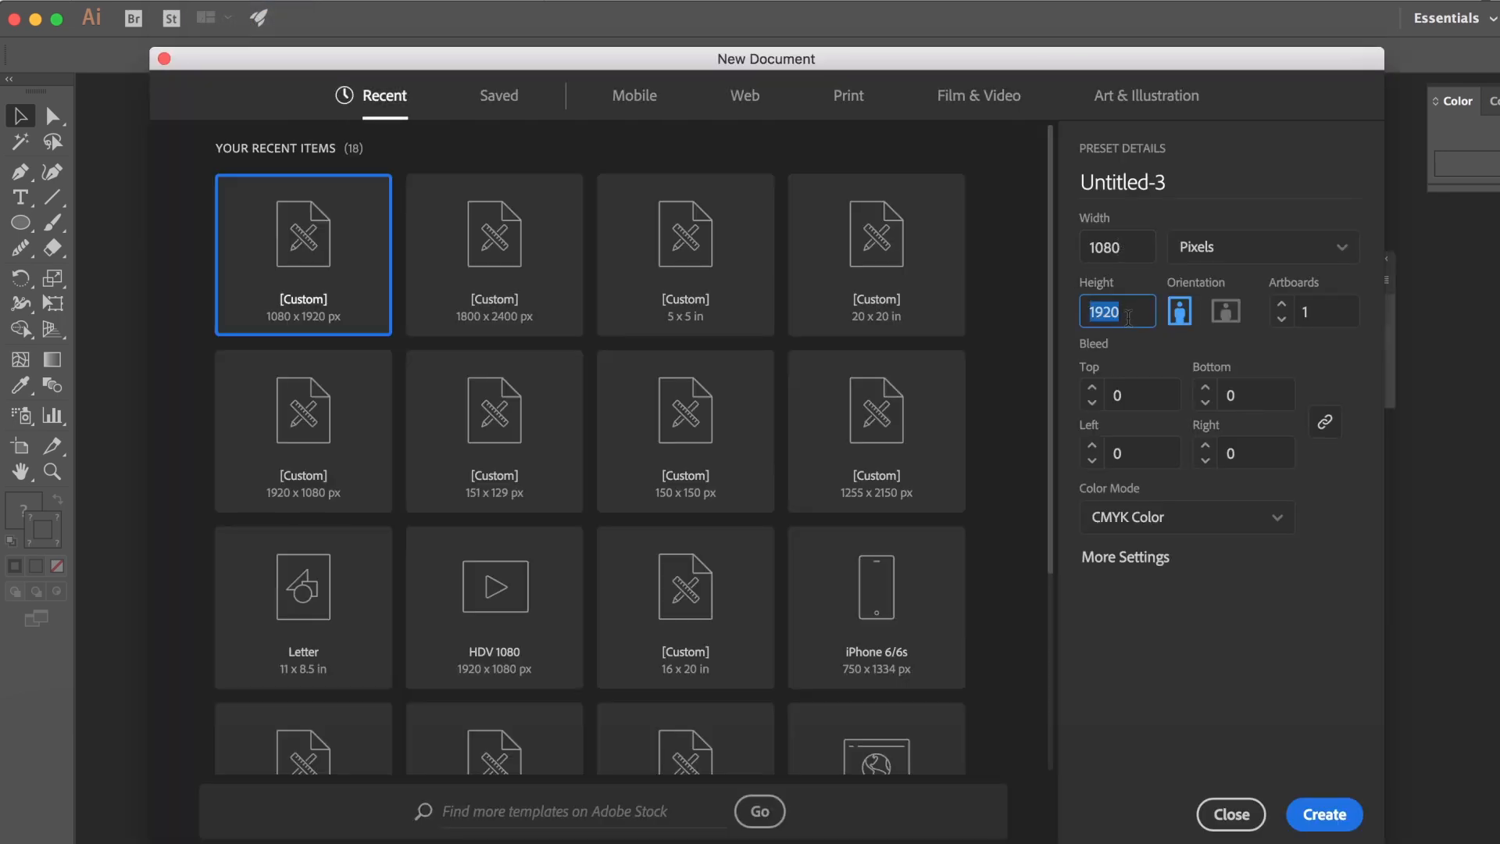
pyautogui.moveTo(1231, 539)
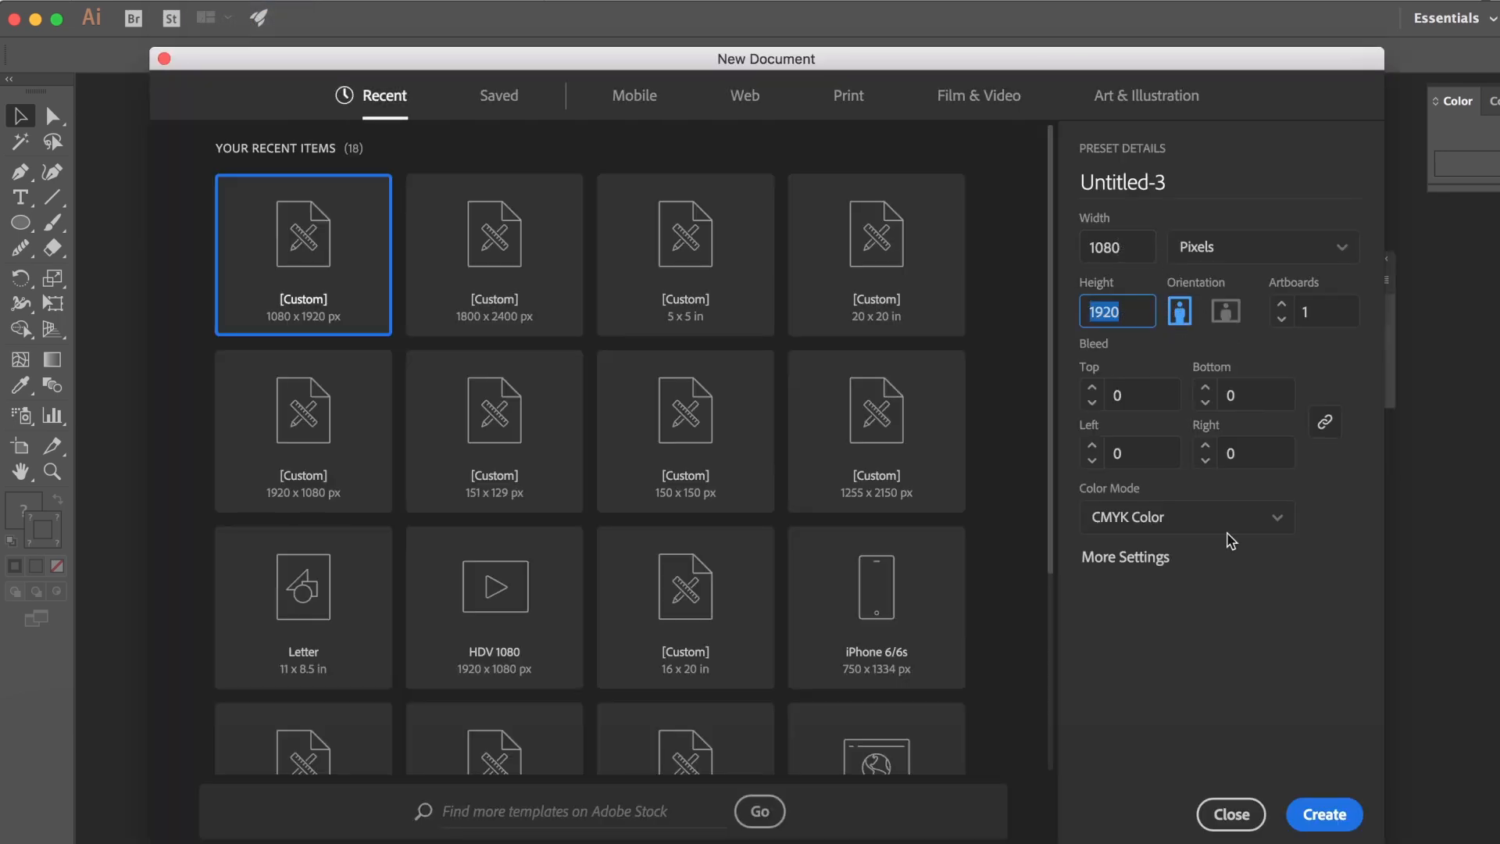
# - Create the new 1080 × 1920 px portrait document
pyautogui.click(1324, 814)
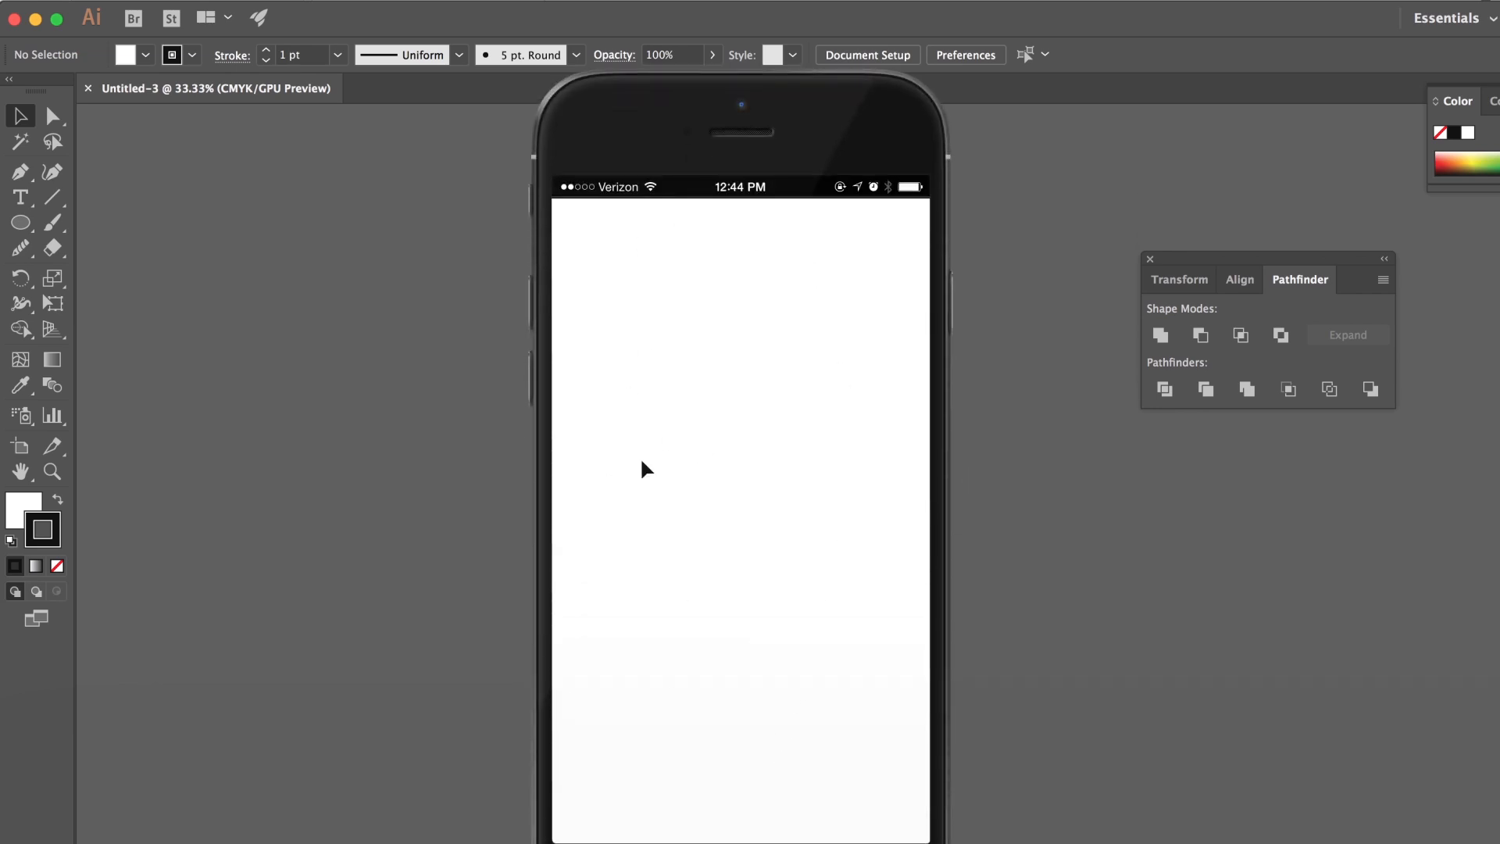
pyautogui.moveTo(709, 797)
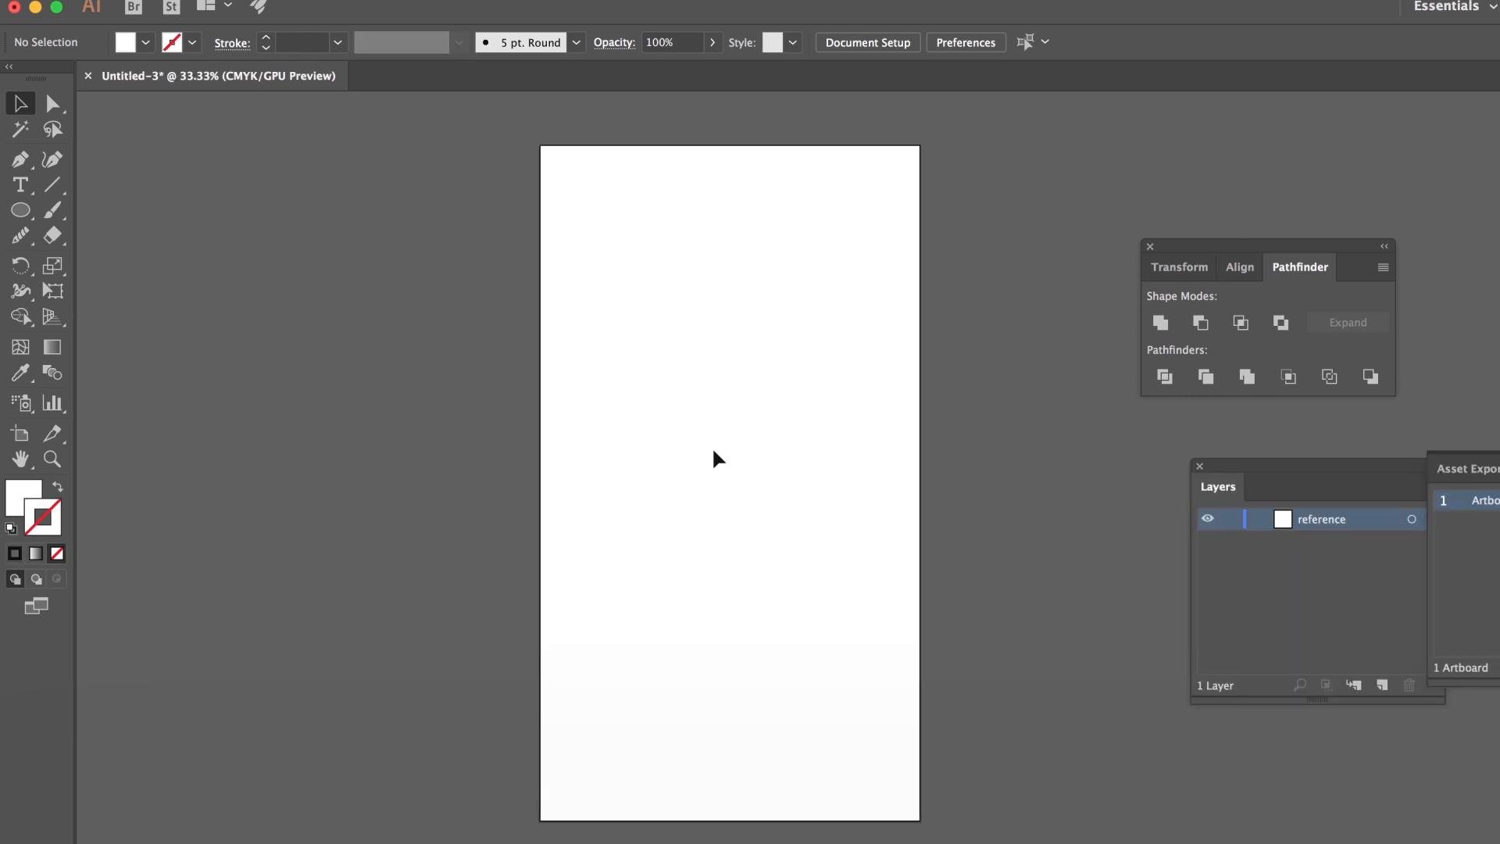
pyautogui.moveTo(709, 757)
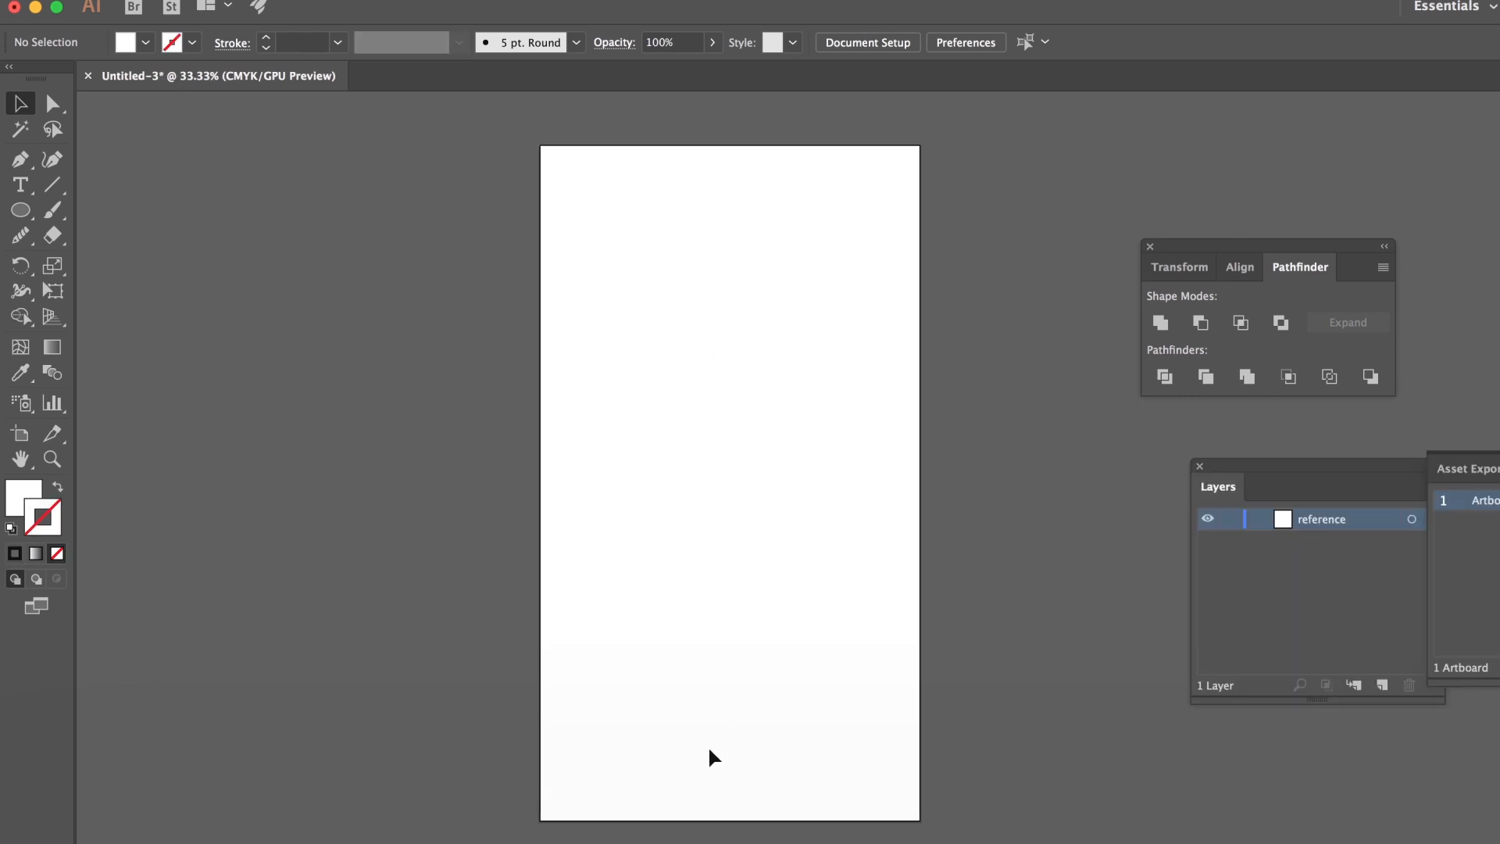
pyautogui.moveTo(669, 472)
pyautogui.write('wedding')
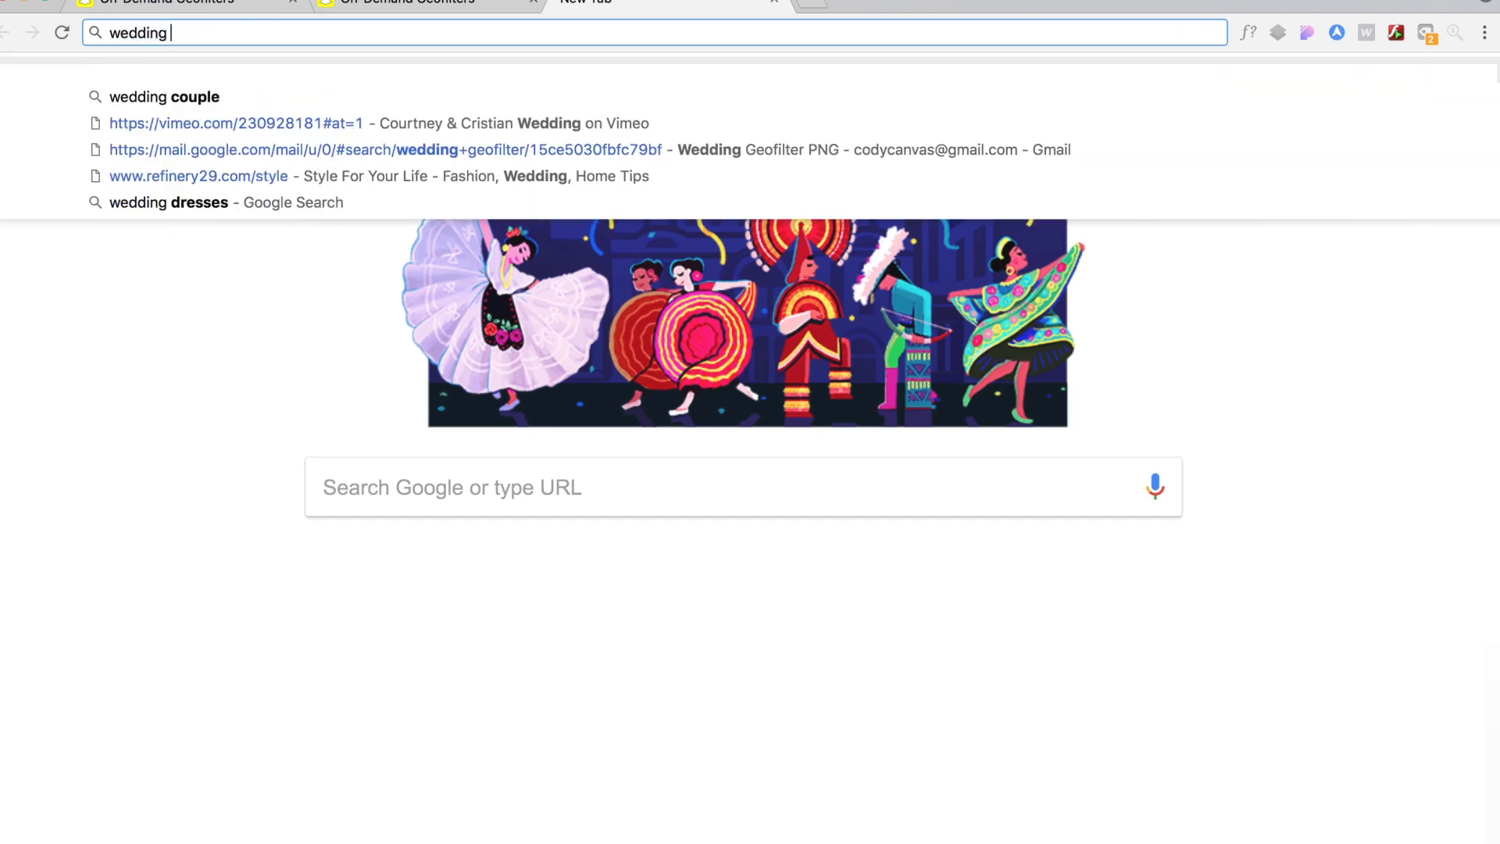
# - Search Google Images for 'wedding couple' and copy a suitable photo
pyautogui.click(166, 96)
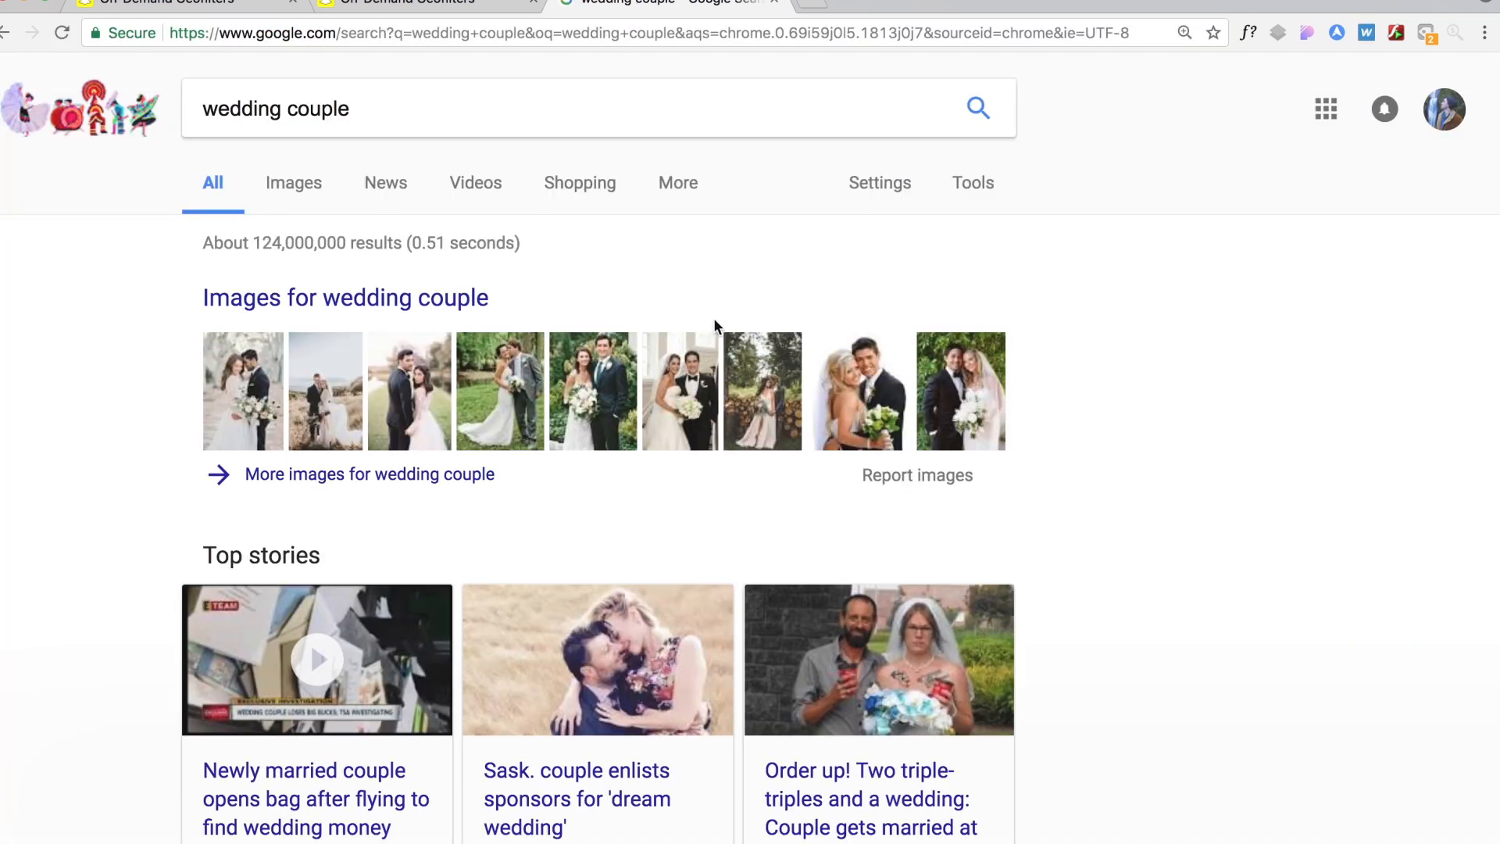
pyautogui.click(294, 183)
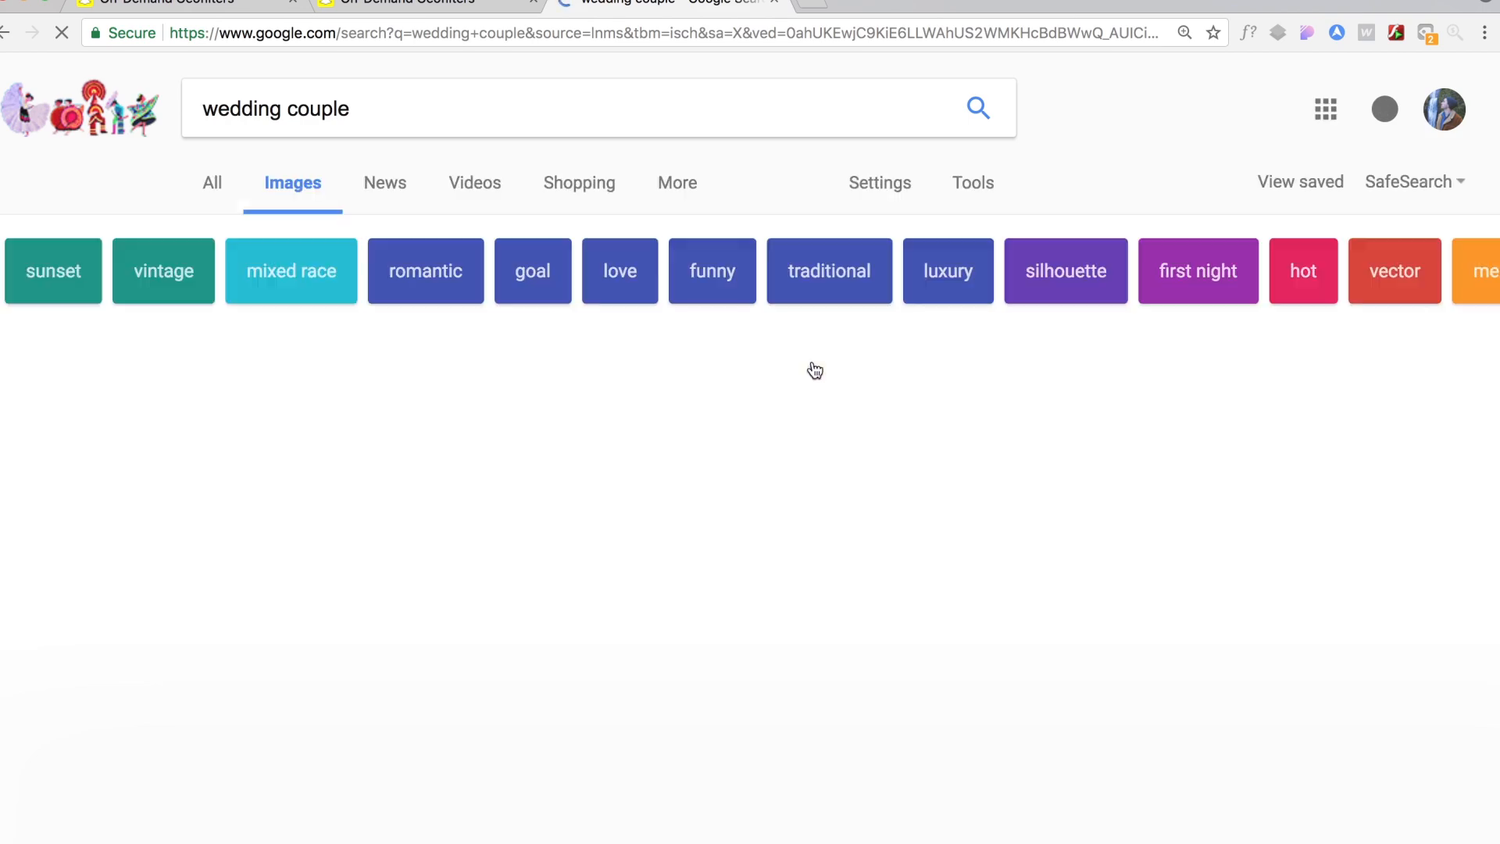
pyautogui.scroll(-3)
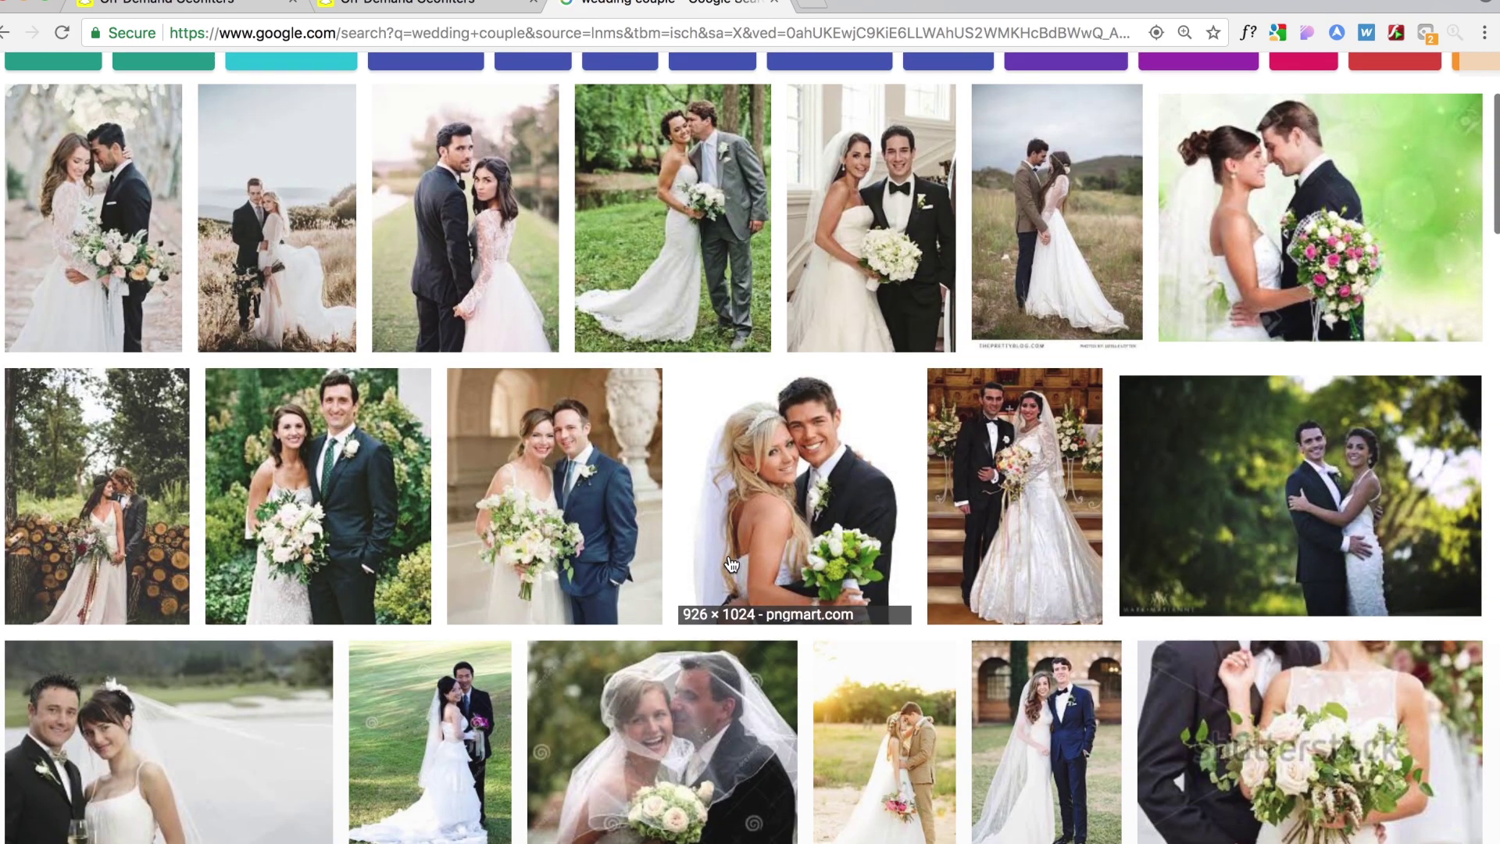
pyautogui.scroll(-3)
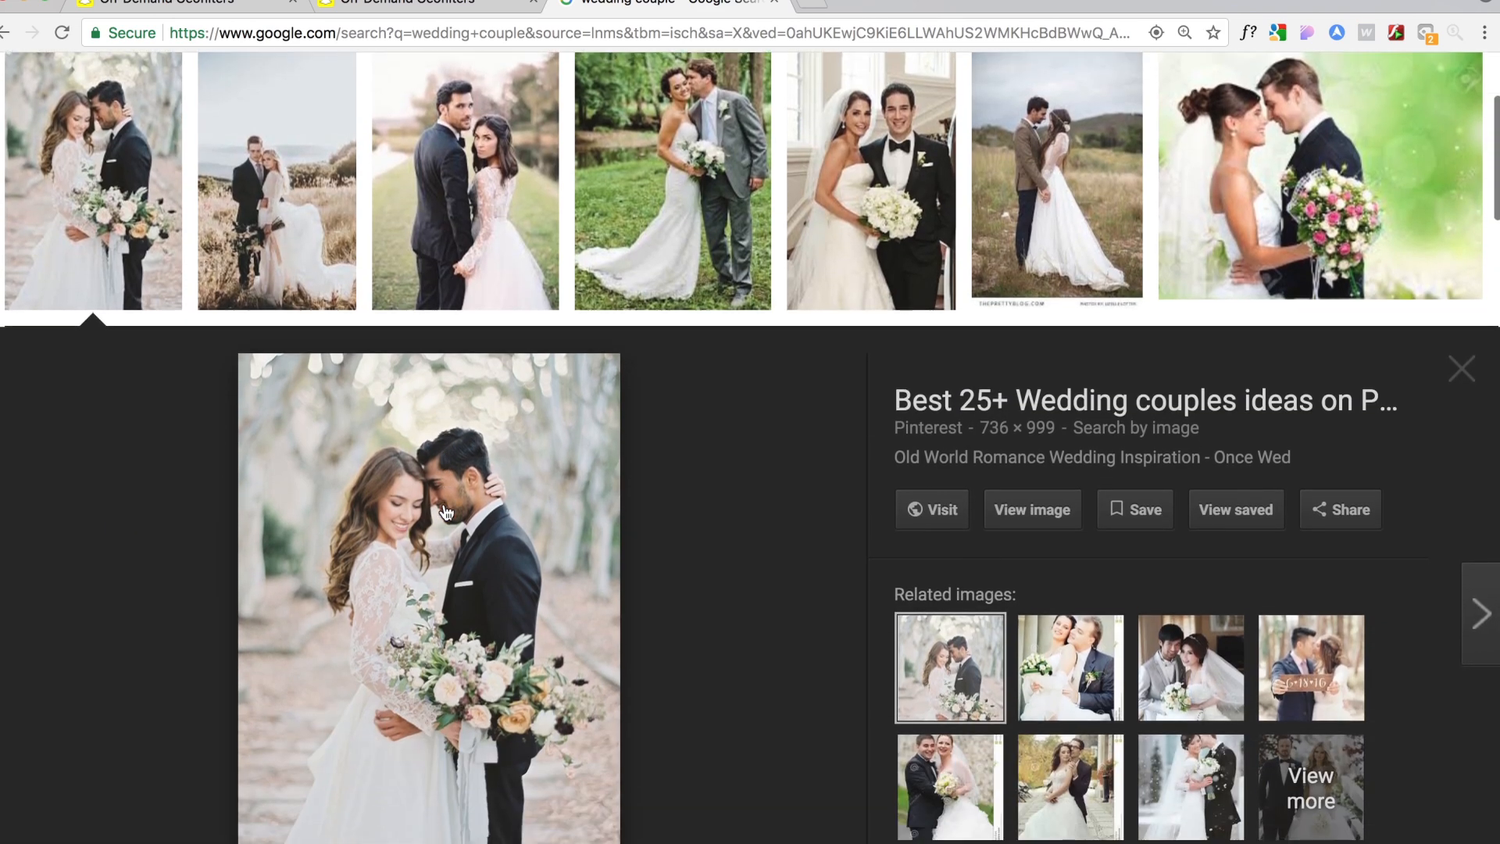
pyautogui.rightClick(449, 512)
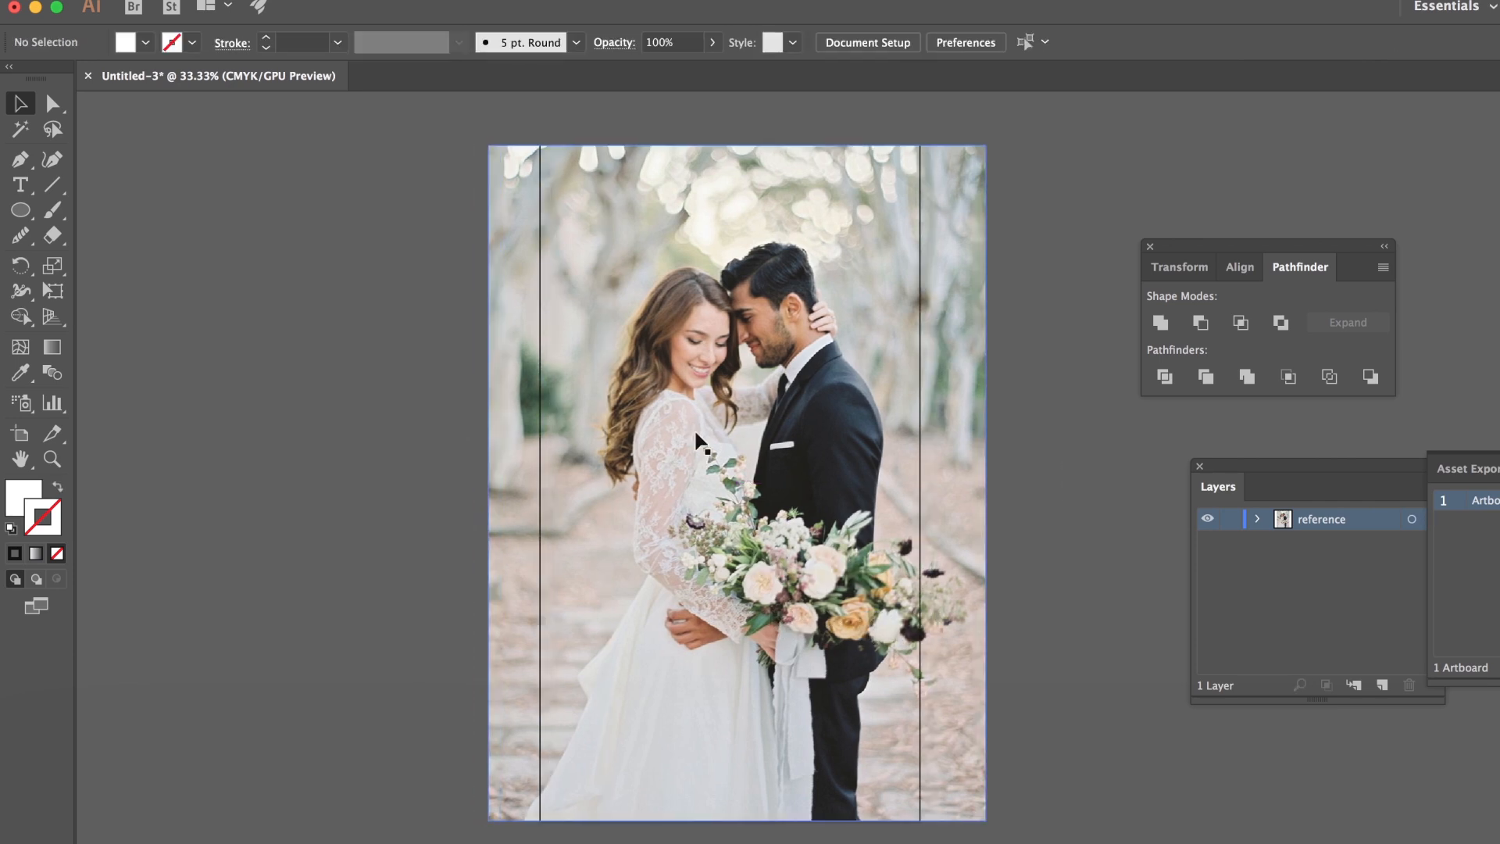
# - Select the pasted wedding photo to scale it over the artboard
pyautogui.click(697, 443)
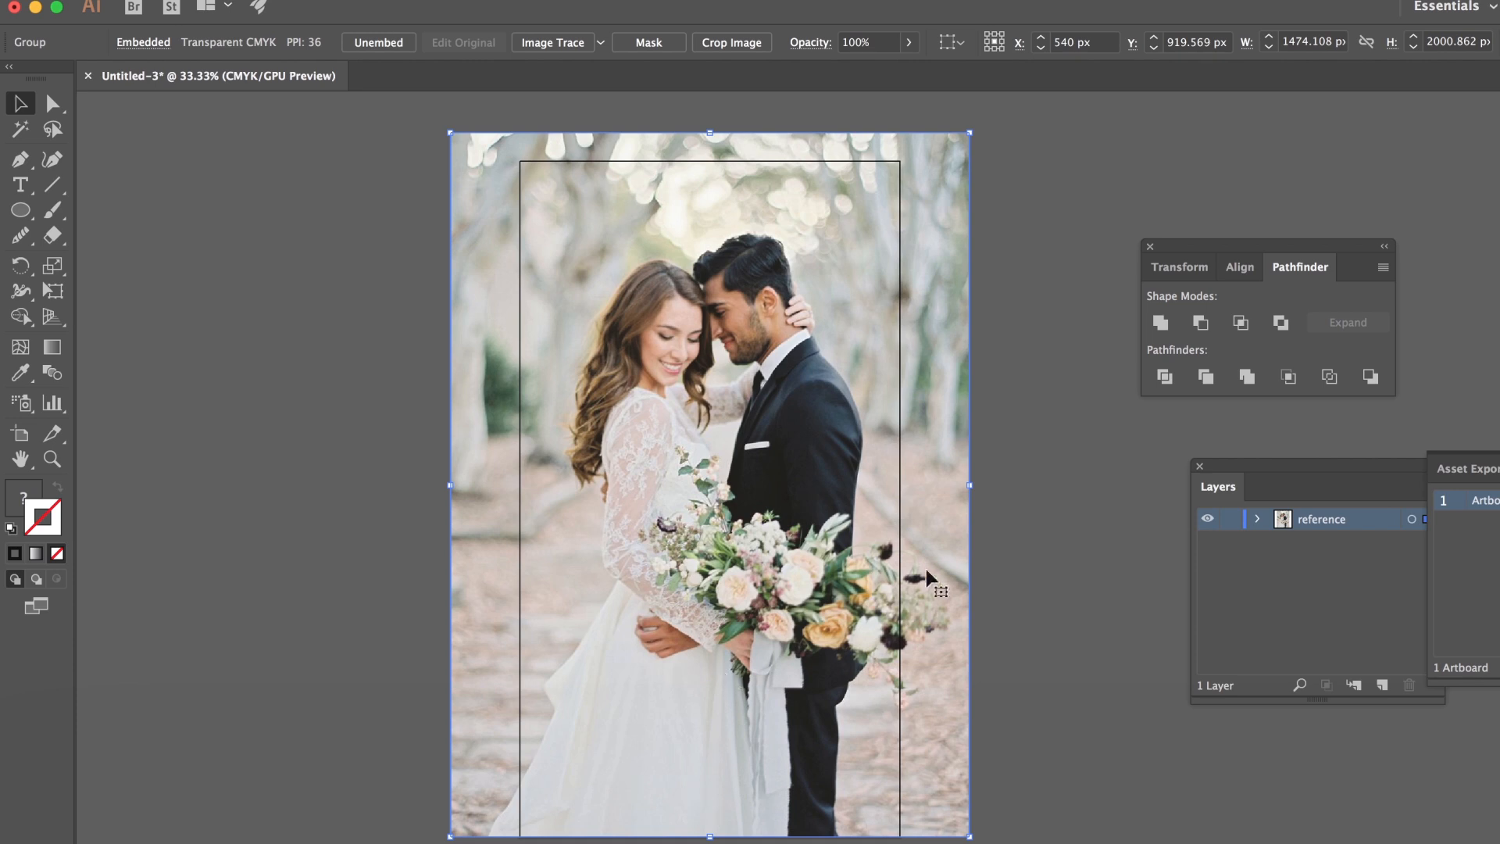
pyautogui.moveTo(1023, 525)
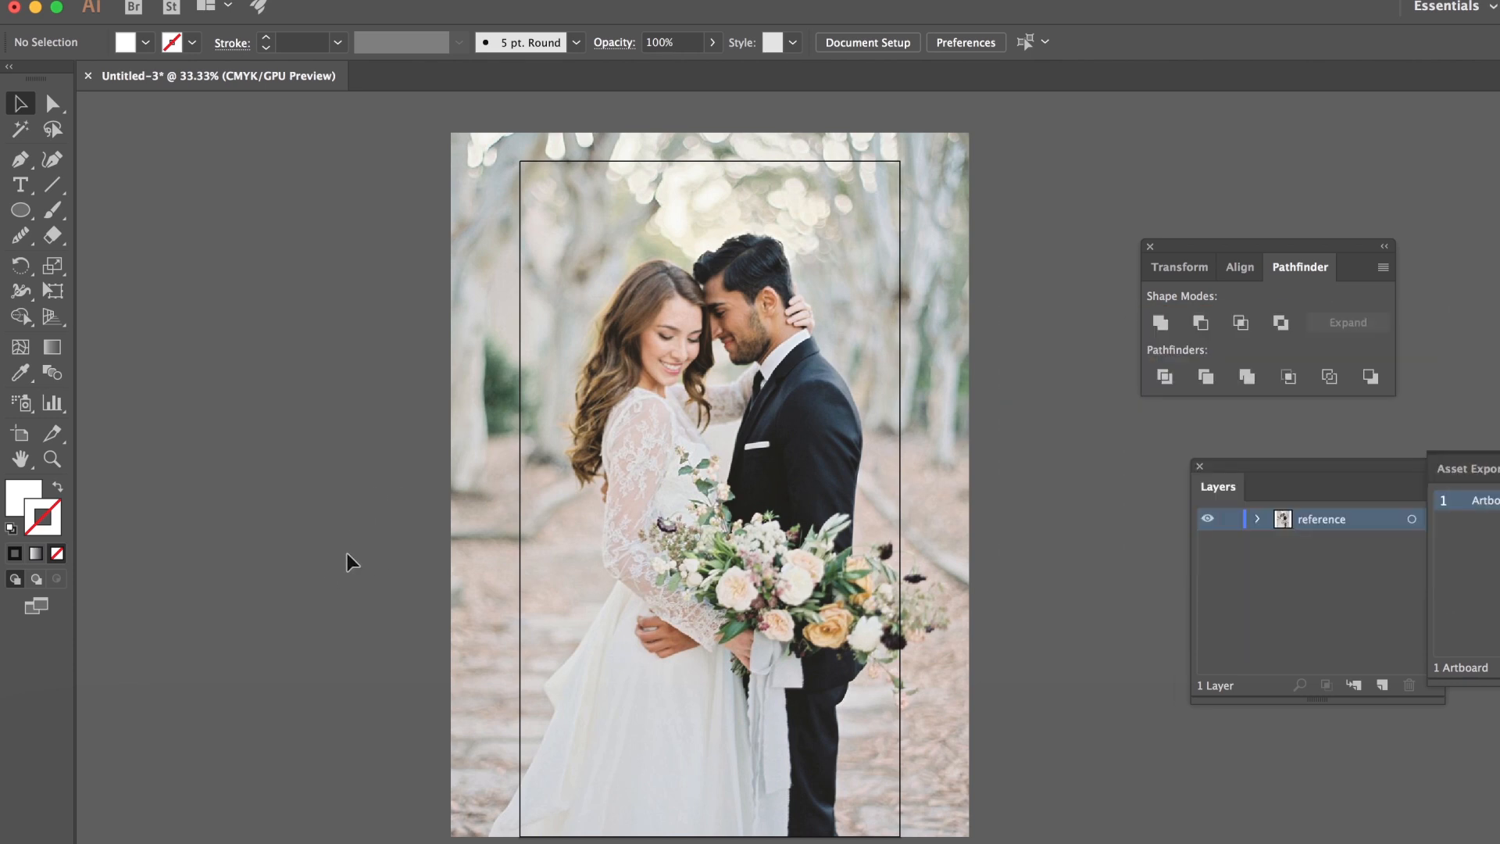
pyautogui.moveTo(435, 556)
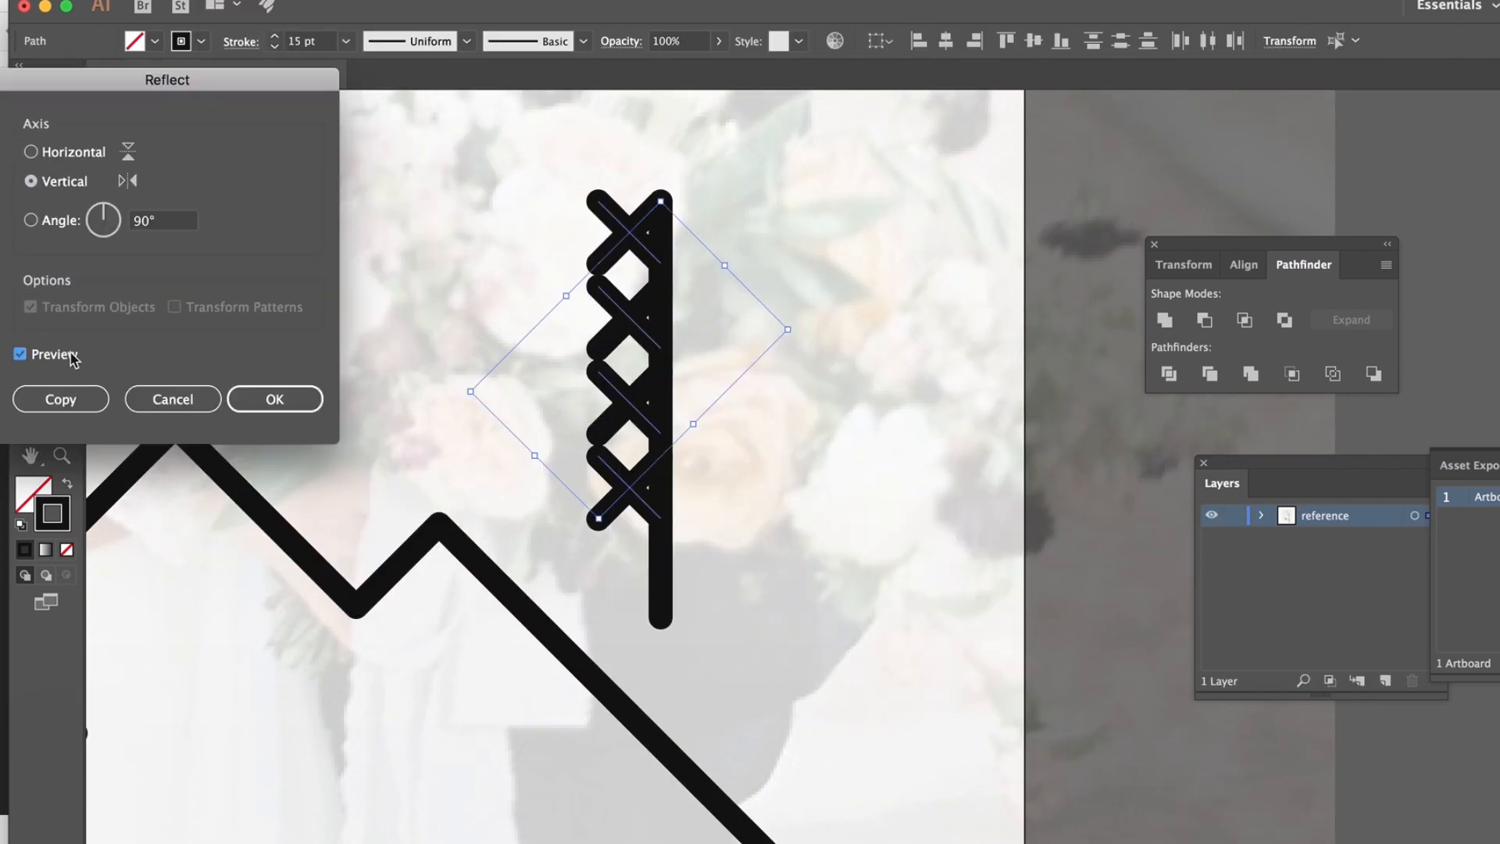
# - Reflect a vertical copy of the pine tree branches to mirror them
pyautogui.click(275, 400)
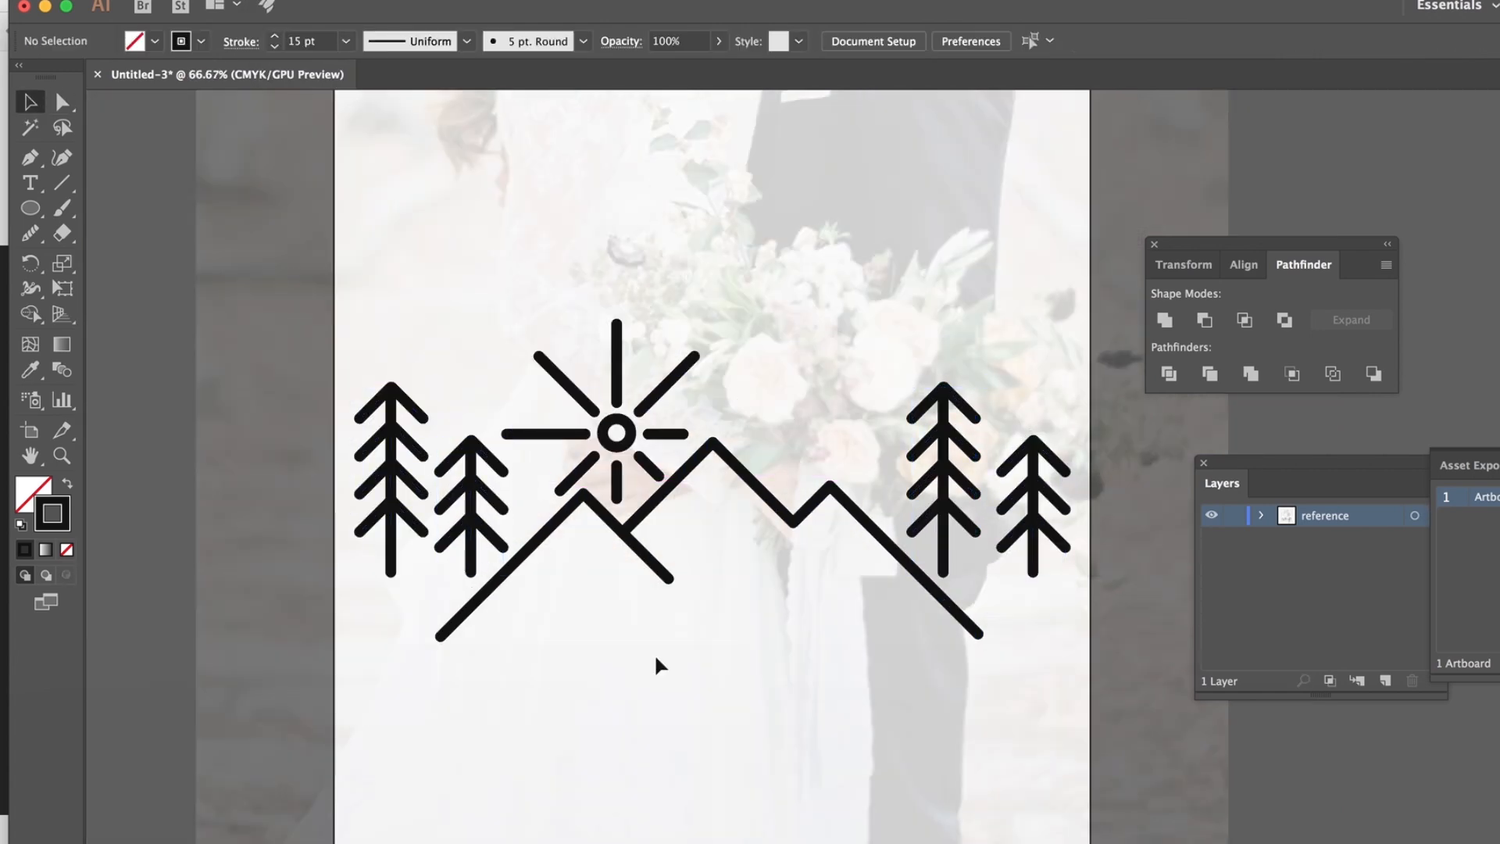
# - Set the names 'Courtney & Cri…' in script and the 'FALLBROOK' location line
pyautogui.write('Courtney & Cristian')
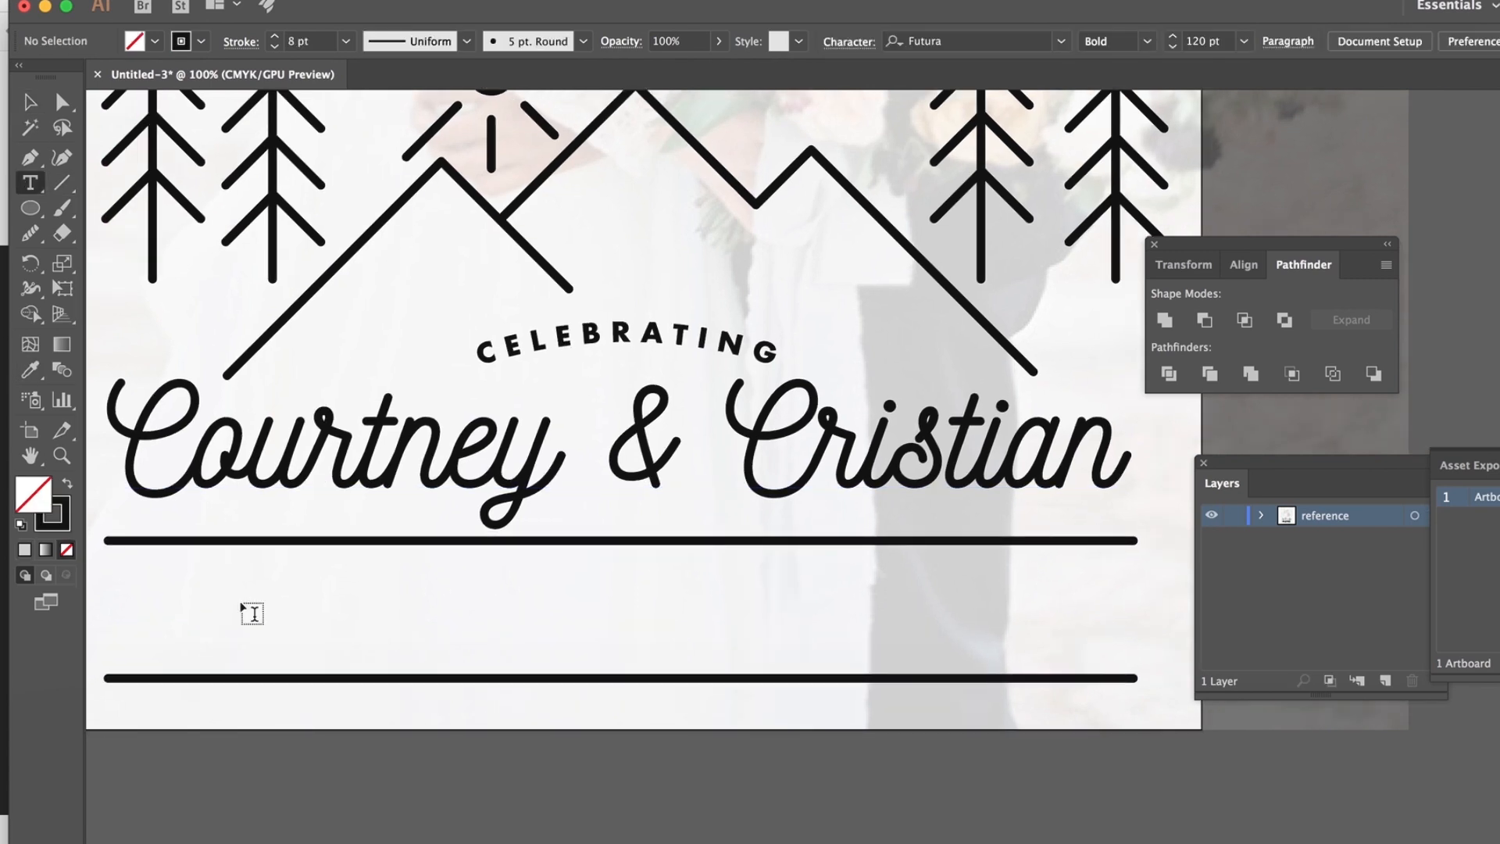
pyautogui.write('FALLBROOK CA')
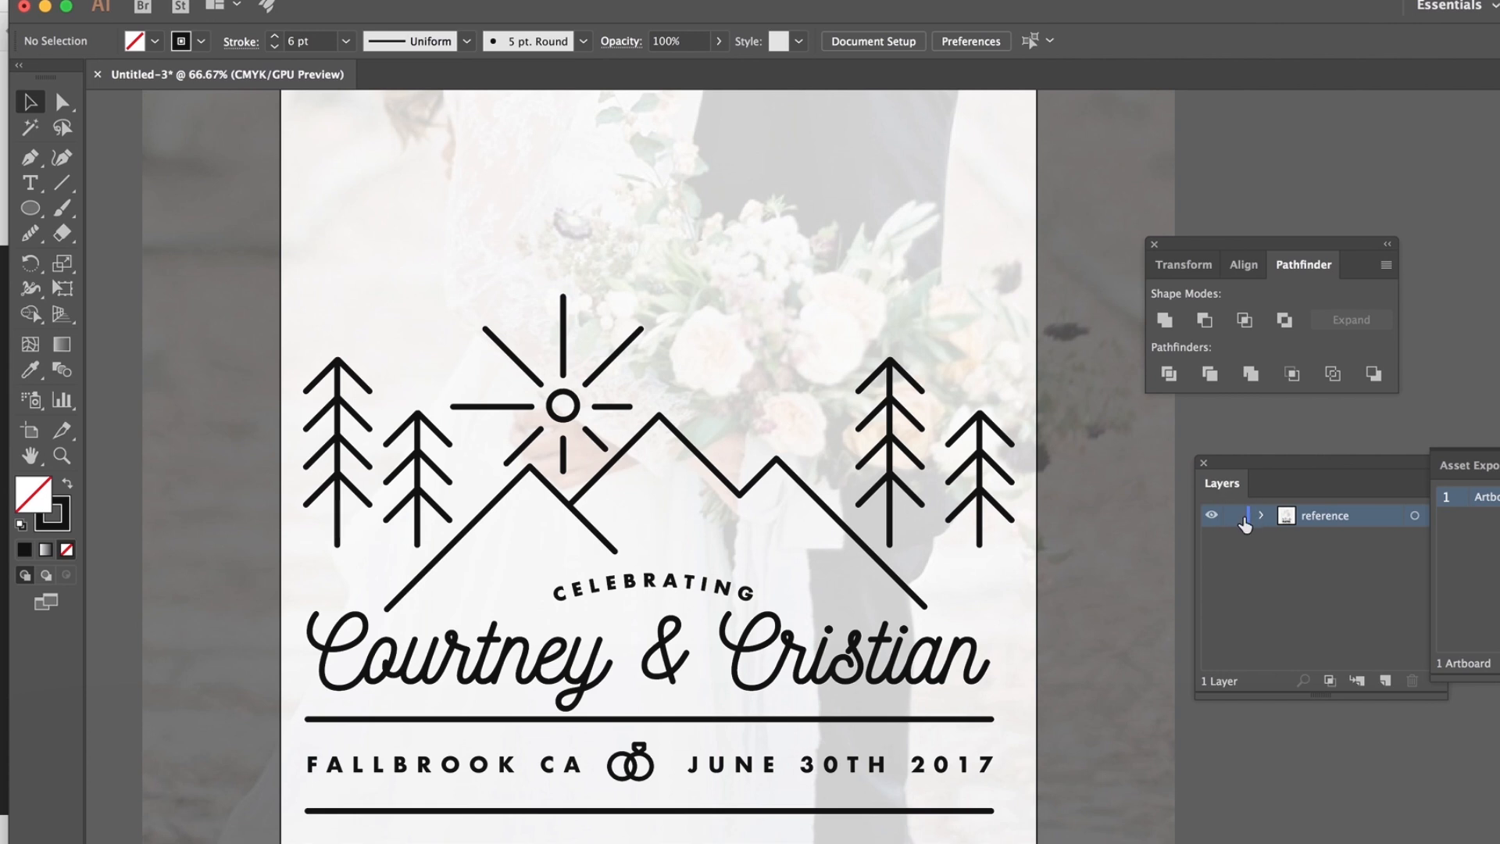
# - Unlock the reference layer, paste the artwork in back on a new layer and ungroup it
pyautogui.click(297, 6)
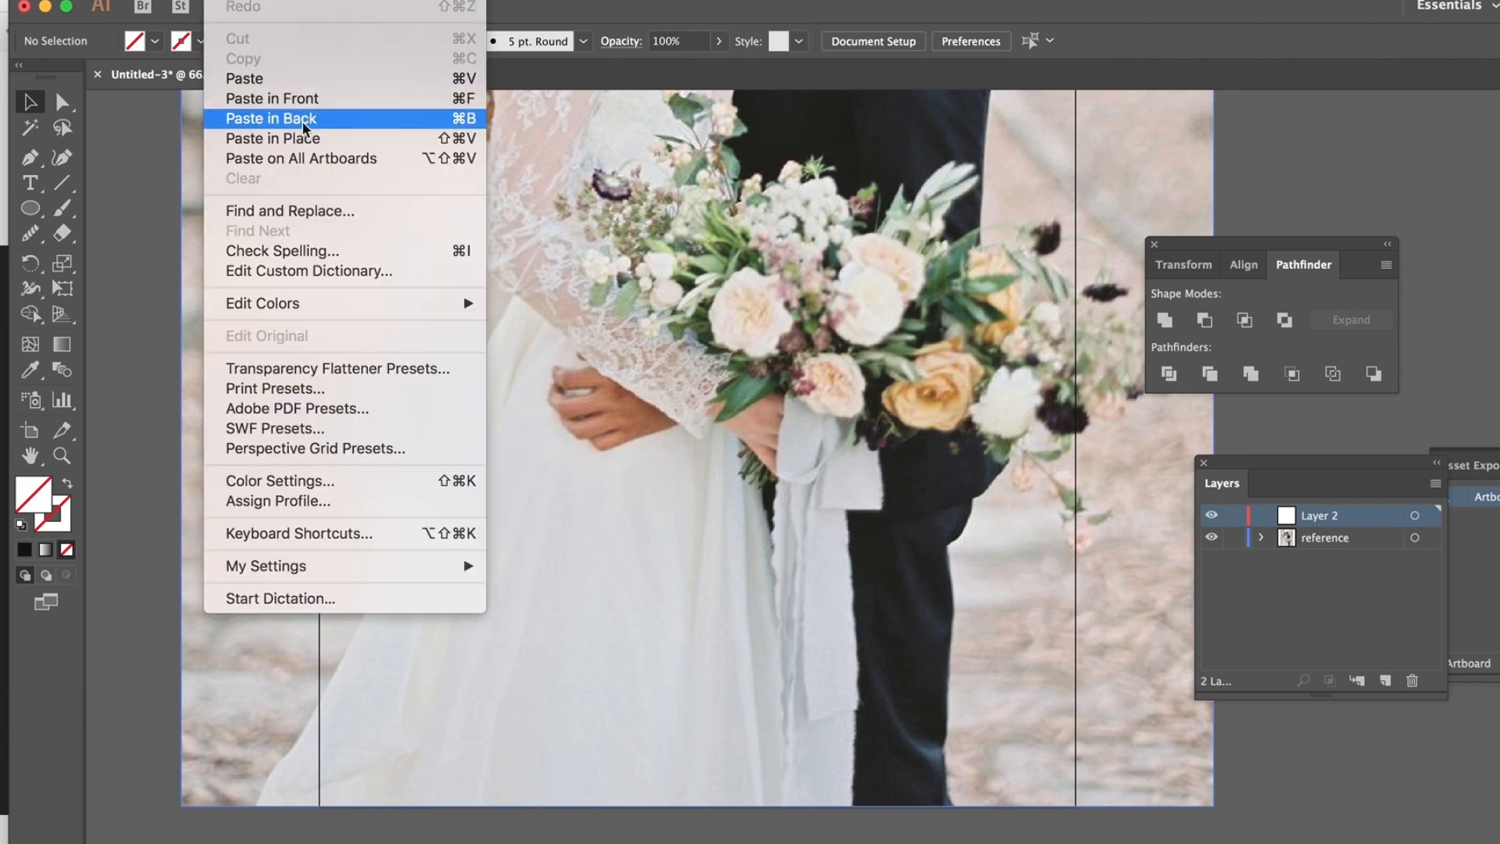
pyautogui.click(271, 118)
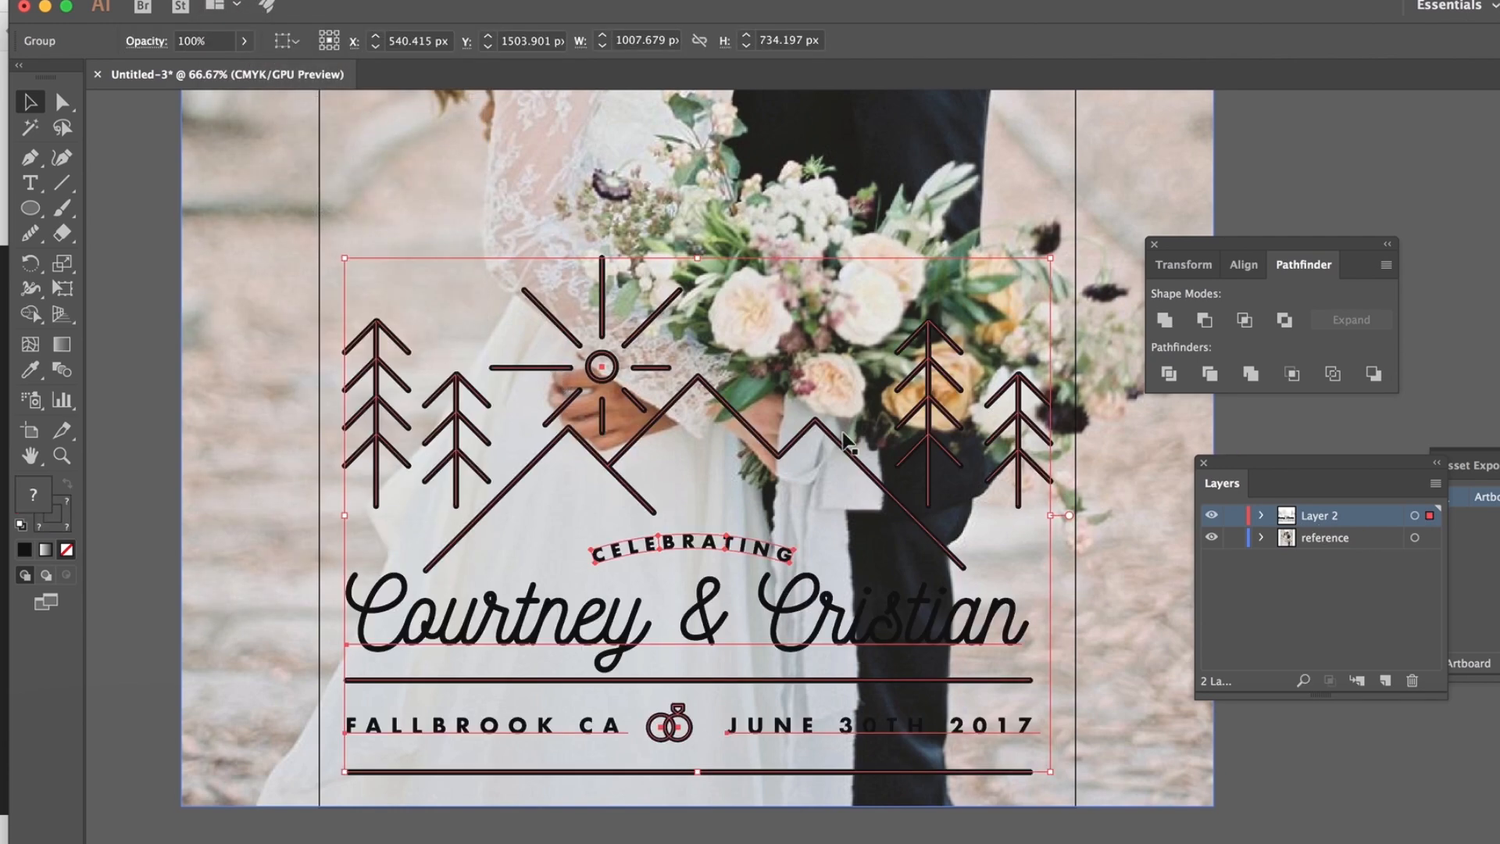
pyautogui.click(1325, 537)
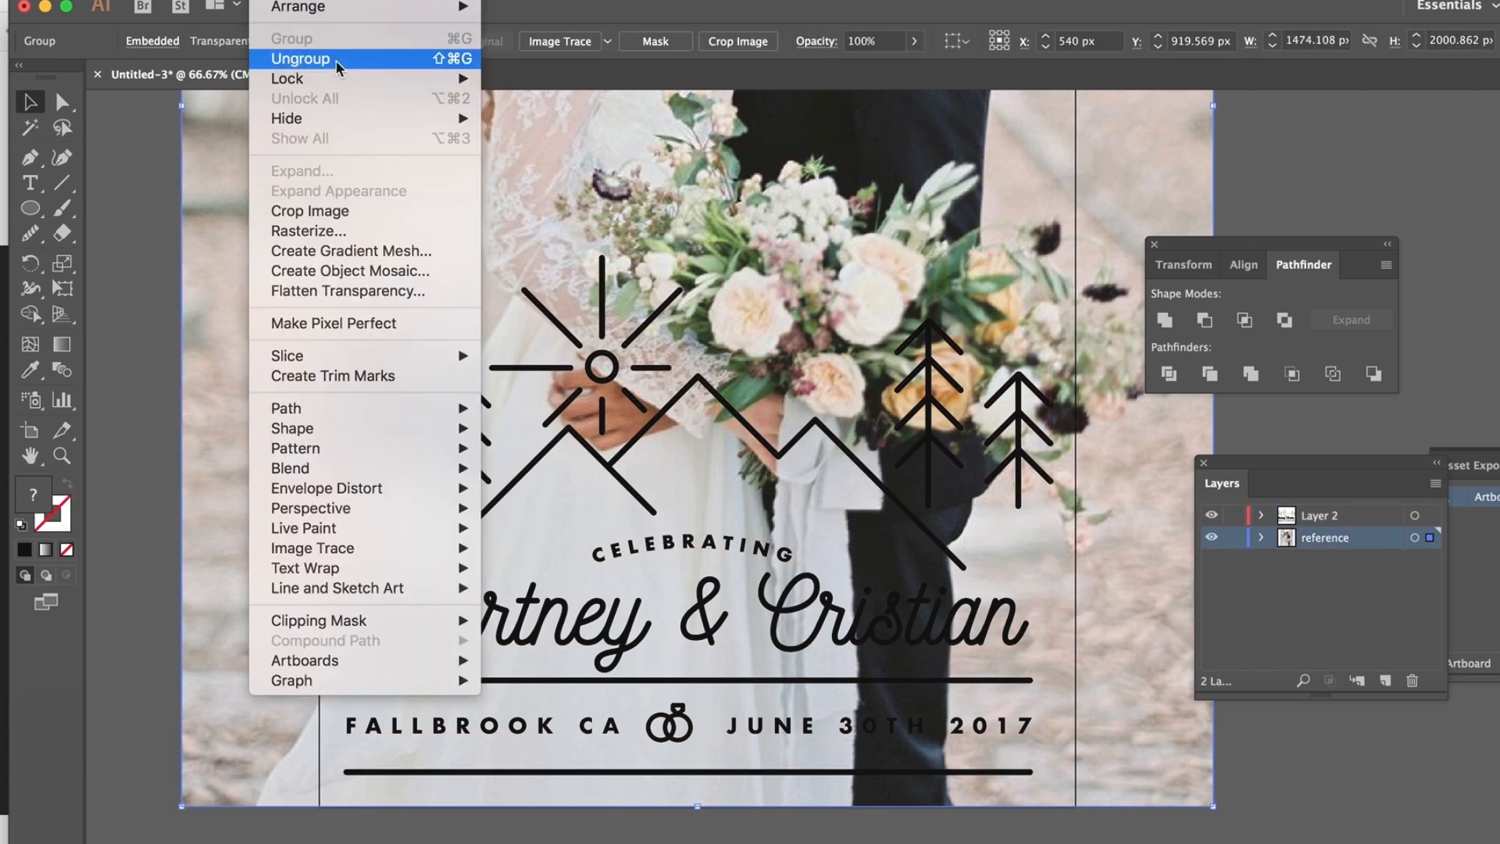
pyautogui.click(300, 59)
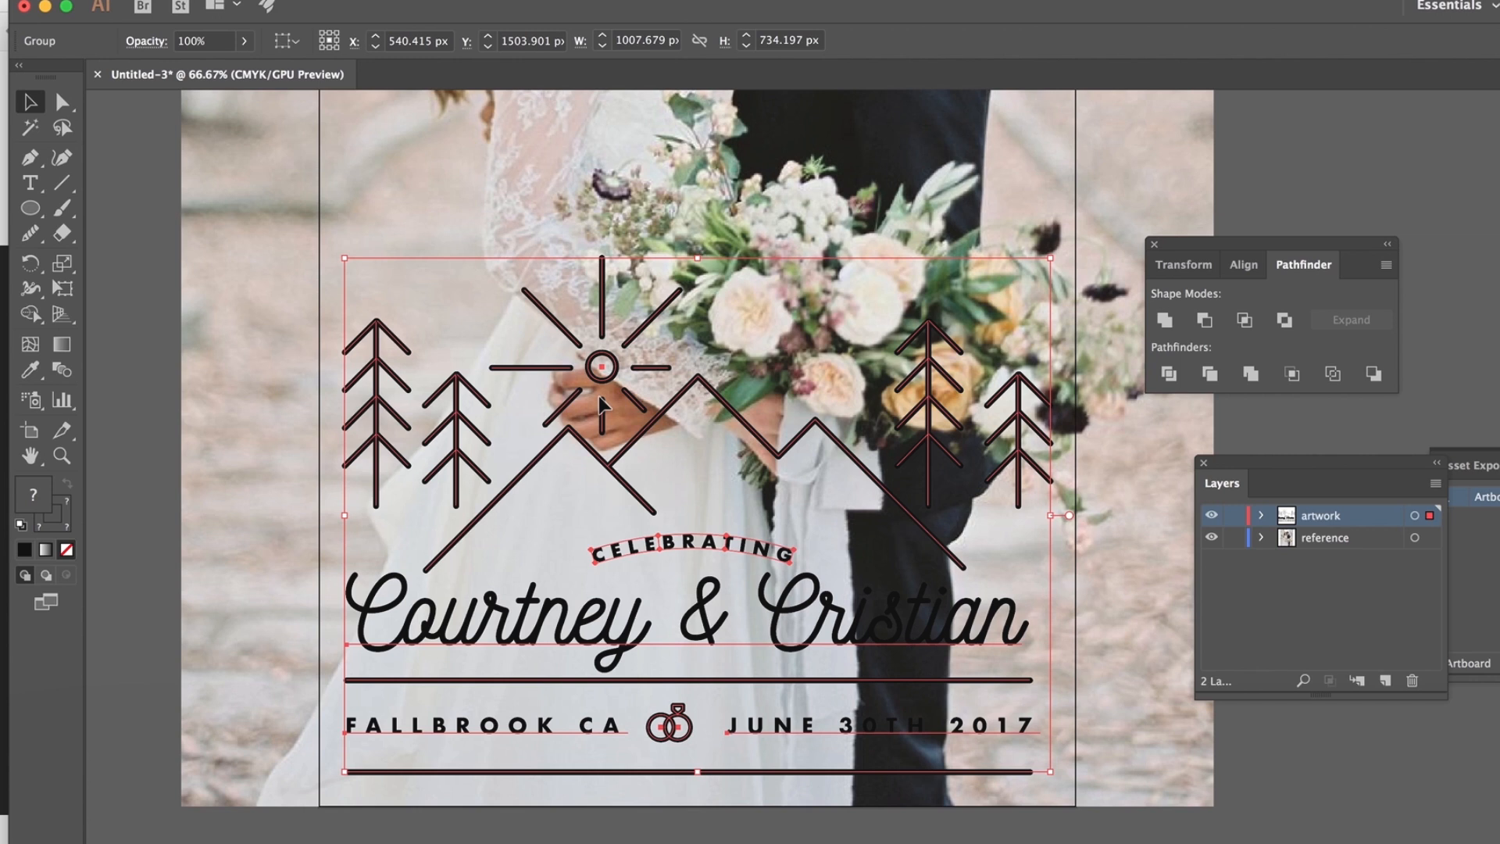
pyautogui.moveTo(733, 678)
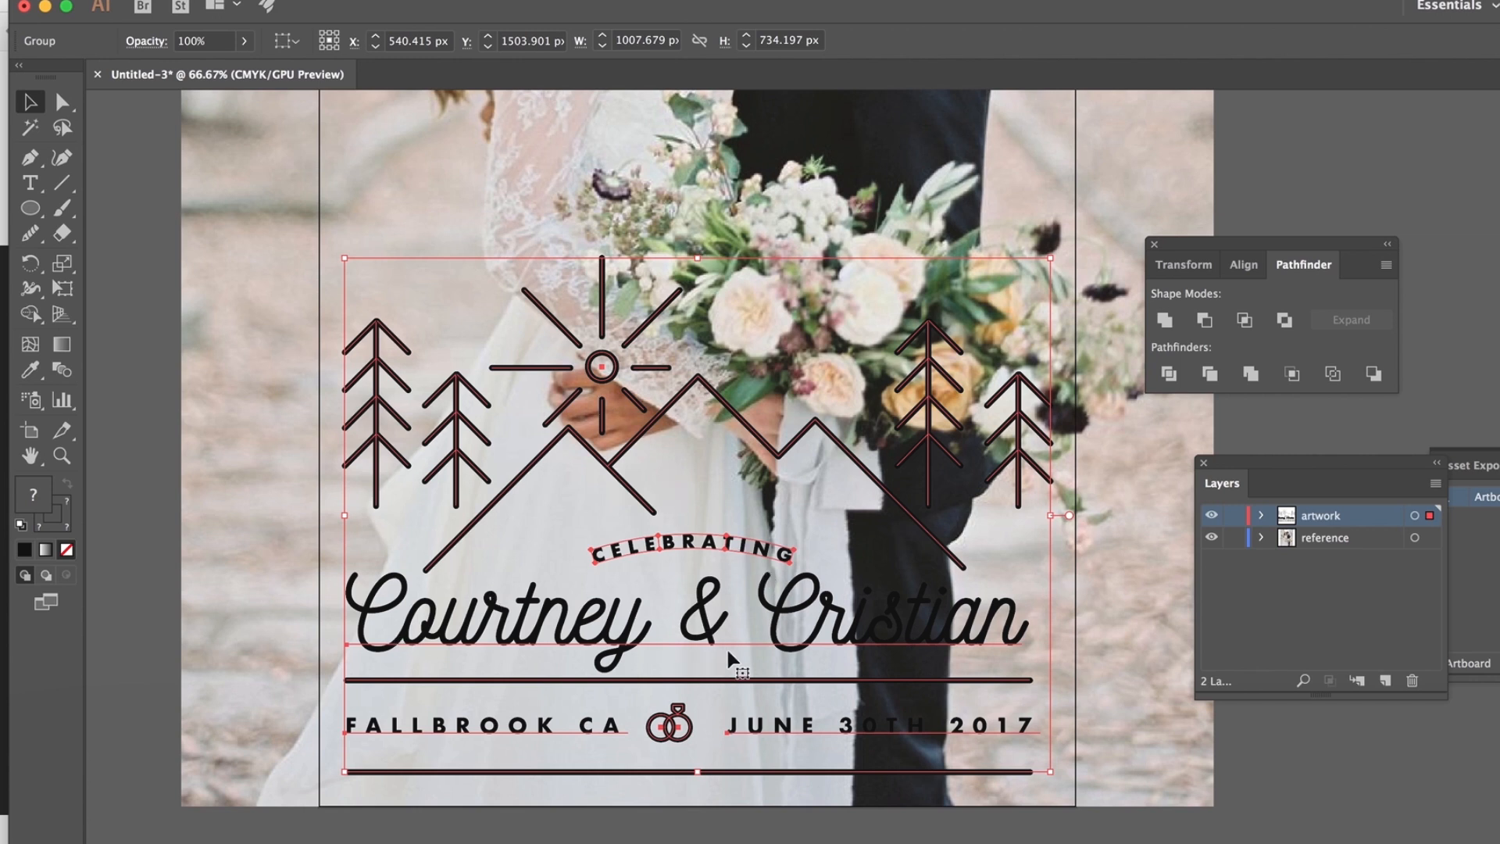
pyautogui.moveTo(636, 409)
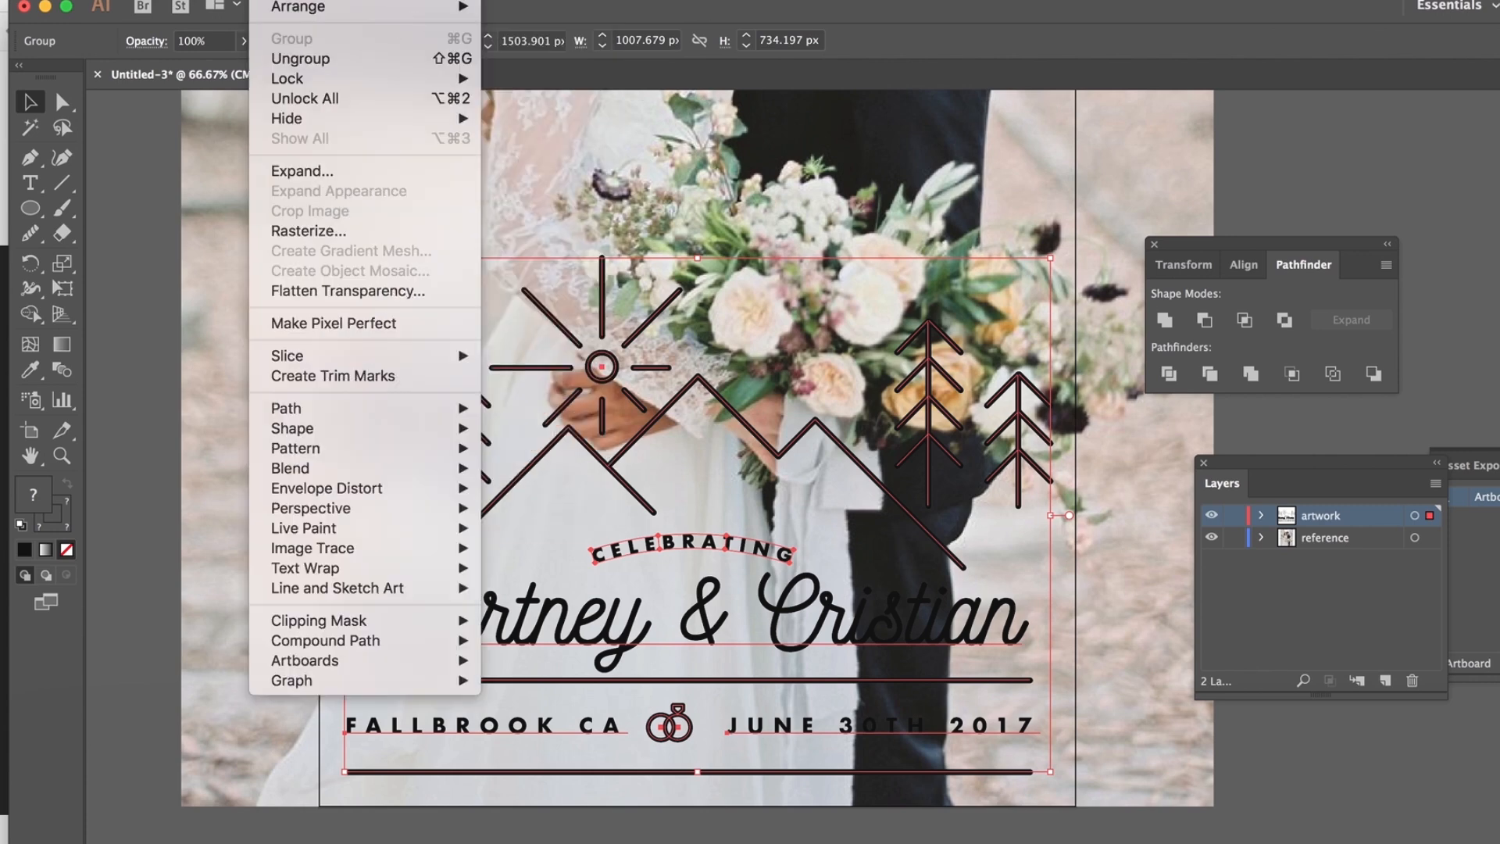
pyautogui.moveTo(309, 176)
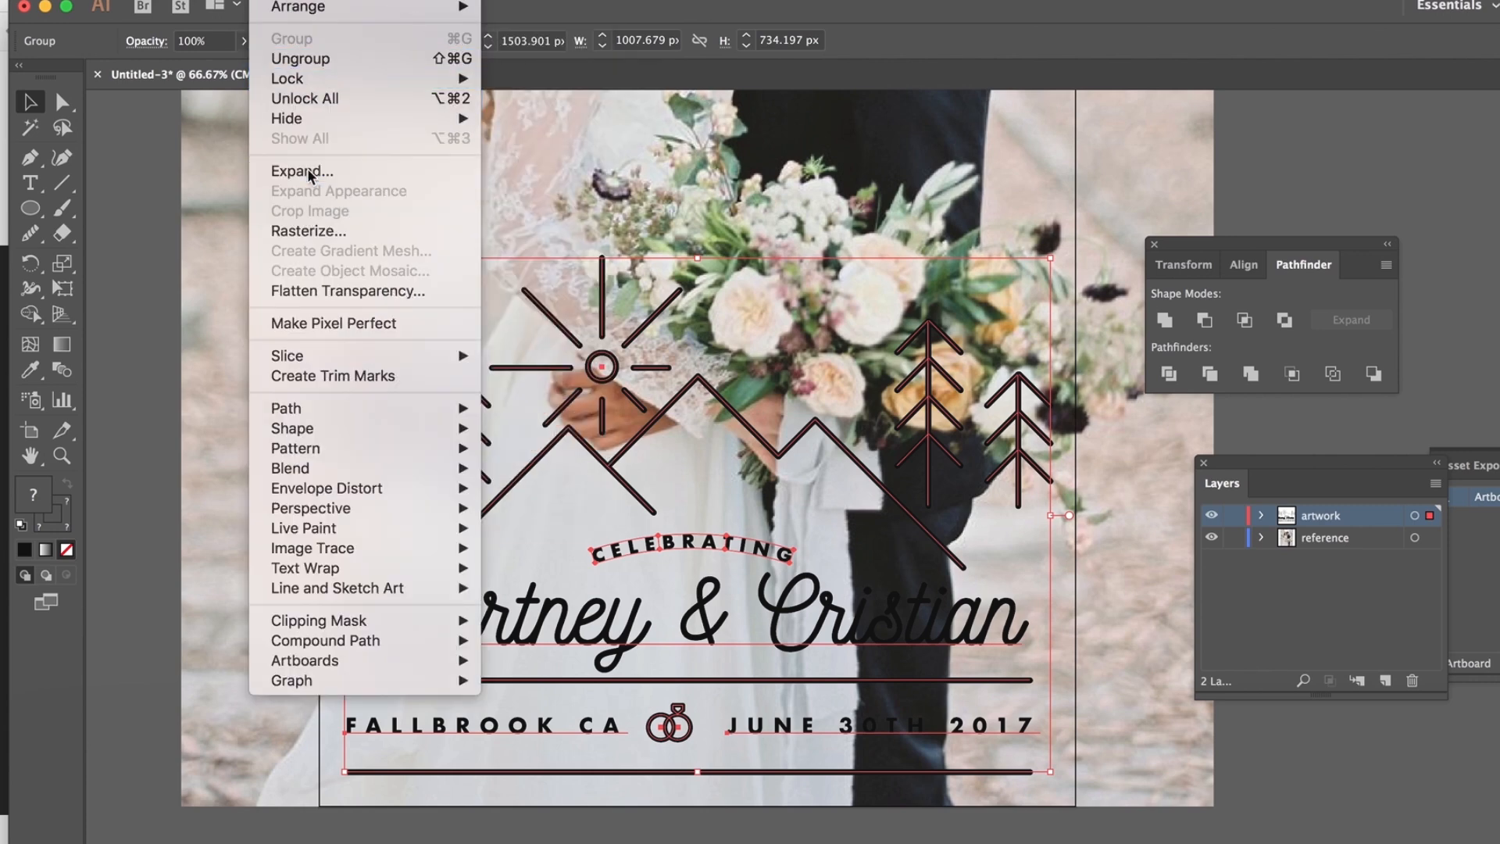
# - Expand object, fill and stroke, unite the outlines in Pathfinder and fill them white
pyautogui.click(302, 172)
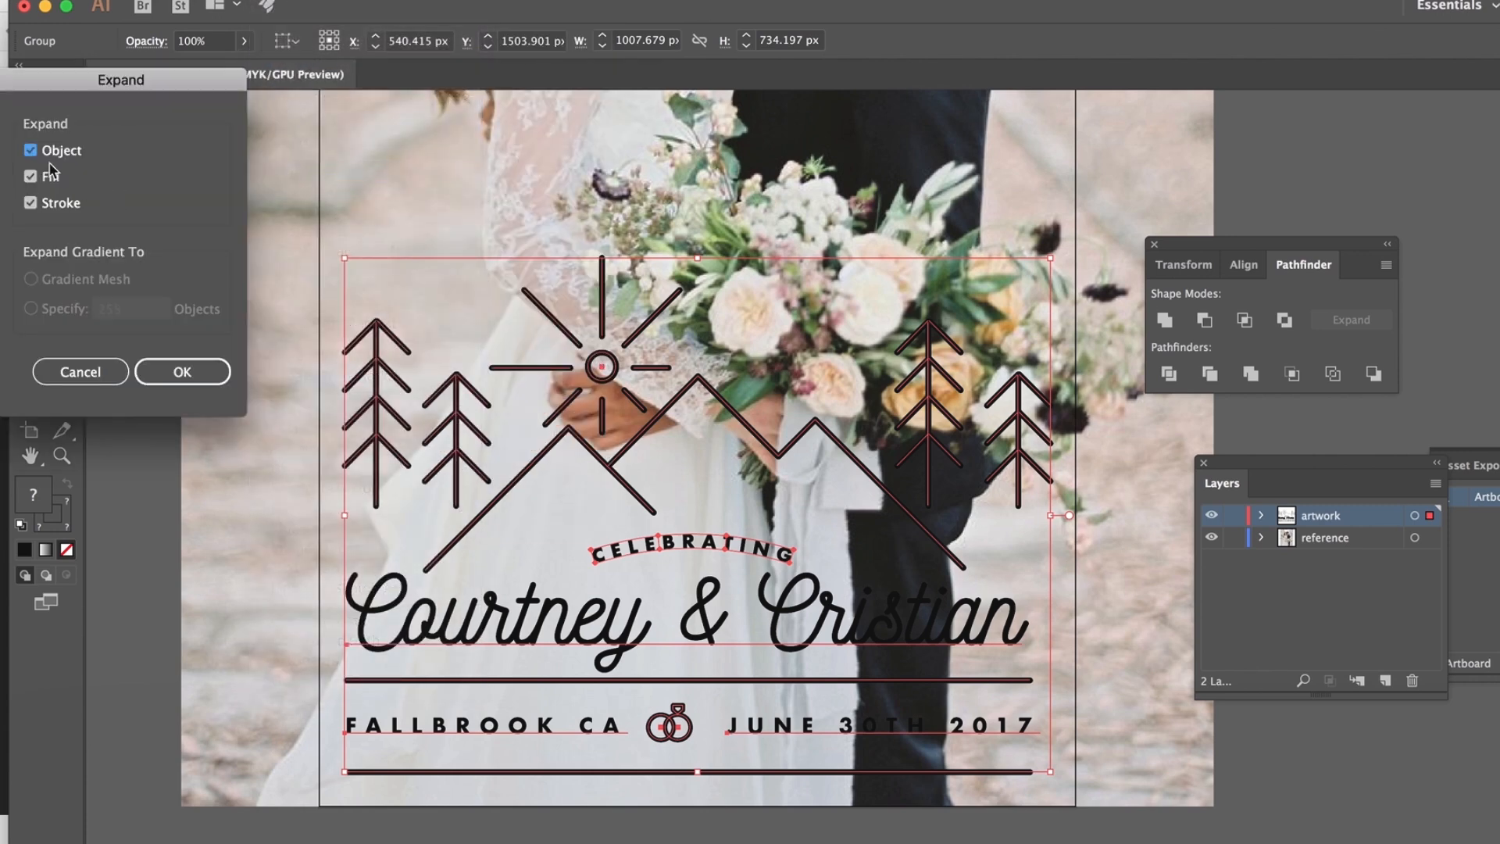
pyautogui.click(182, 372)
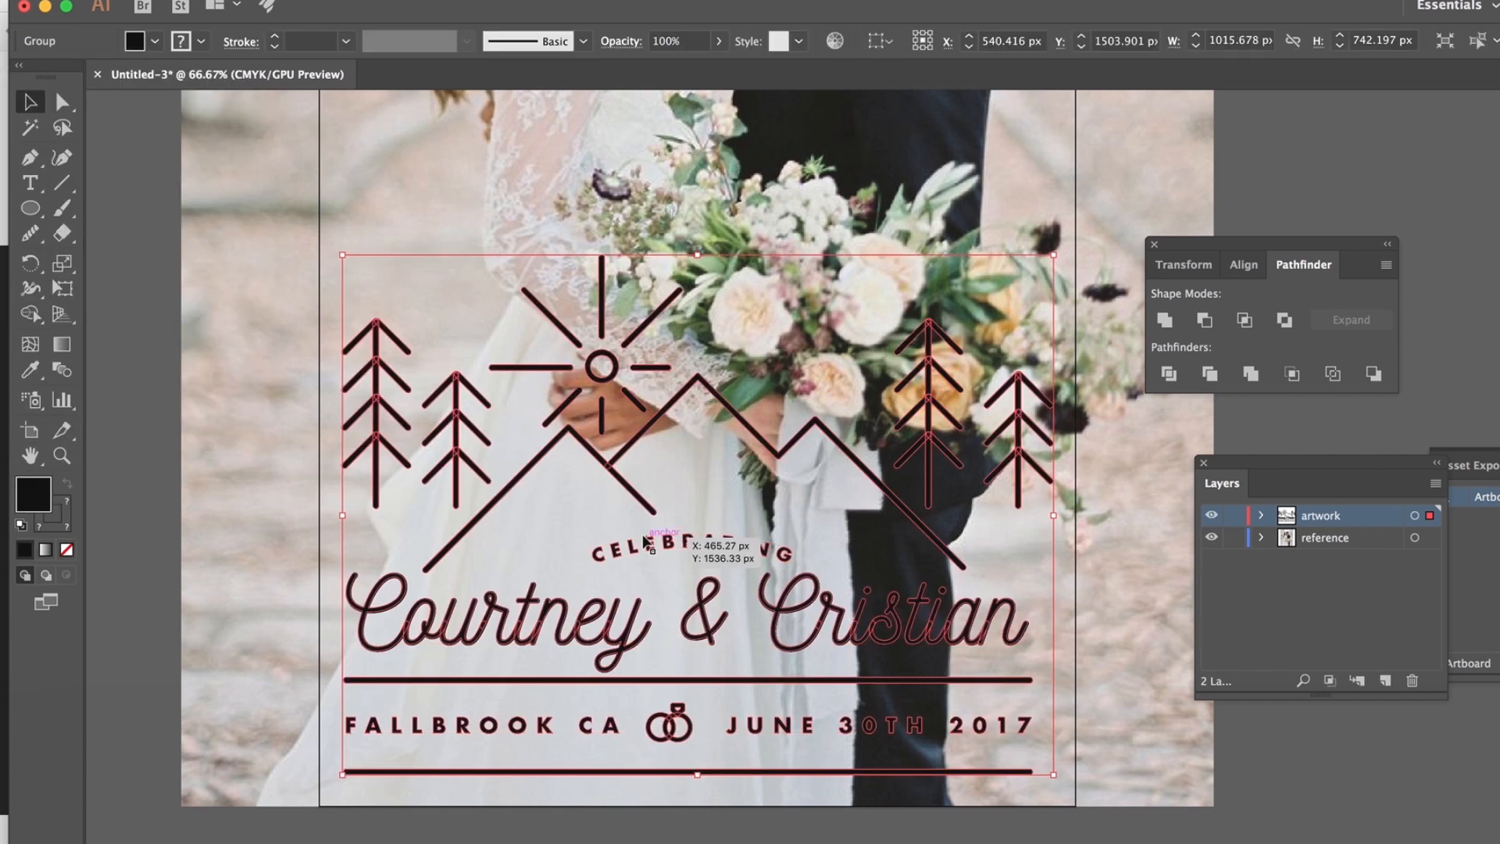
pyautogui.moveTo(855, 557)
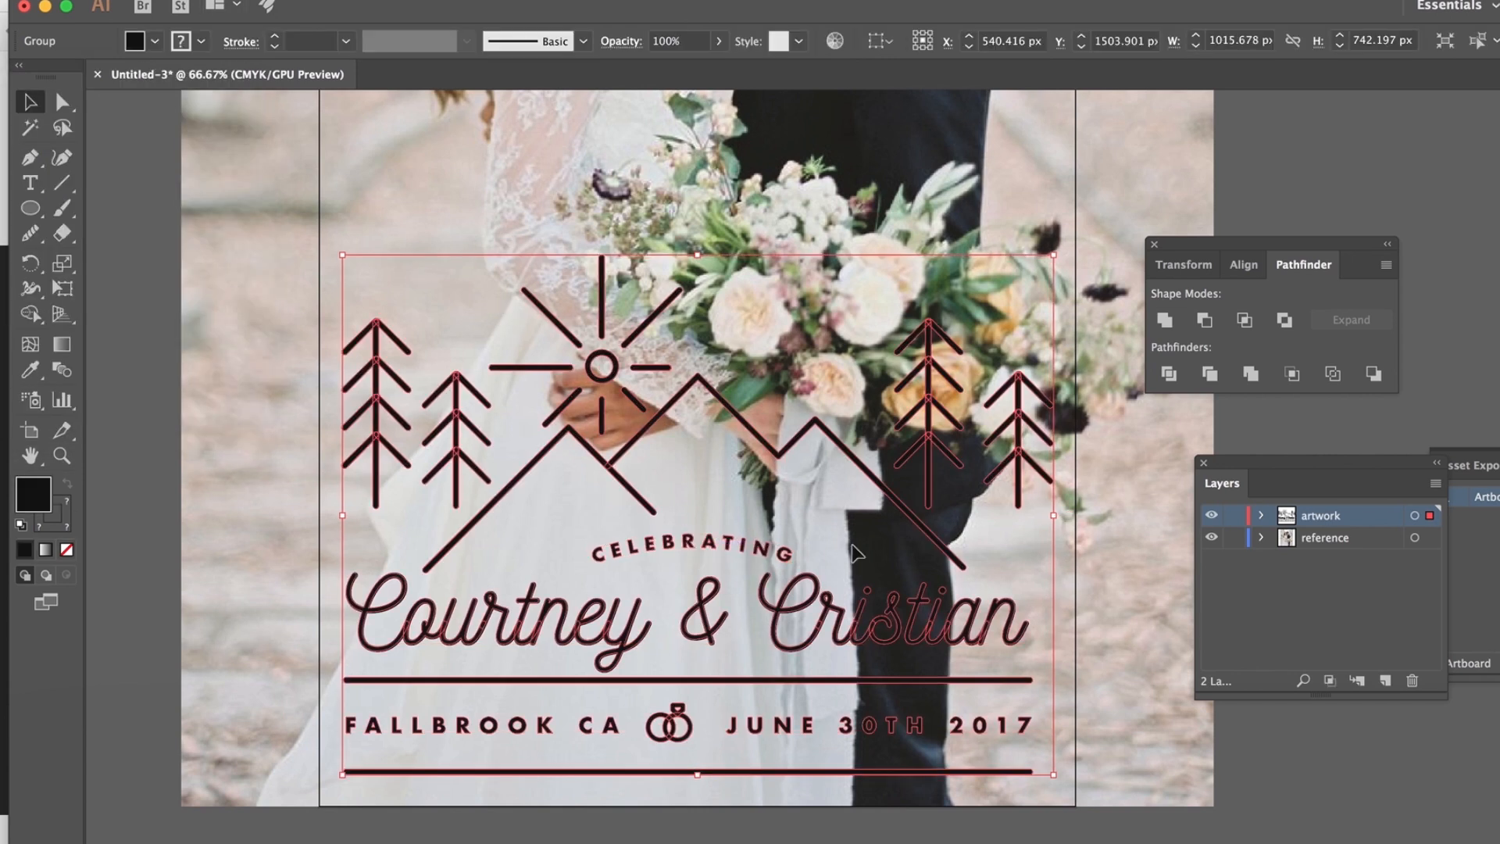
pyautogui.moveTo(1163, 318)
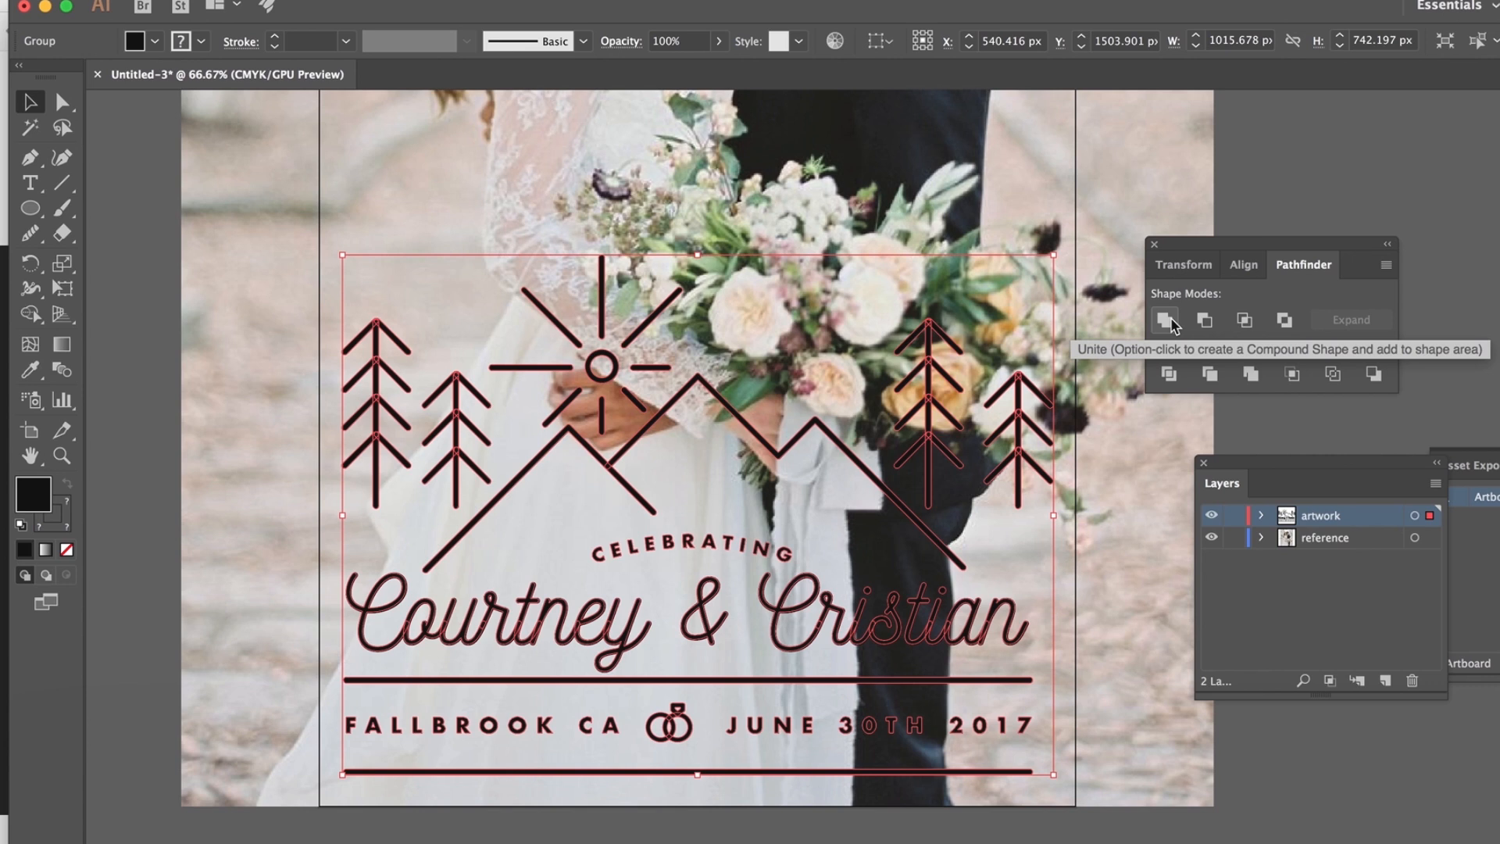
pyautogui.click(1164, 320)
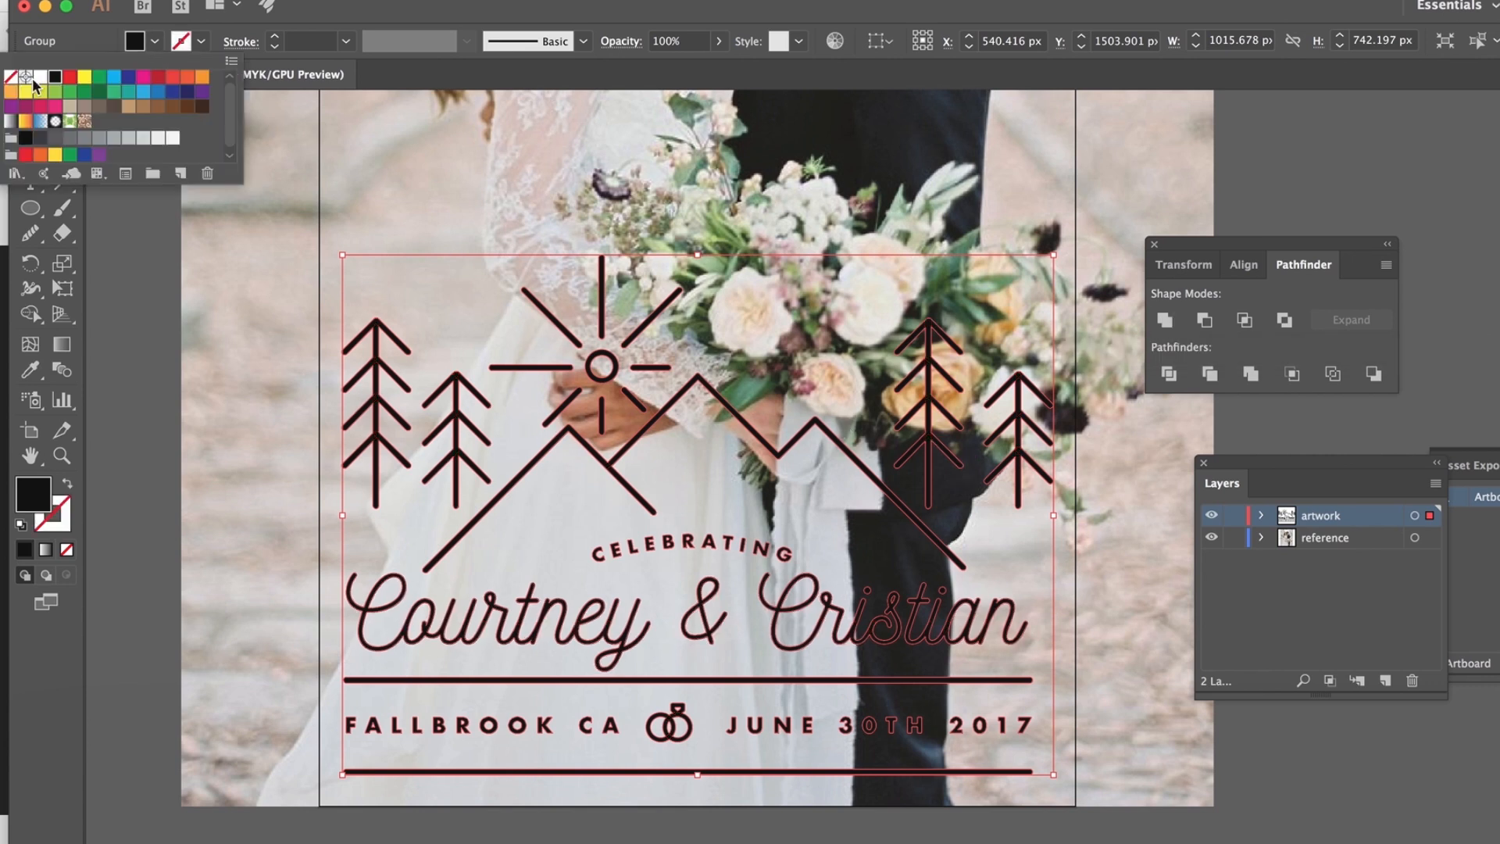
pyautogui.click(48, 73)
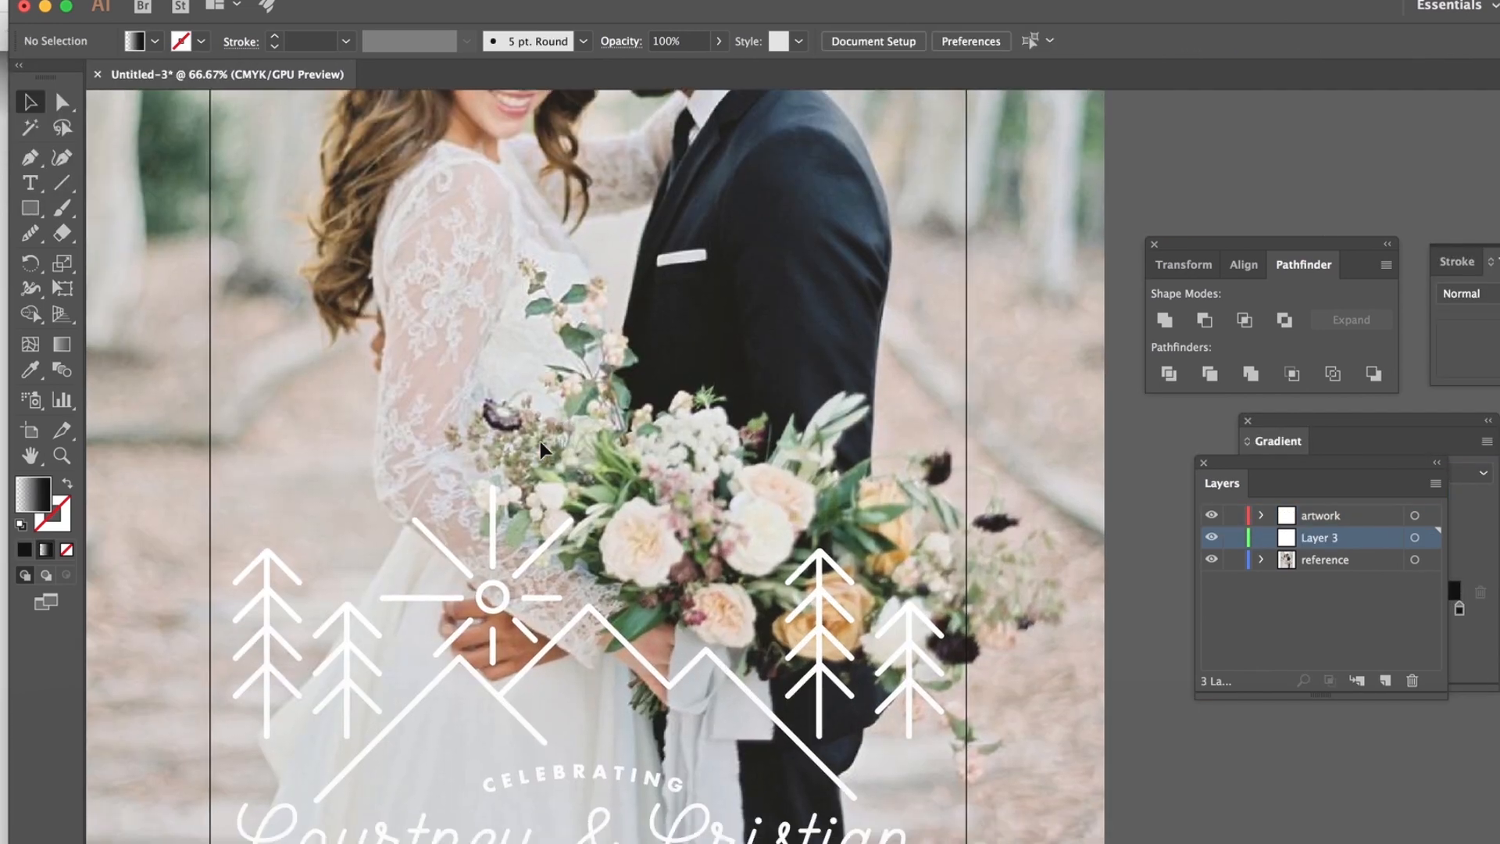
pyautogui.scroll(-3)
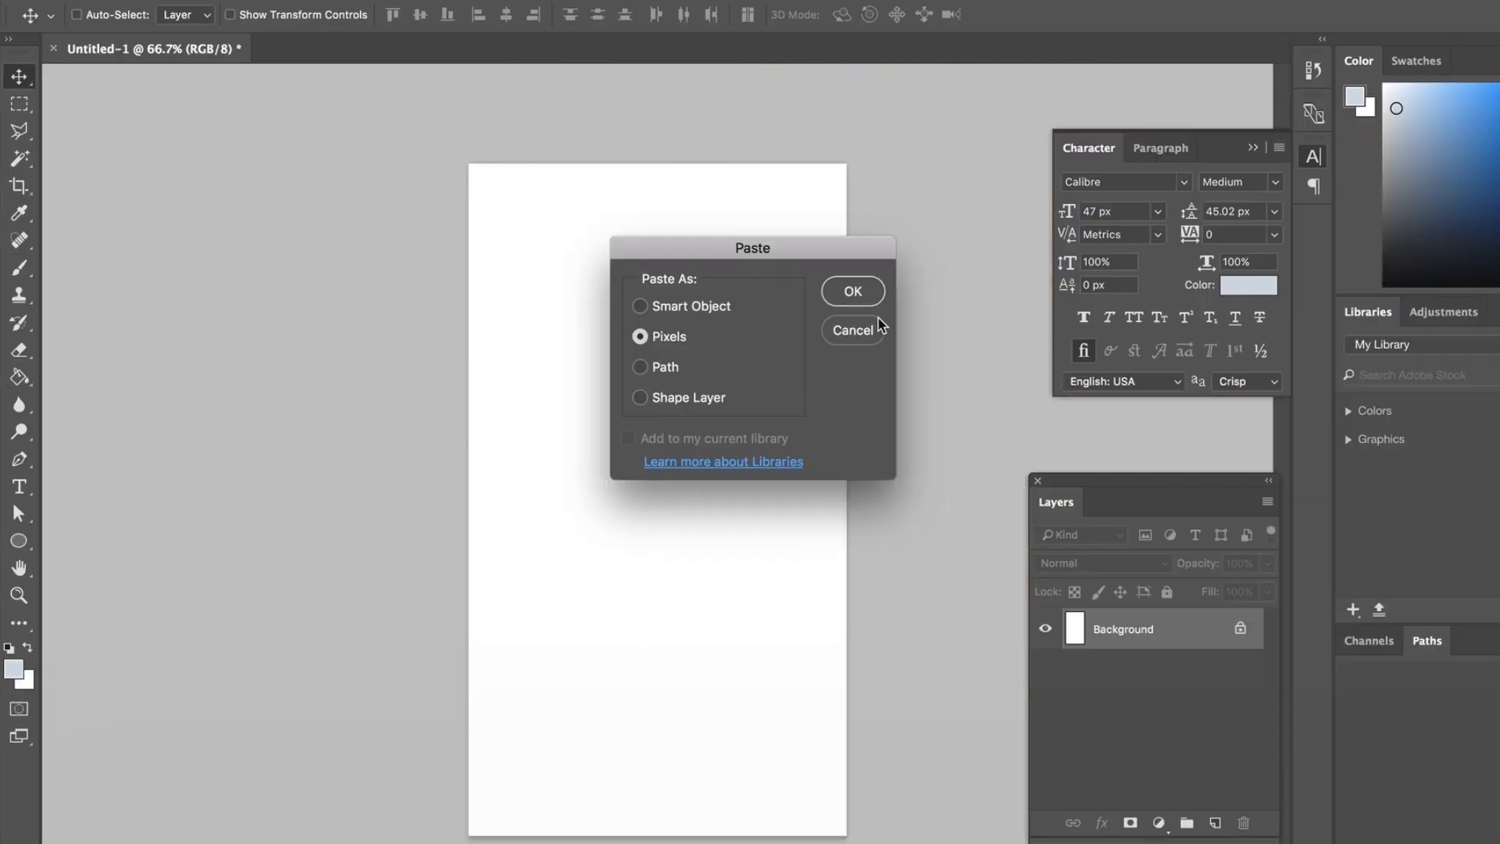
# - Paste the photo as a Smart Object and enlarge it to fill the canvas
pyautogui.click(639, 306)
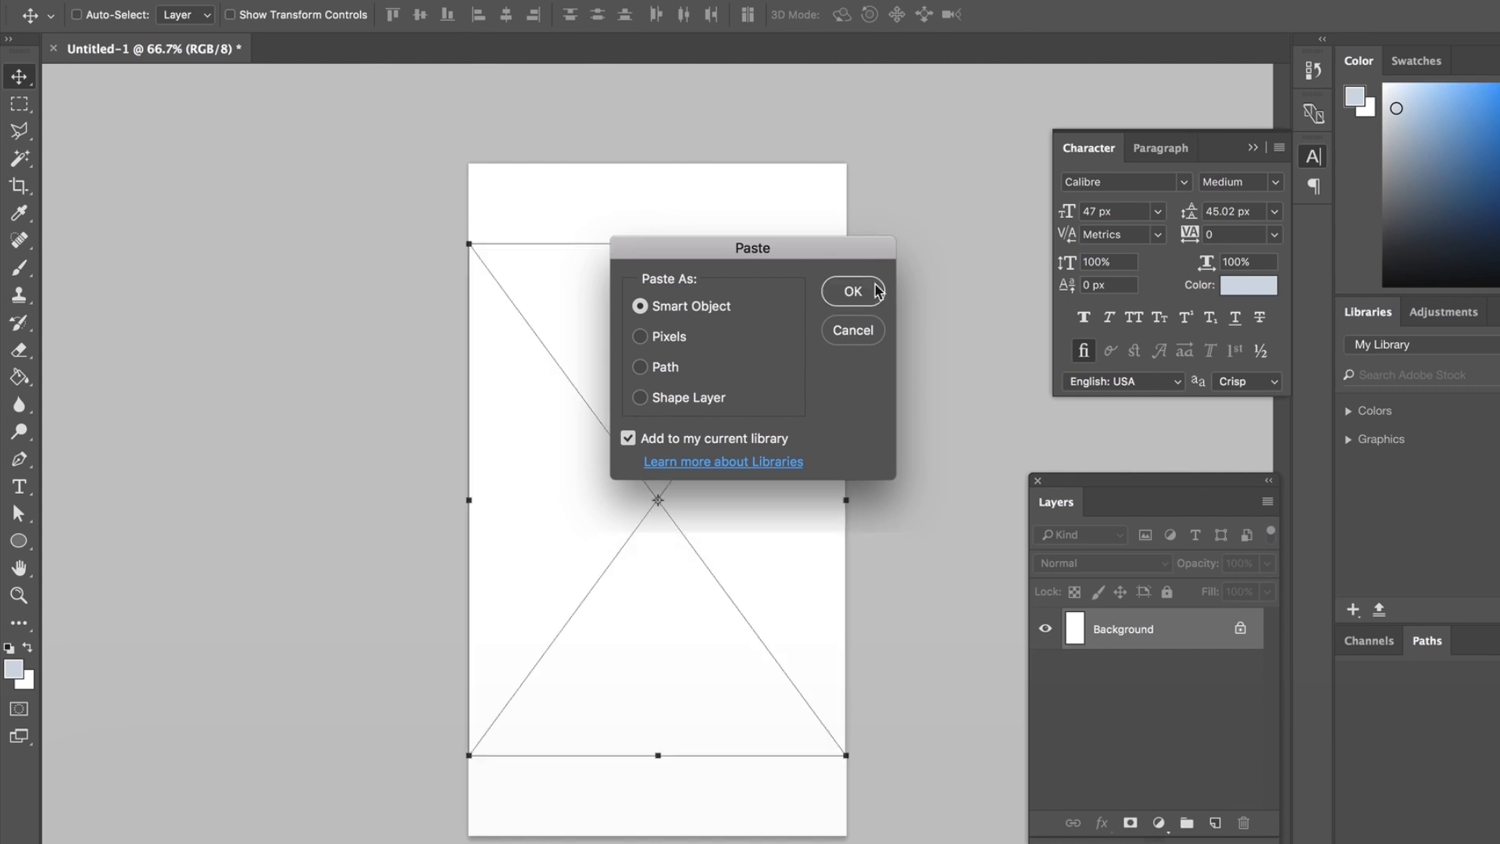
pyautogui.click(853, 291)
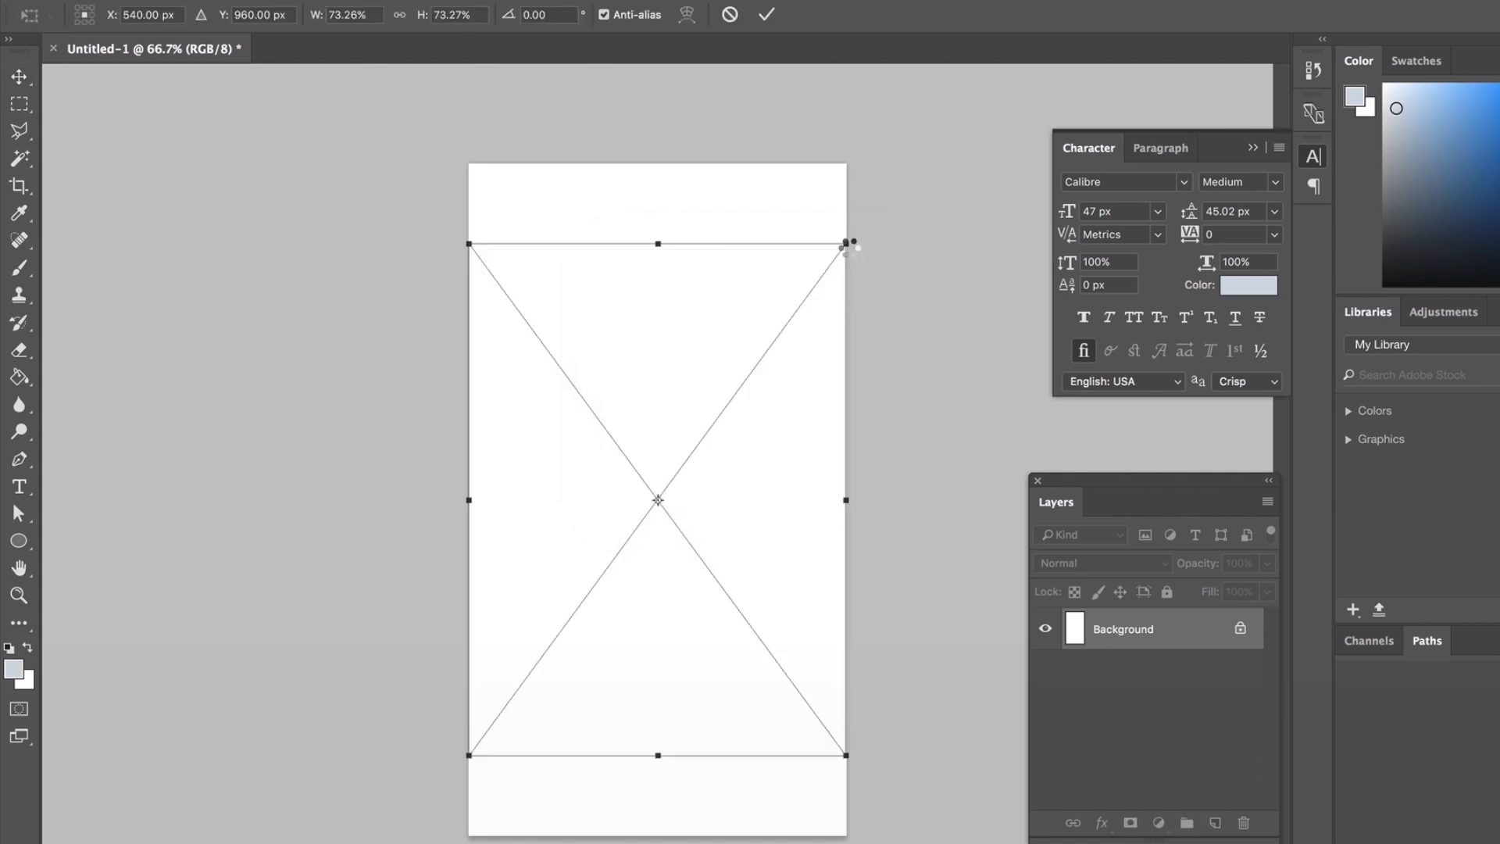
pyautogui.click(14, 97)
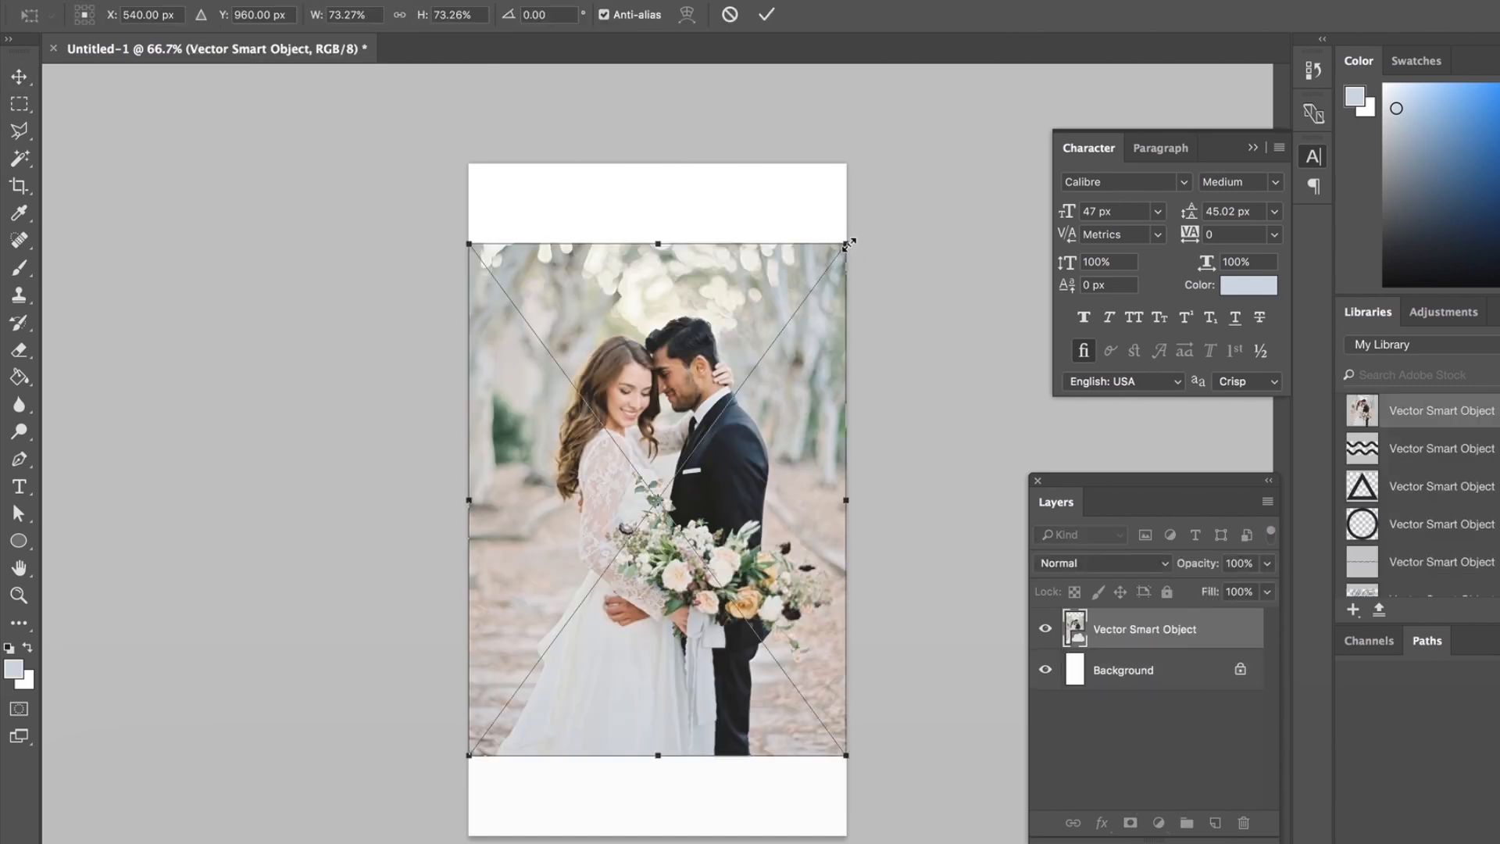
pyautogui.moveTo(850, 242); pyautogui.dragTo(905, 155)
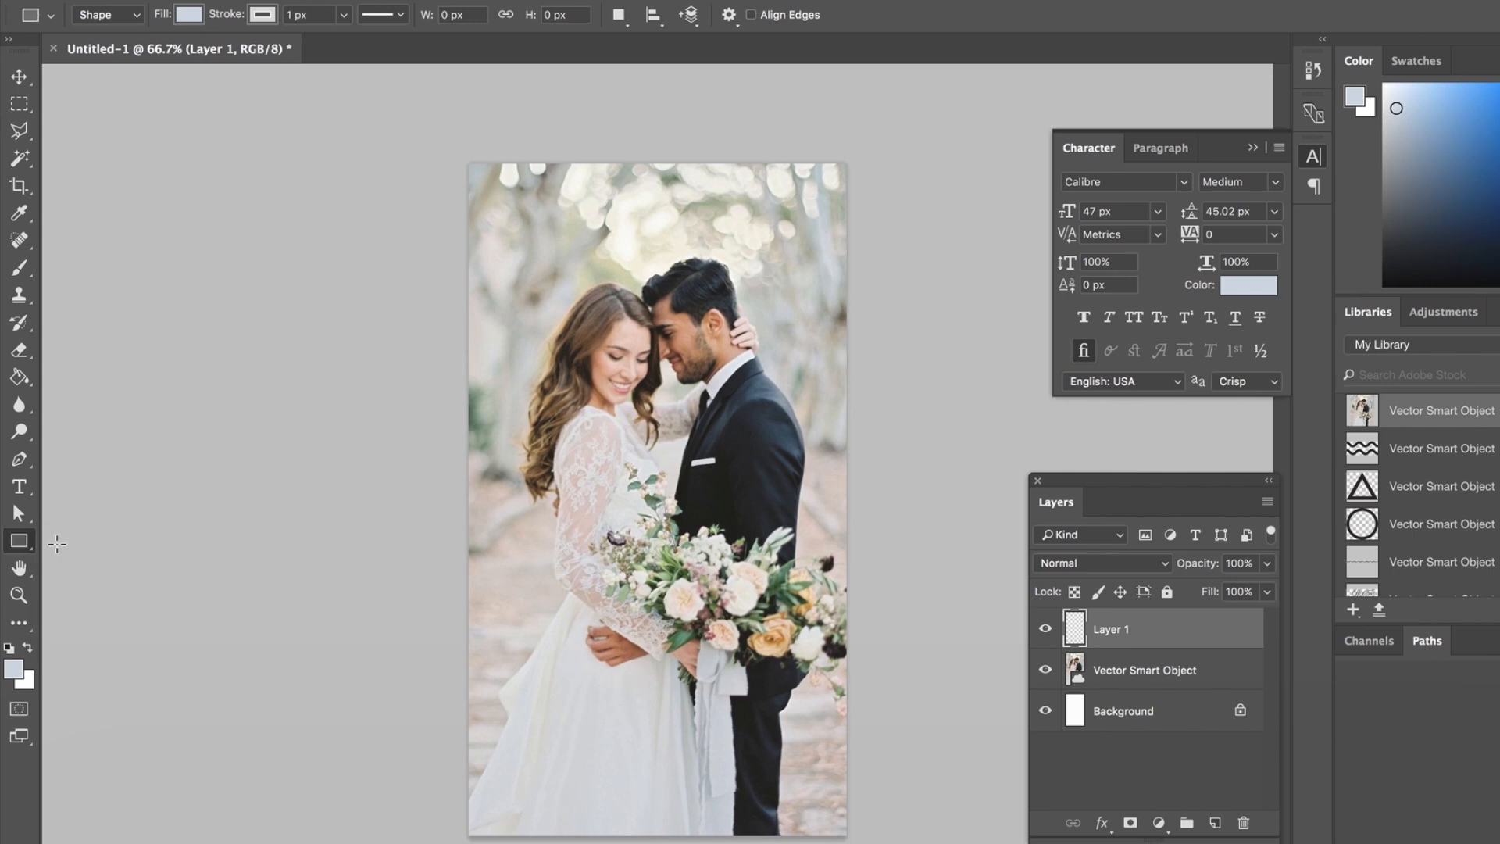
pyautogui.moveTo(402, 612)
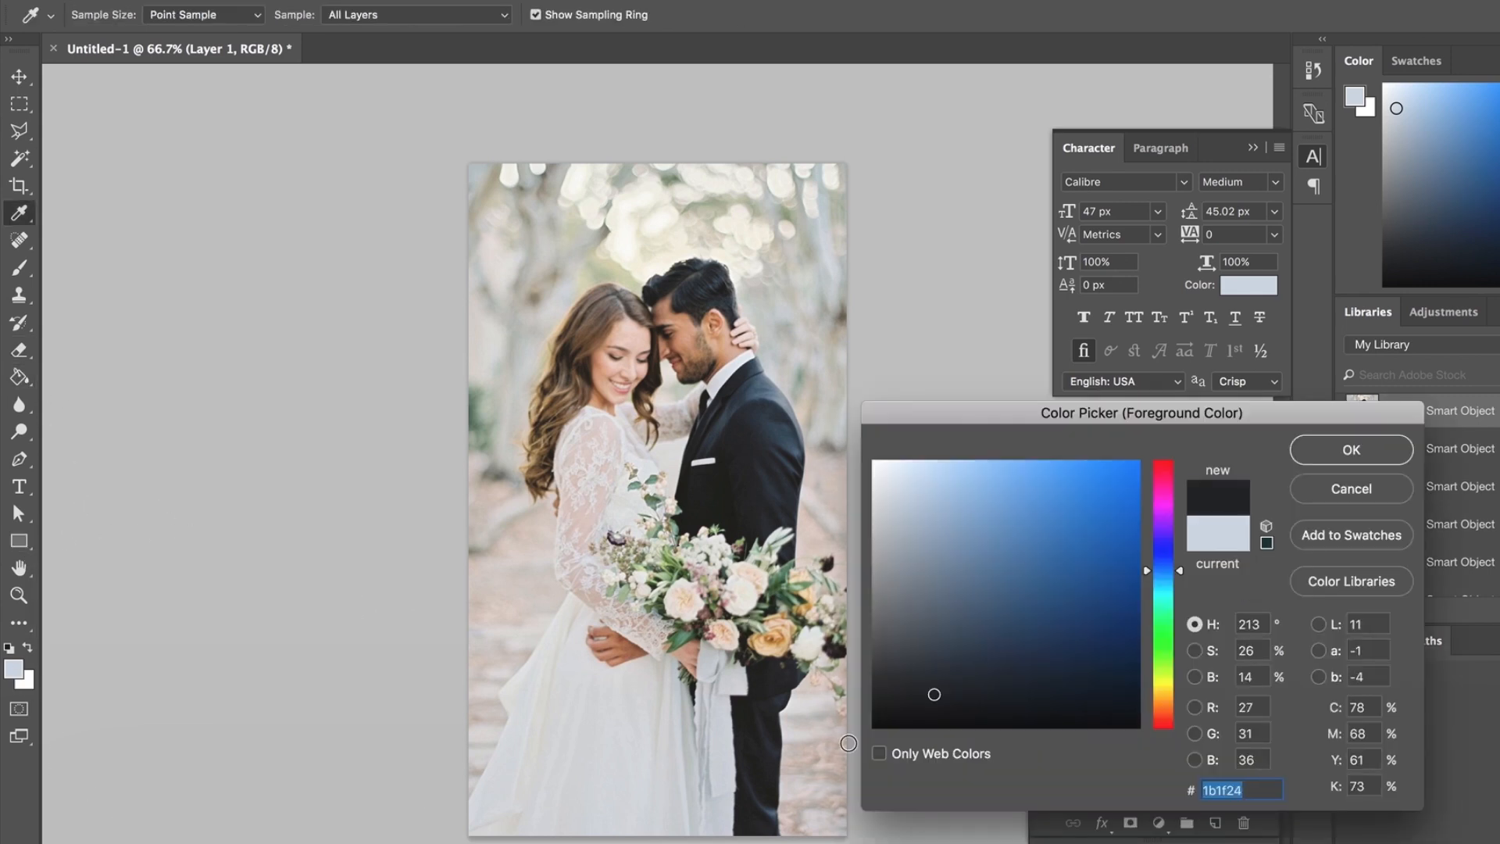
# - Cover the lower half of the photo with a black rectangle at about 43% opacity
pyautogui.click(1350, 450)
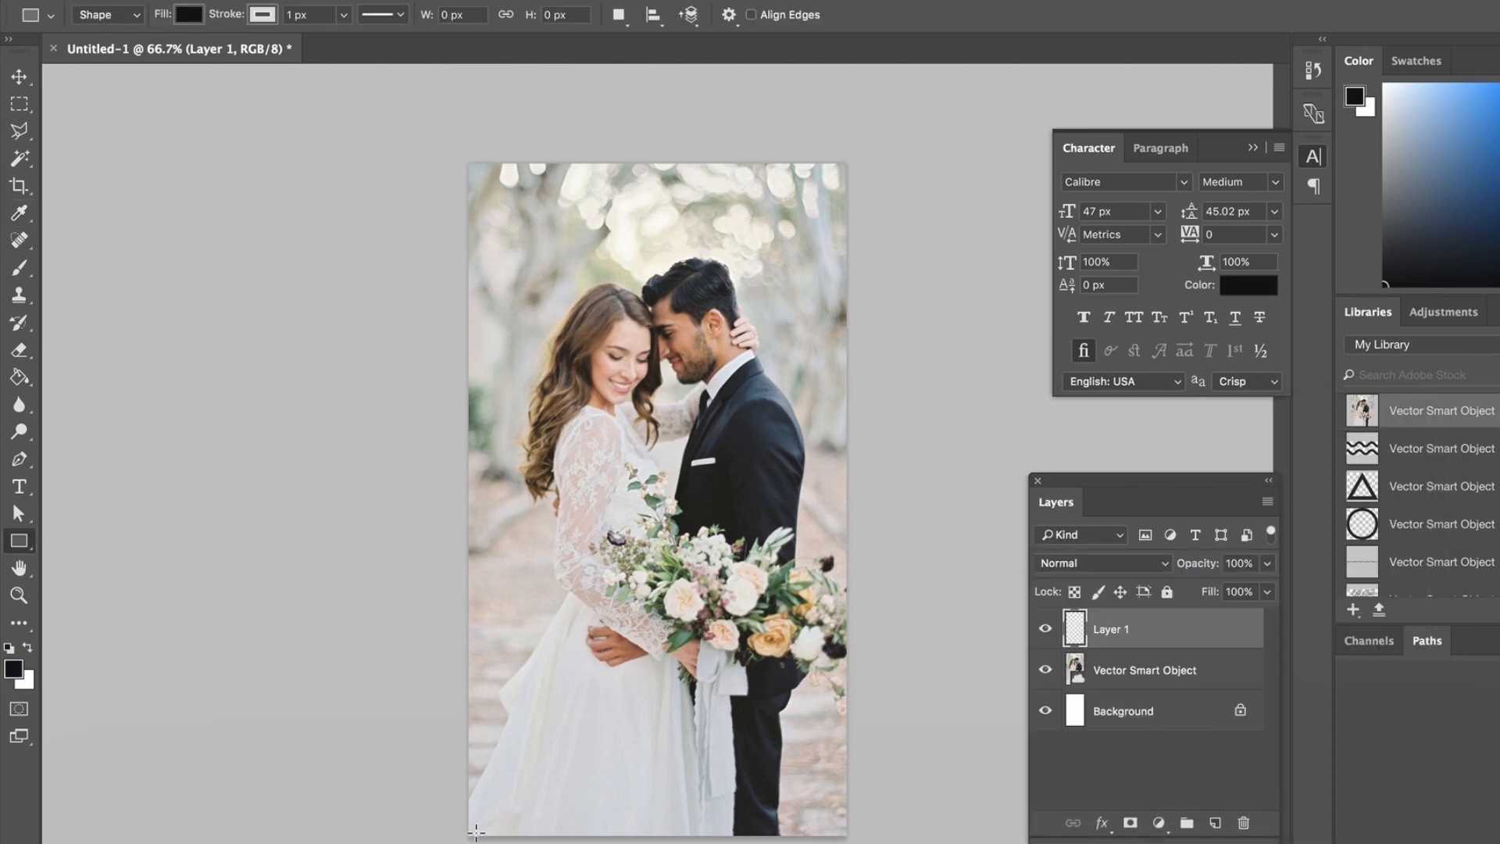
pyautogui.moveTo(468, 392); pyautogui.dragTo(847, 837)
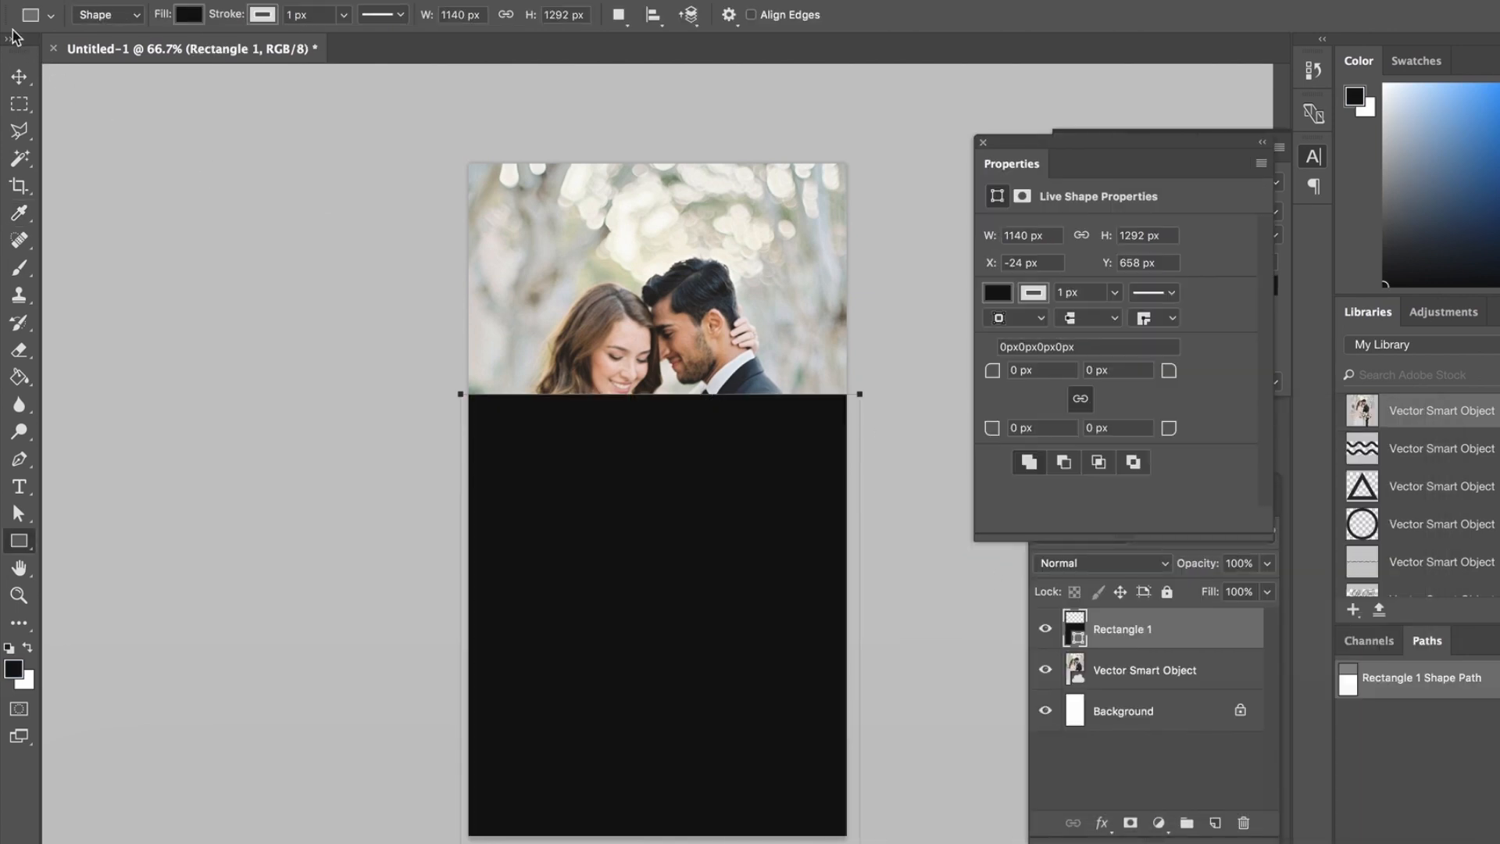
pyautogui.click(15, 78)
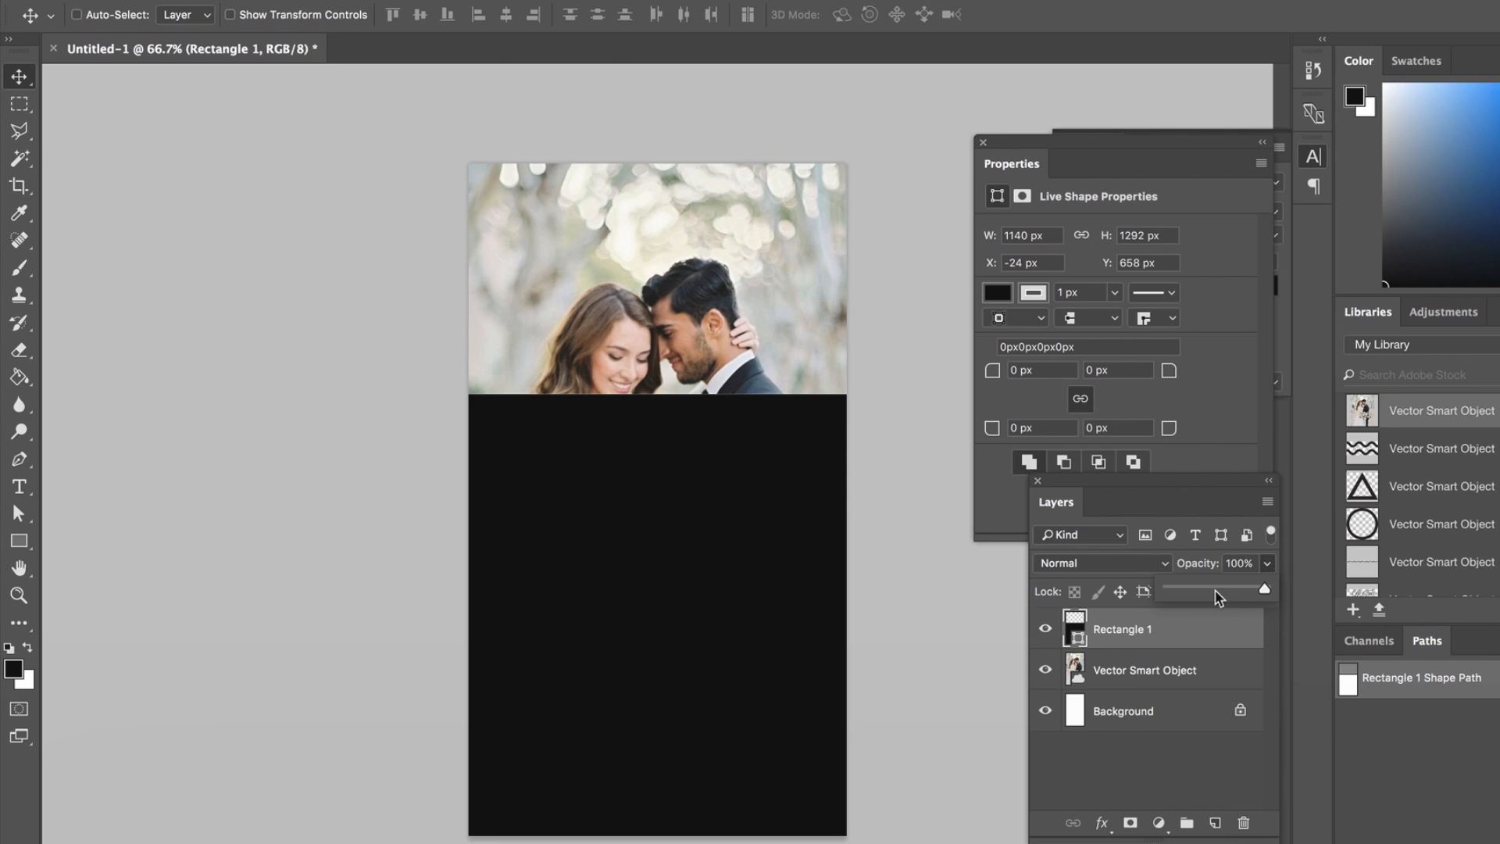
pyautogui.moveTo(1263, 589); pyautogui.dragTo(1203, 589)
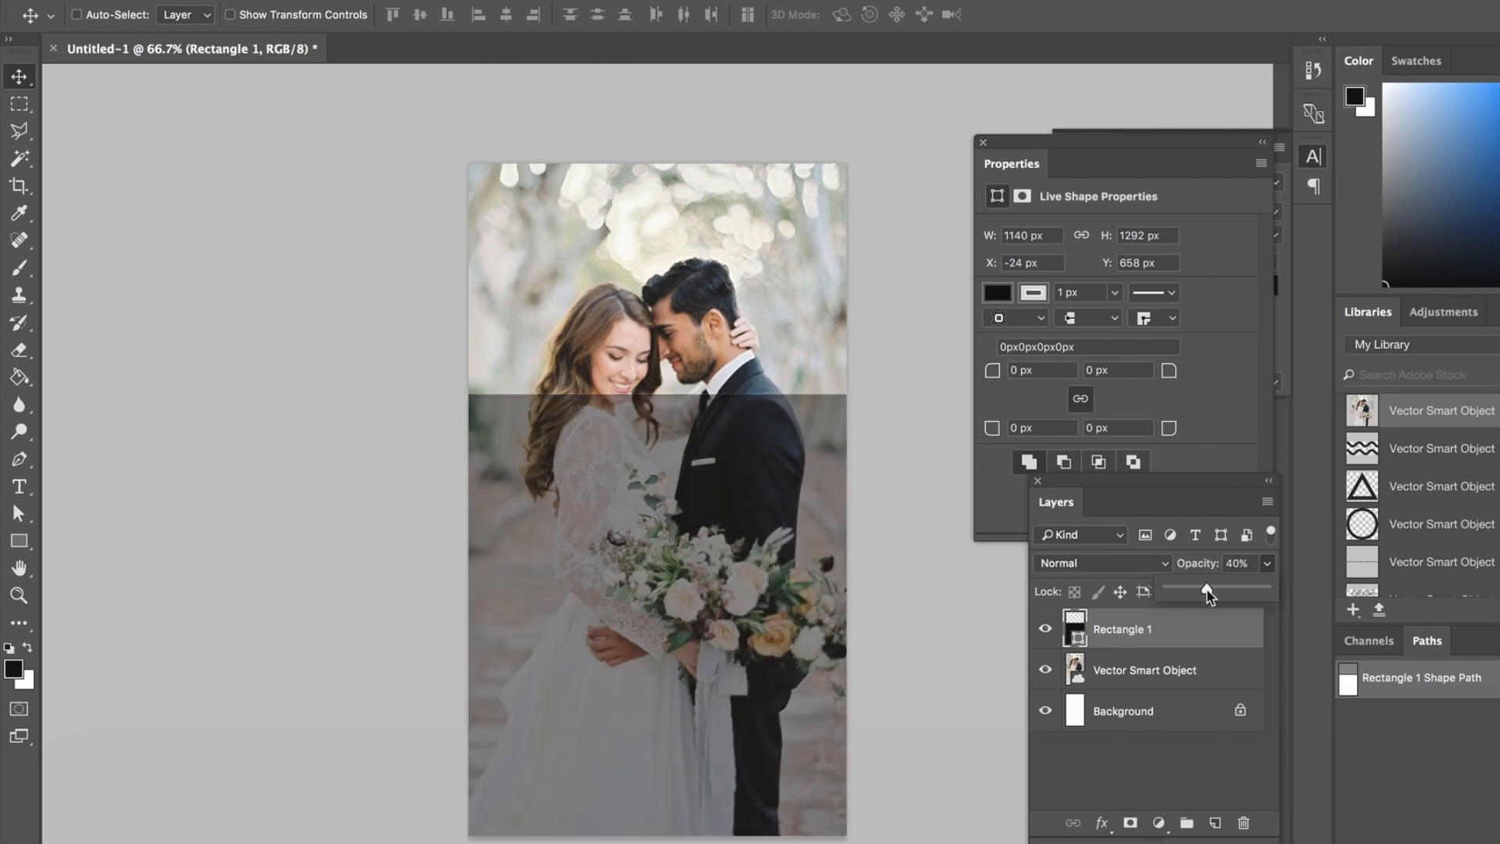
pyautogui.moveTo(1216, 586); pyautogui.dragTo(1204, 586)
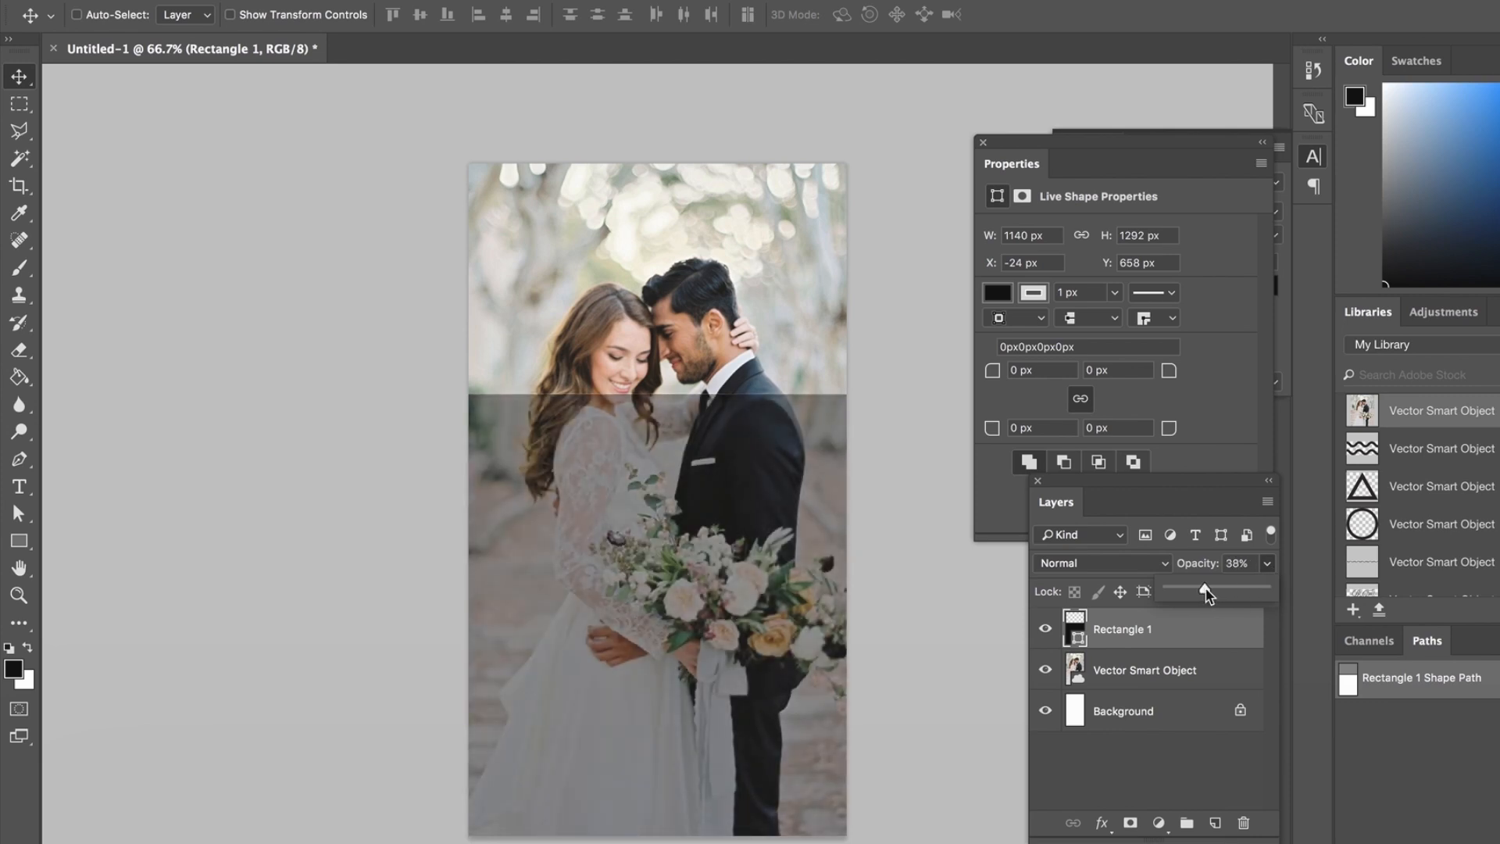
pyautogui.moveTo(1203, 592); pyautogui.dragTo(1212, 593)
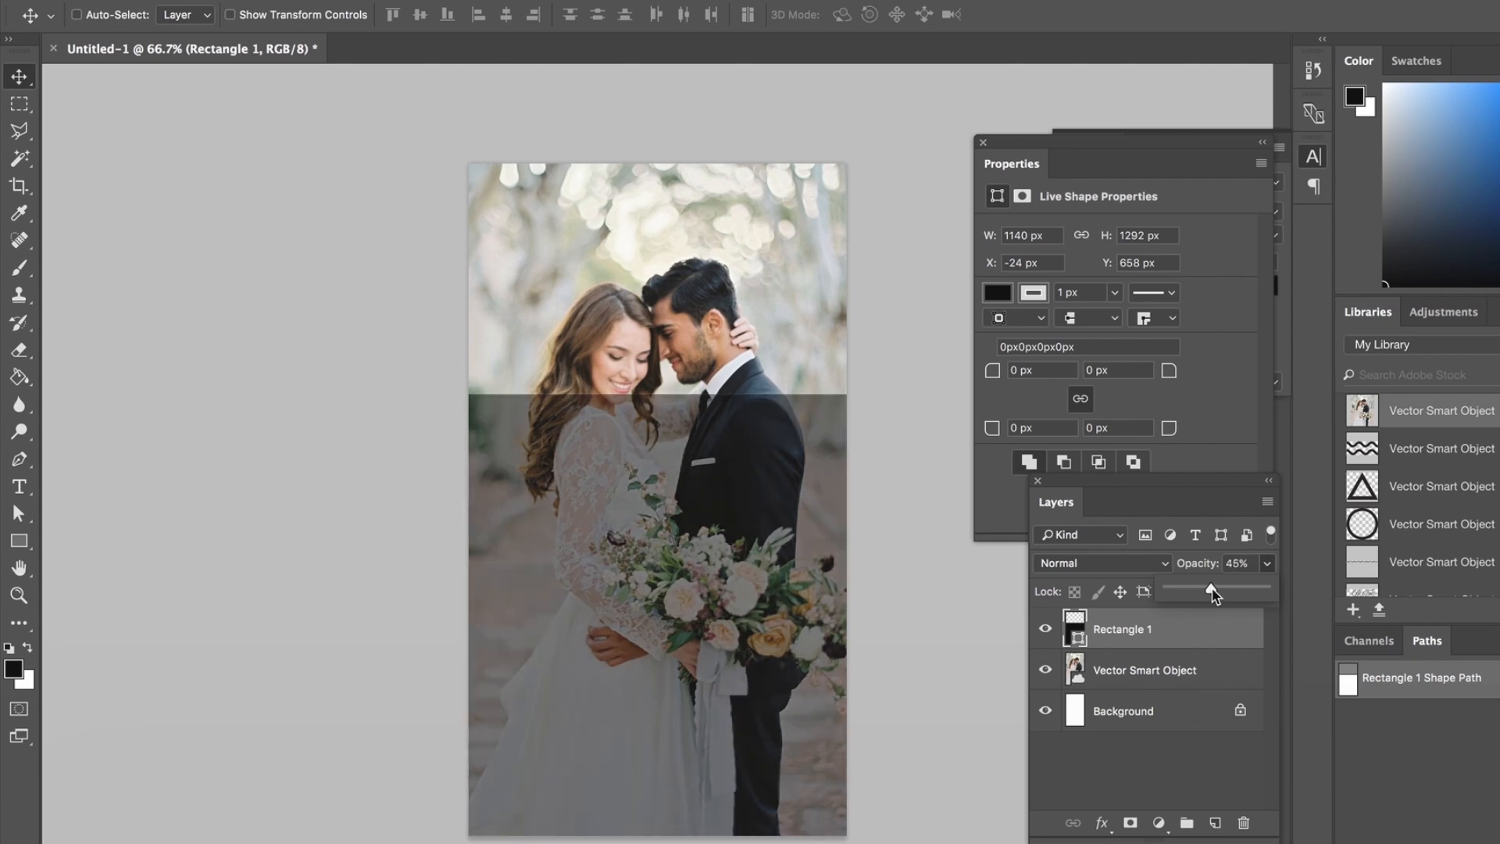
pyautogui.moveTo(1215, 591); pyautogui.dragTo(1207, 589)
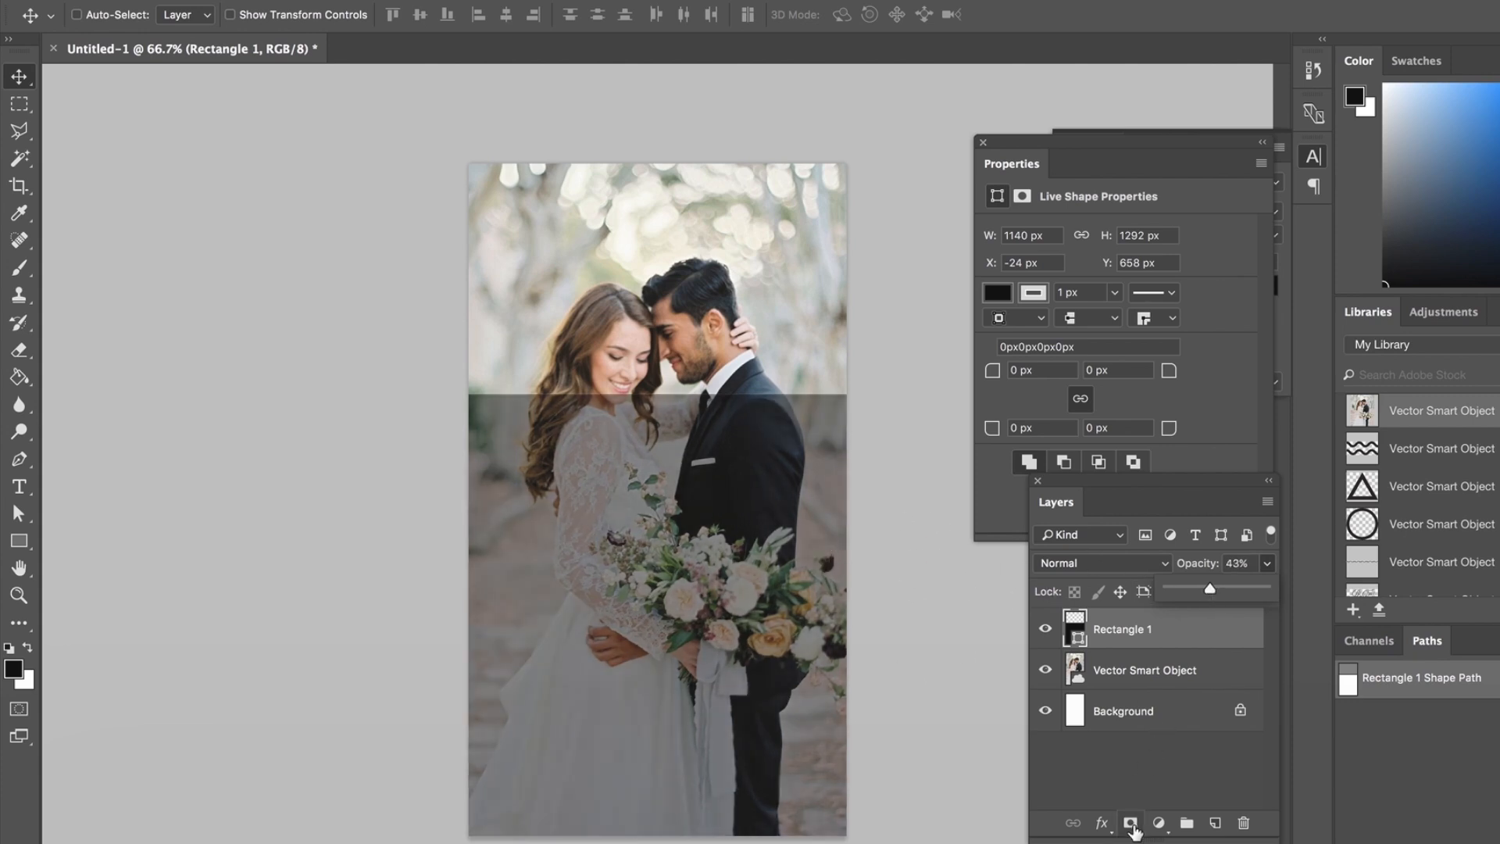
# - Add a gradient layer mask to the rectangle and raise its opacity to 60%
pyautogui.click(1131, 822)
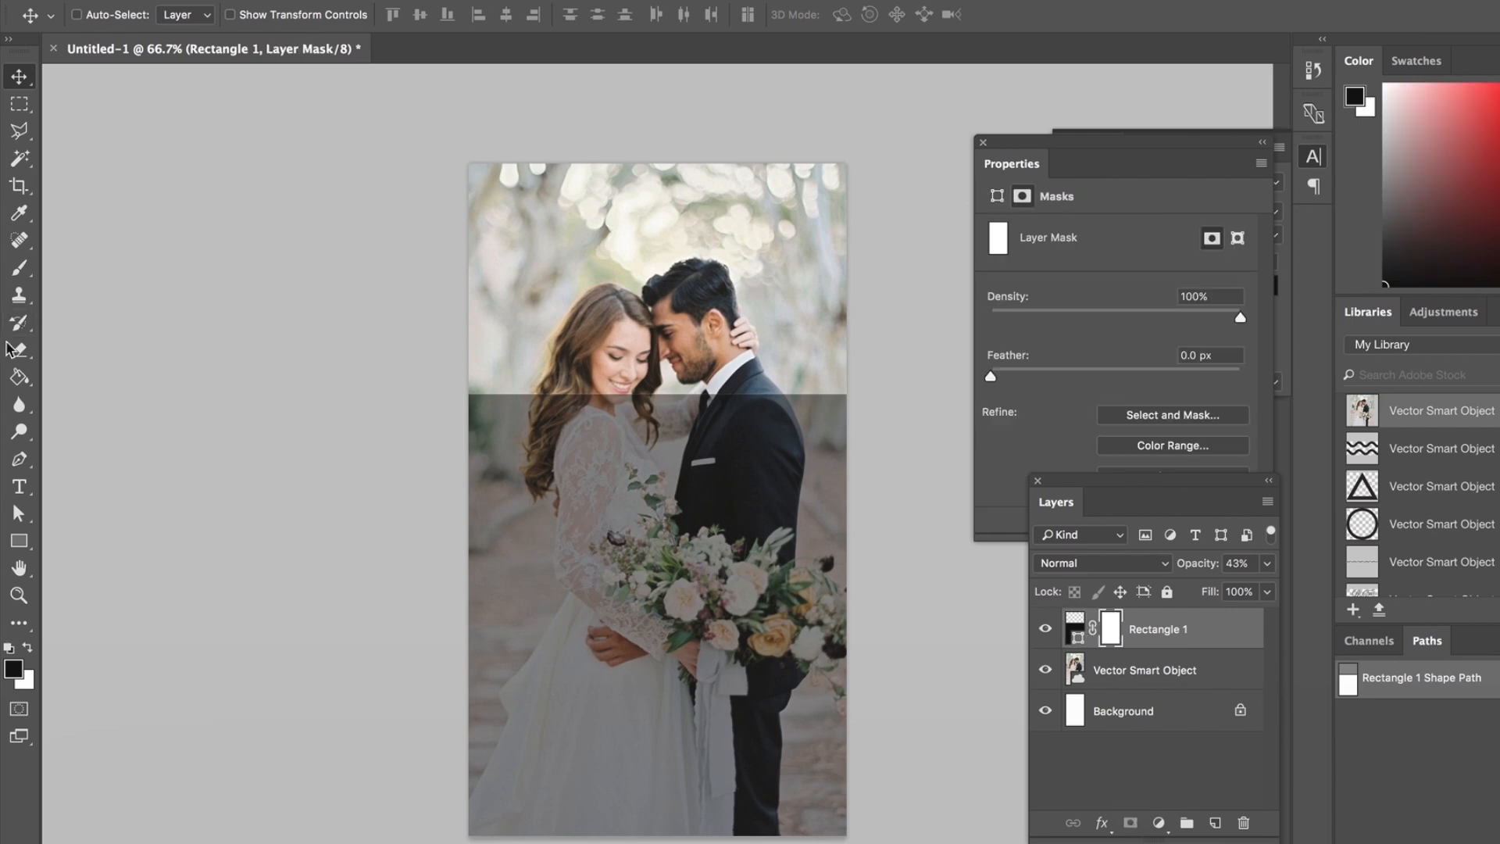
pyautogui.click(19, 376)
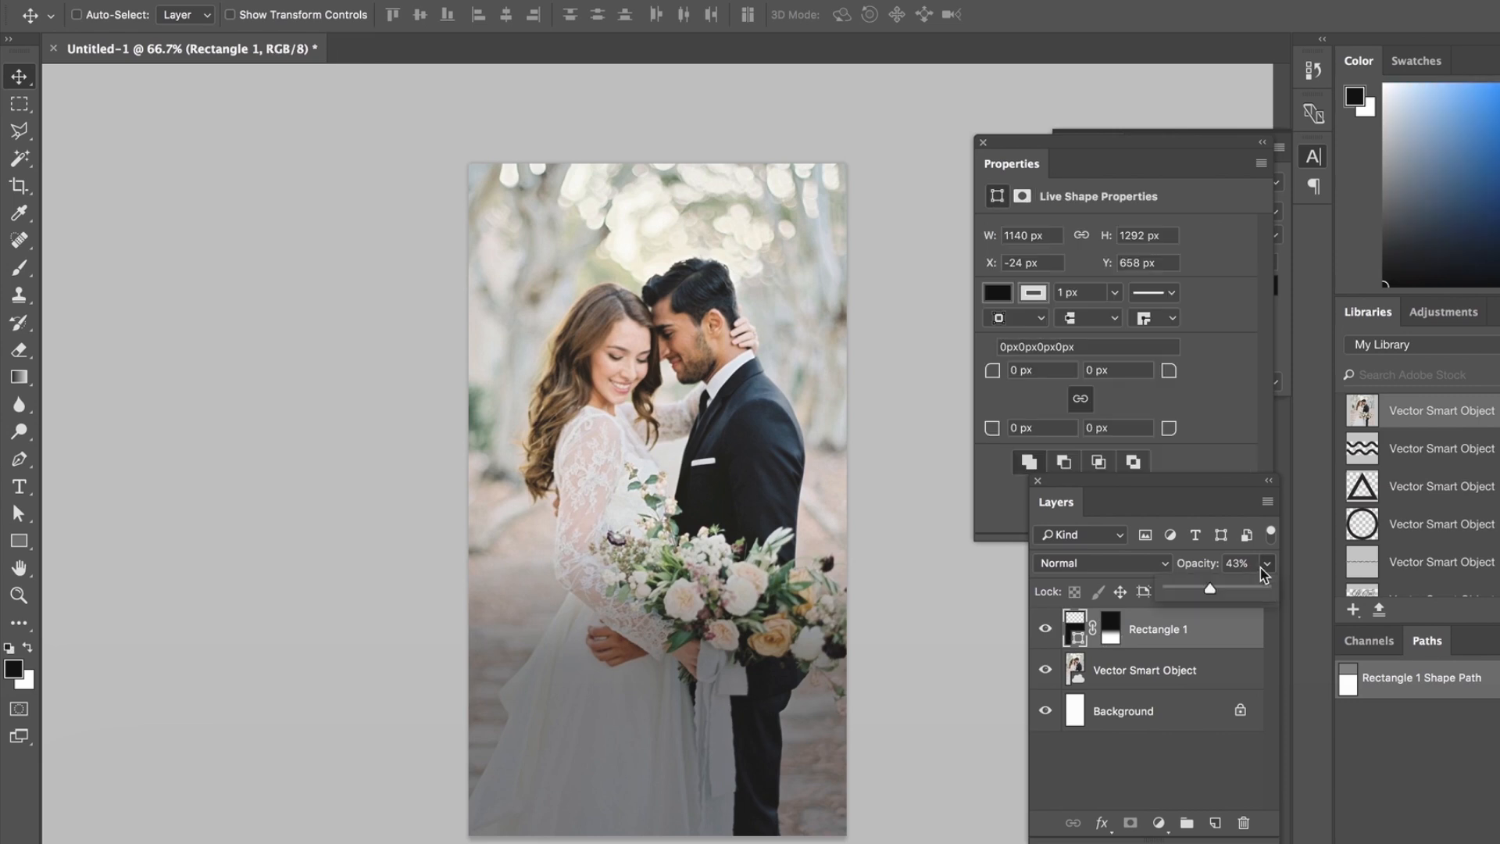
pyautogui.moveTo(1209, 587); pyautogui.dragTo(1231, 588)
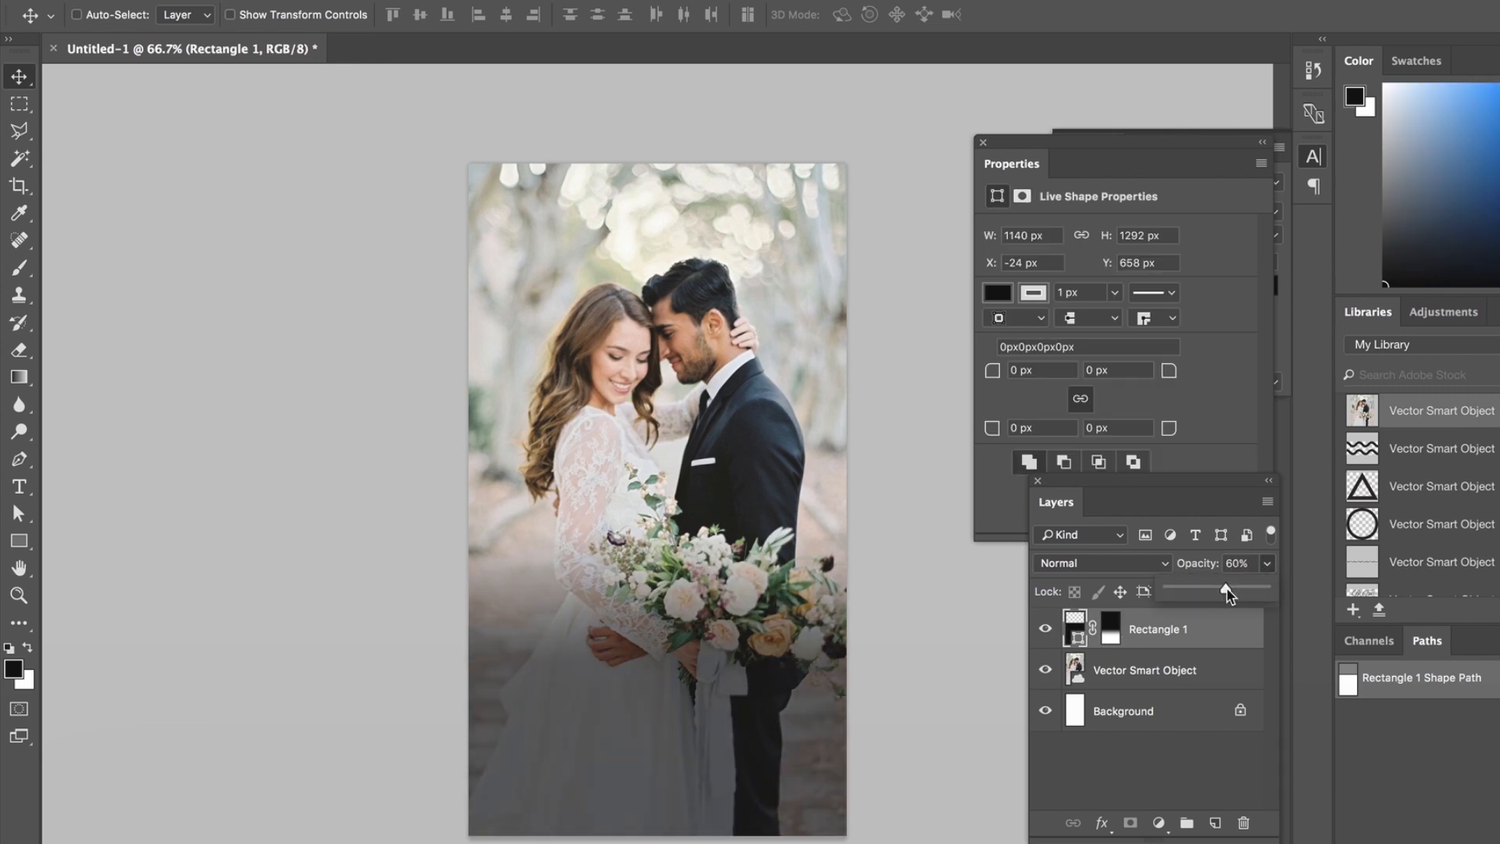
pyautogui.click(1103, 628)
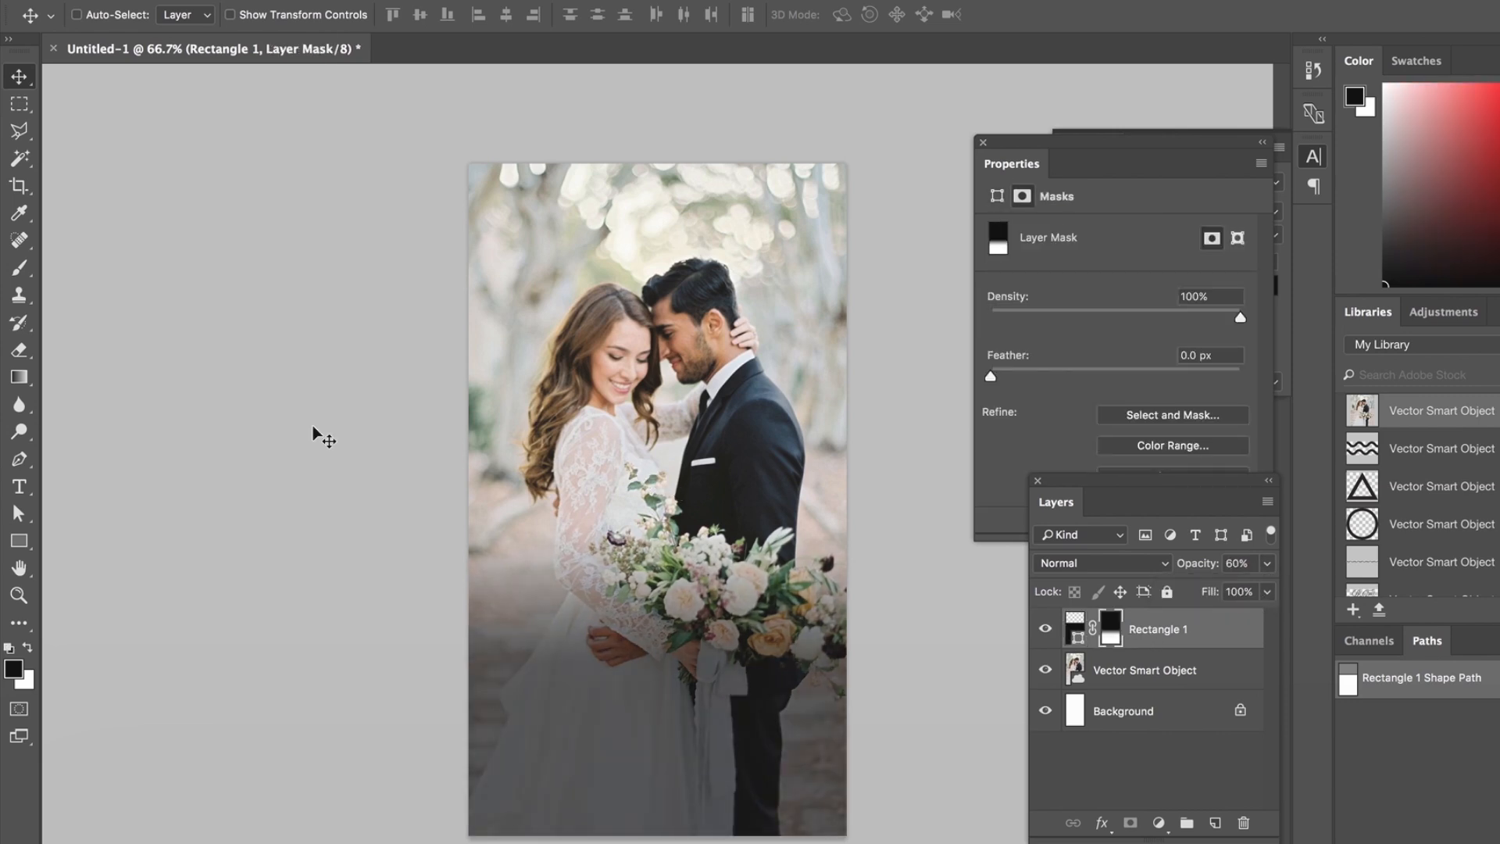
# - Place the white mountain artwork with 'Courtney & Cristian' lettering and move it to the bottom of the canvas
pyautogui.click(18, 378)
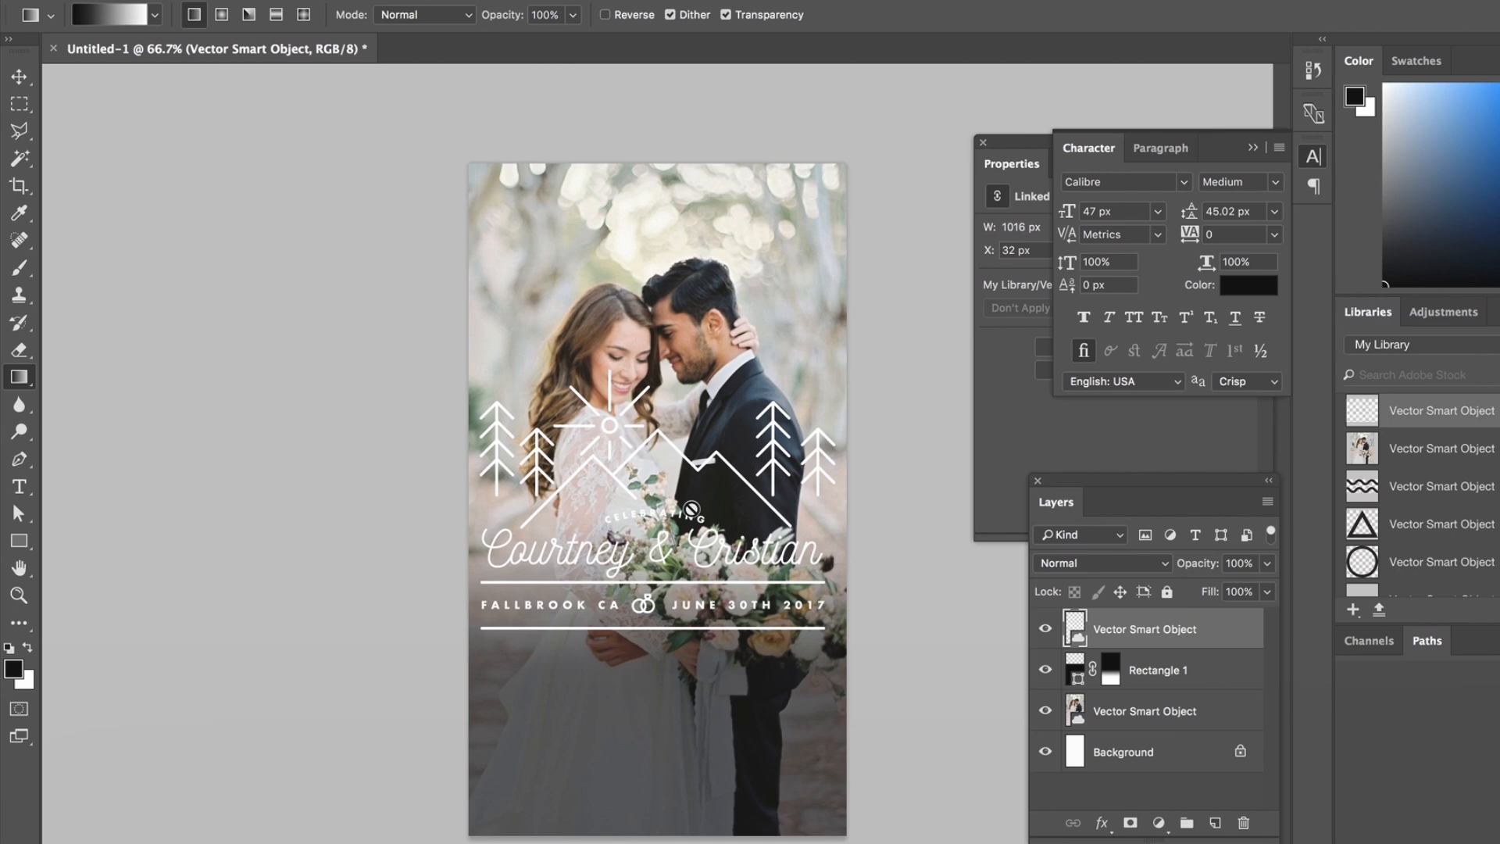
pyautogui.click(16, 75)
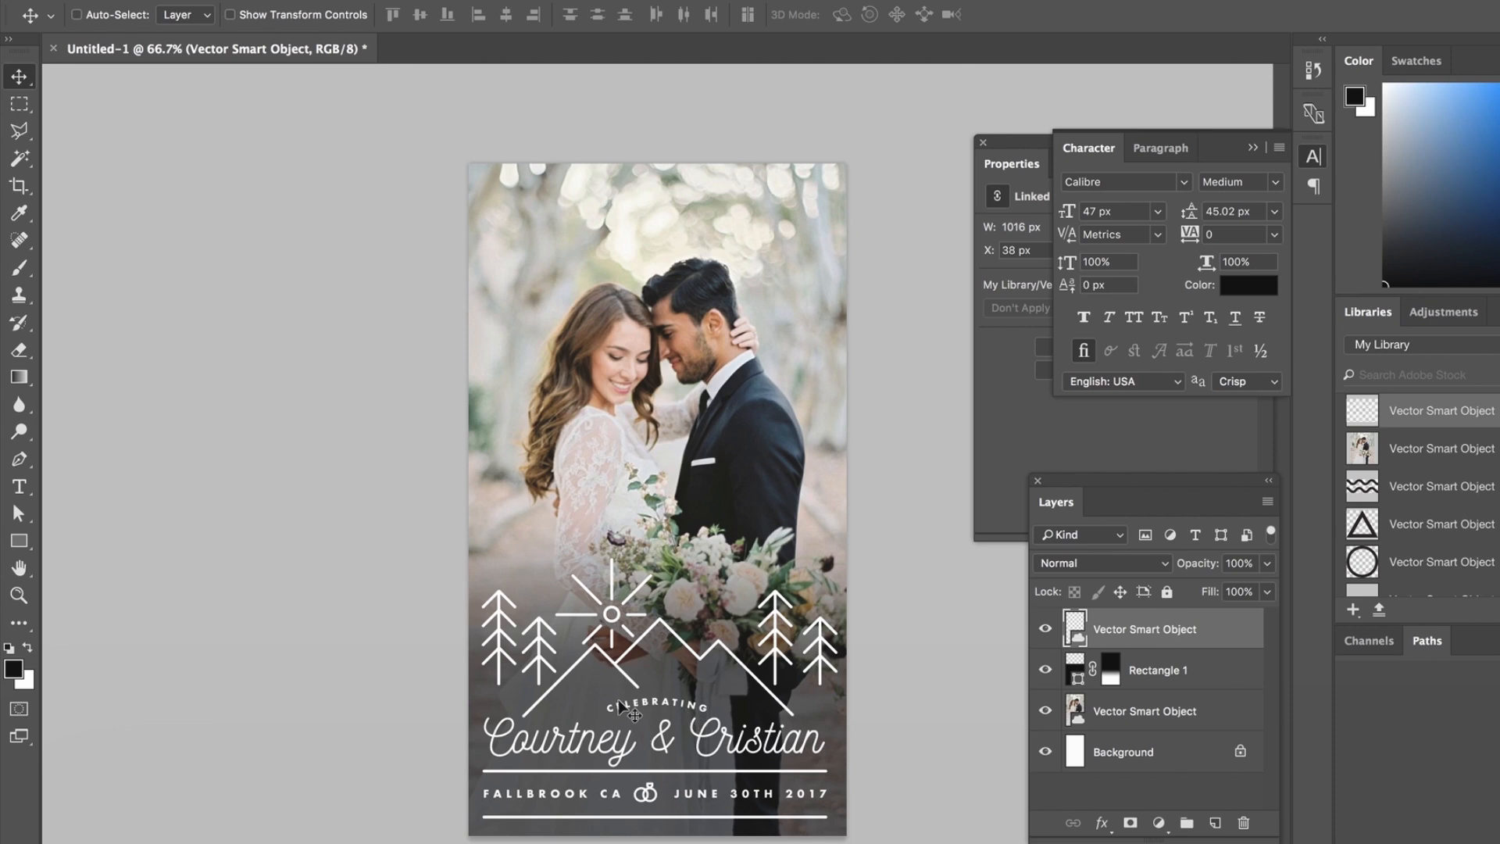
pyautogui.moveTo(925, 663)
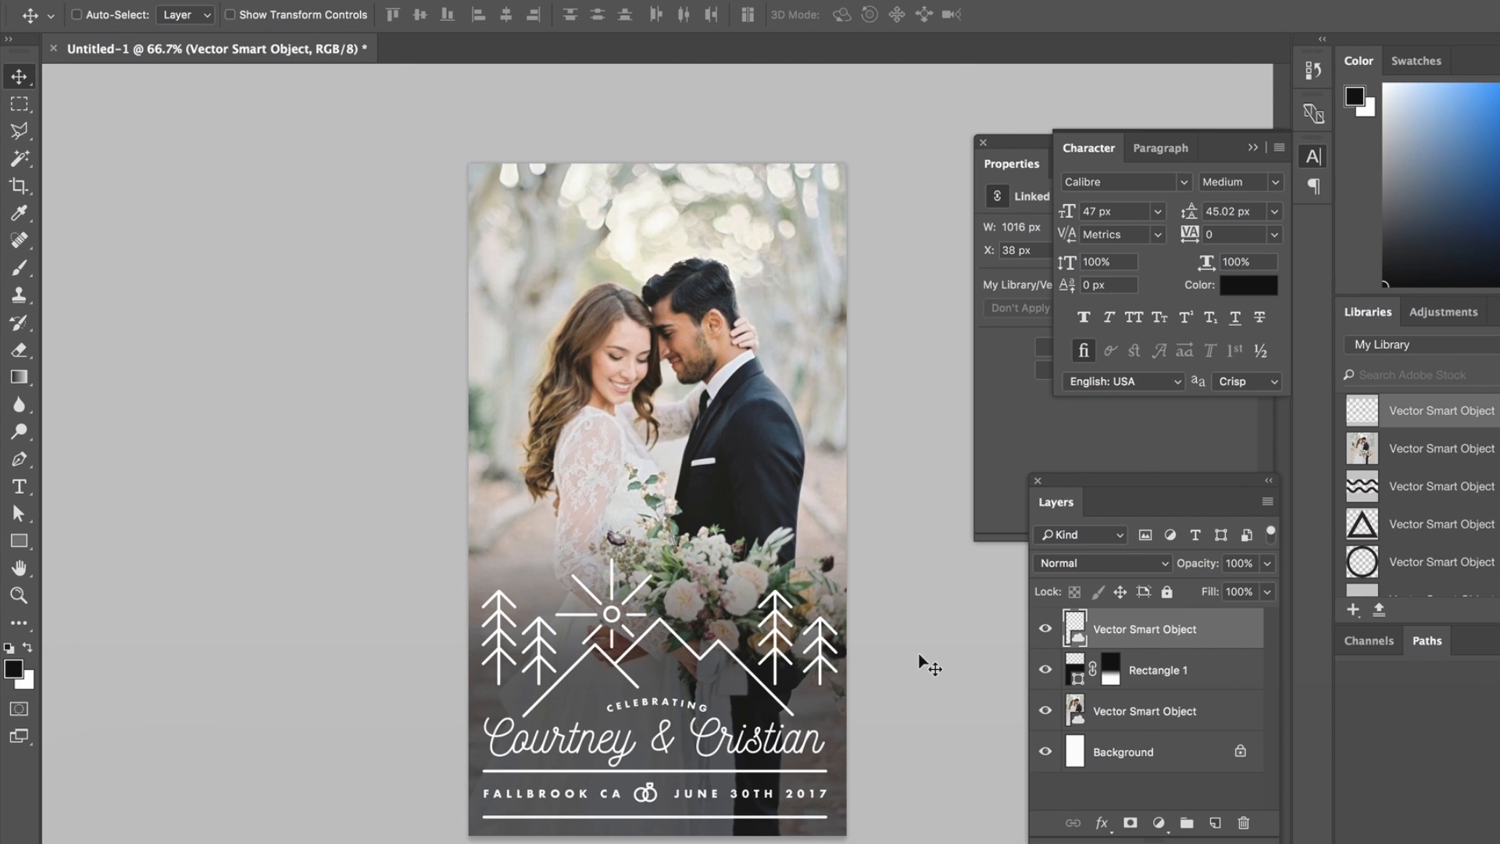
pyautogui.moveTo(916, 550)
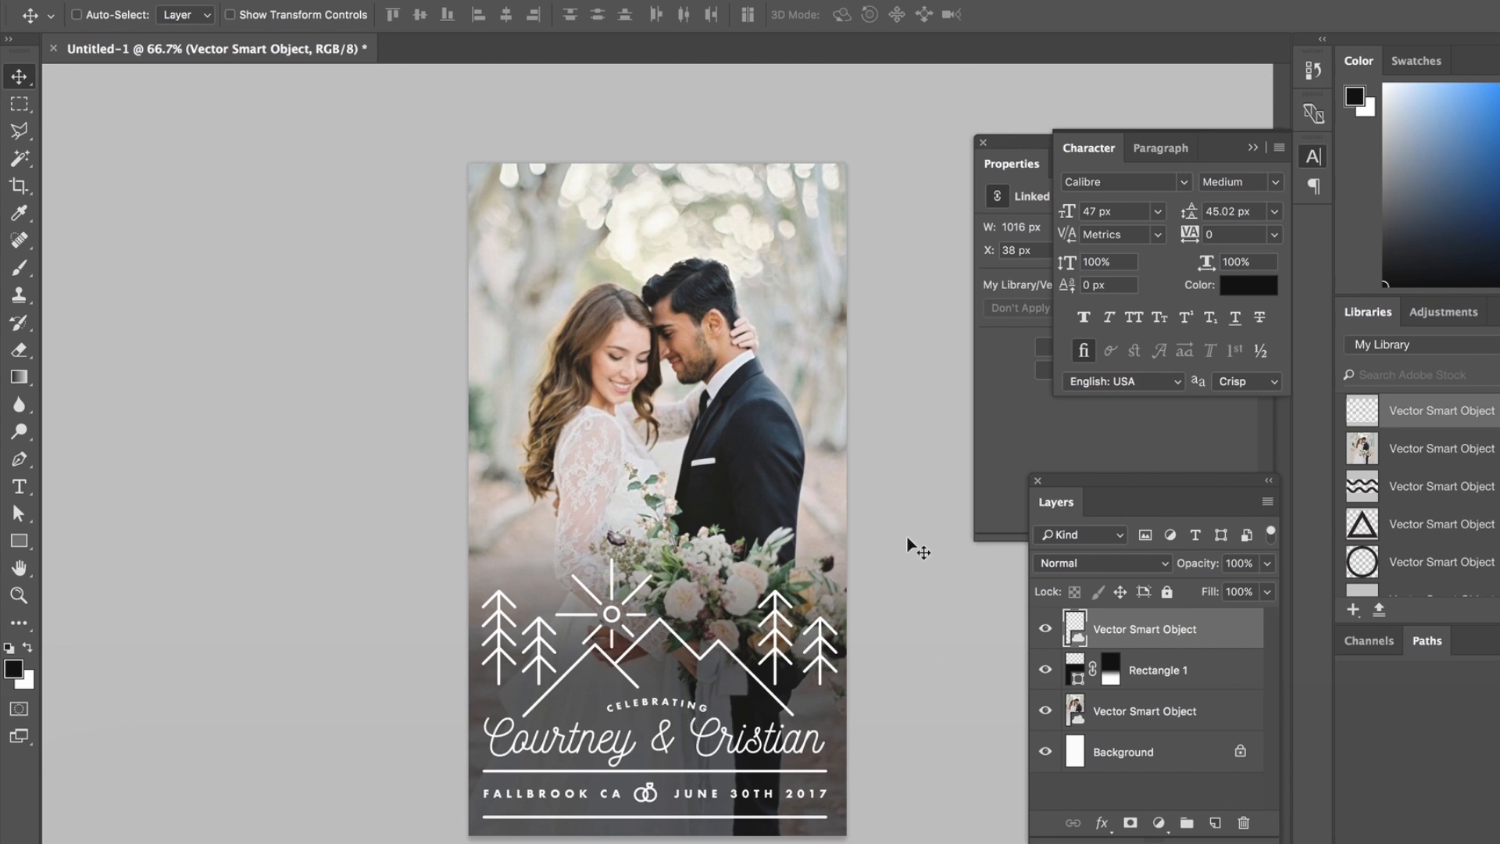
pyautogui.moveTo(812, 437)
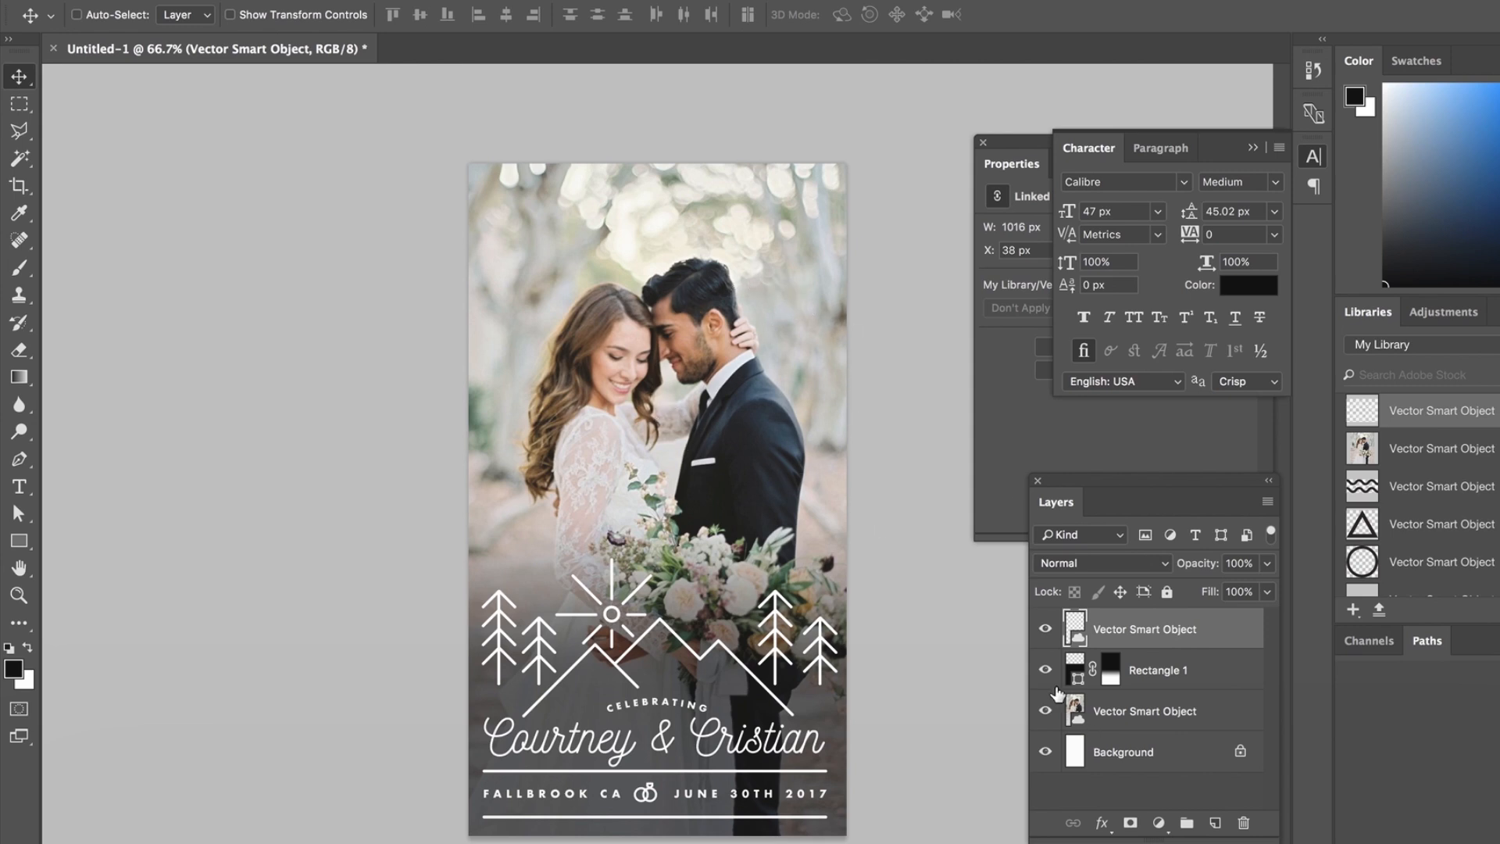
# - Hide the wedding photo layer and bring up Save for Web to export a transparent PNG-24
pyautogui.click(1044, 710)
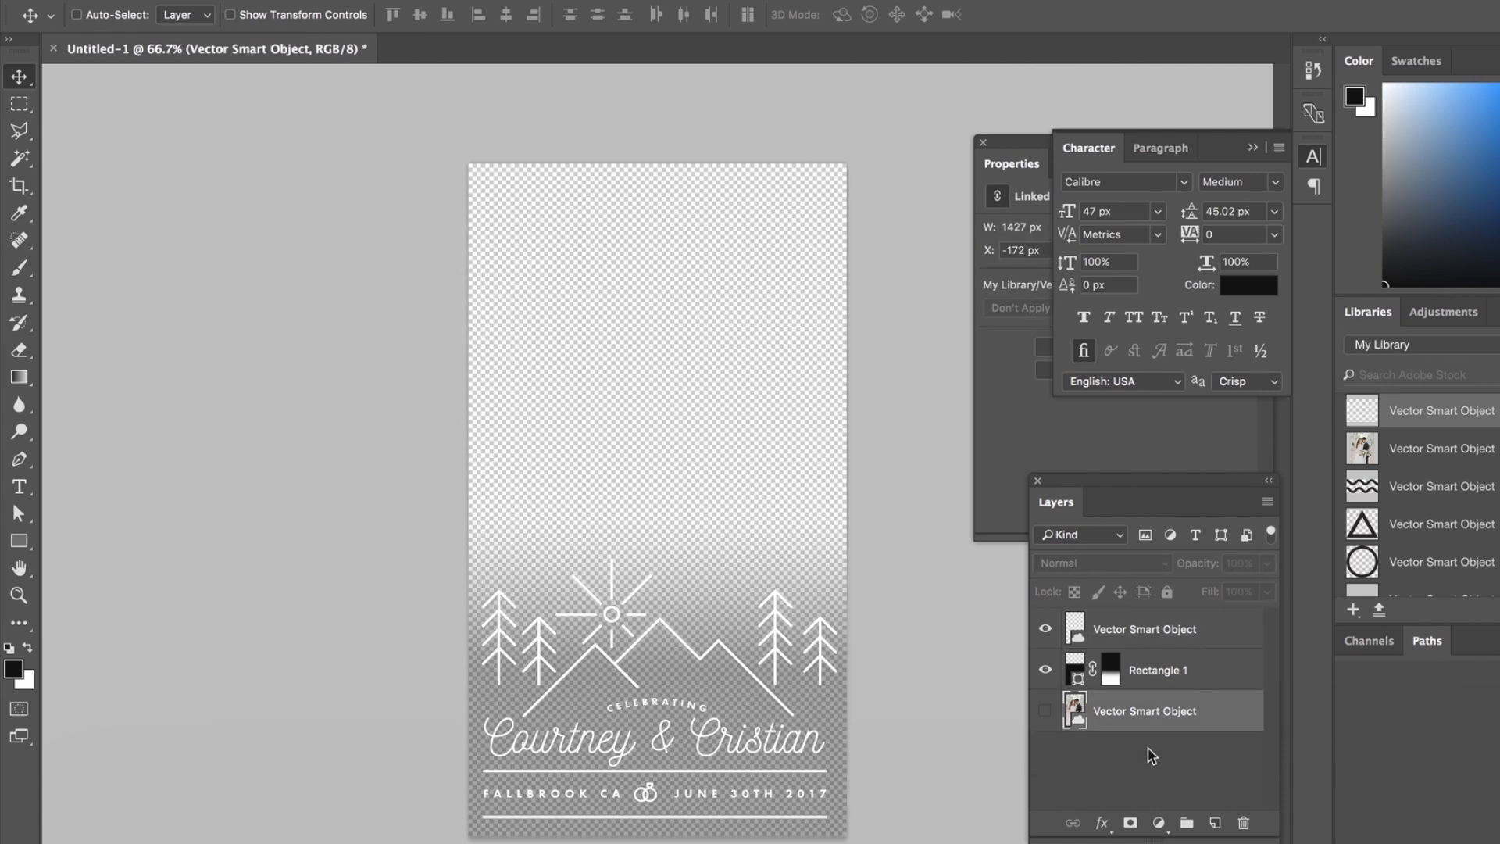
pyautogui.moveTo(766, 678)
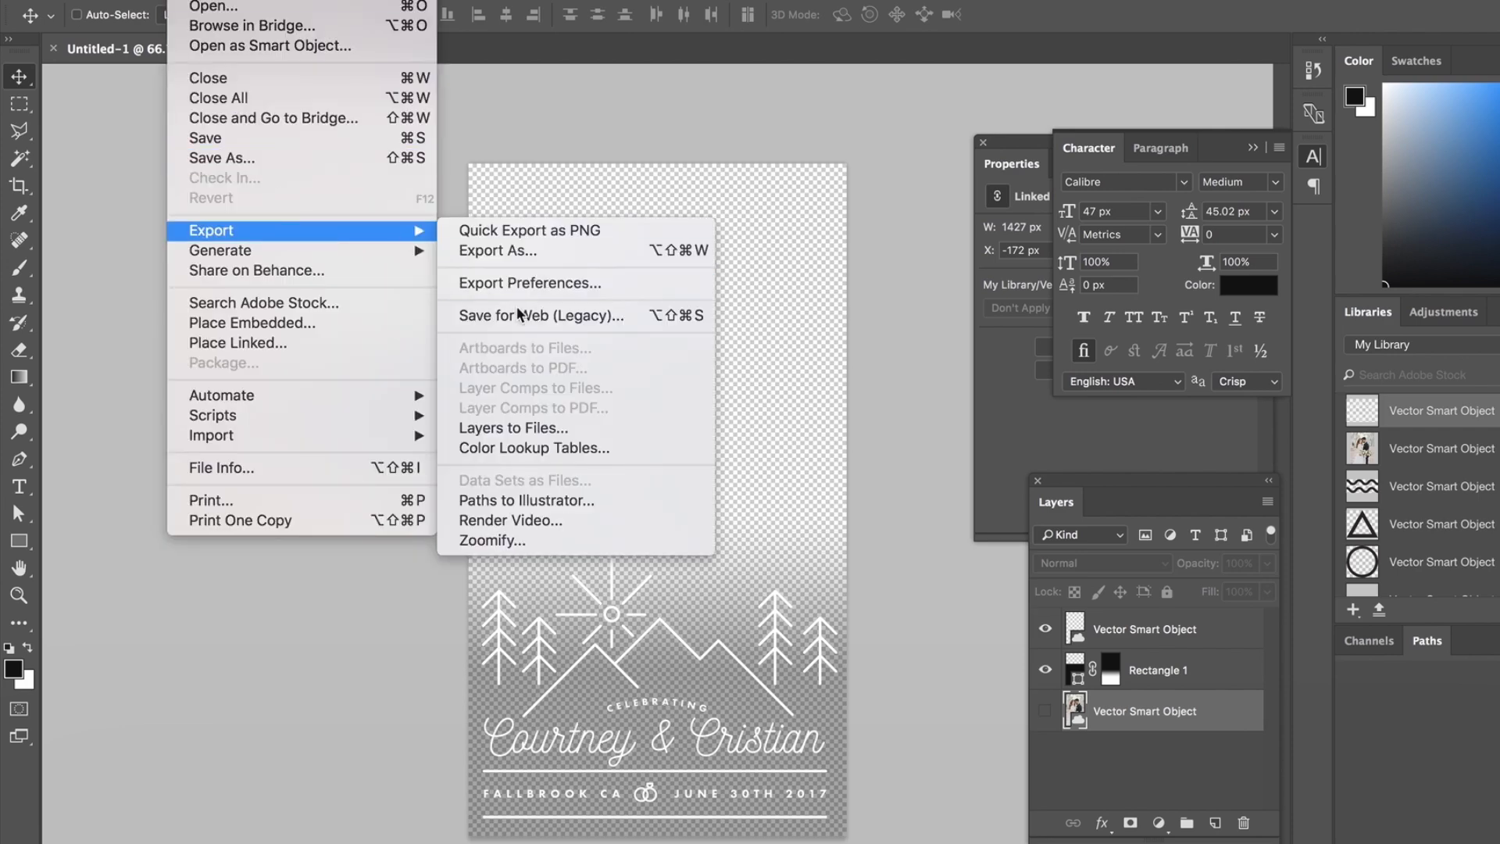
pyautogui.click(541, 315)
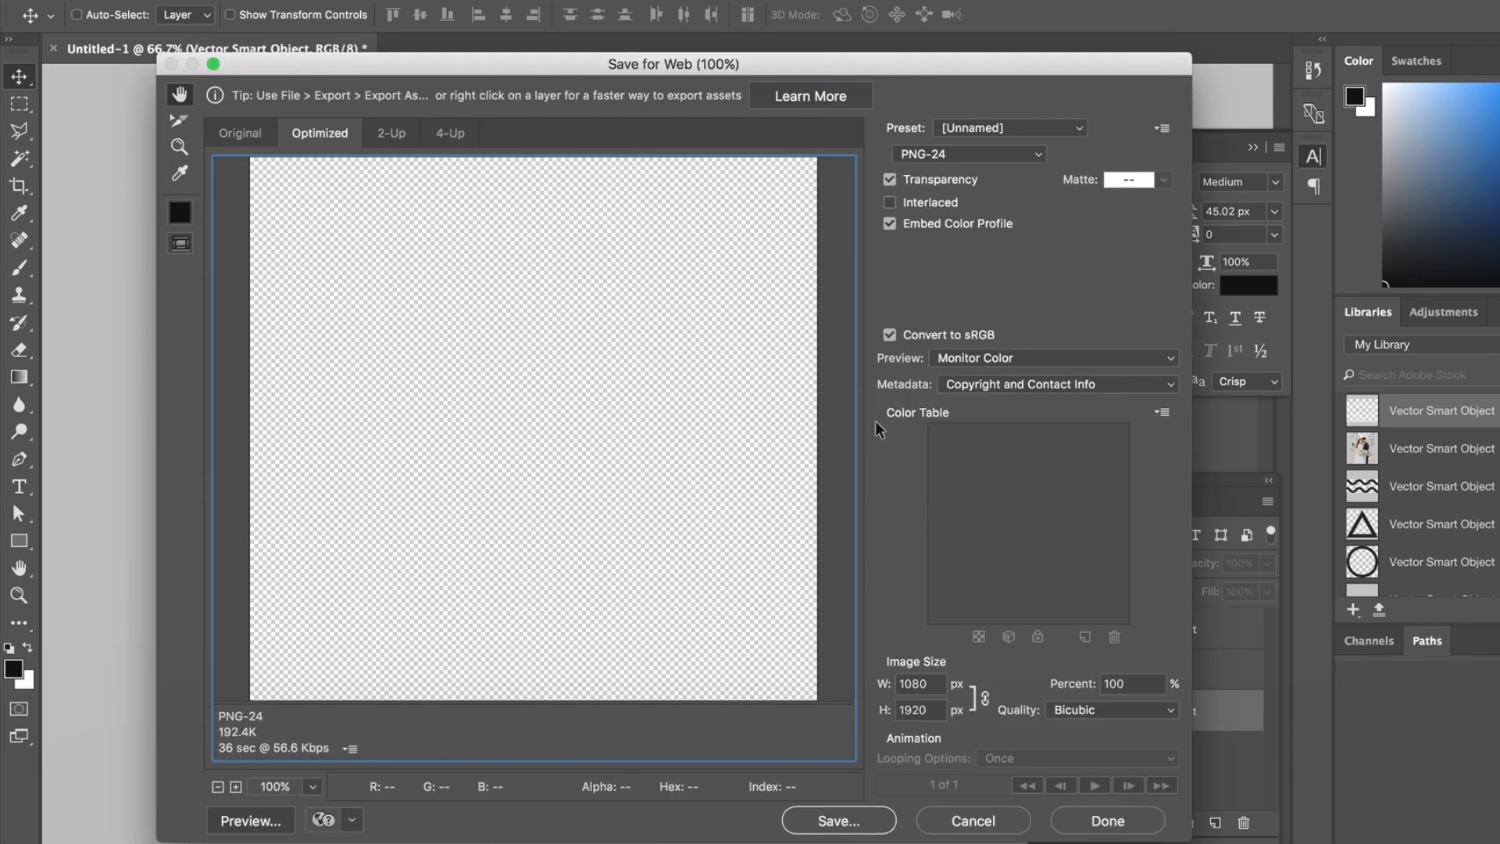
pyautogui.moveTo(996, 164)
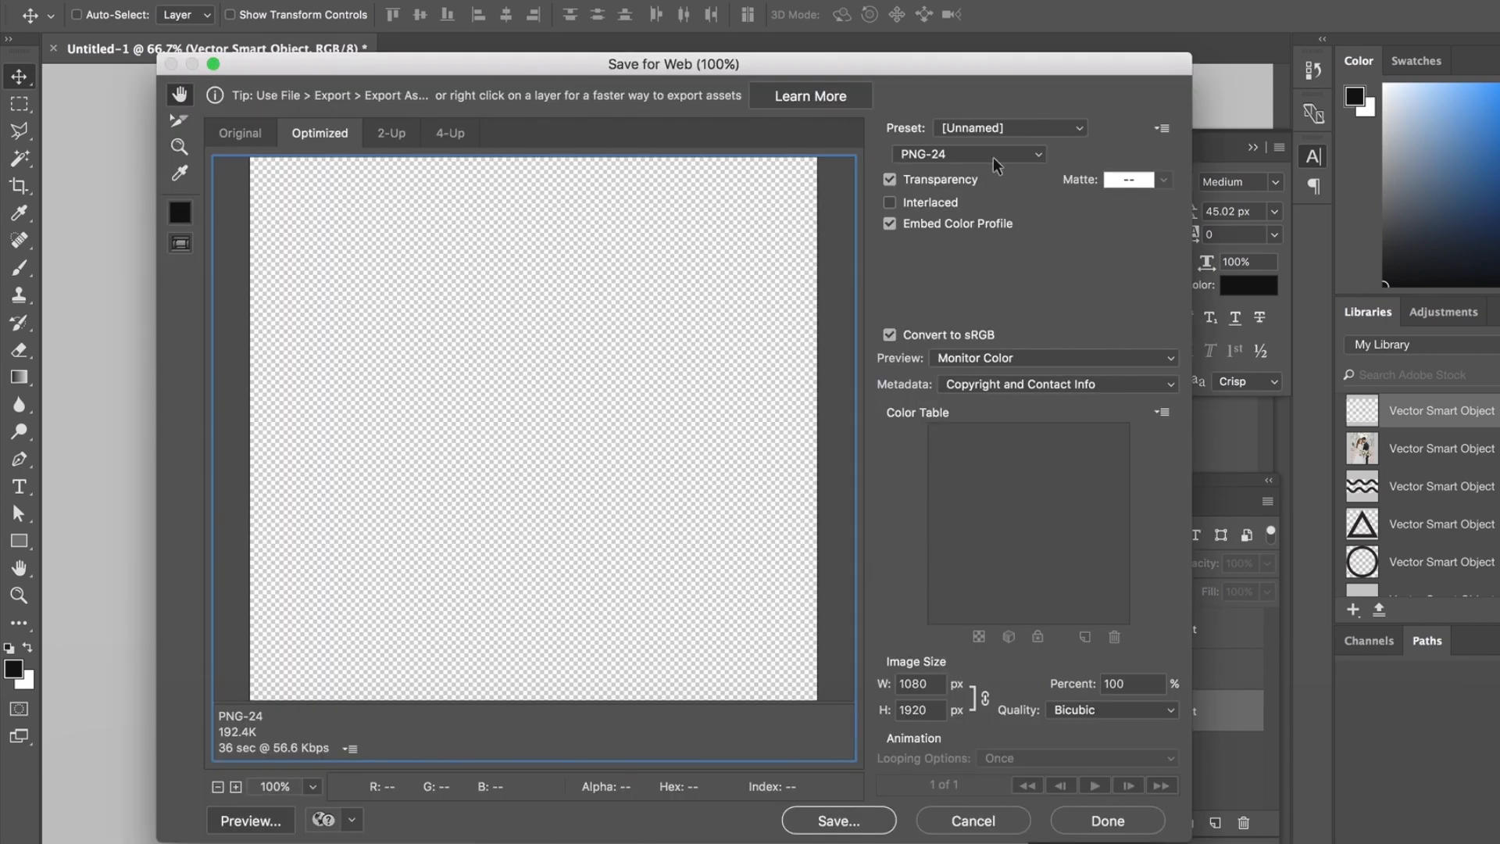
pyautogui.moveTo(1022, 475)
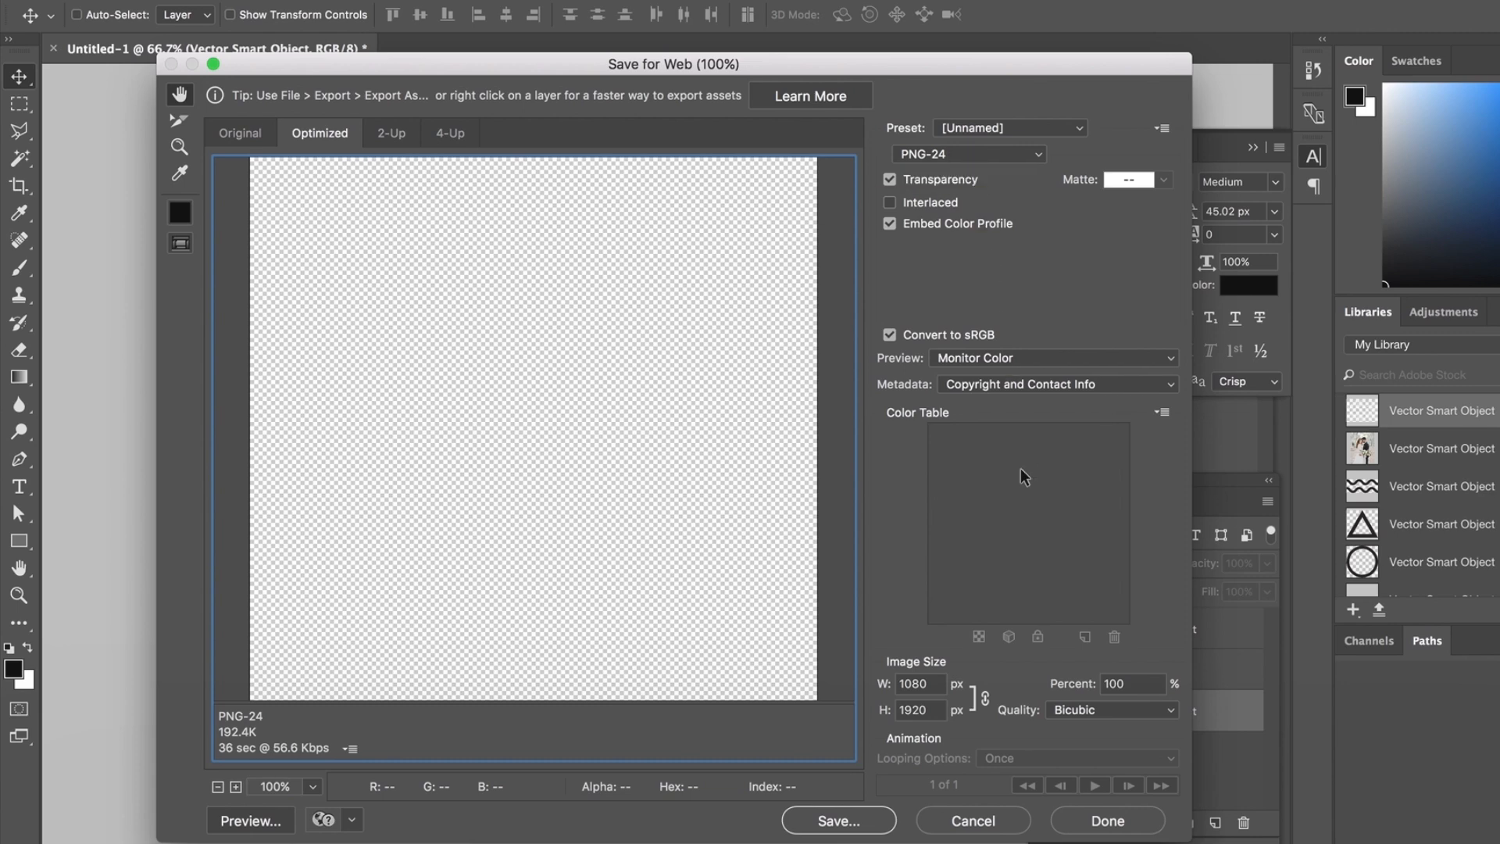
pyautogui.moveTo(1050, 765)
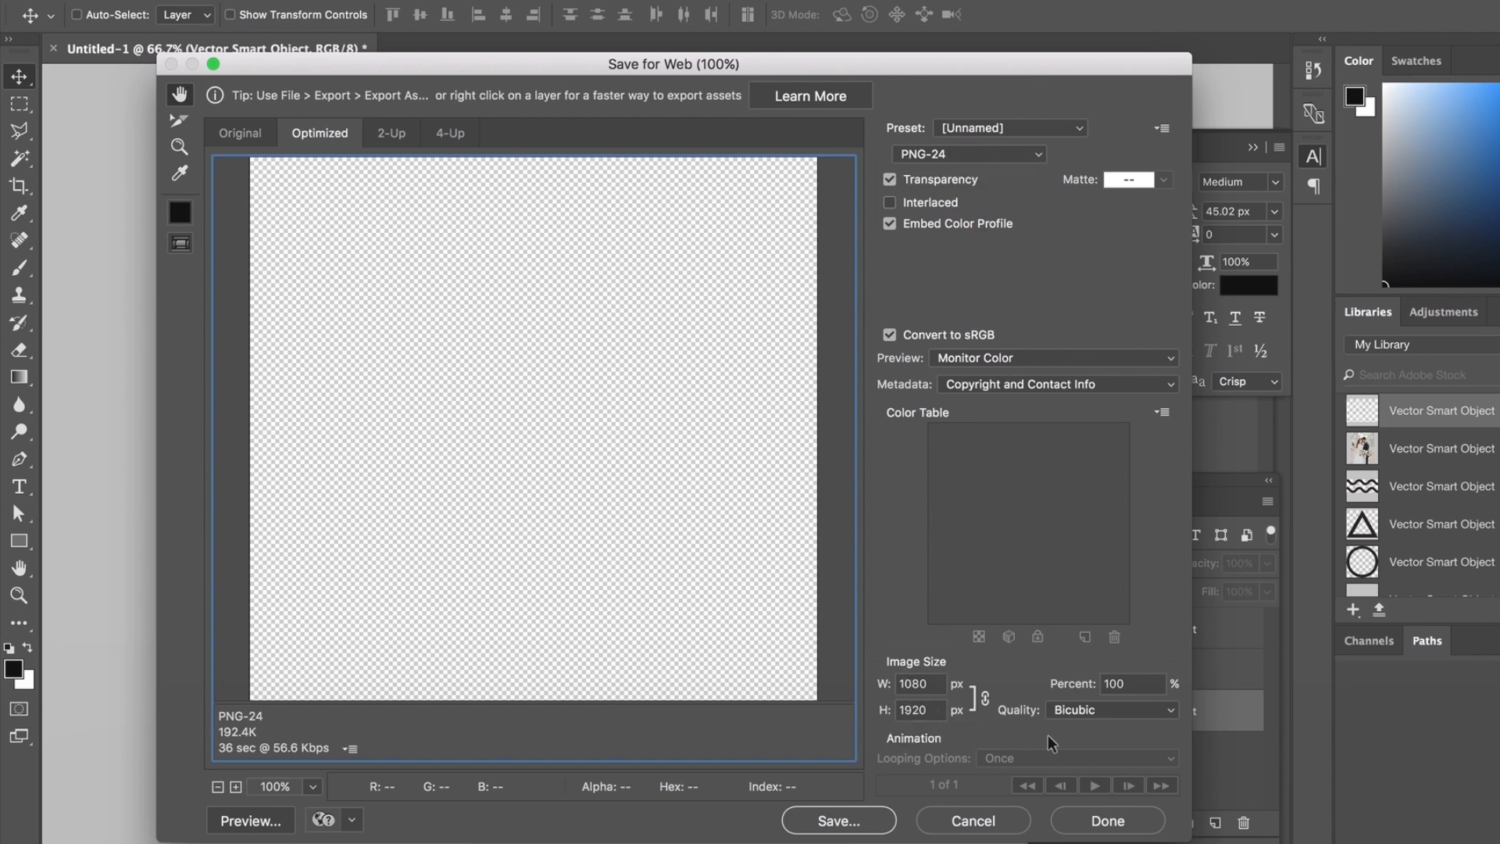
pyautogui.moveTo(882, 750)
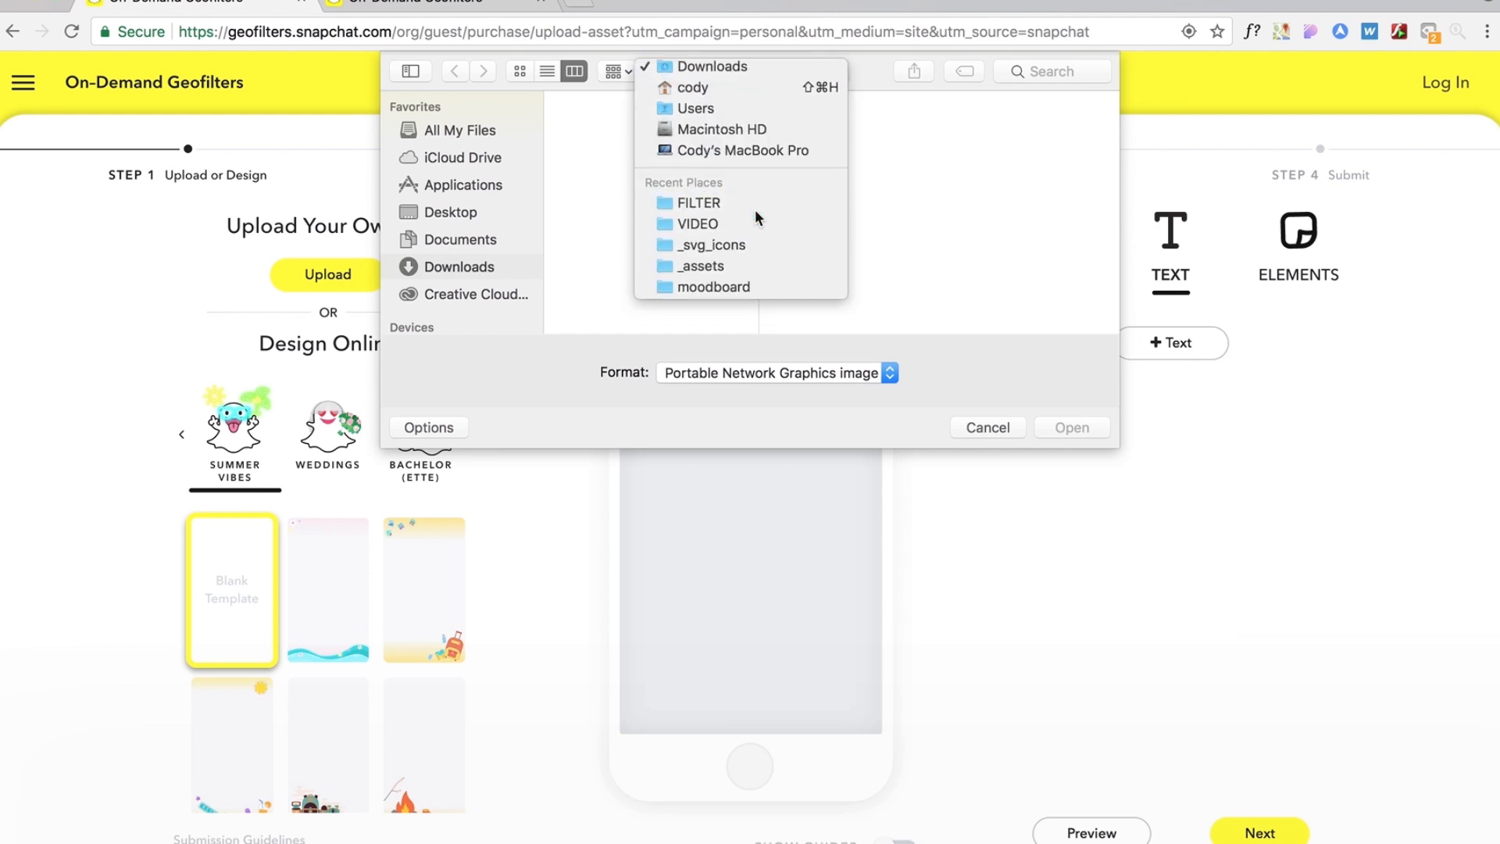
# - Upload FILTER.png from the FILTER folder and continue to the Choose Dates step
pyautogui.click(699, 201)
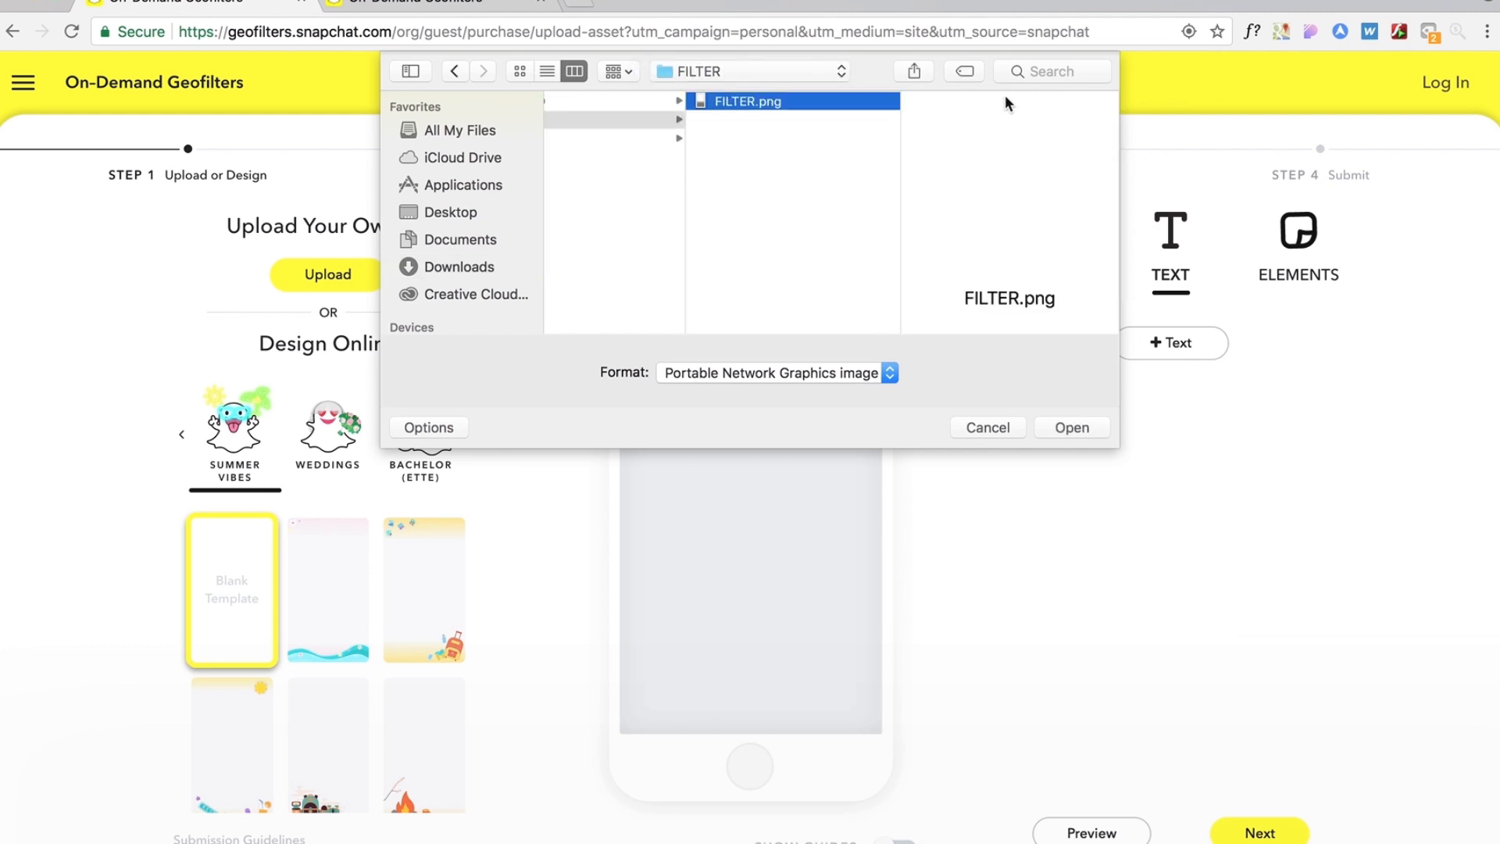
pyautogui.click(1072, 427)
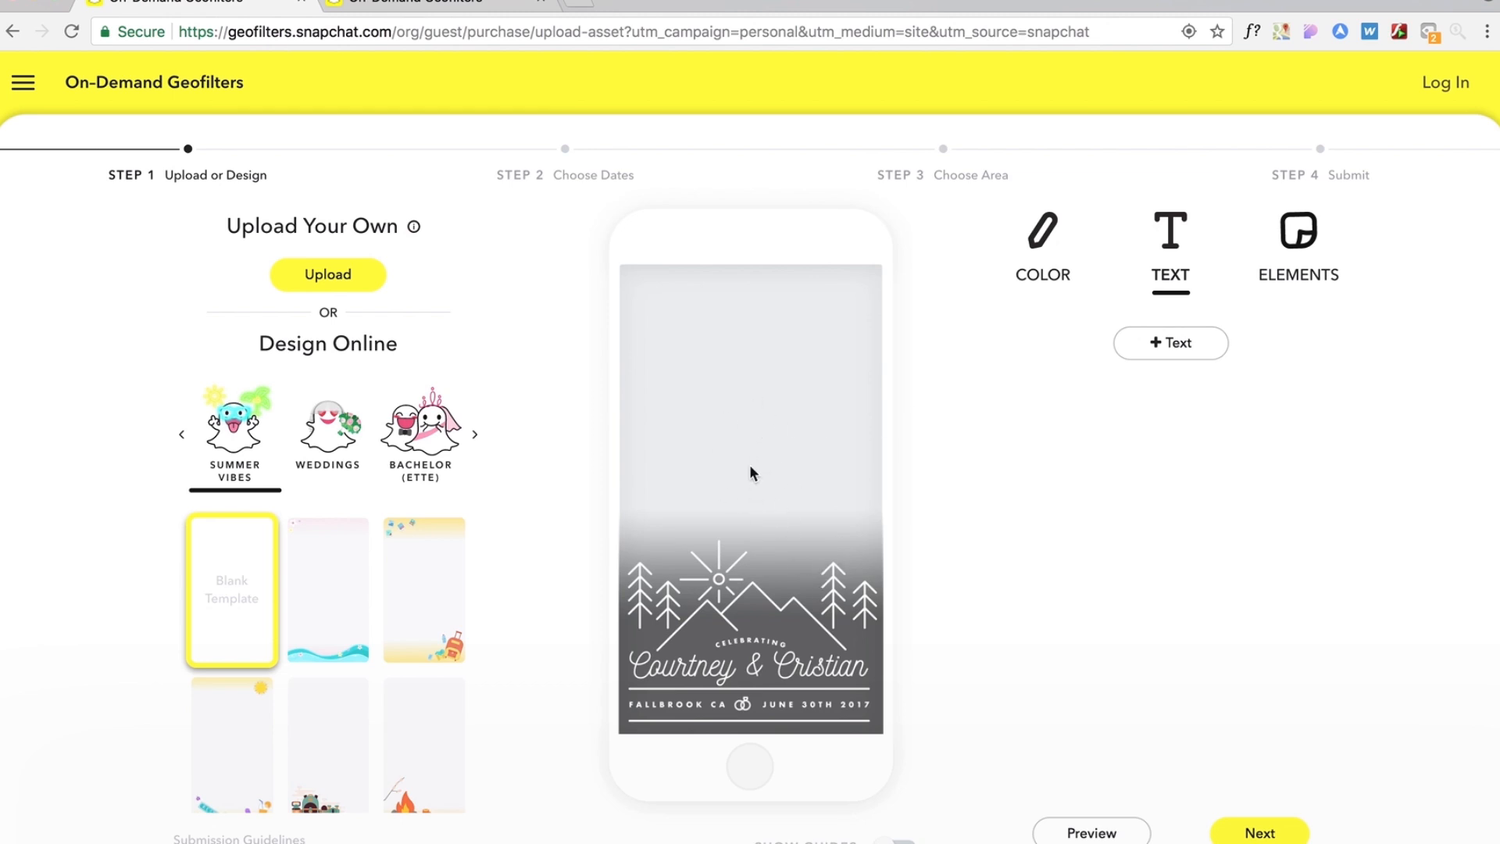
pyautogui.moveTo(802, 463)
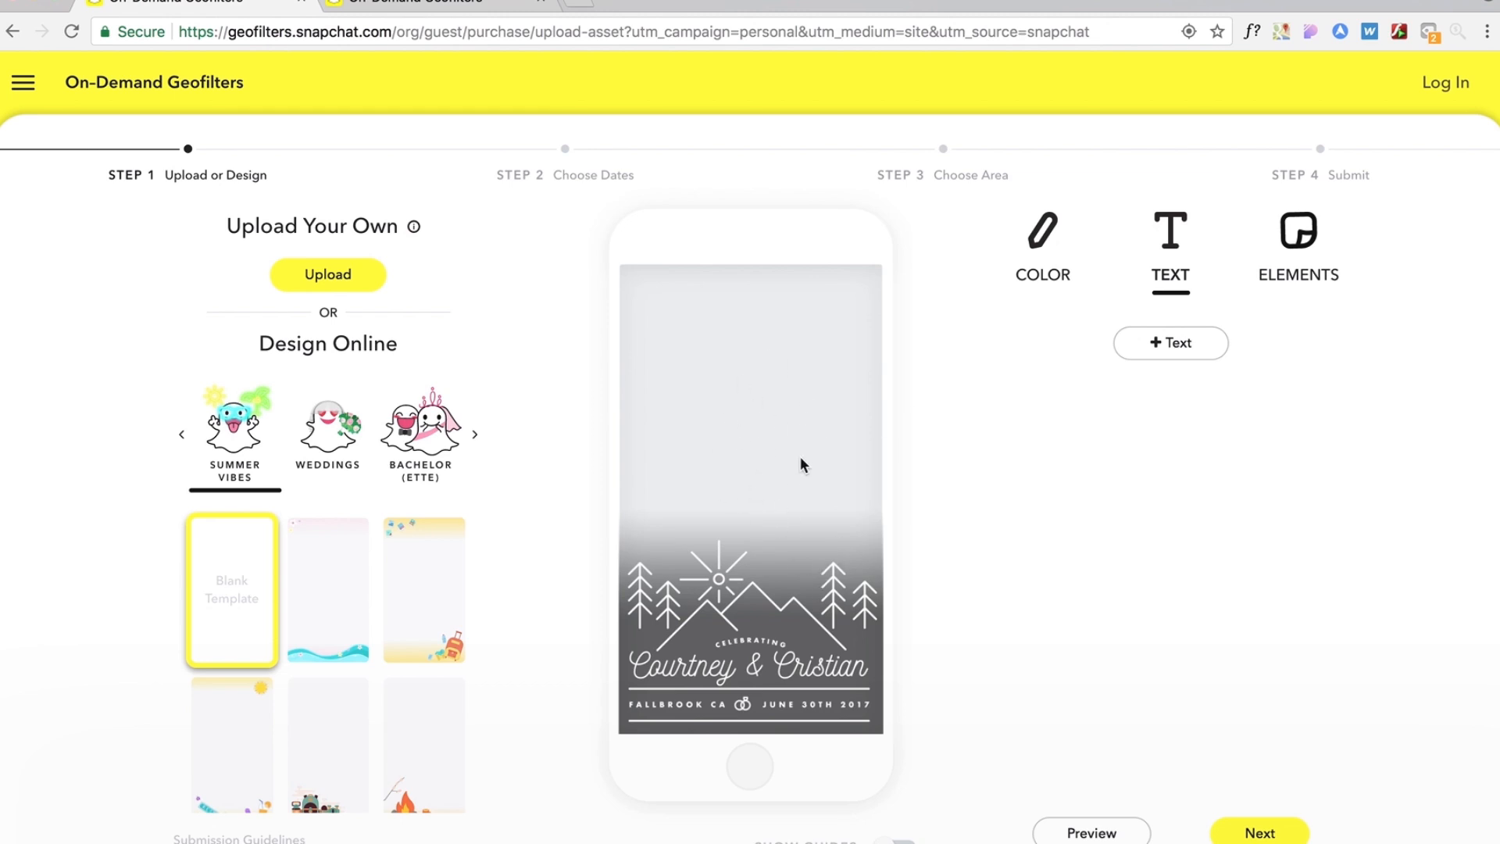
pyautogui.click(1259, 831)
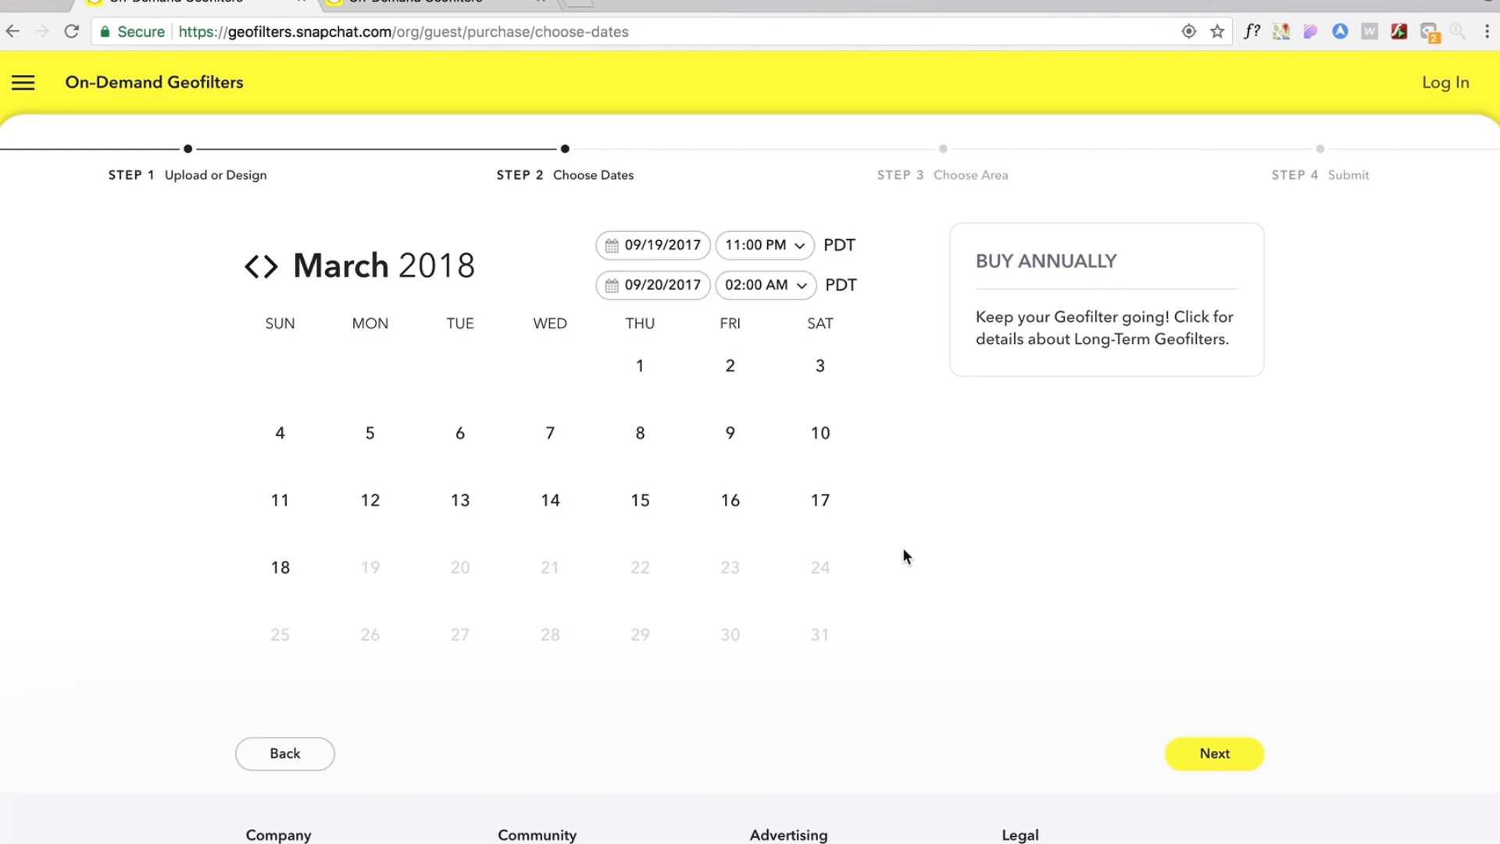
# - Set March 15, 2018 from 05:00 PM to 08:00 PM PDT and continue to Choose Area
pyautogui.scroll(-3)
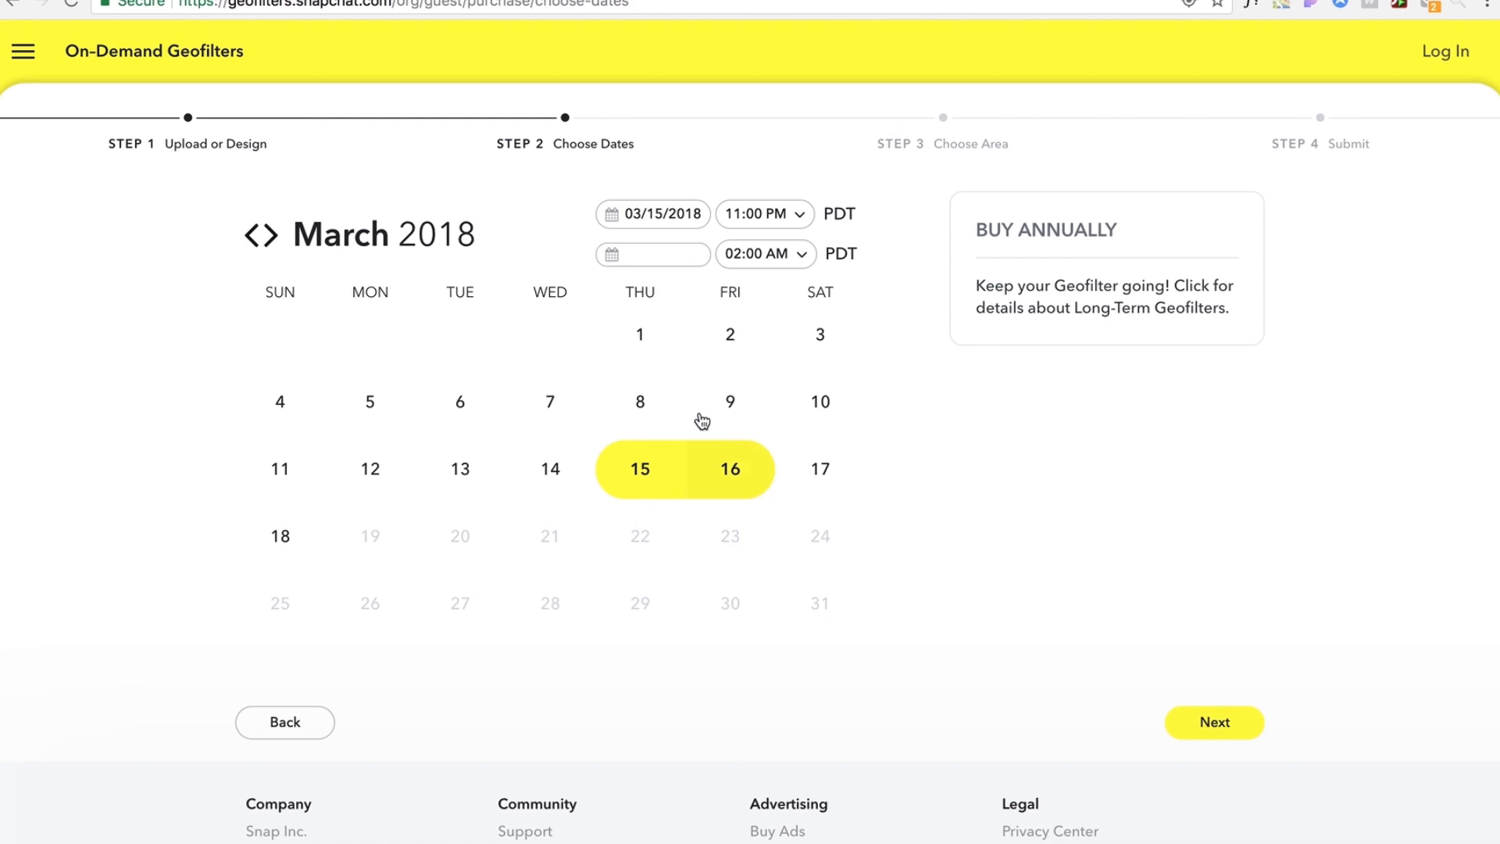
pyautogui.click(764, 214)
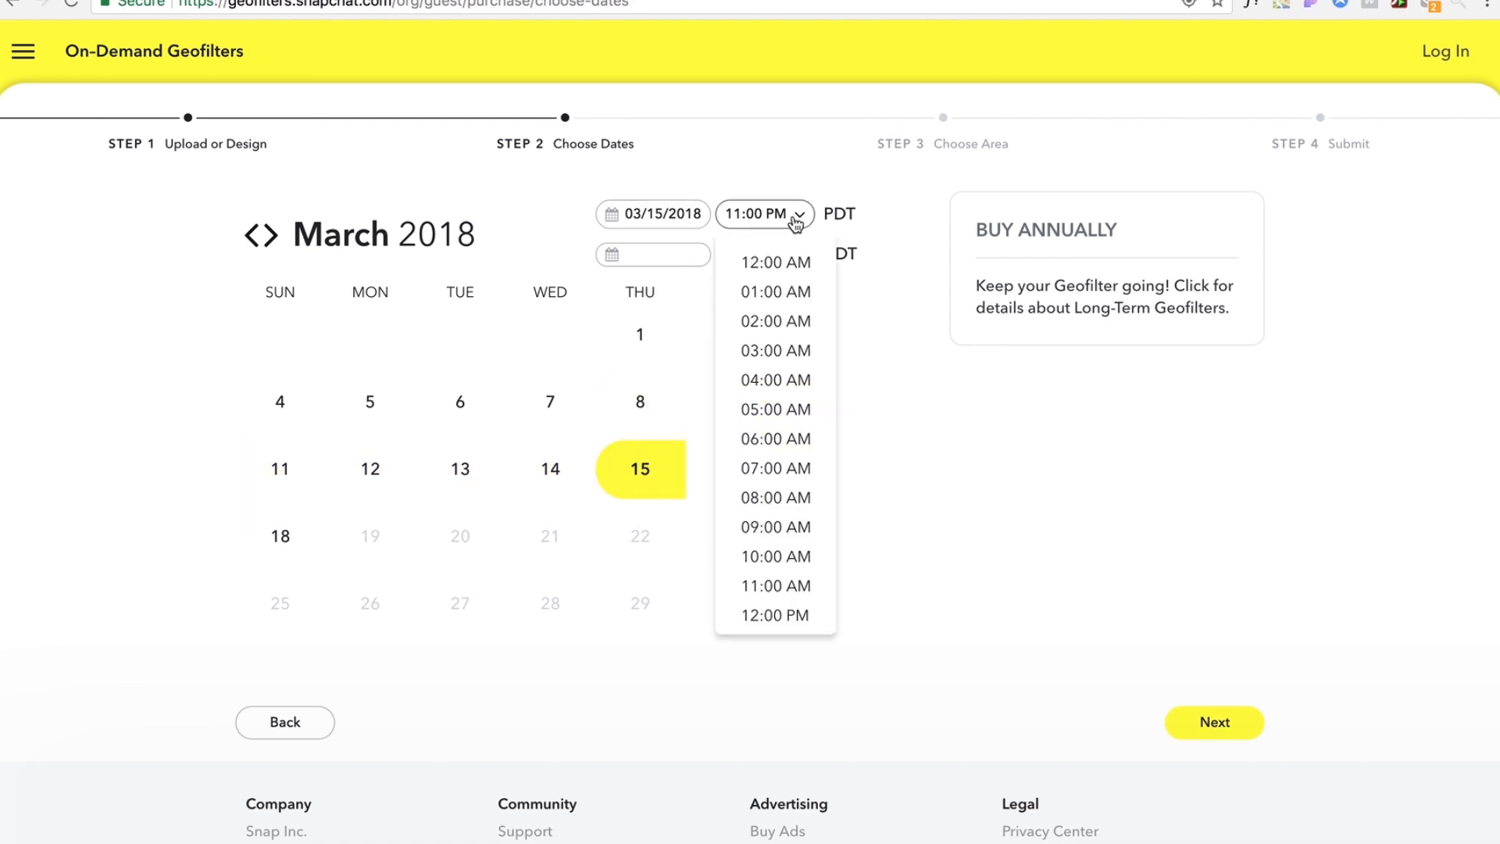
pyautogui.scroll(-3)
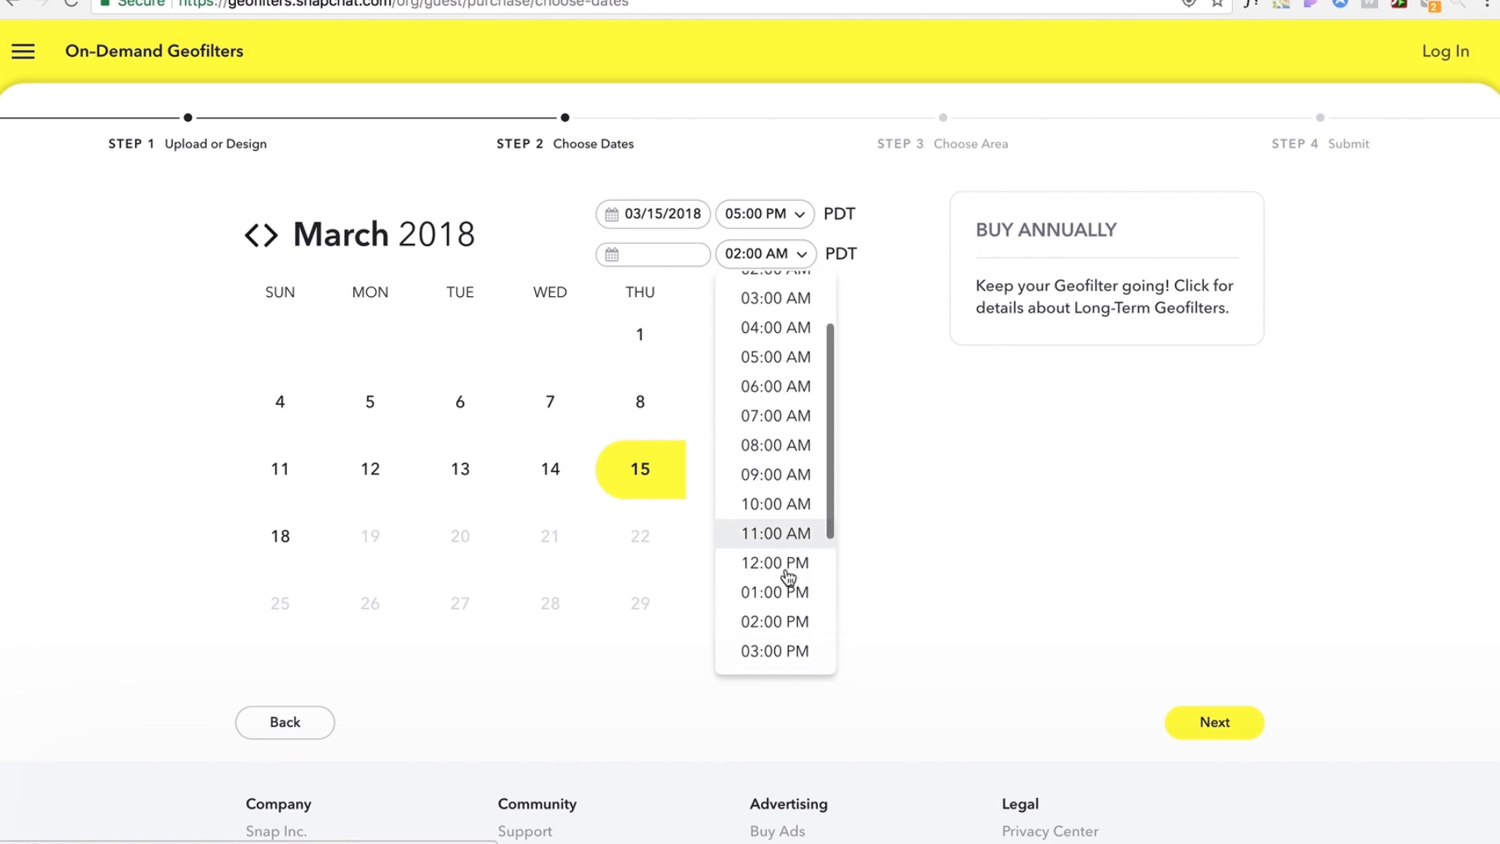
pyautogui.scroll(-3)
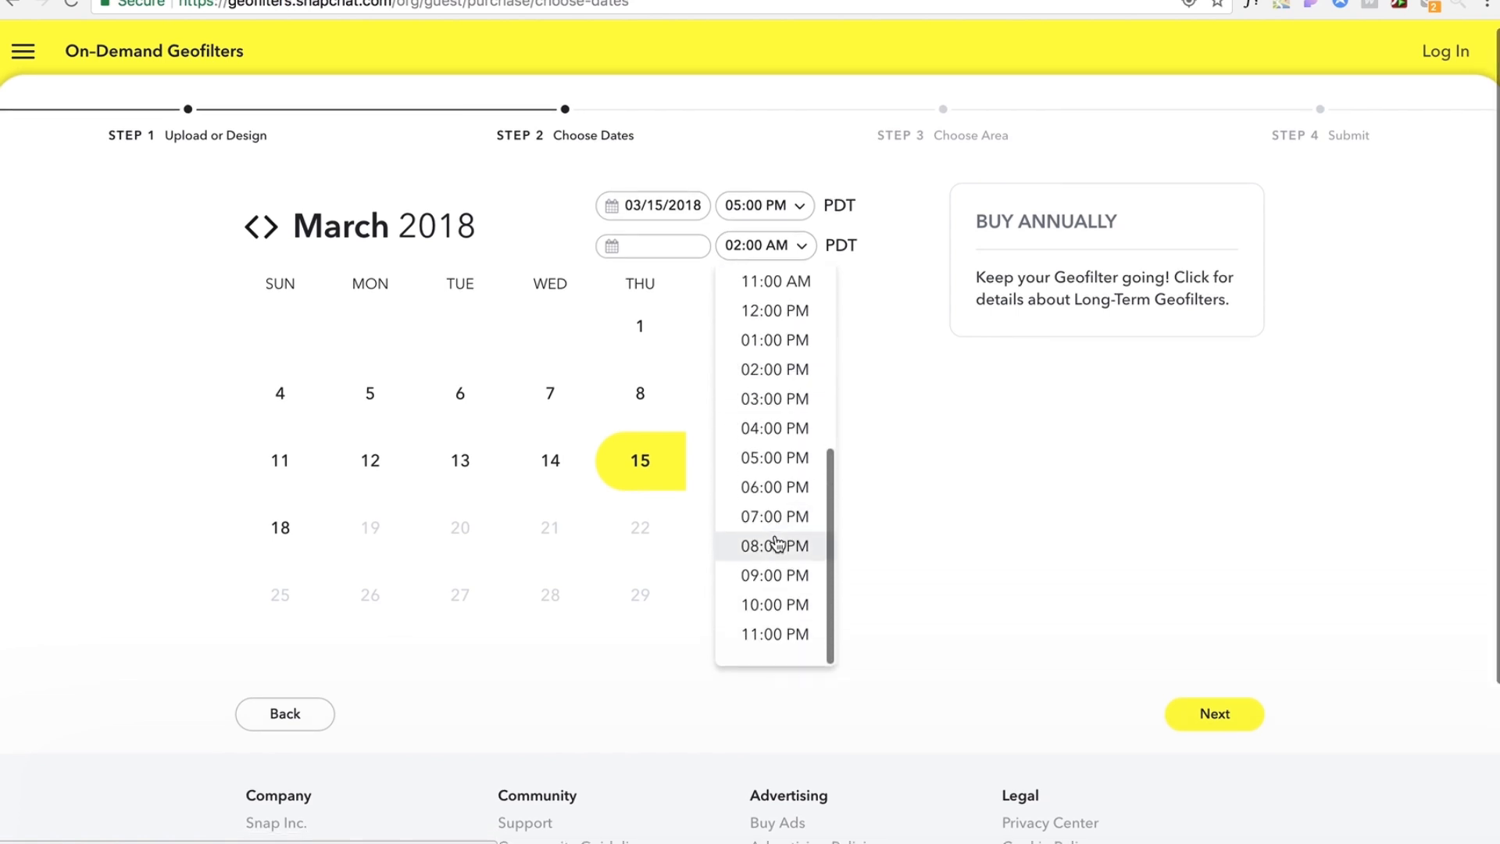
pyautogui.click(773, 546)
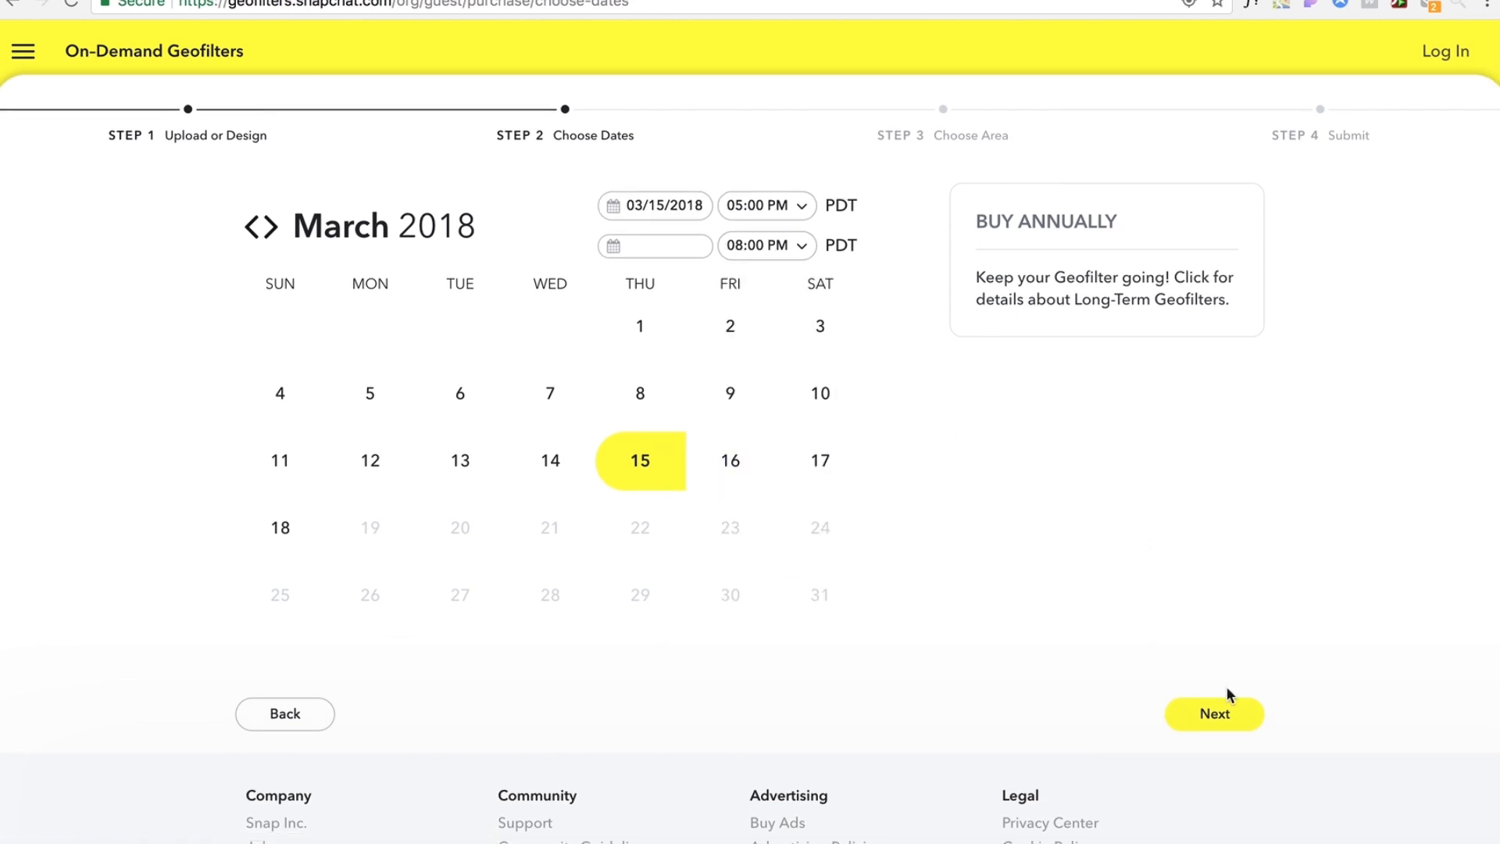
pyautogui.click(1213, 714)
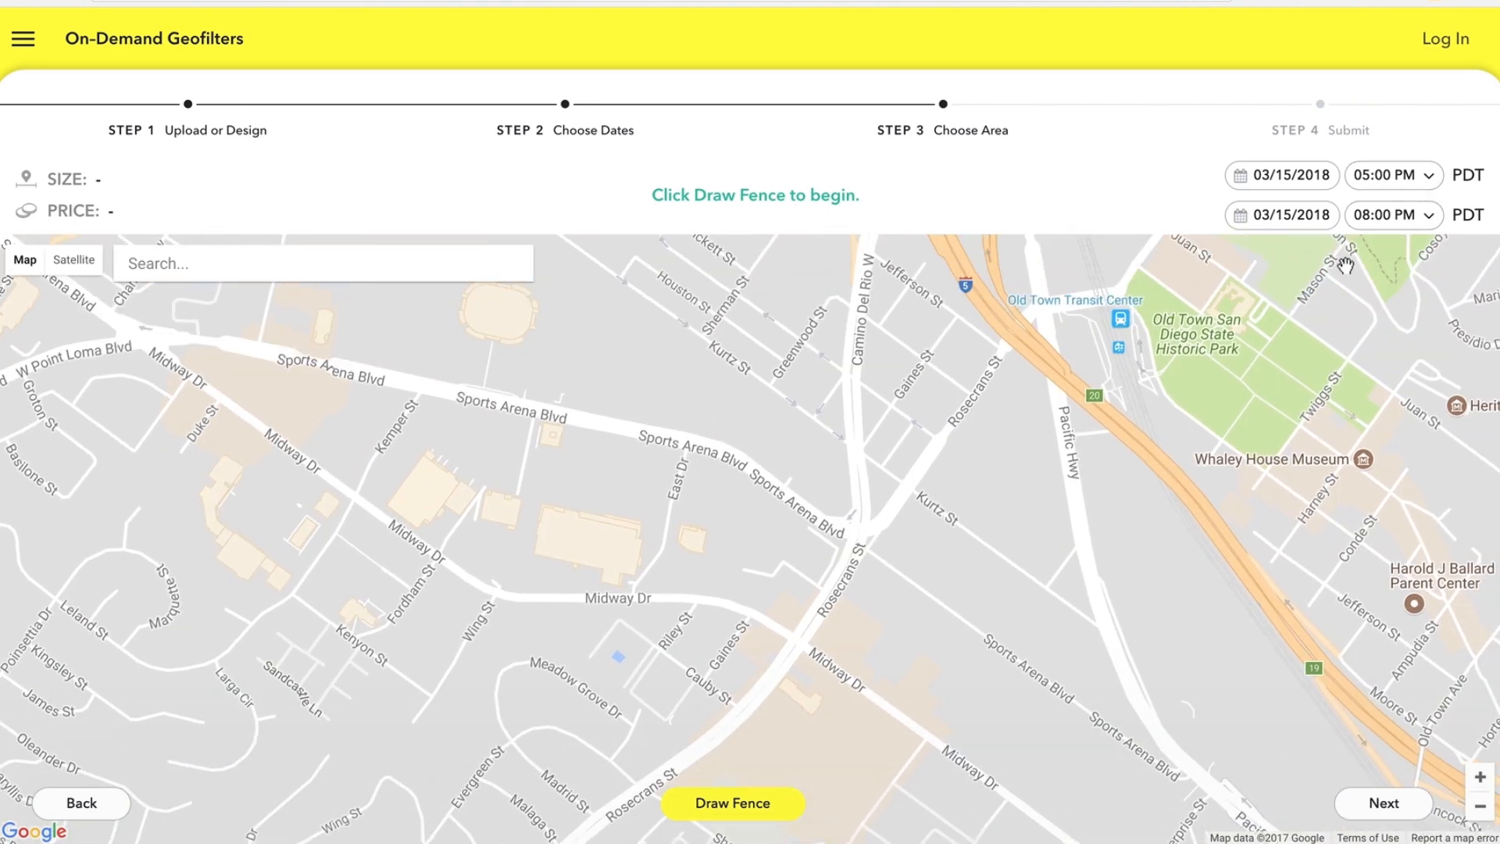
pyautogui.moveTo(681, 247)
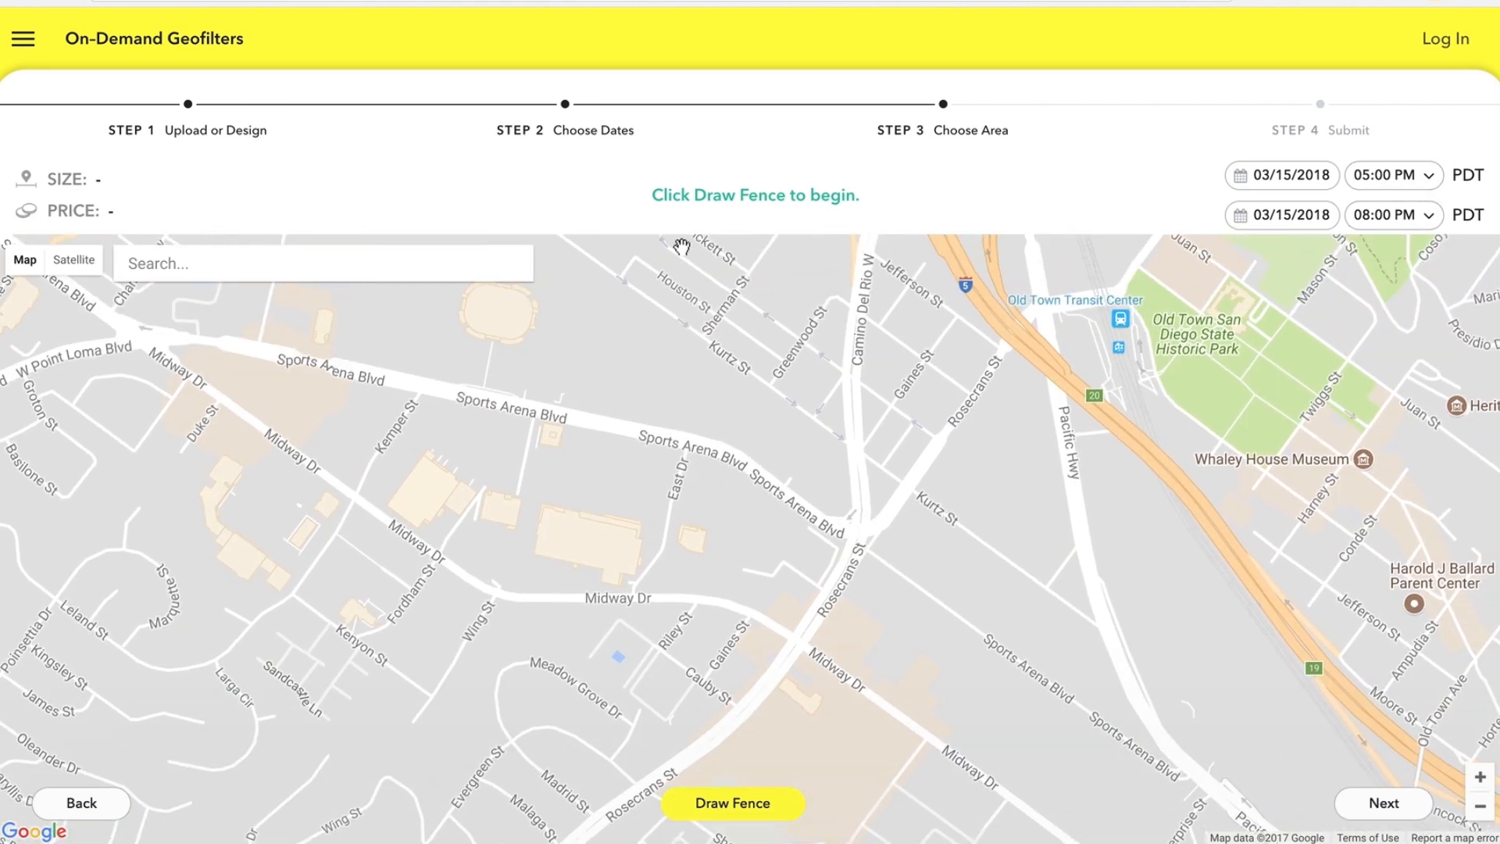
pyautogui.moveTo(731, 814)
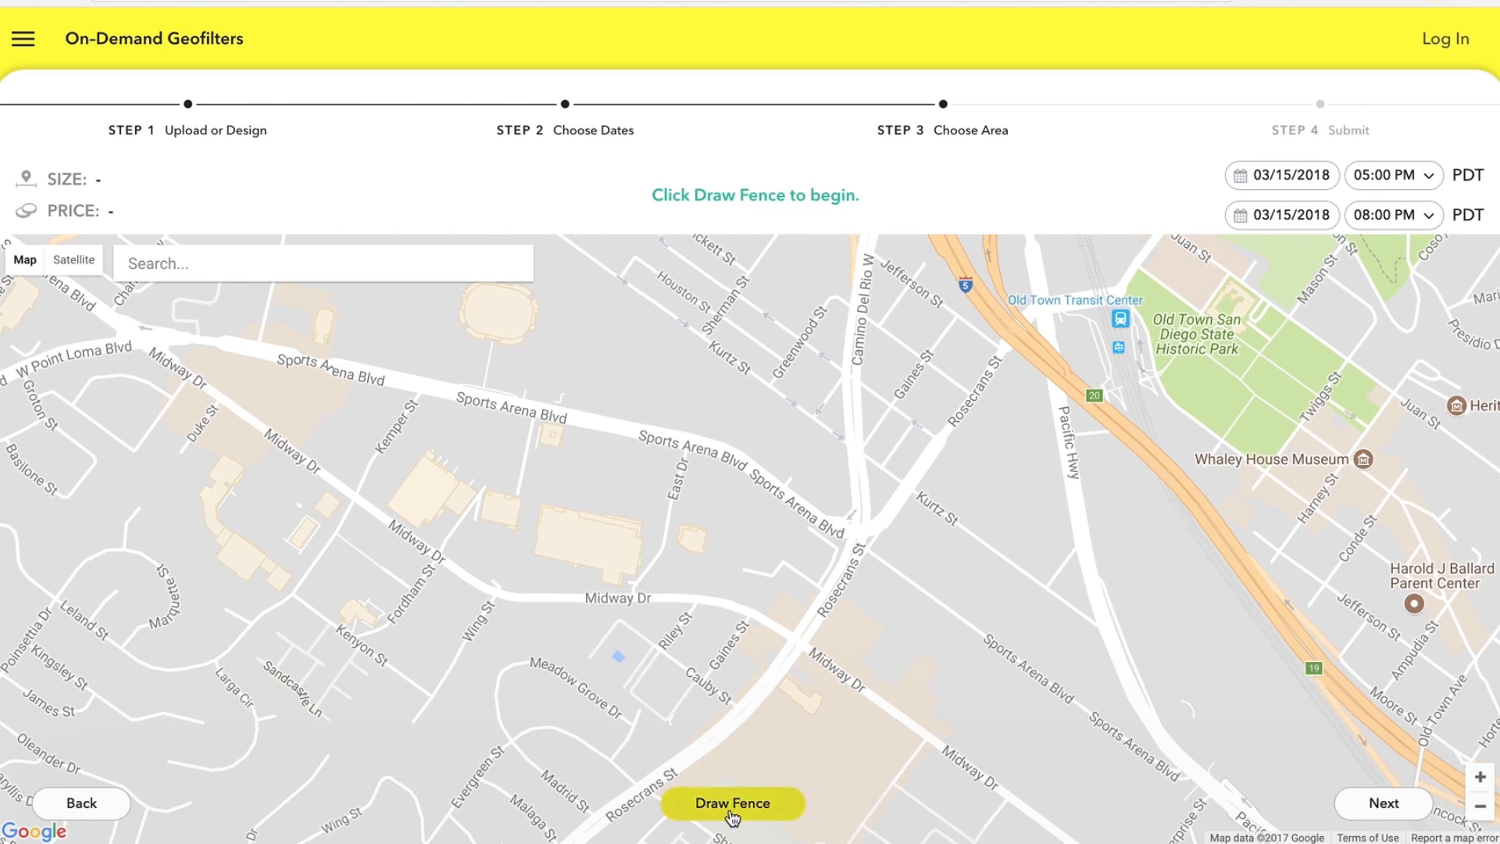
# - Draw a geofence around Sports Arena Blvd and Rosecrans St, trimmed to 1,266,110 sq ft for $75.89
pyautogui.click(731, 803)
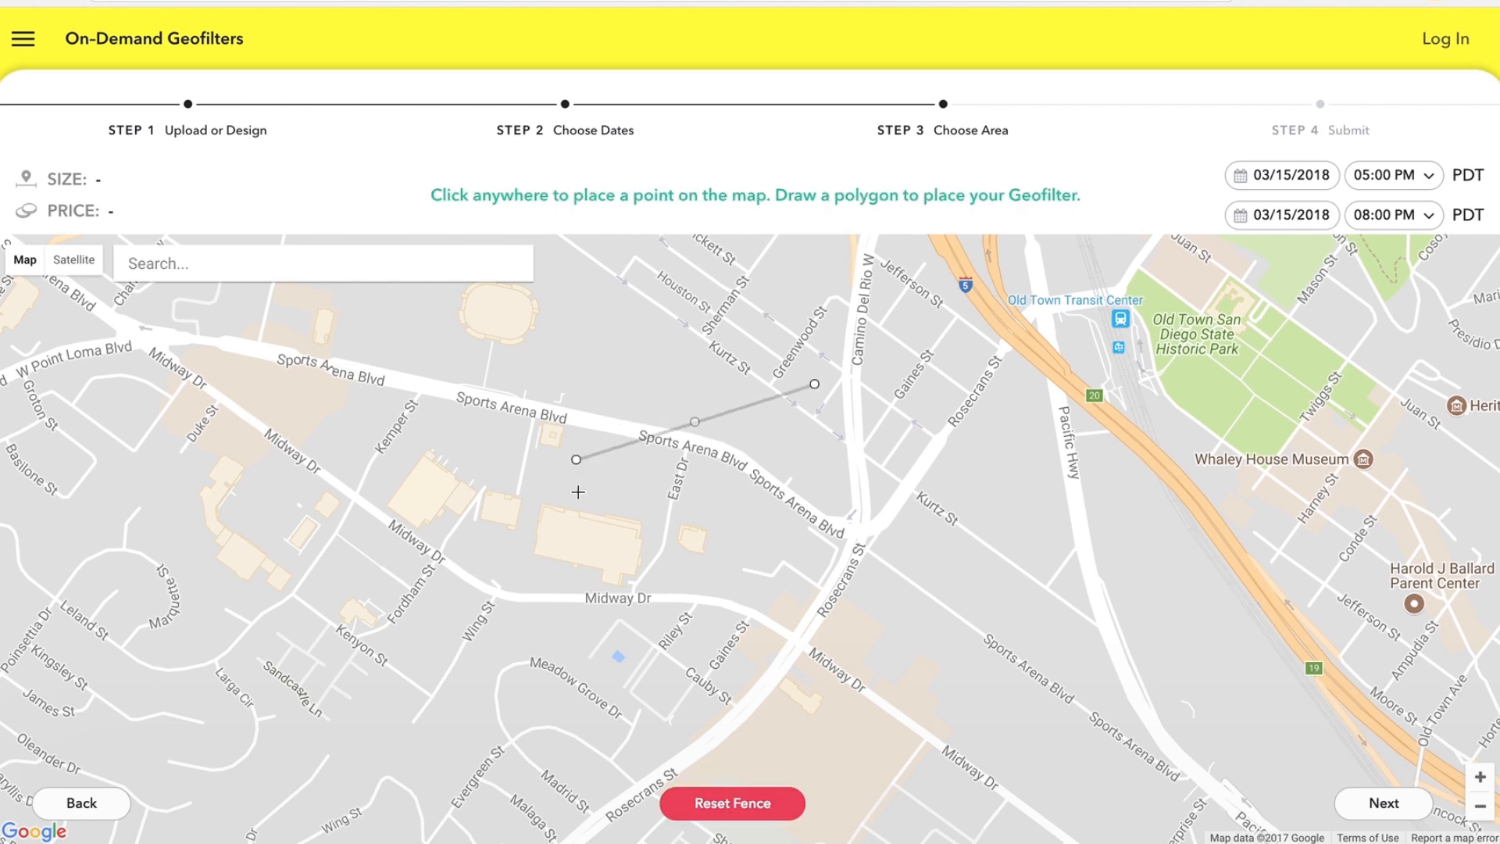
pyautogui.click(815, 385)
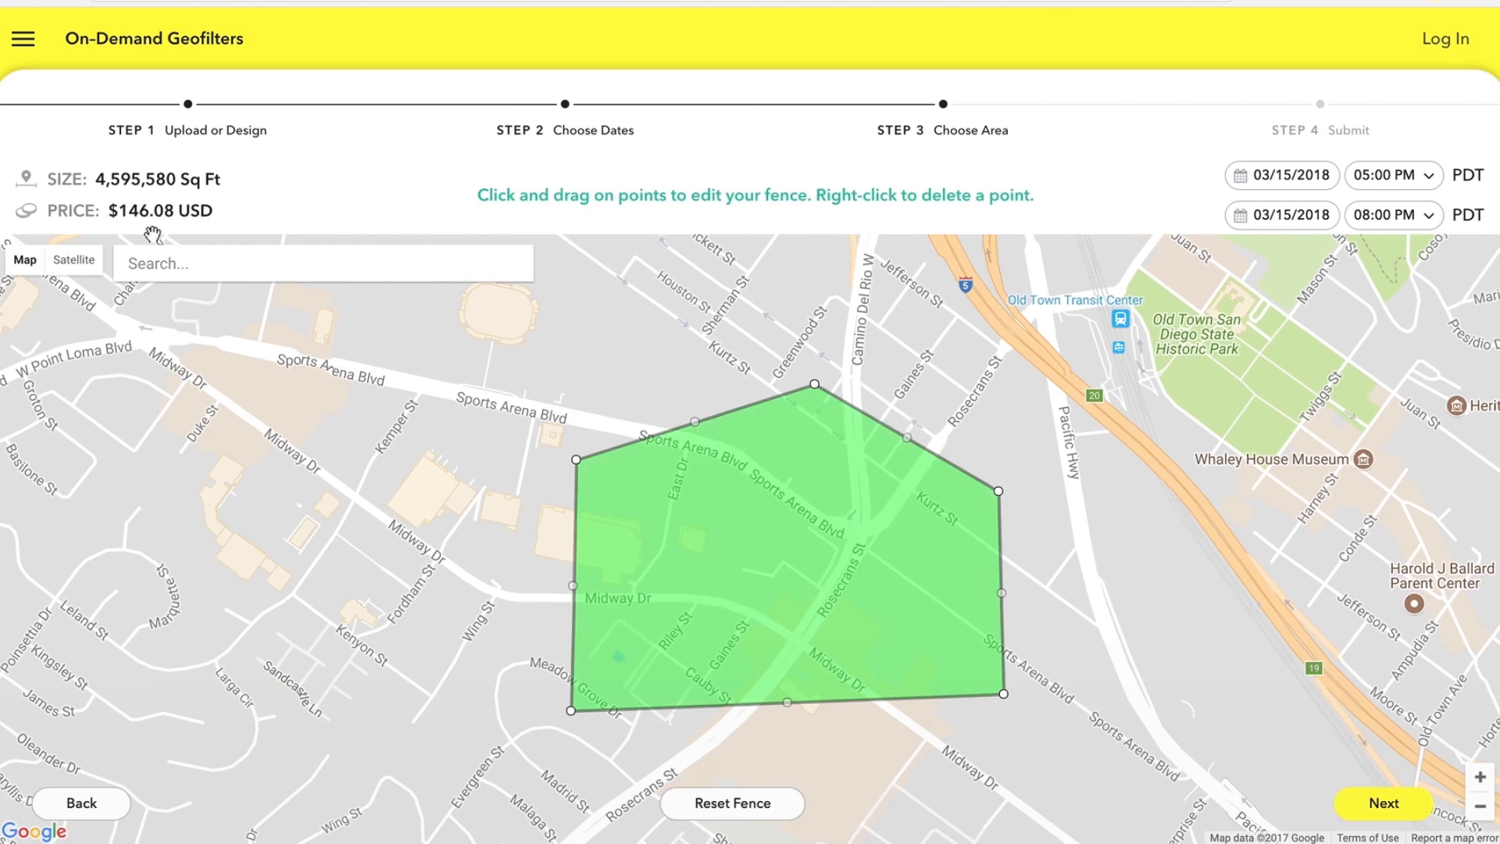
pyautogui.moveTo(967, 710)
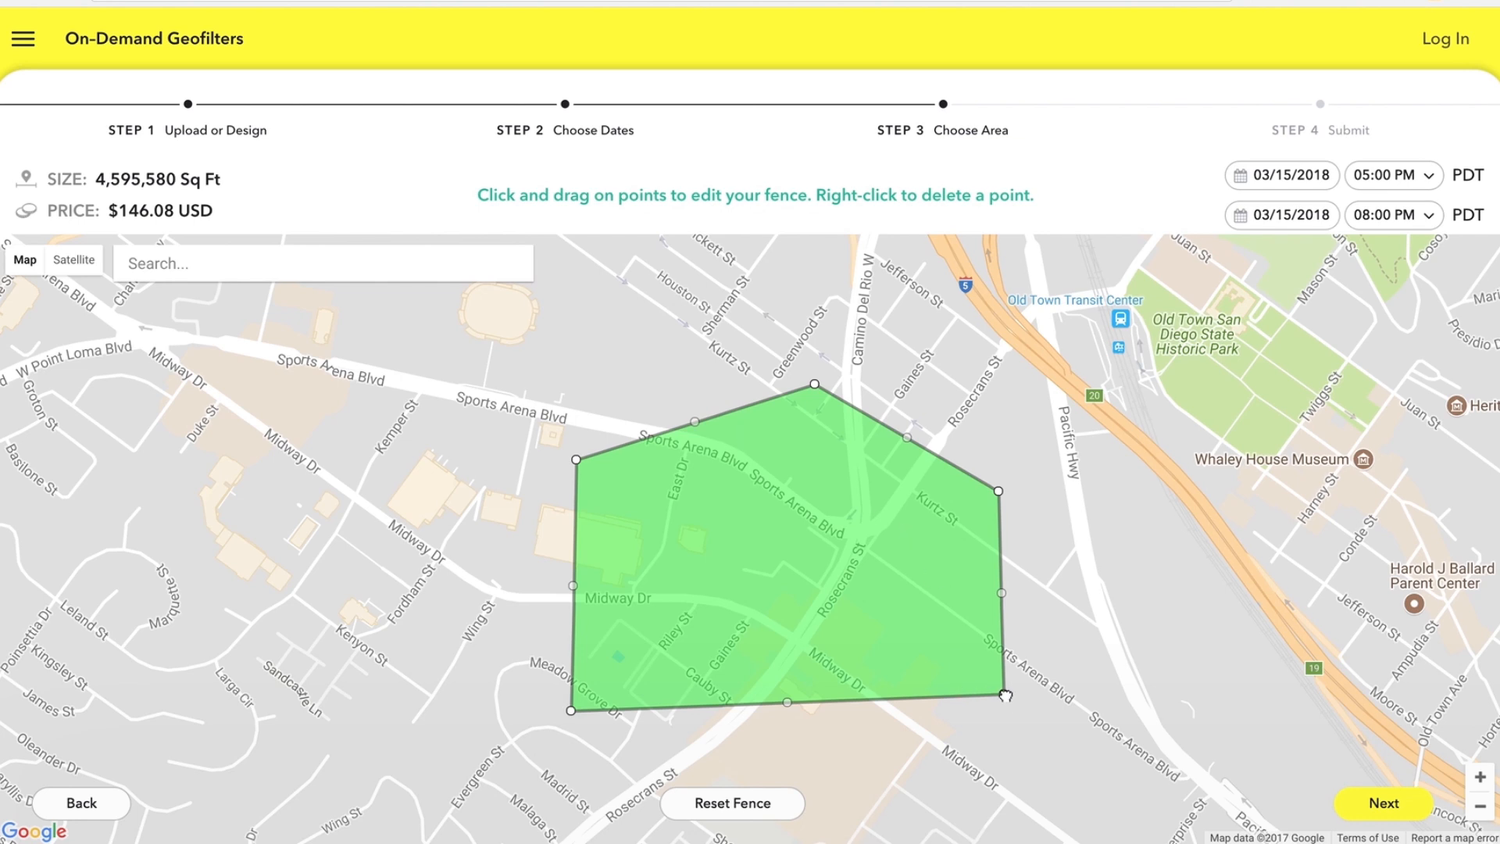
pyautogui.moveTo(1003, 698); pyautogui.dragTo(923, 636)
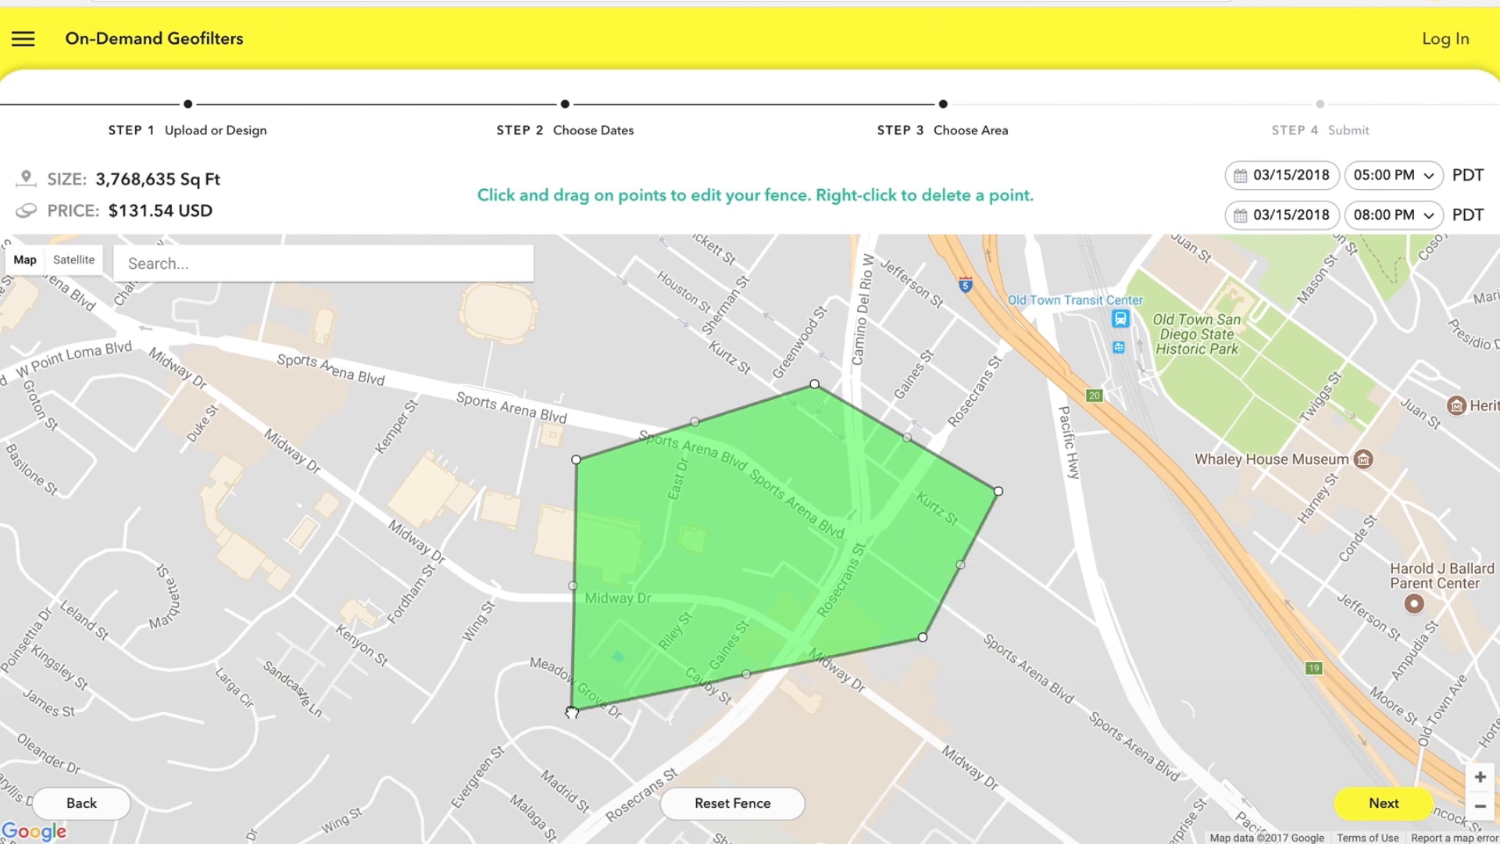
pyautogui.moveTo(570, 712); pyautogui.dragTo(642, 630)
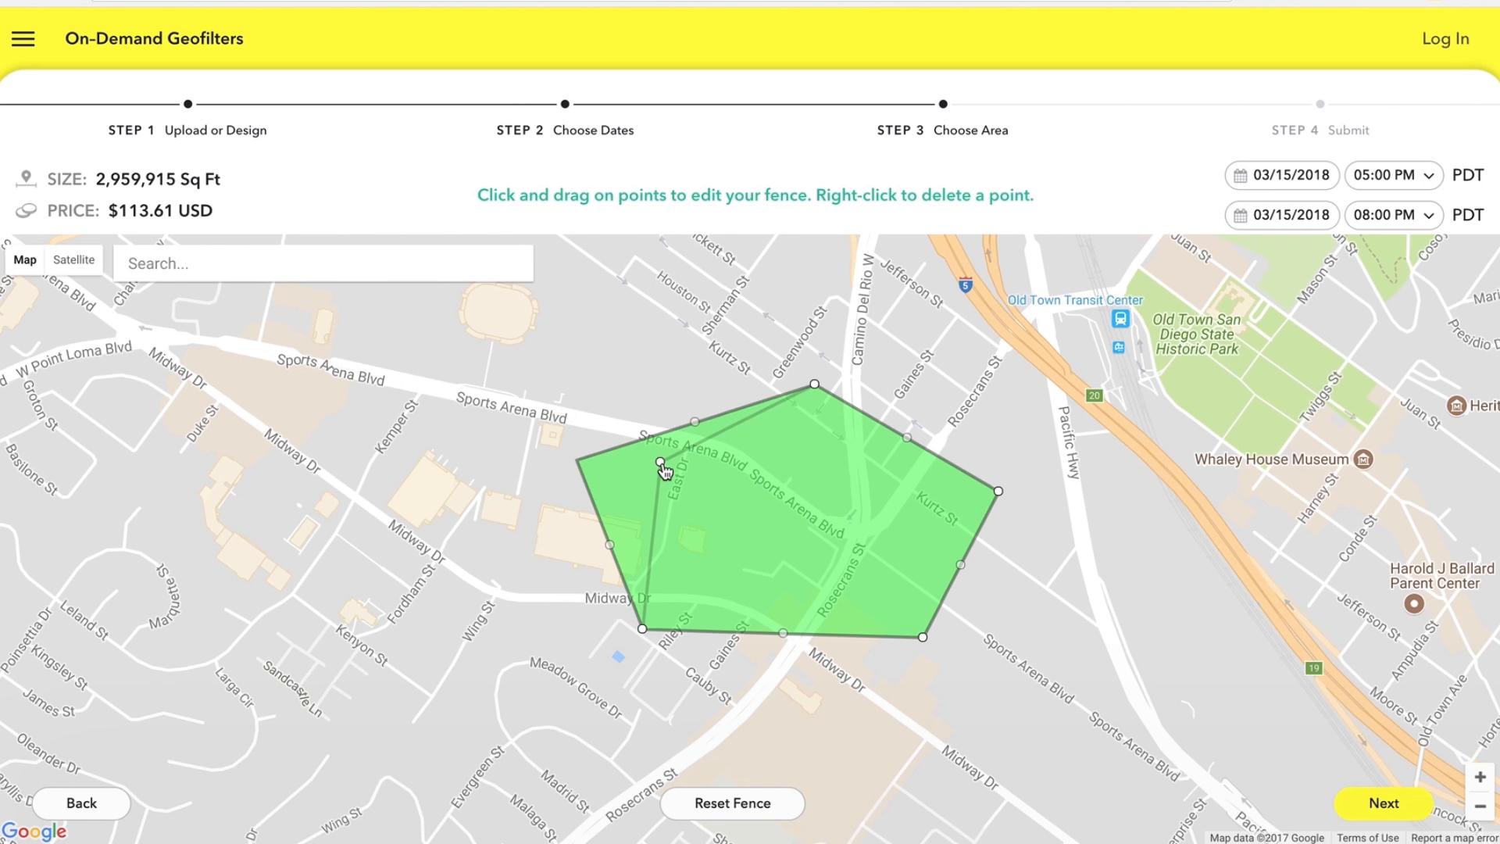
pyautogui.moveTo(656, 467); pyautogui.dragTo(732, 453)
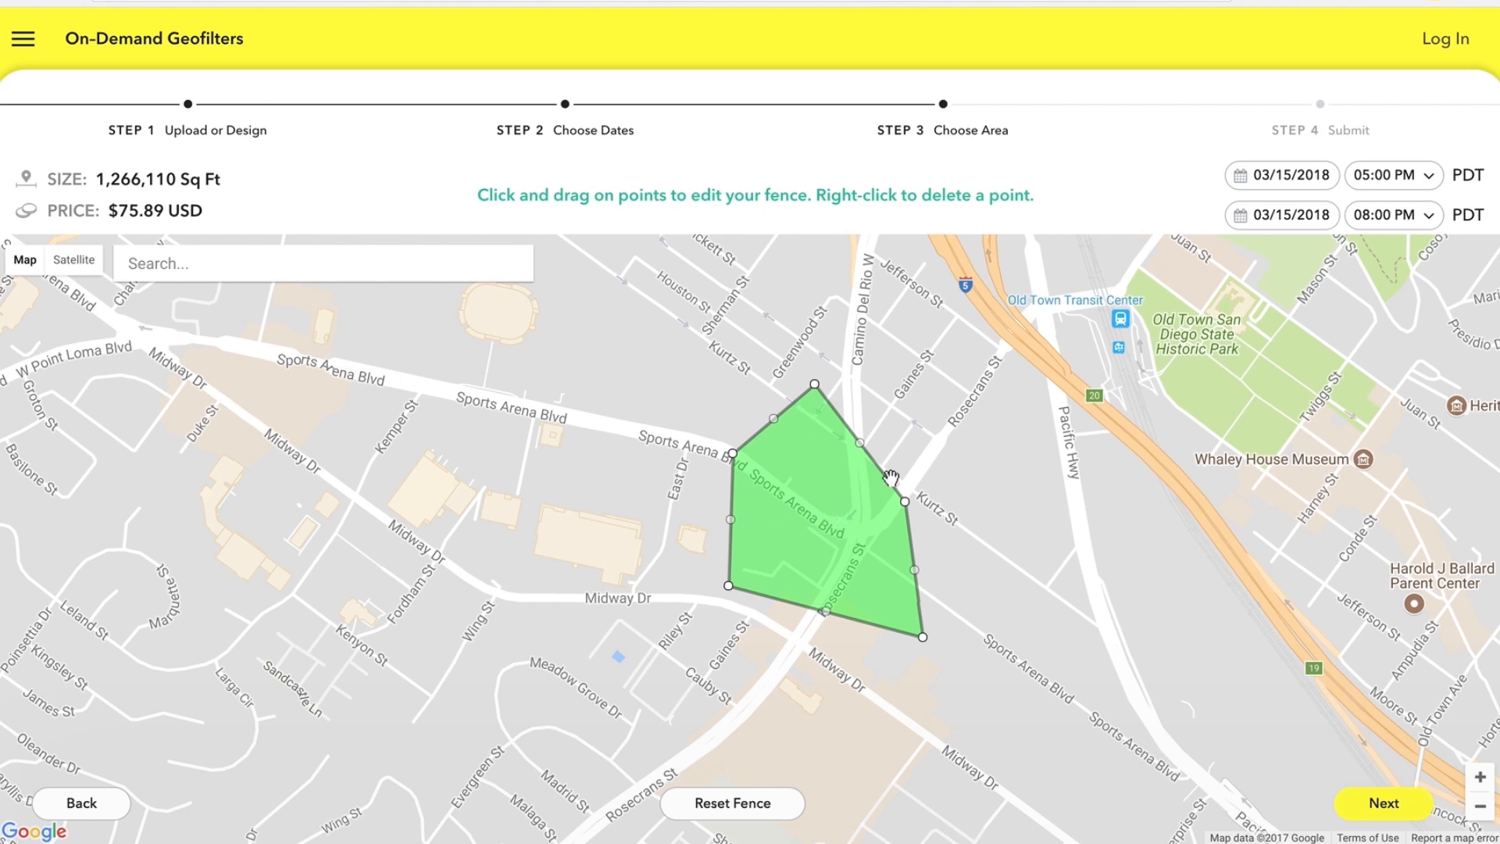
pyautogui.moveTo(893, 553)
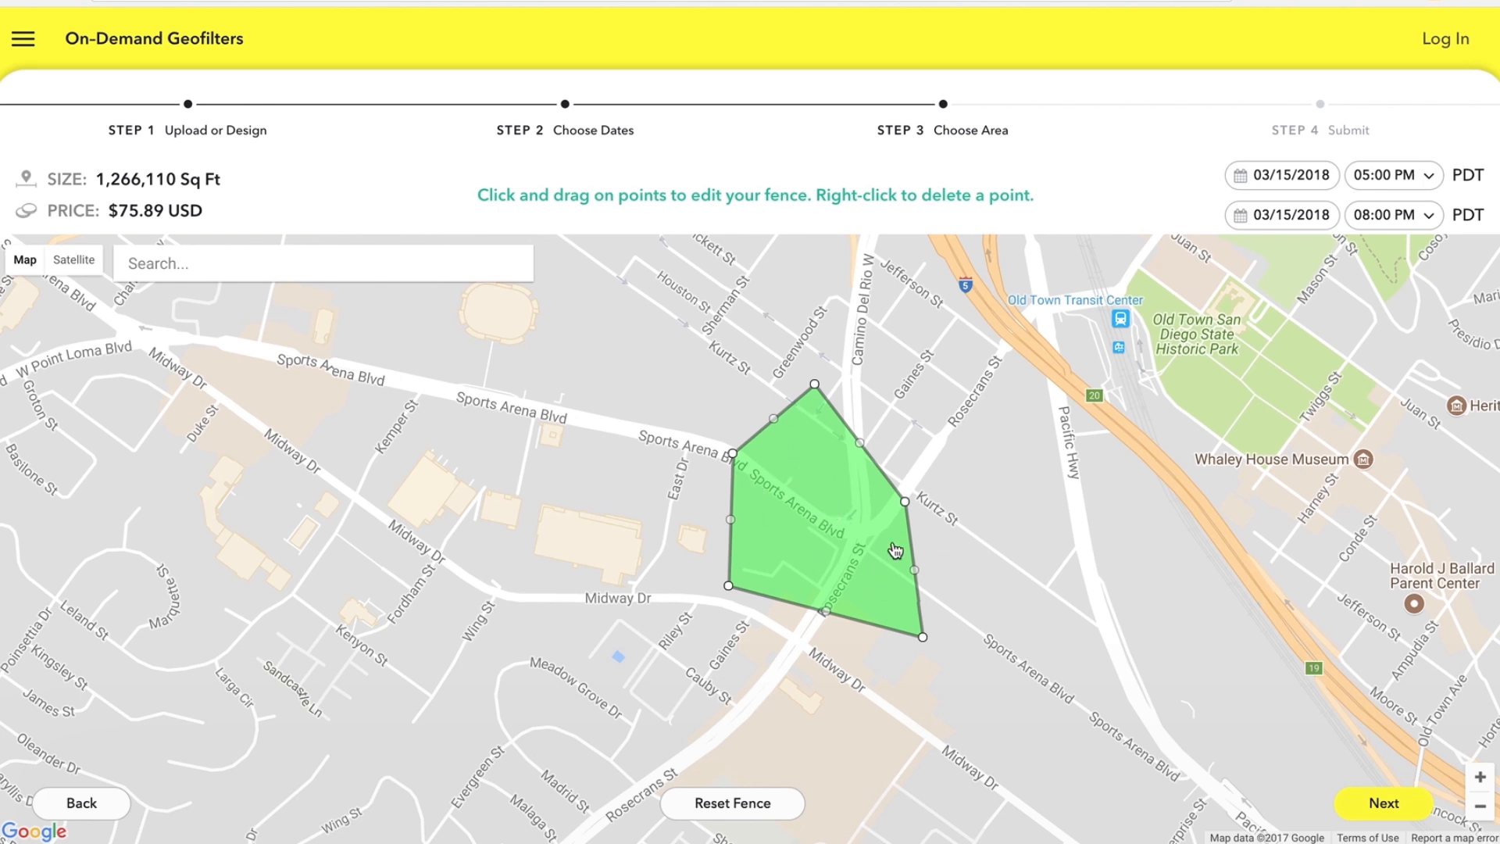
pyautogui.moveTo(864, 434)
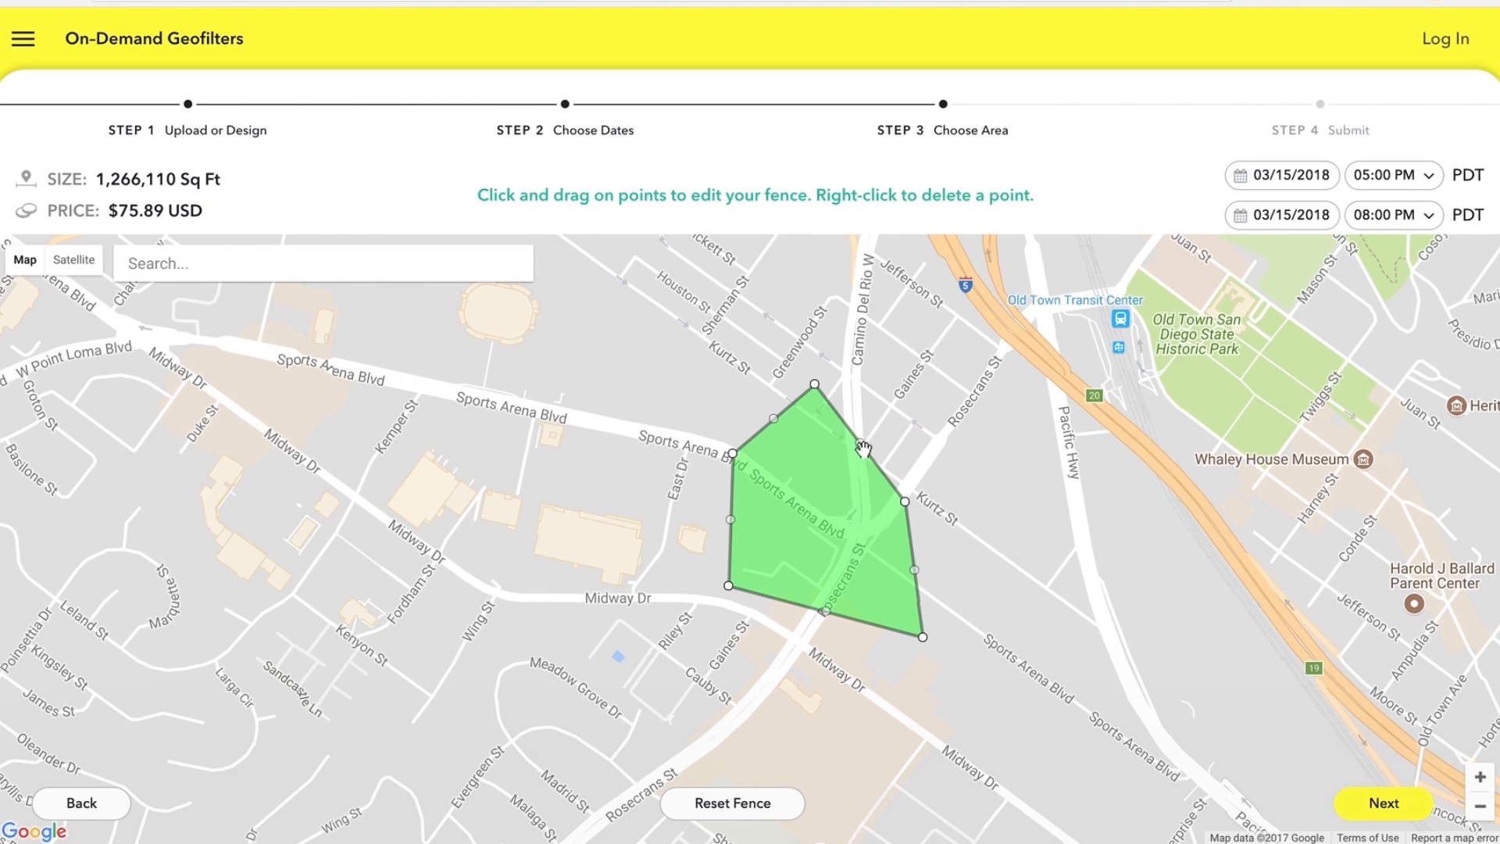
pyautogui.moveTo(816, 488)
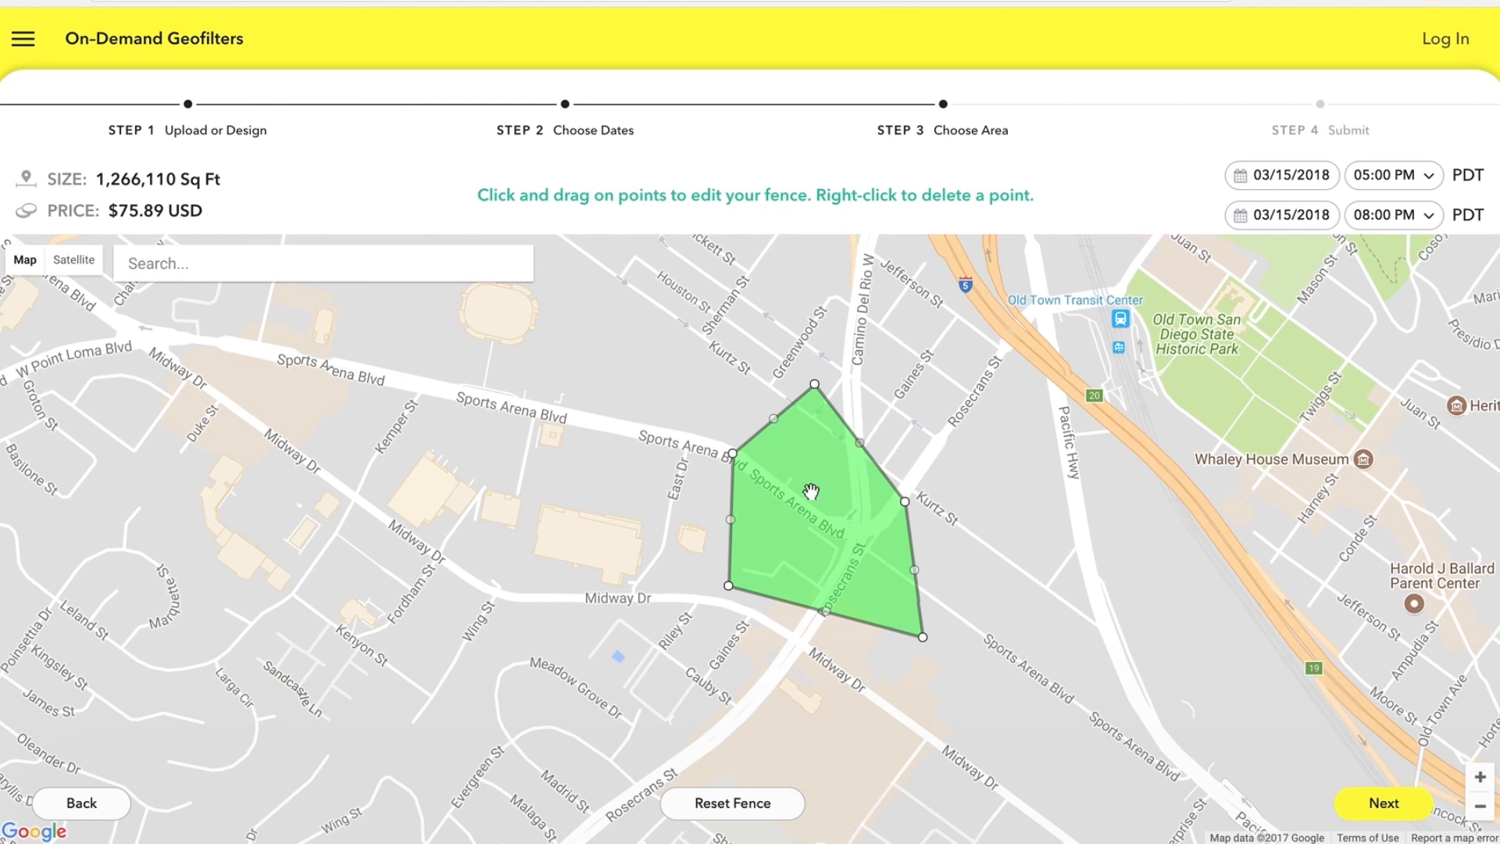
pyautogui.moveTo(784, 459)
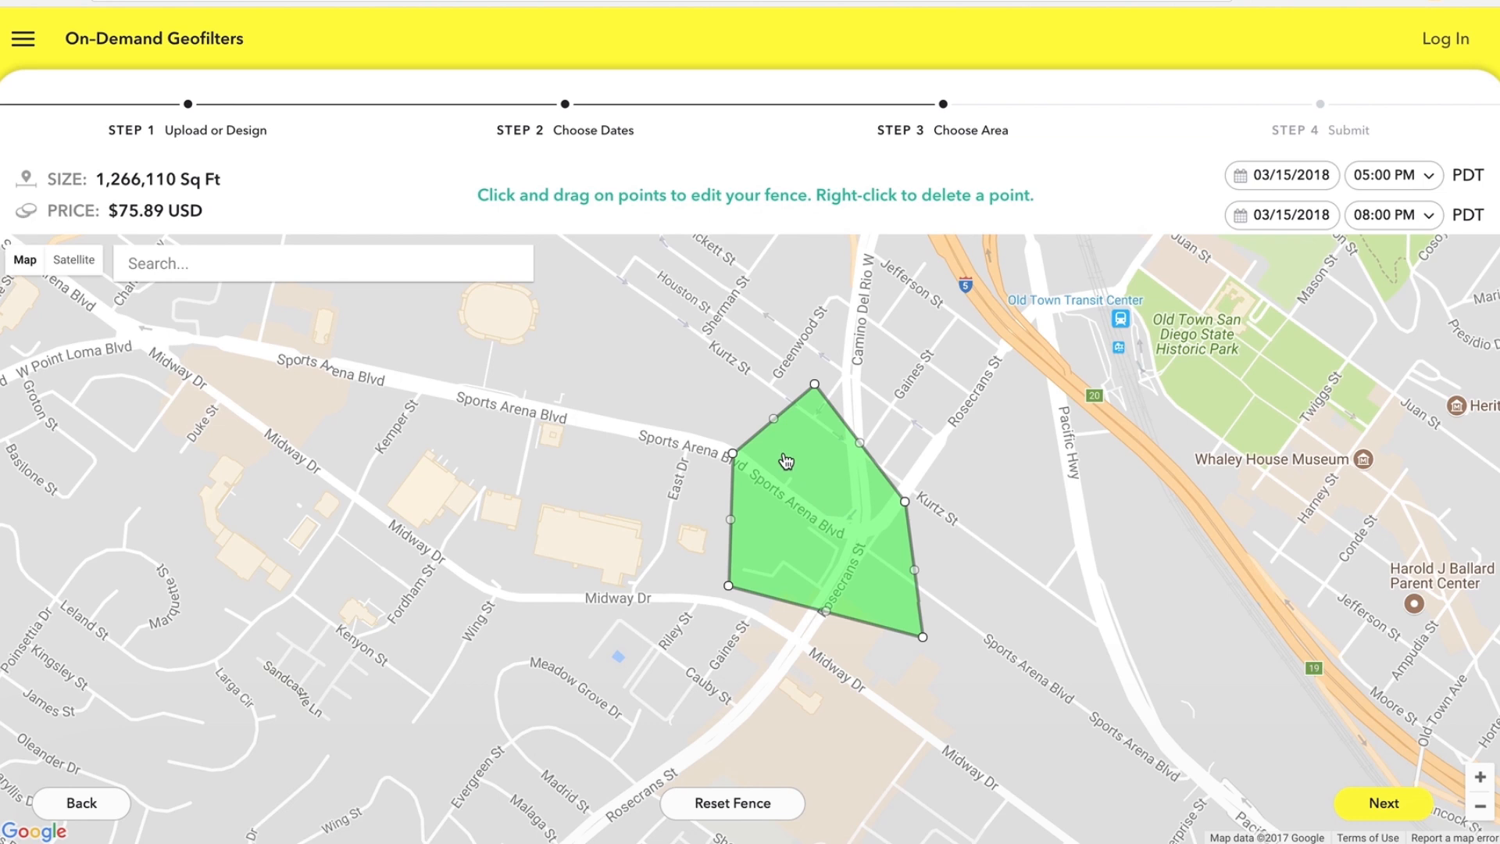
pyautogui.moveTo(823, 500)
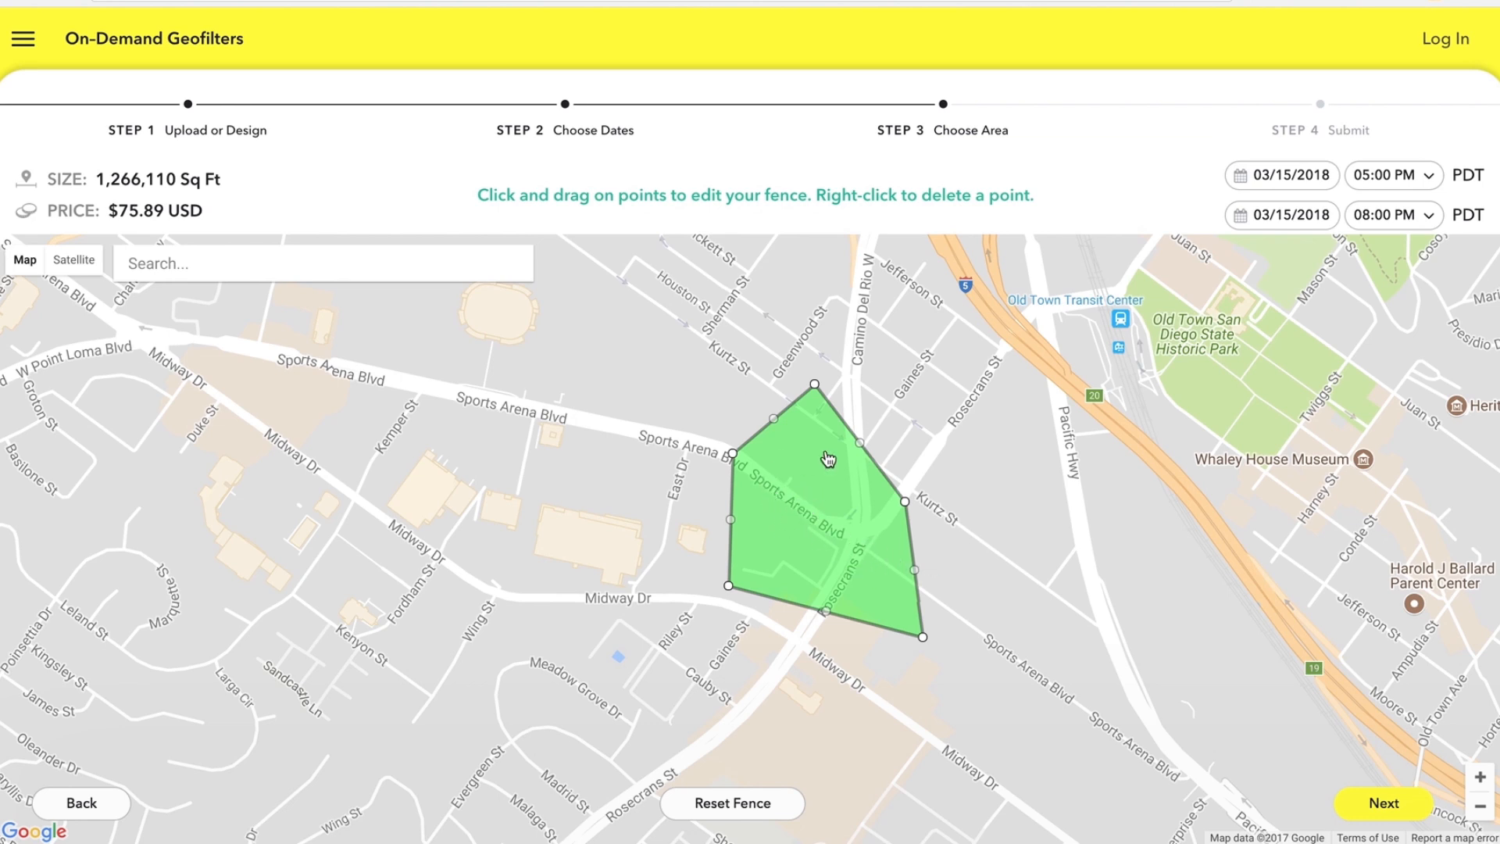
pyautogui.moveTo(848, 553)
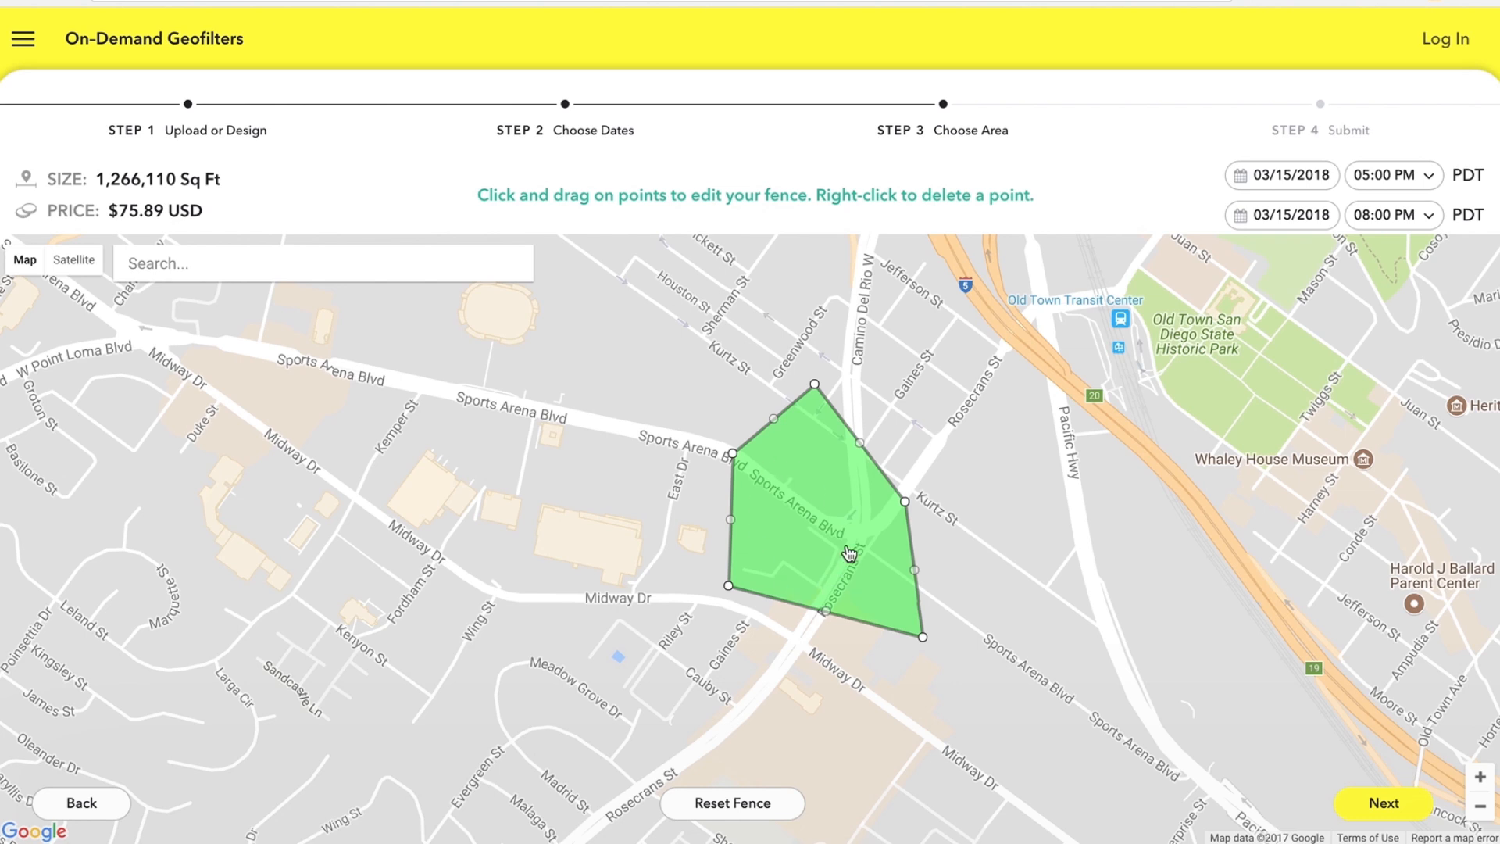
pyautogui.moveTo(739, 533)
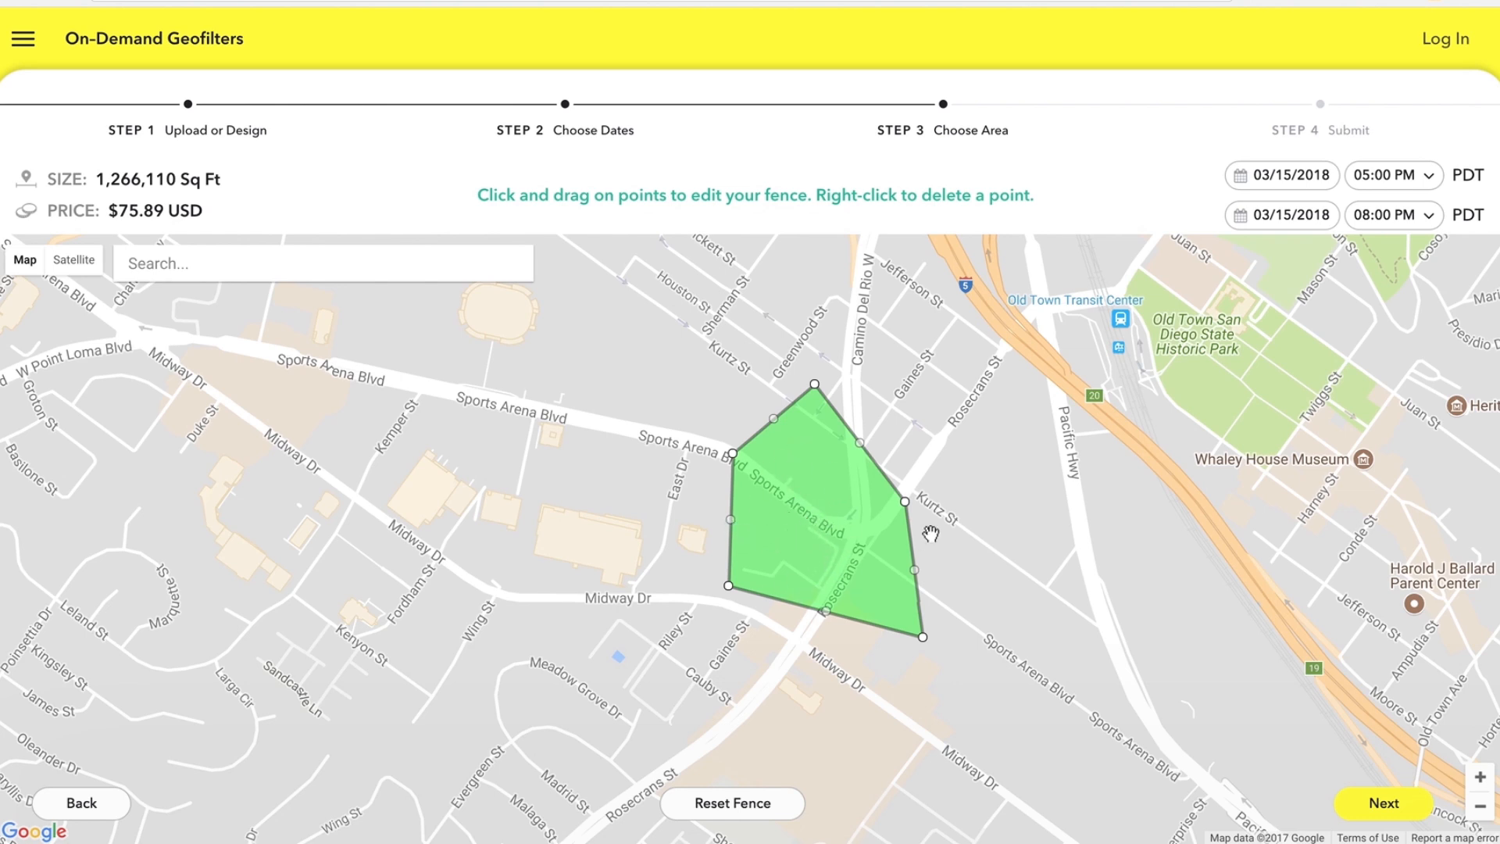
pyautogui.moveTo(984, 529)
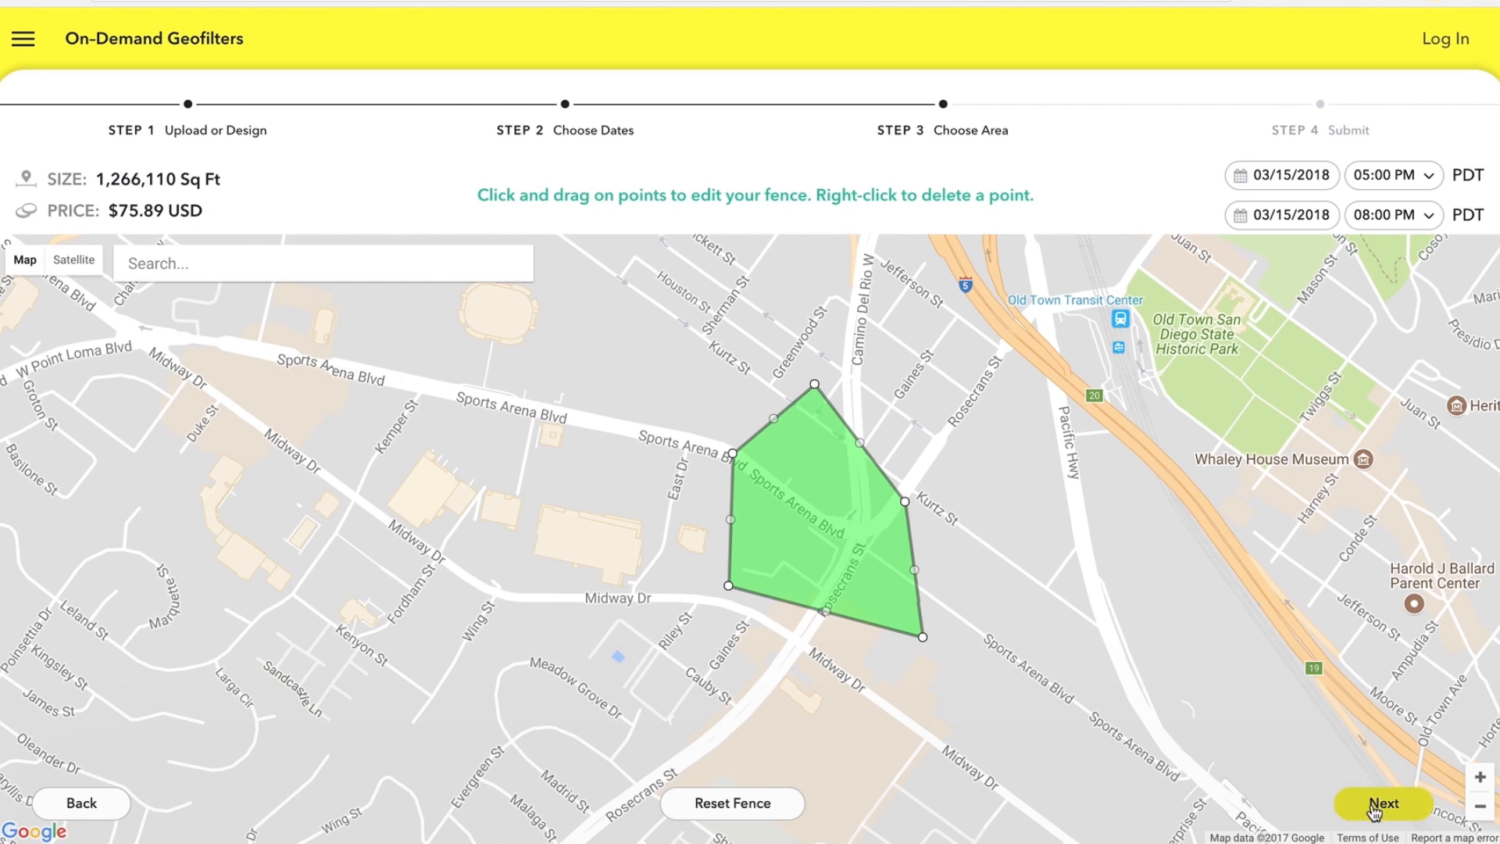
# - Go to Step 4 Submit and review the order summary totaling $75.89 USD
pyautogui.click(1382, 801)
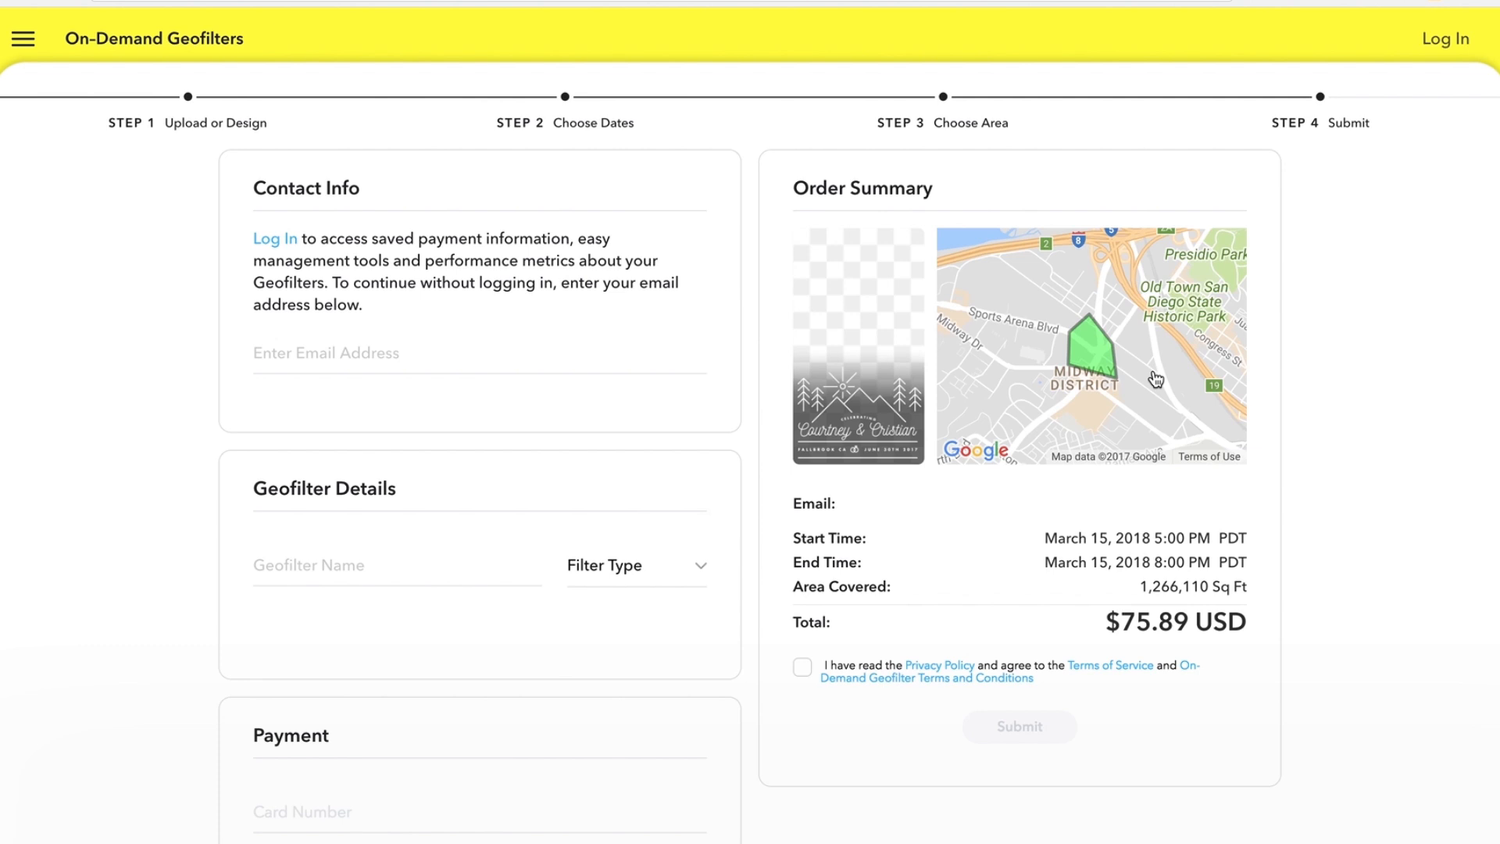
pyautogui.moveTo(1037, 356)
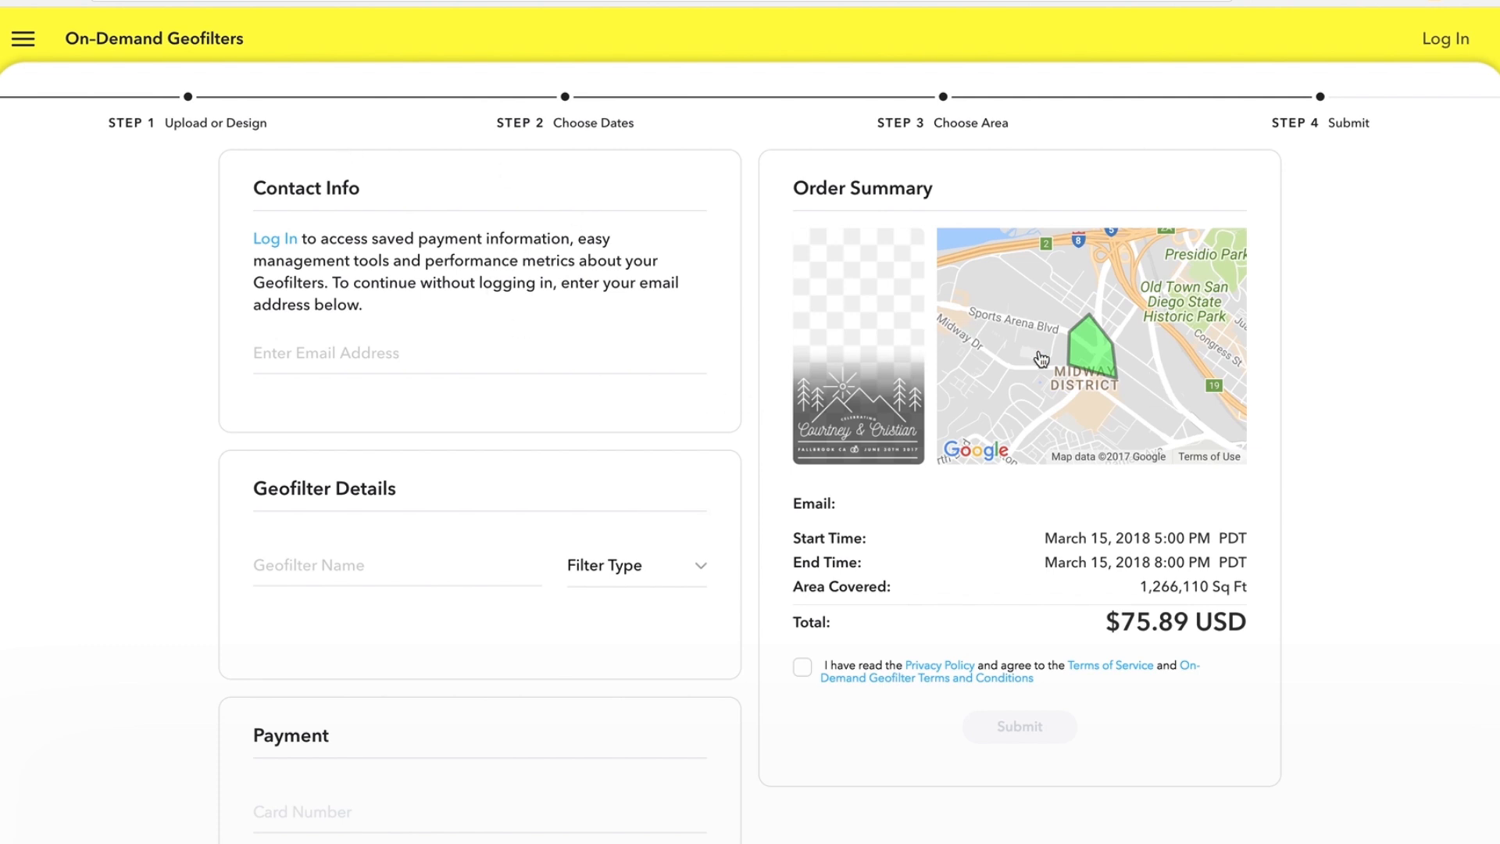
pyautogui.moveTo(781, 422)
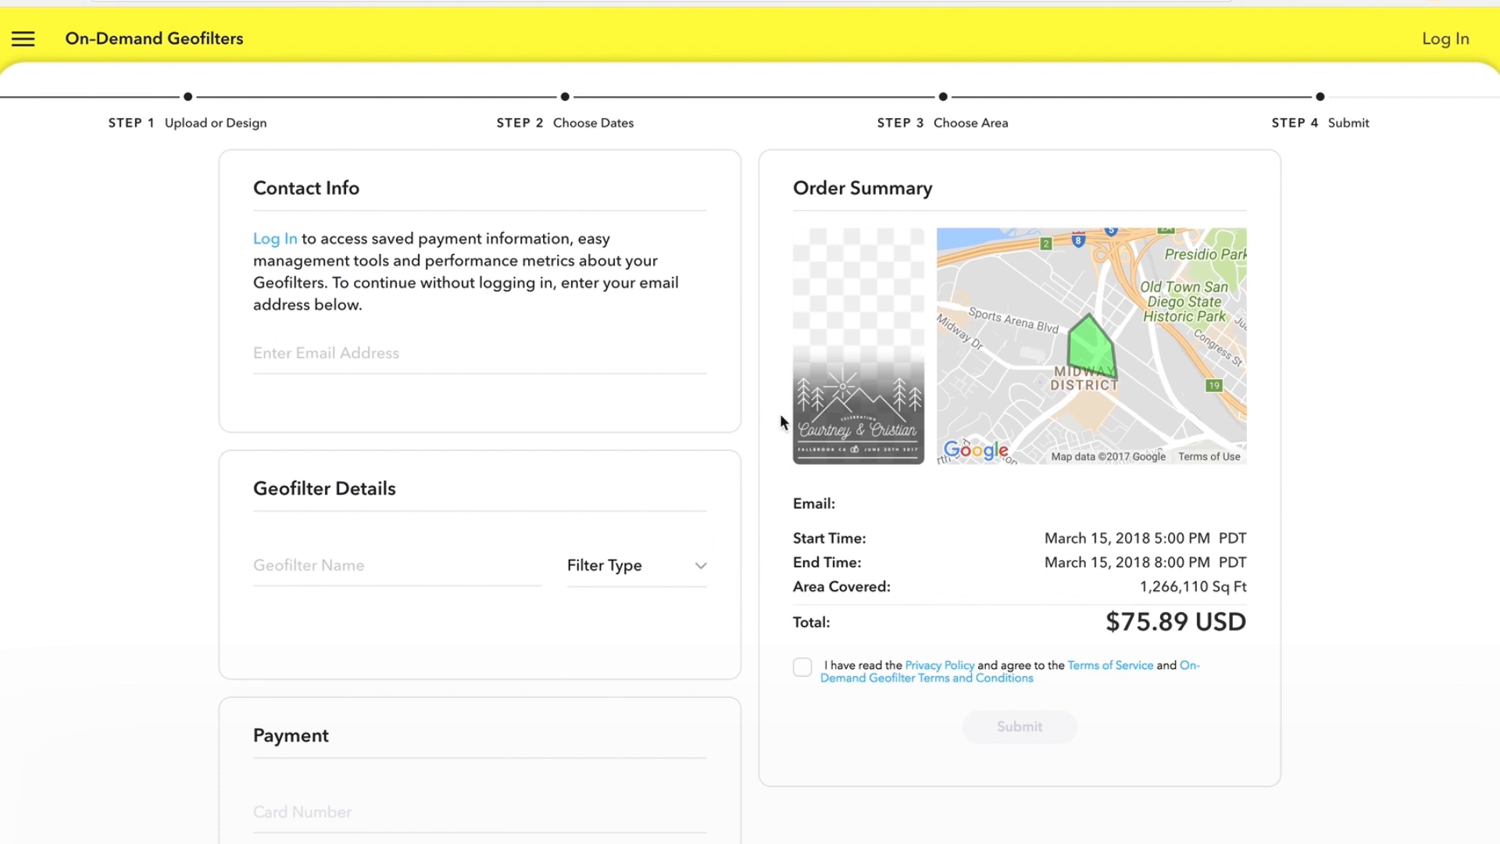
pyautogui.scroll(-3)
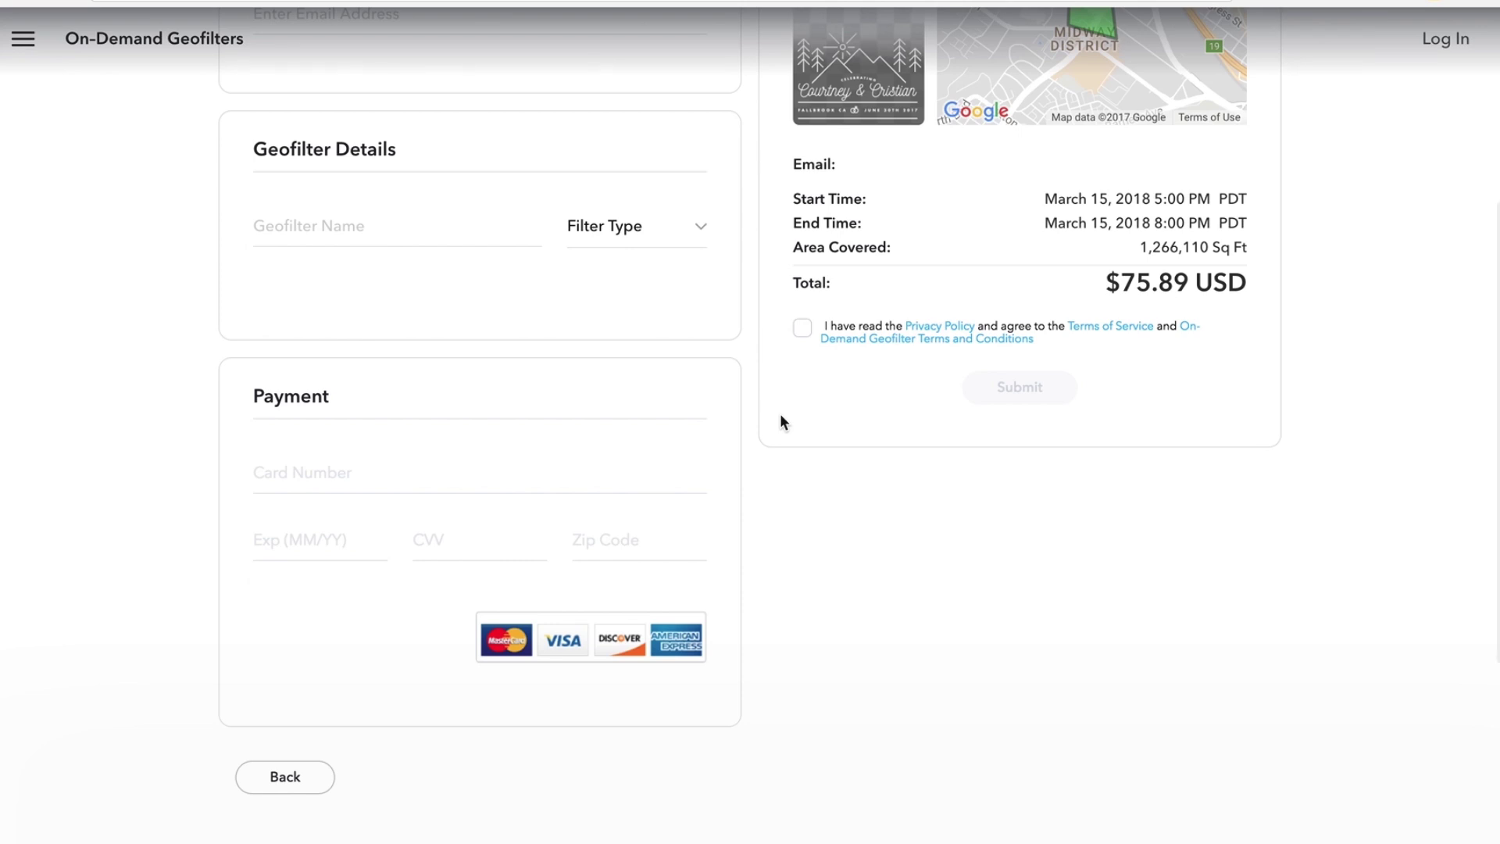
pyautogui.scroll(3)
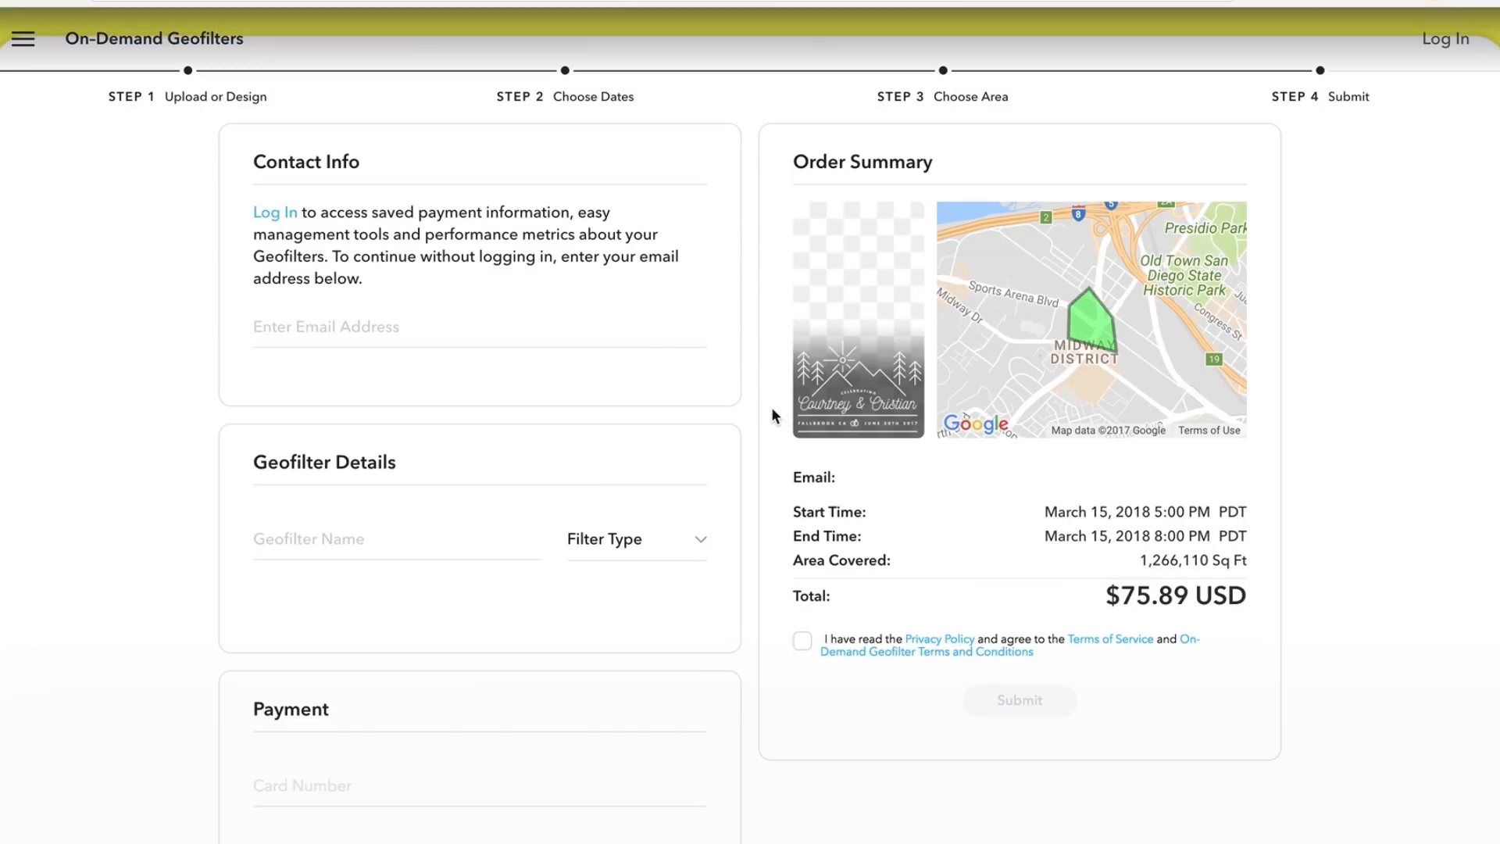